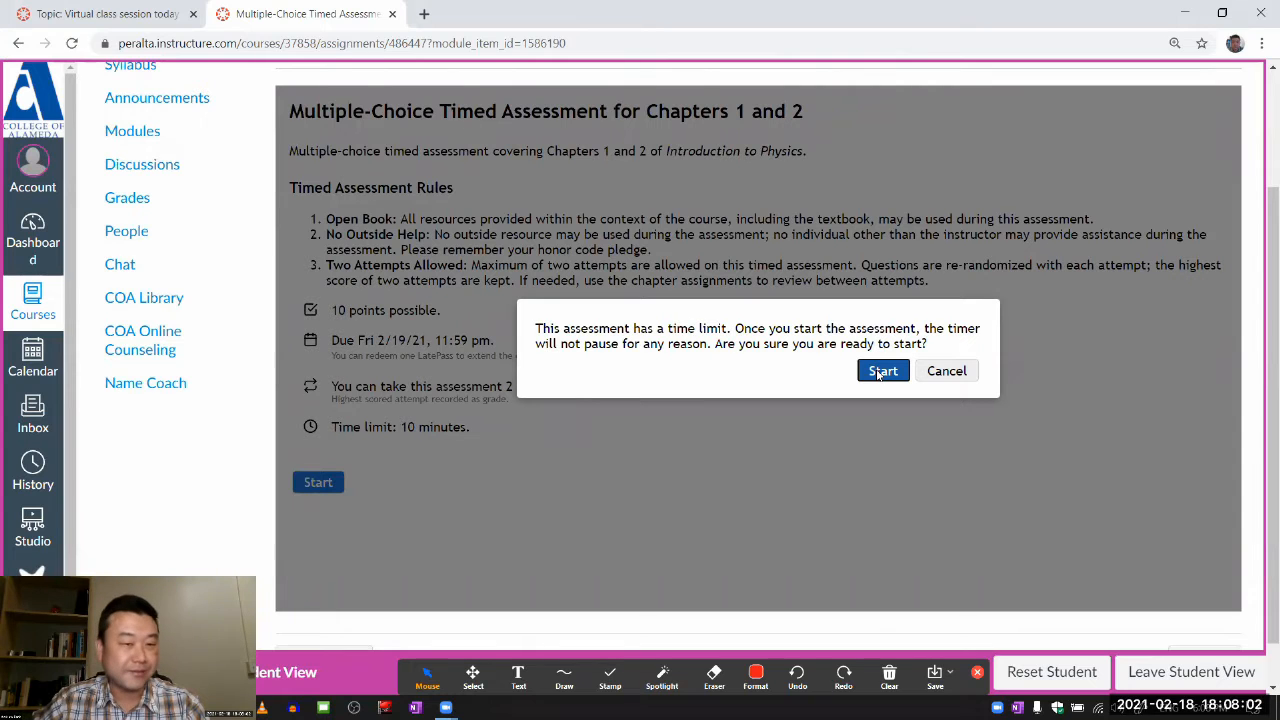
pyautogui.moveTo(842, 326)
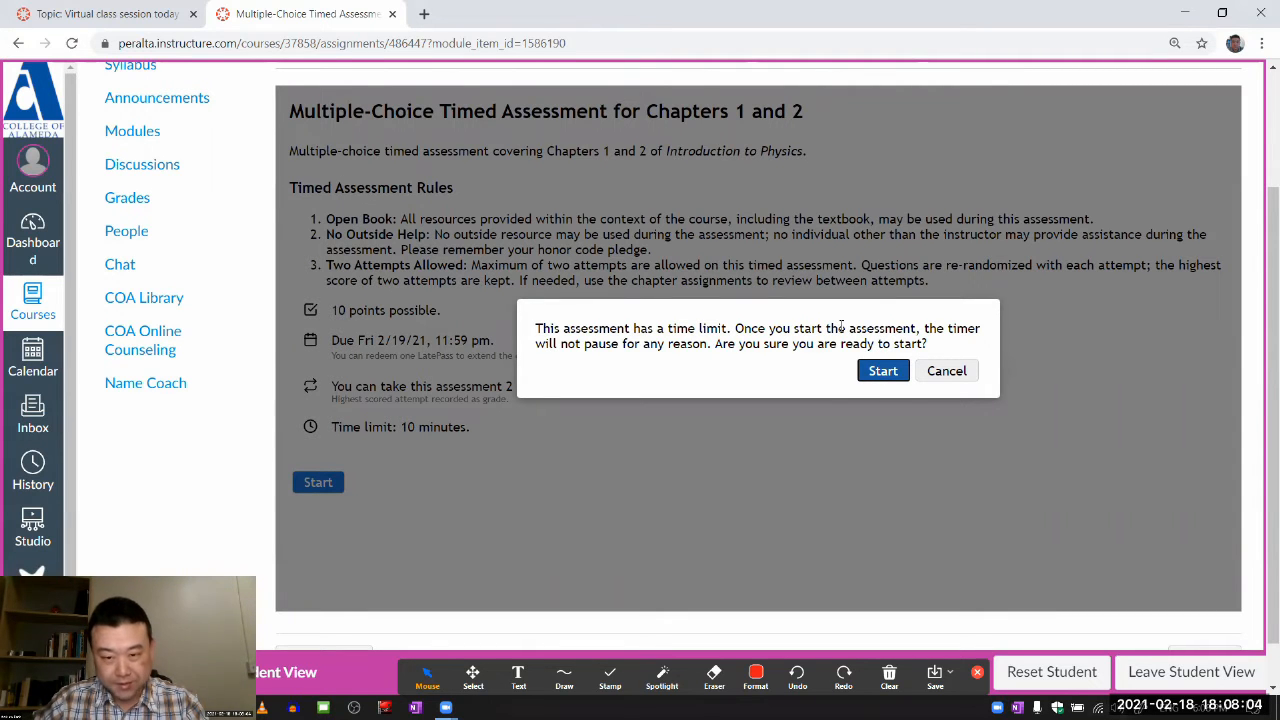
# Begin the timed Chapters 1 and 2 assessment and confirm Start in the ten-minute warning dialog.
pyautogui.click(1189, 704)
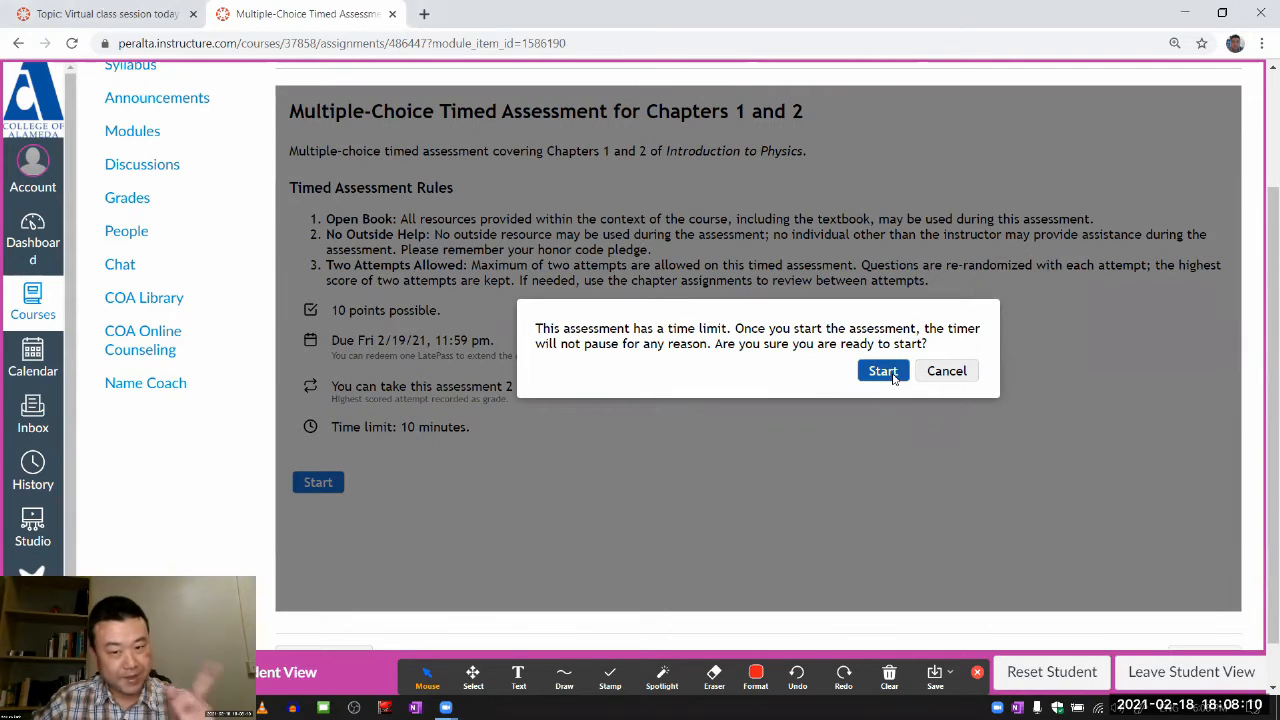
pyautogui.click(883, 371)
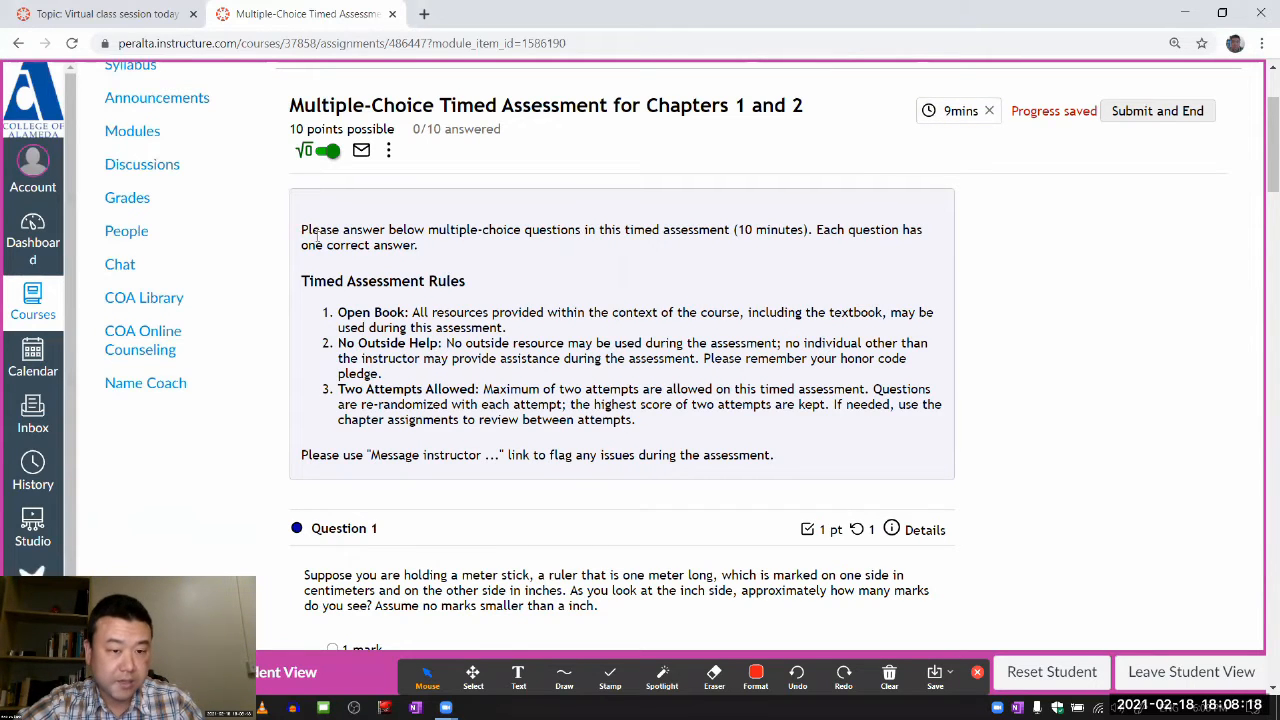
# Scroll down through Questions 1–10 to preview them, then back up to the rules and Question 1.
pyautogui.moveTo(301, 229); pyautogui.dragTo(535, 455)
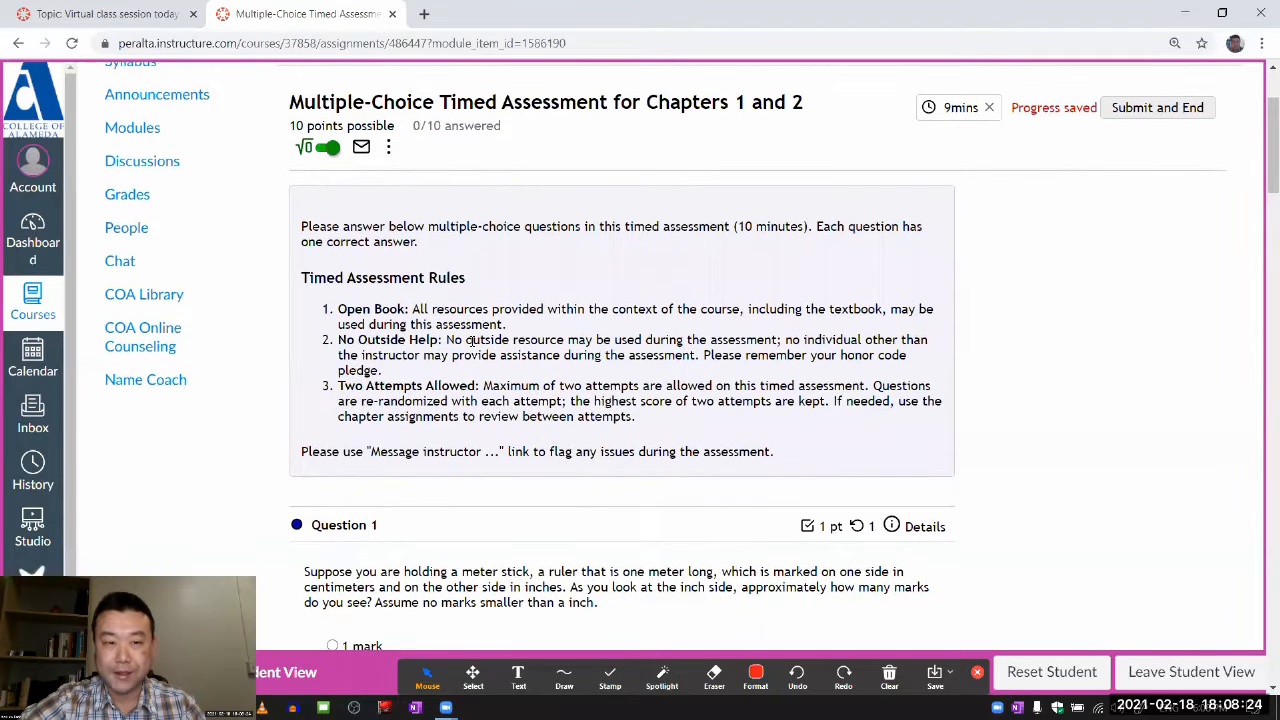
pyautogui.scroll(-3)
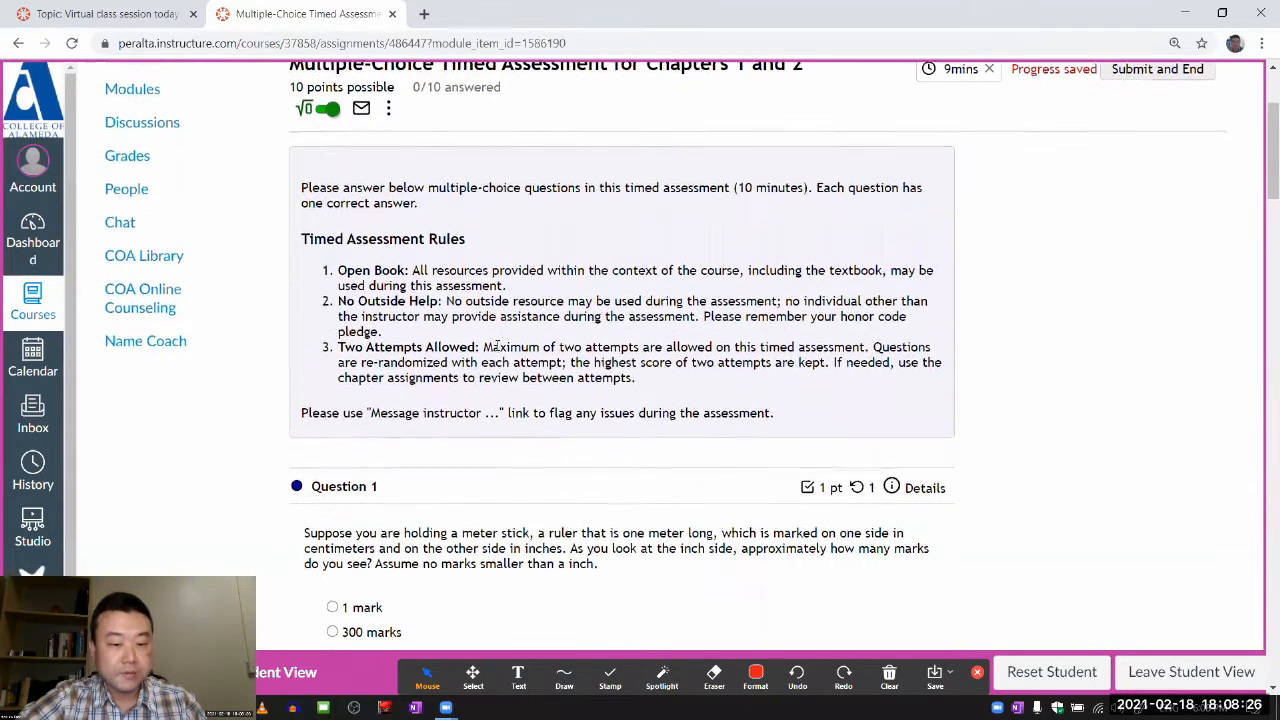
pyautogui.scroll(3)
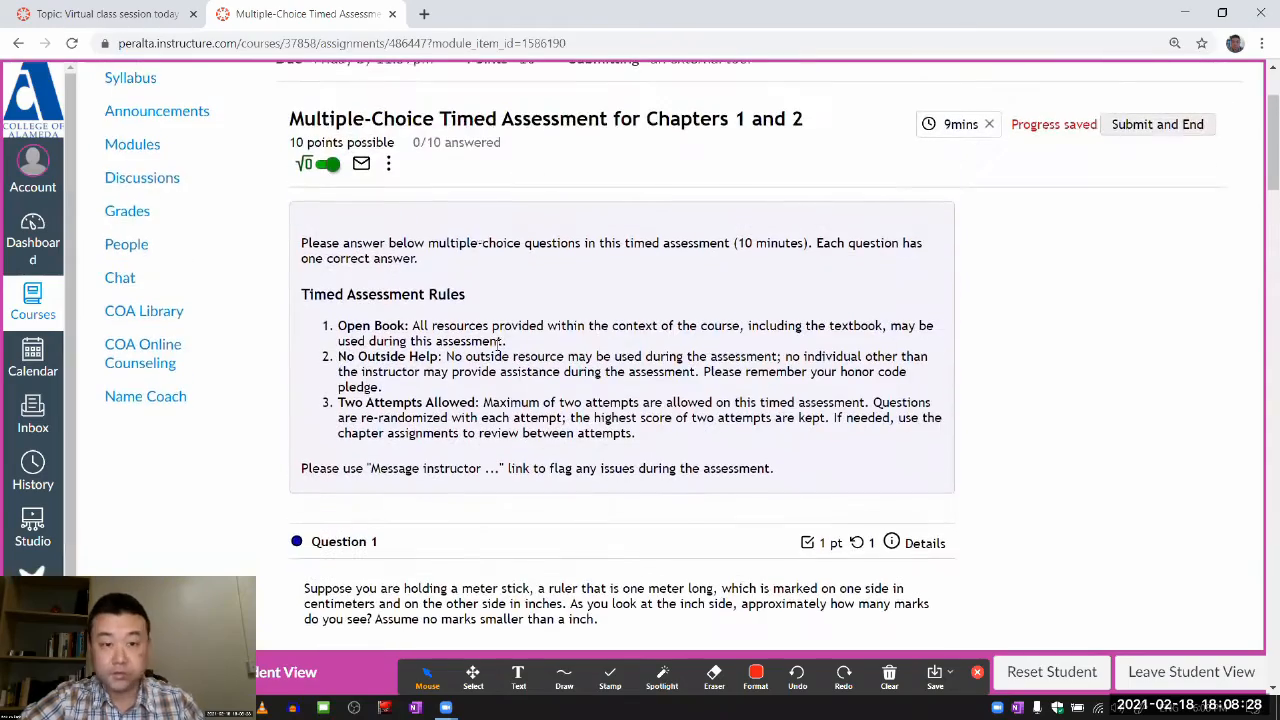
pyautogui.scroll(-3)
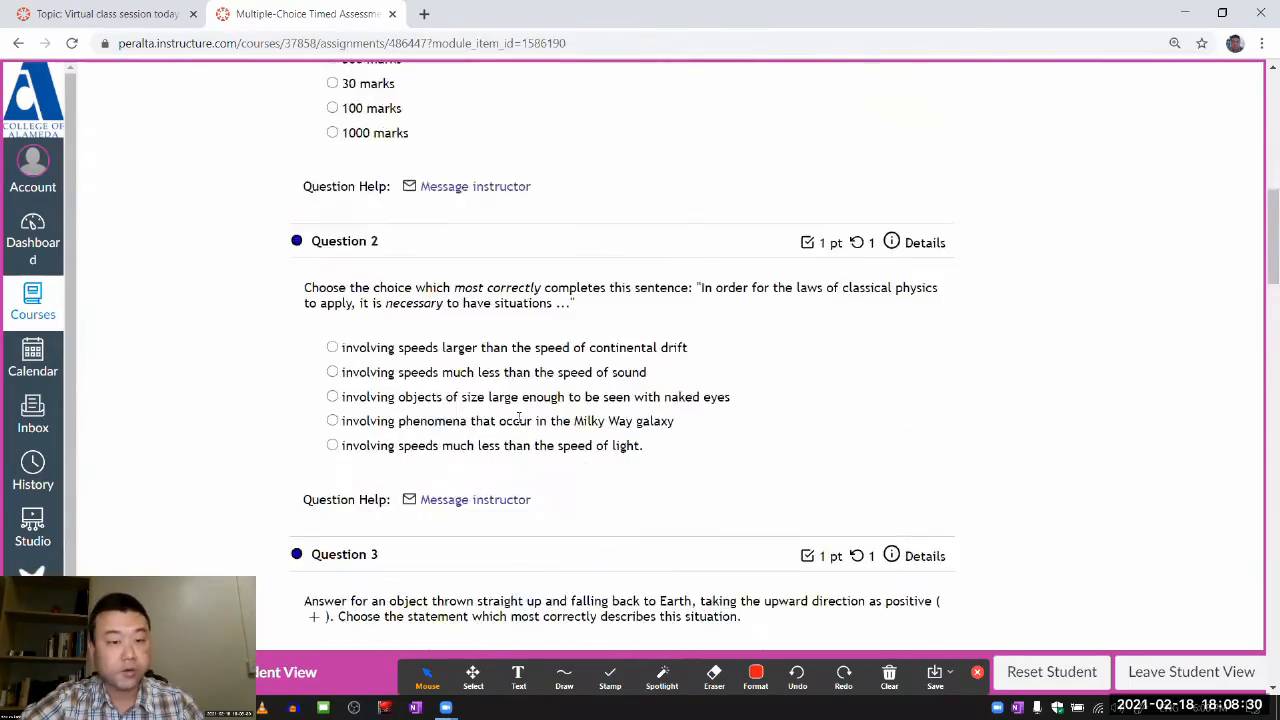
pyautogui.scroll(-3)
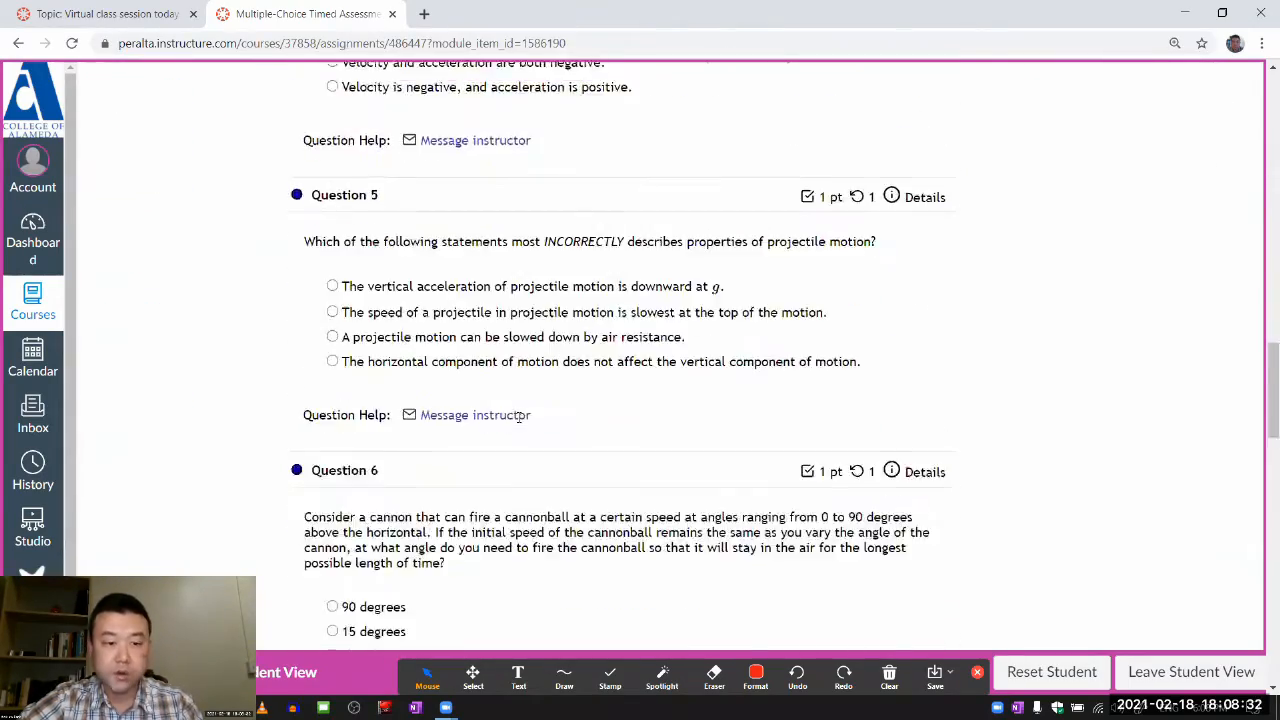
pyautogui.scroll(-3)
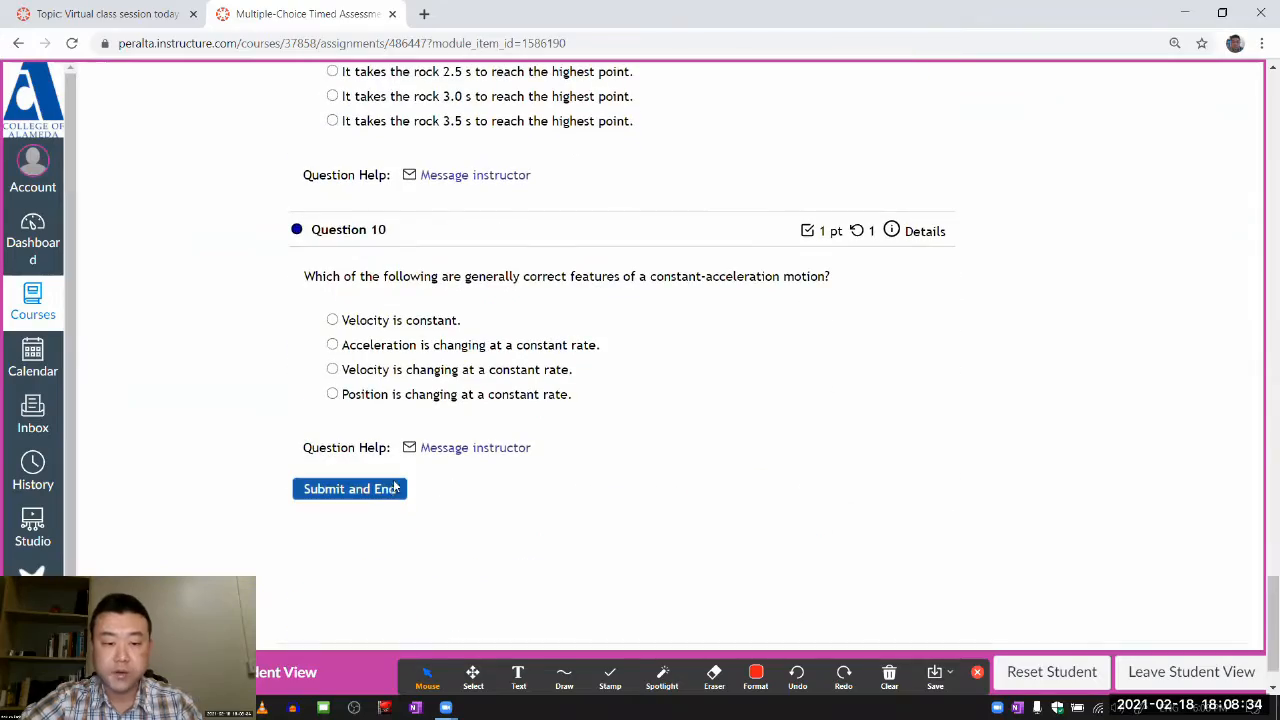
pyautogui.scroll(3)
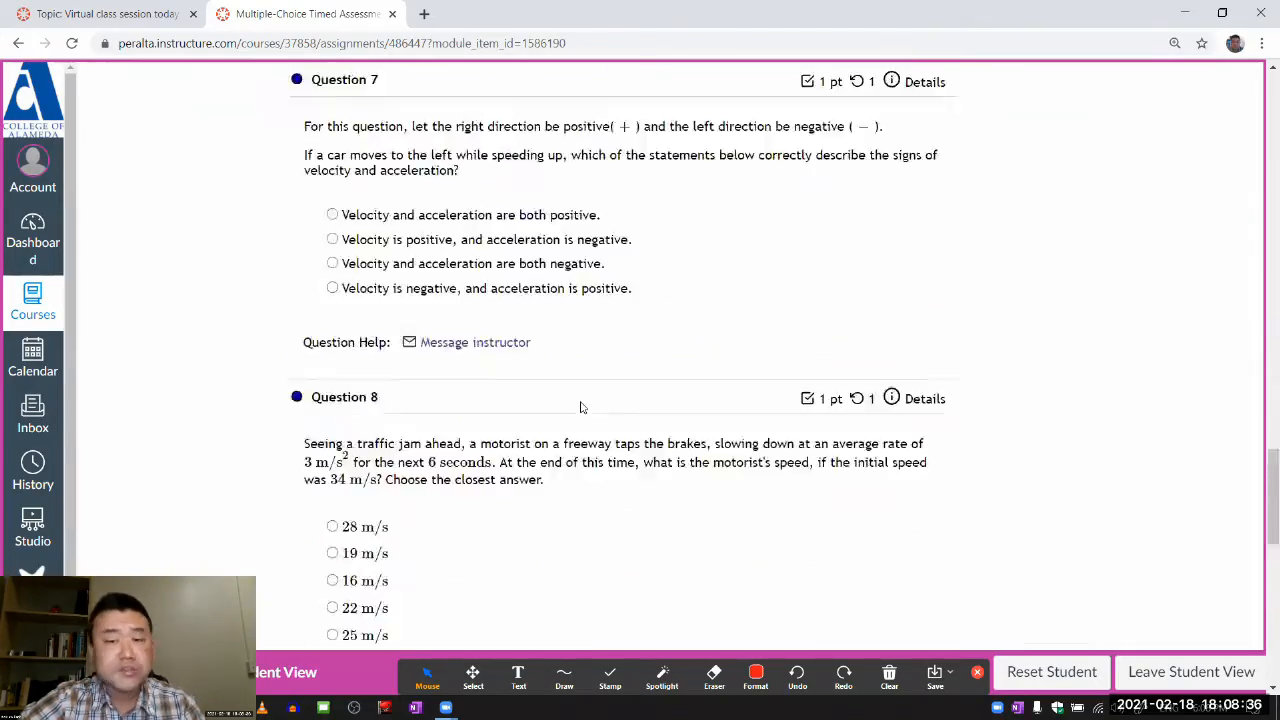
pyautogui.scroll(3)
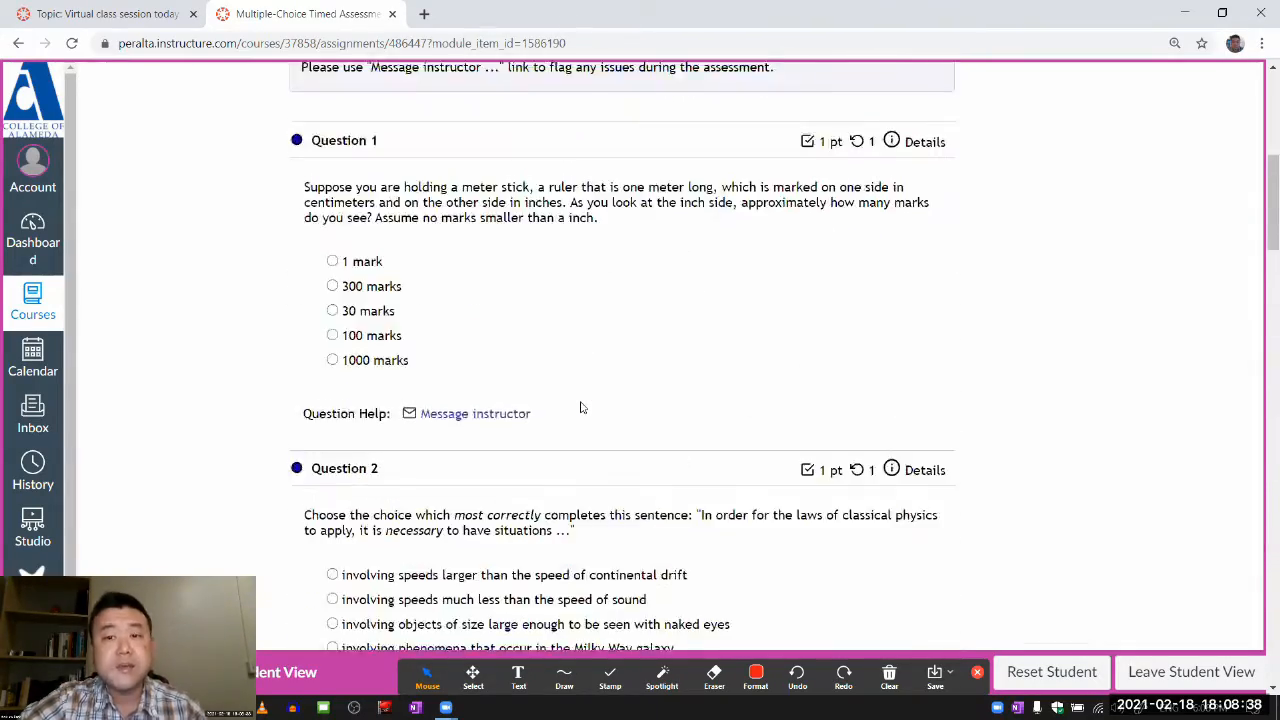
pyautogui.scroll(3)
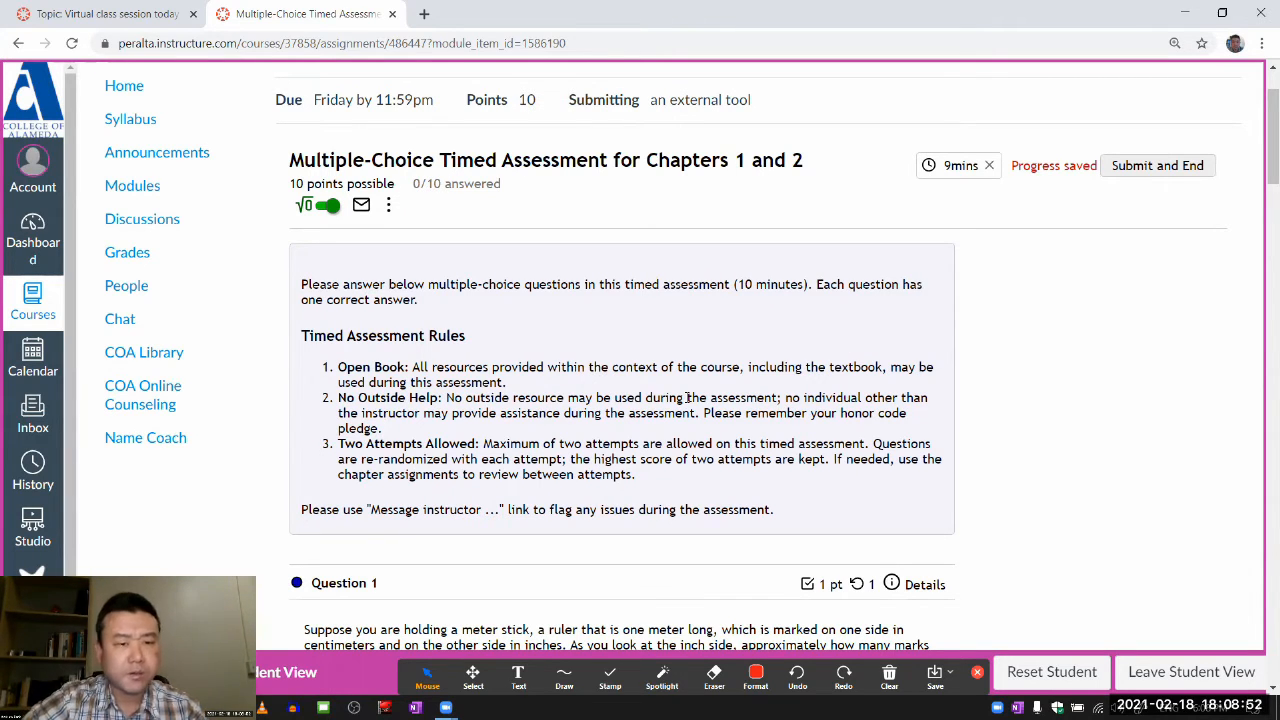
pyautogui.scroll(-3)
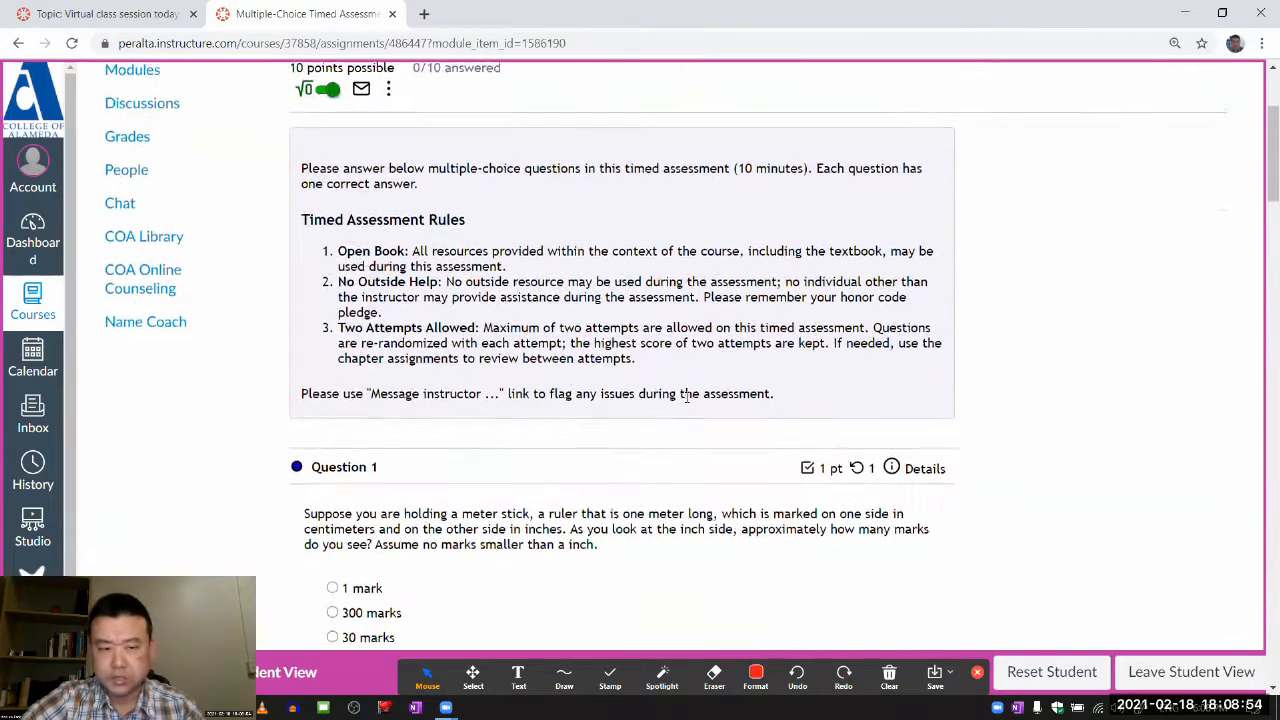
pyautogui.scroll(-3)
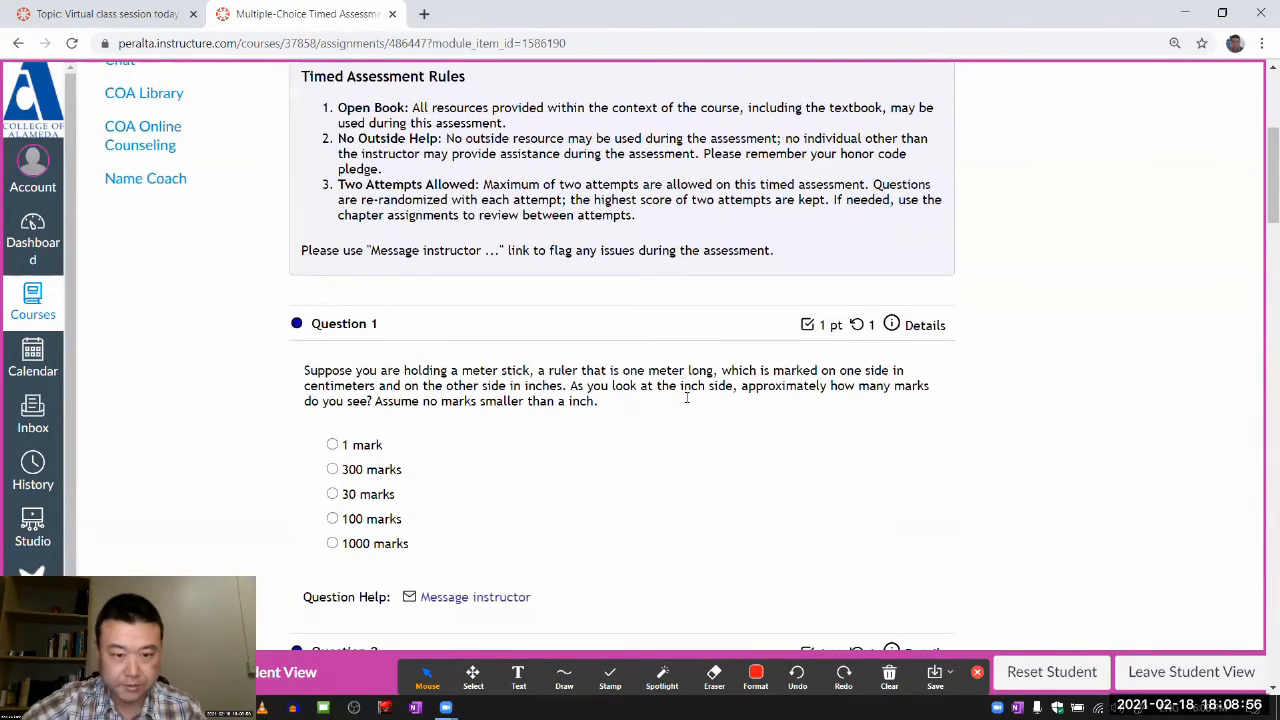
pyautogui.scroll(-3)
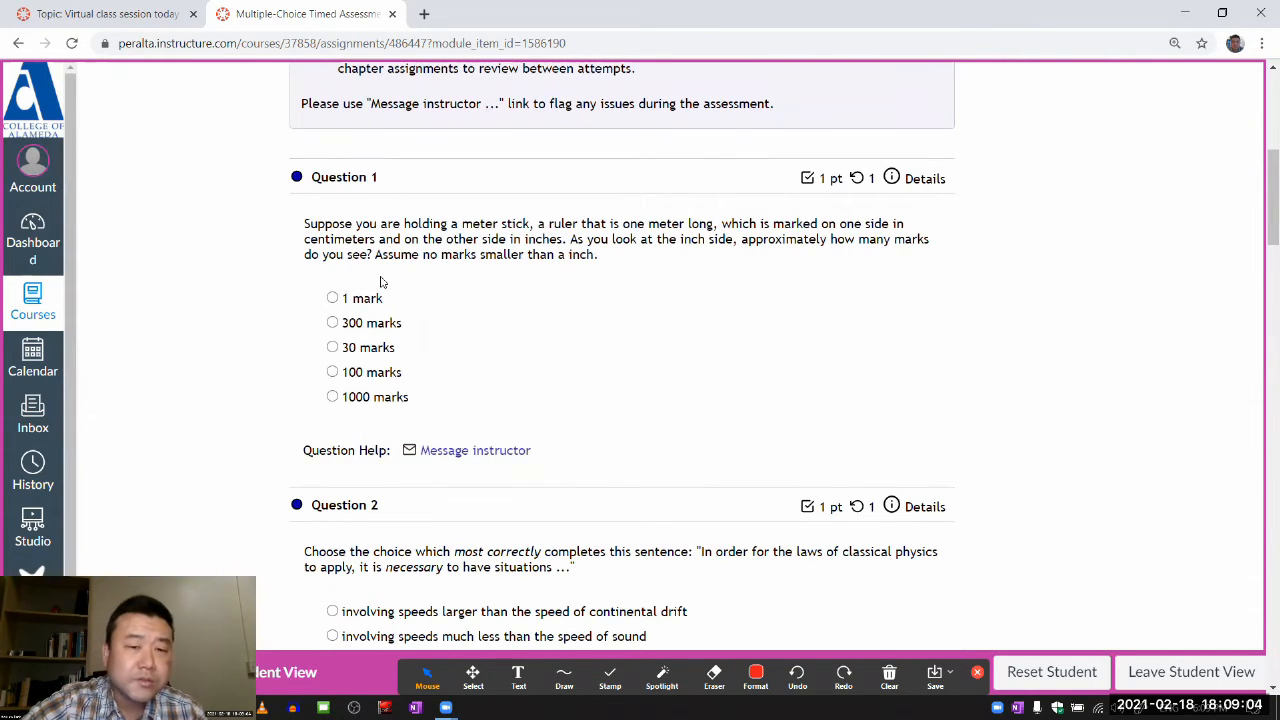
pyautogui.doubleClick(700, 239)
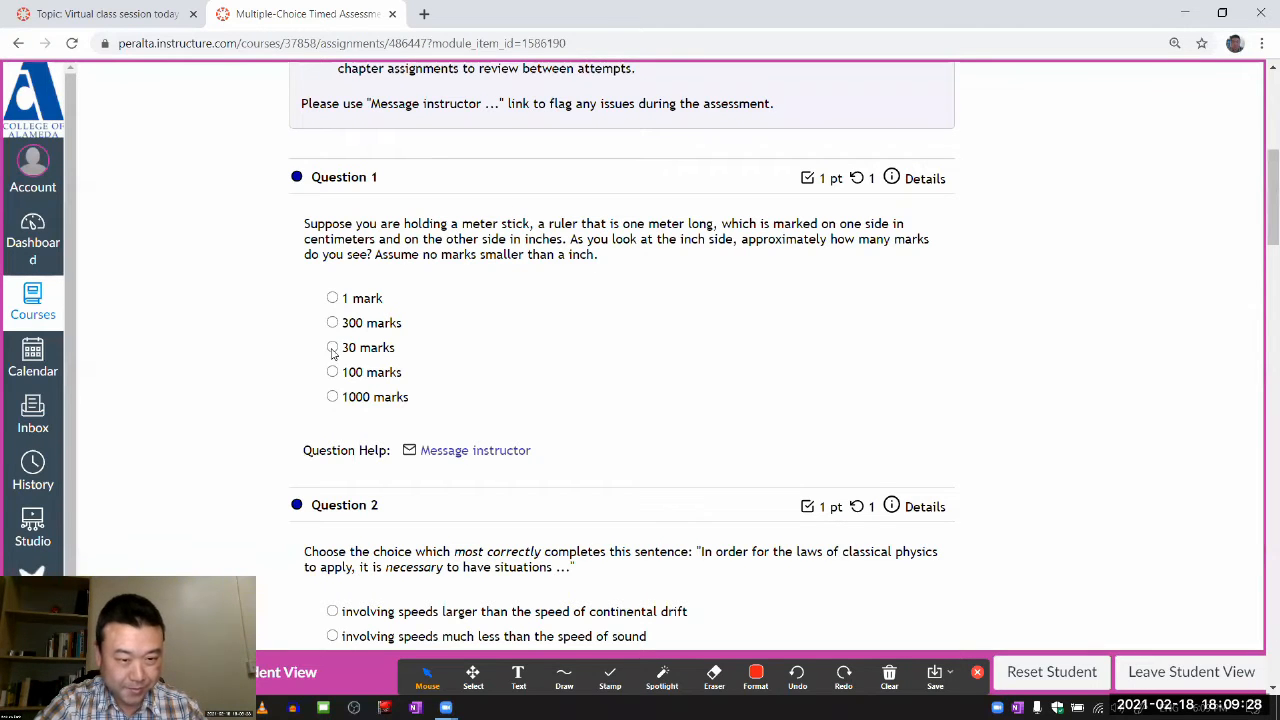
pyautogui.scroll(-3)
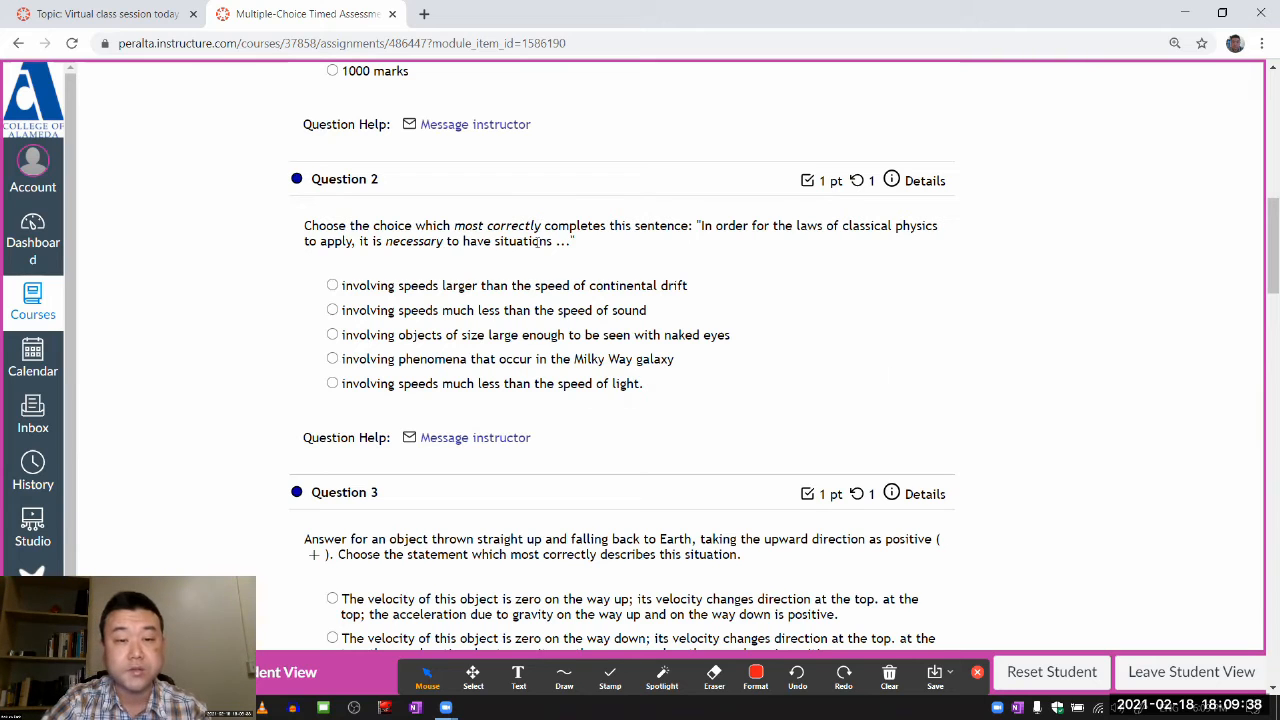
pyautogui.moveTo(750, 215)
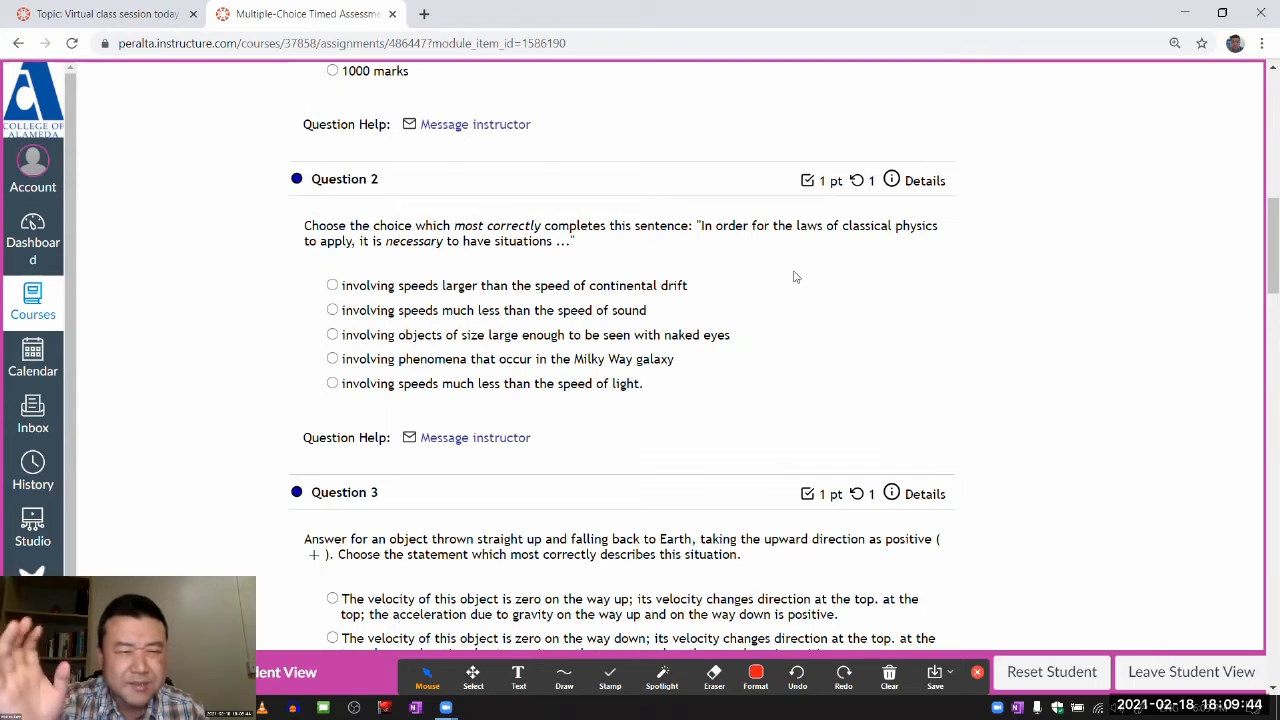
pyautogui.moveTo(726, 338)
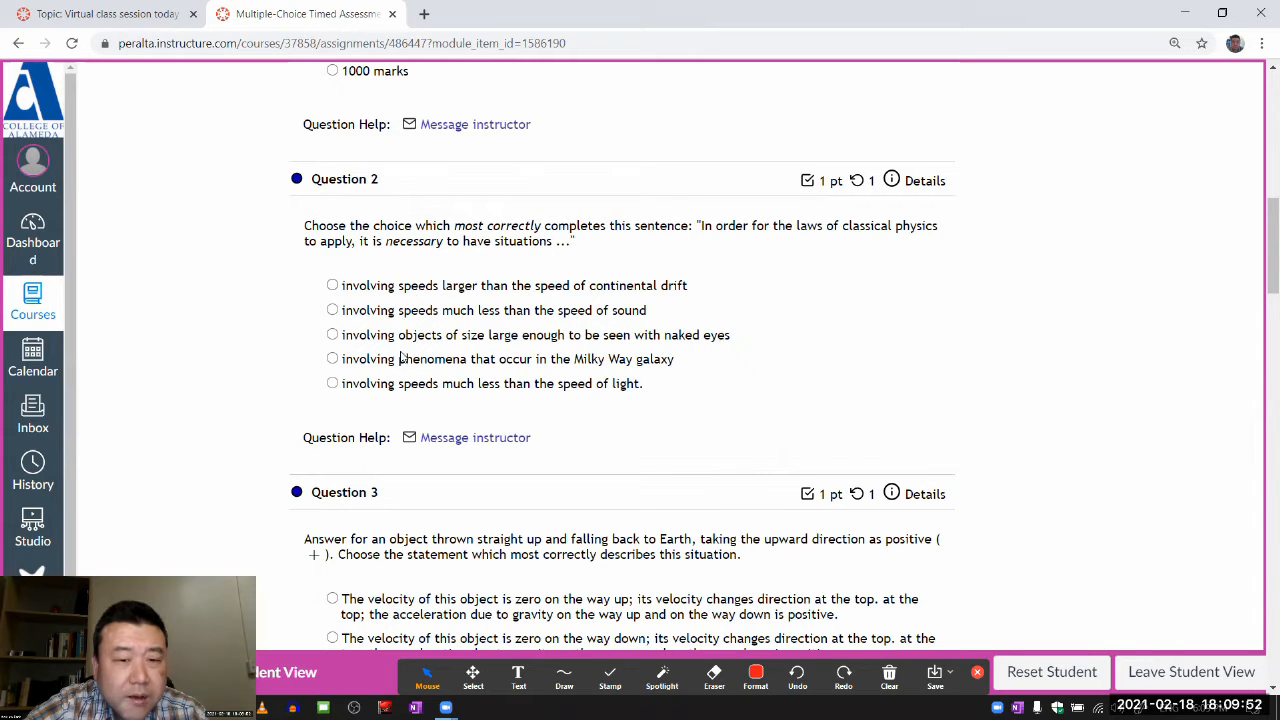
# Select the last option, 'involving speeds much less than the speed of light,' for Question 2.
pyautogui.click(332, 383)
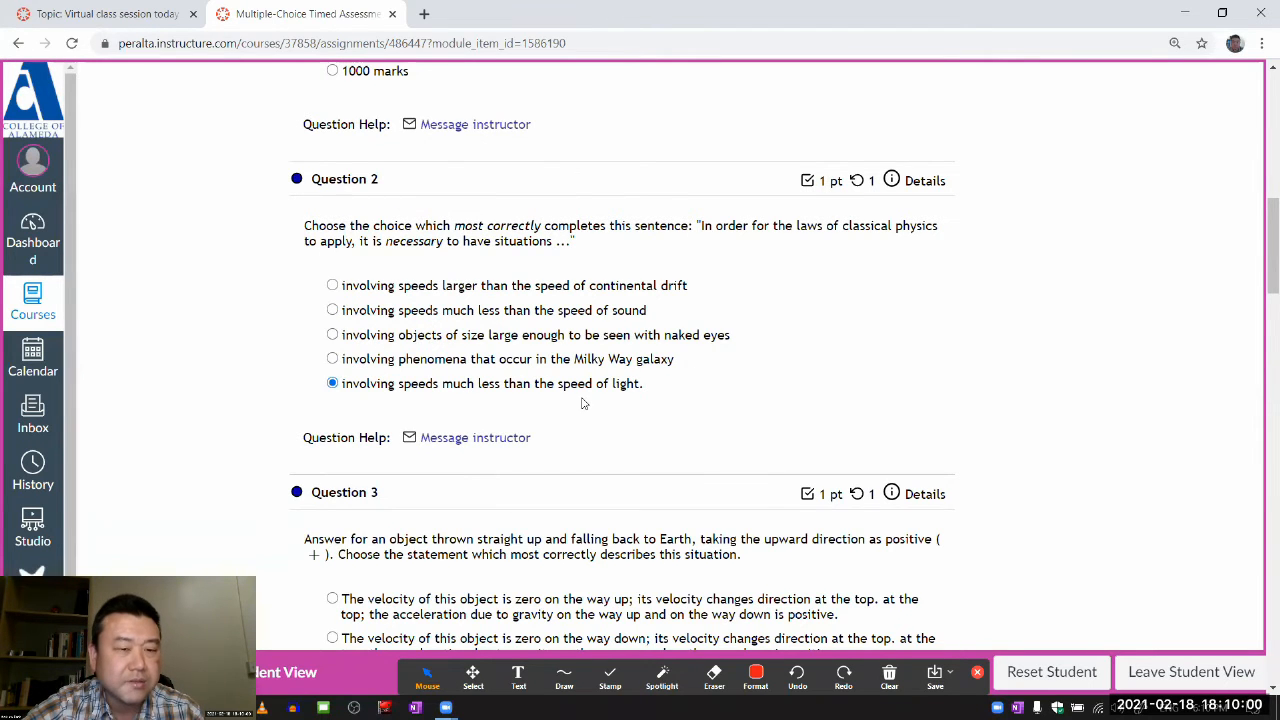
pyautogui.scroll(-3)
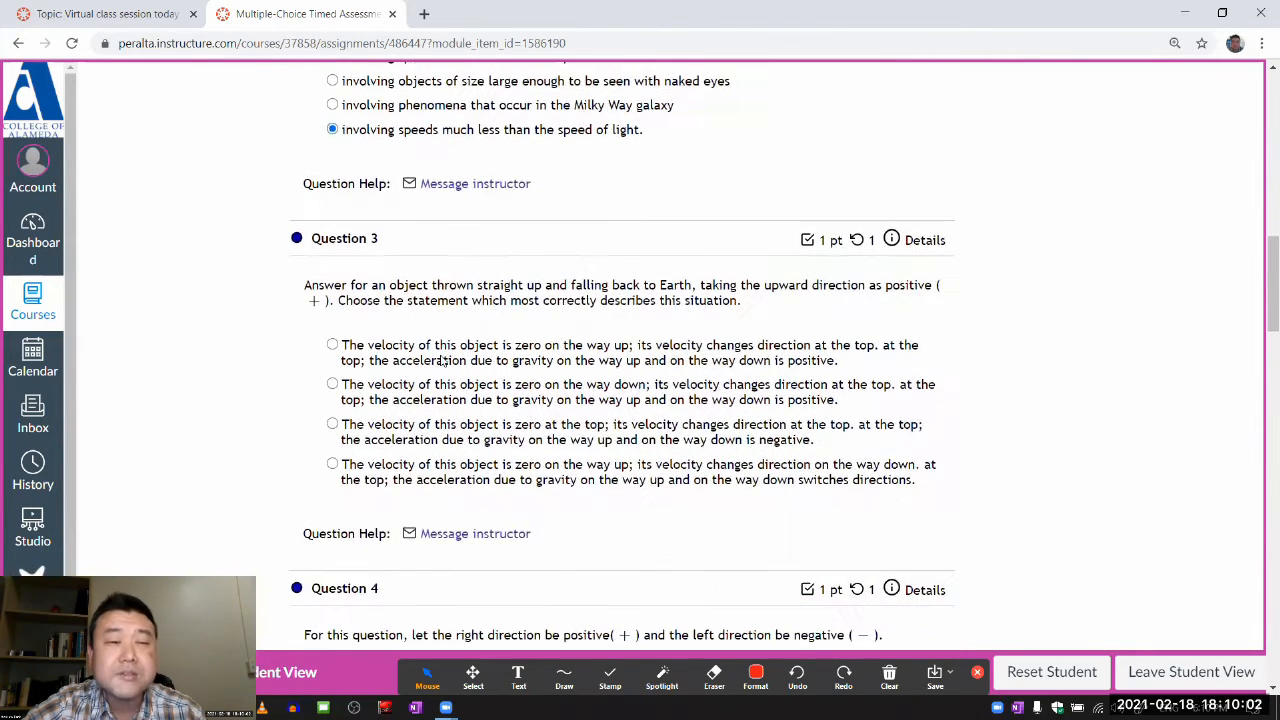
# Choose the 'velocity is zero at the top' option for Question 3, highlight it, and start a message to the instructor.
pyautogui.scroll(-3)
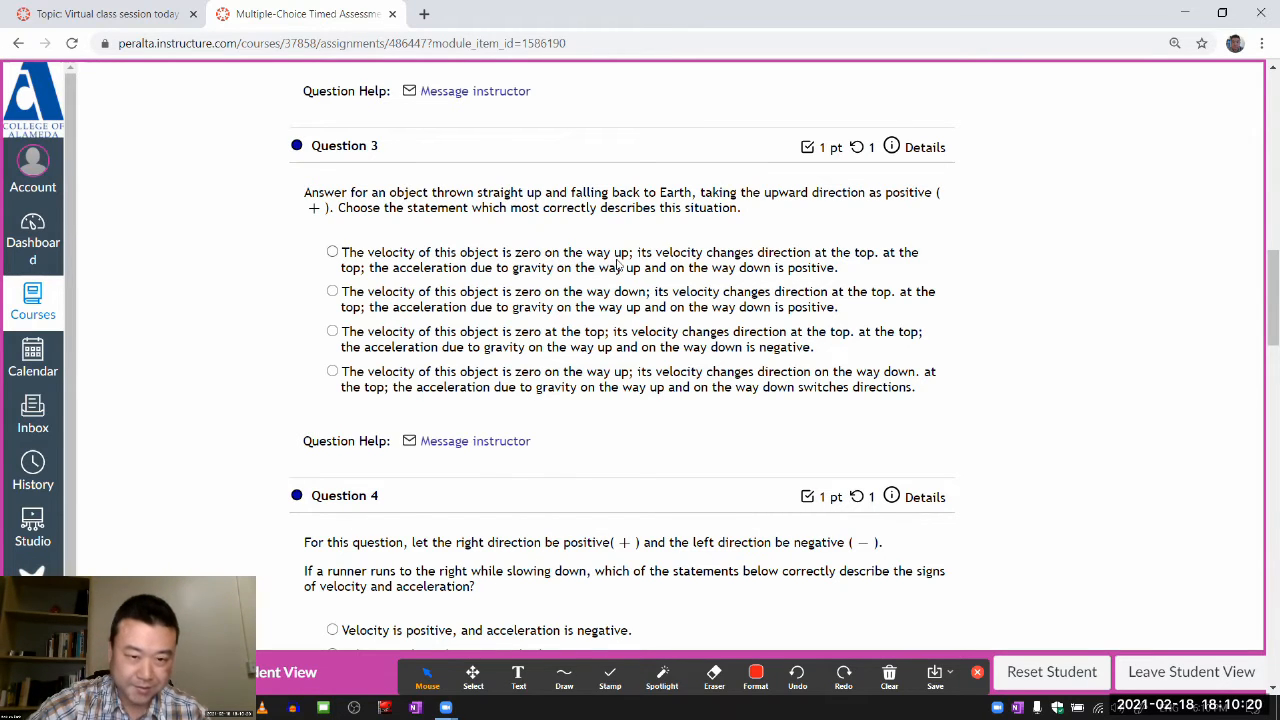
pyautogui.moveTo(464, 303)
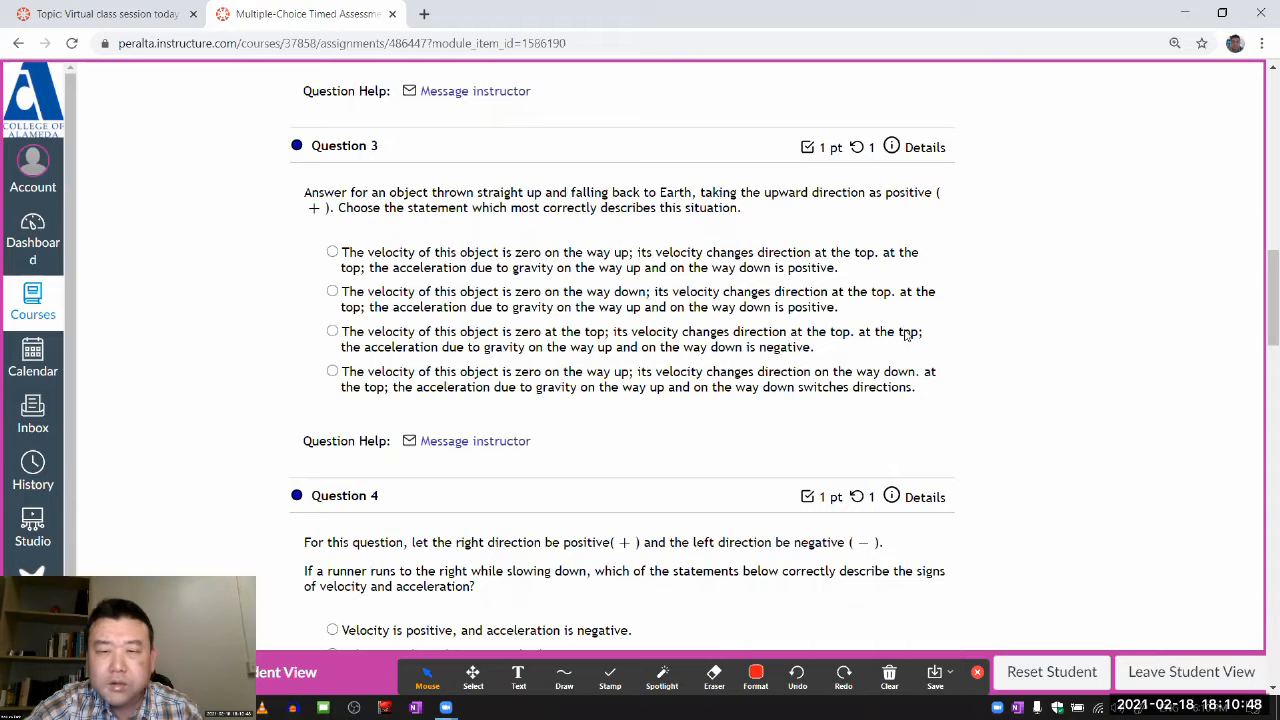
pyautogui.click(332, 331)
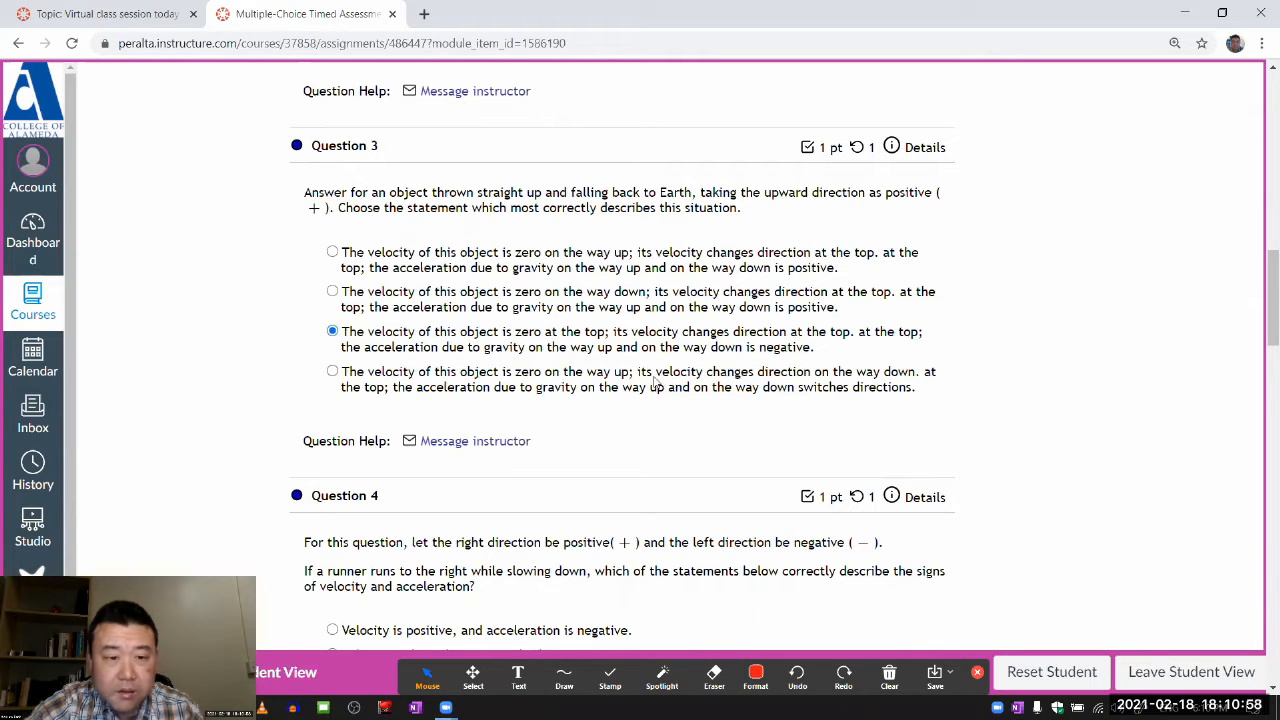
pyautogui.moveTo(457, 440)
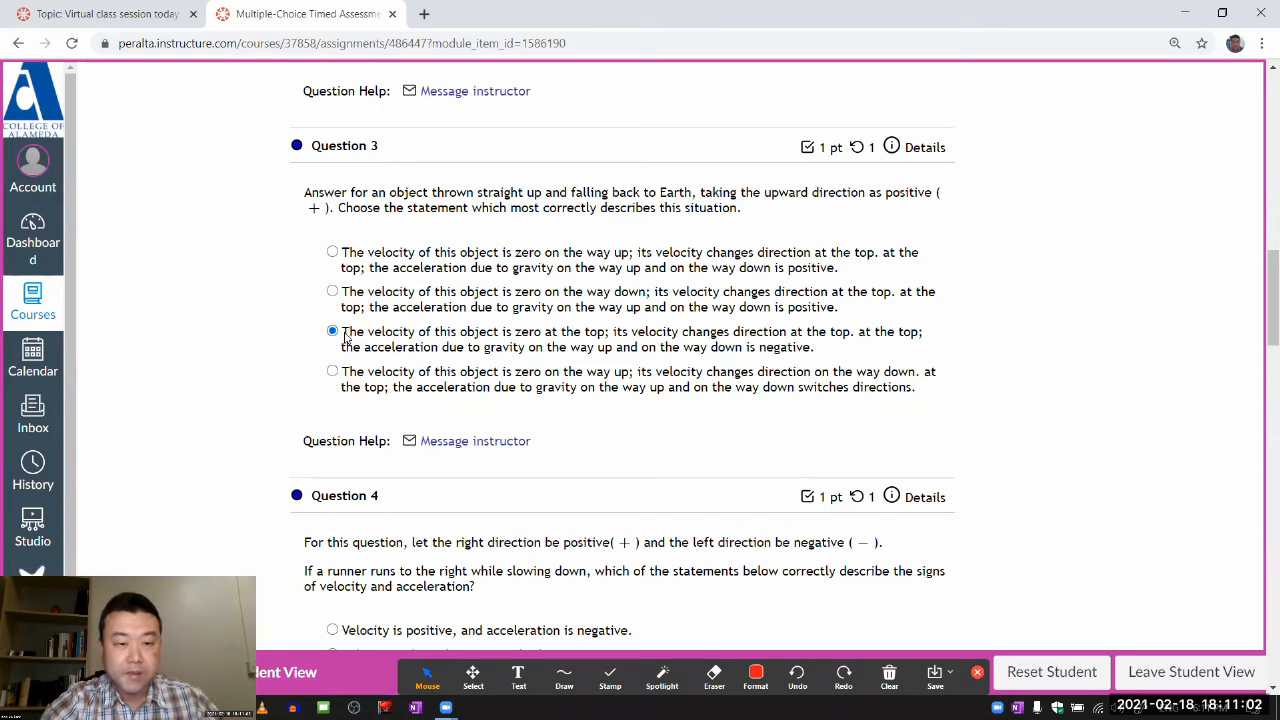
pyautogui.moveTo(341, 331); pyautogui.dragTo(813, 347)
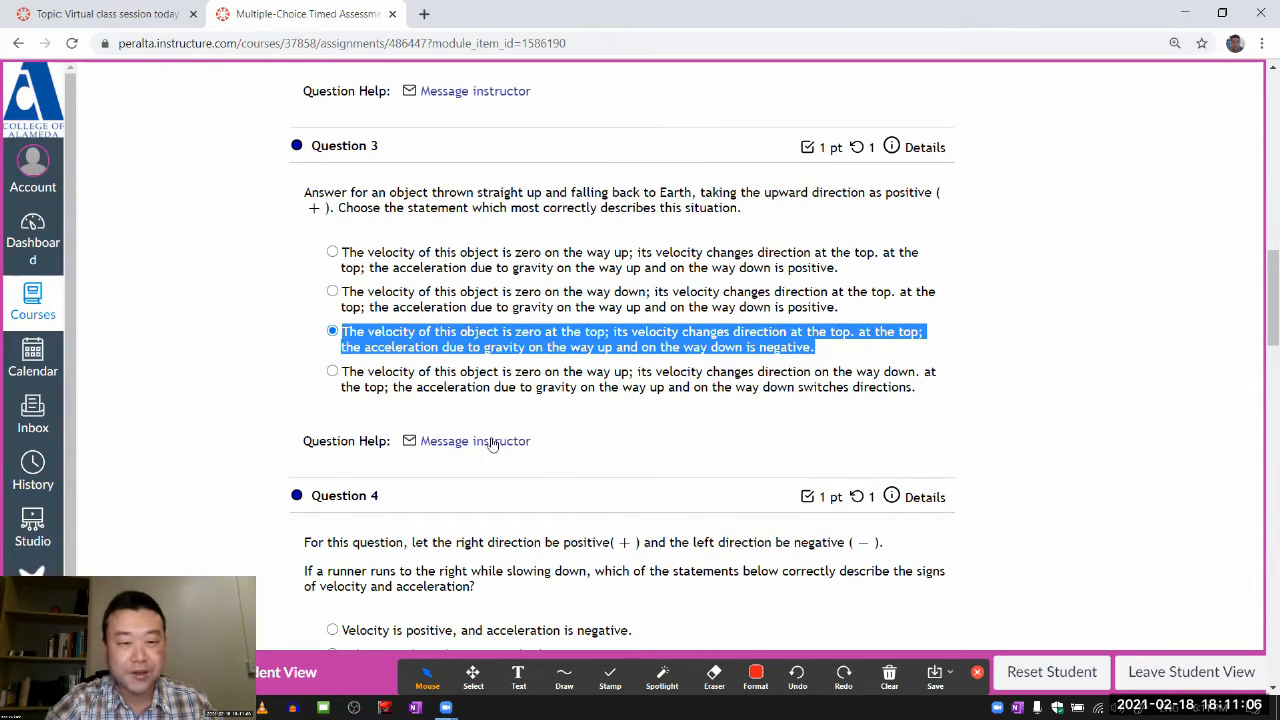
pyautogui.click(474, 440)
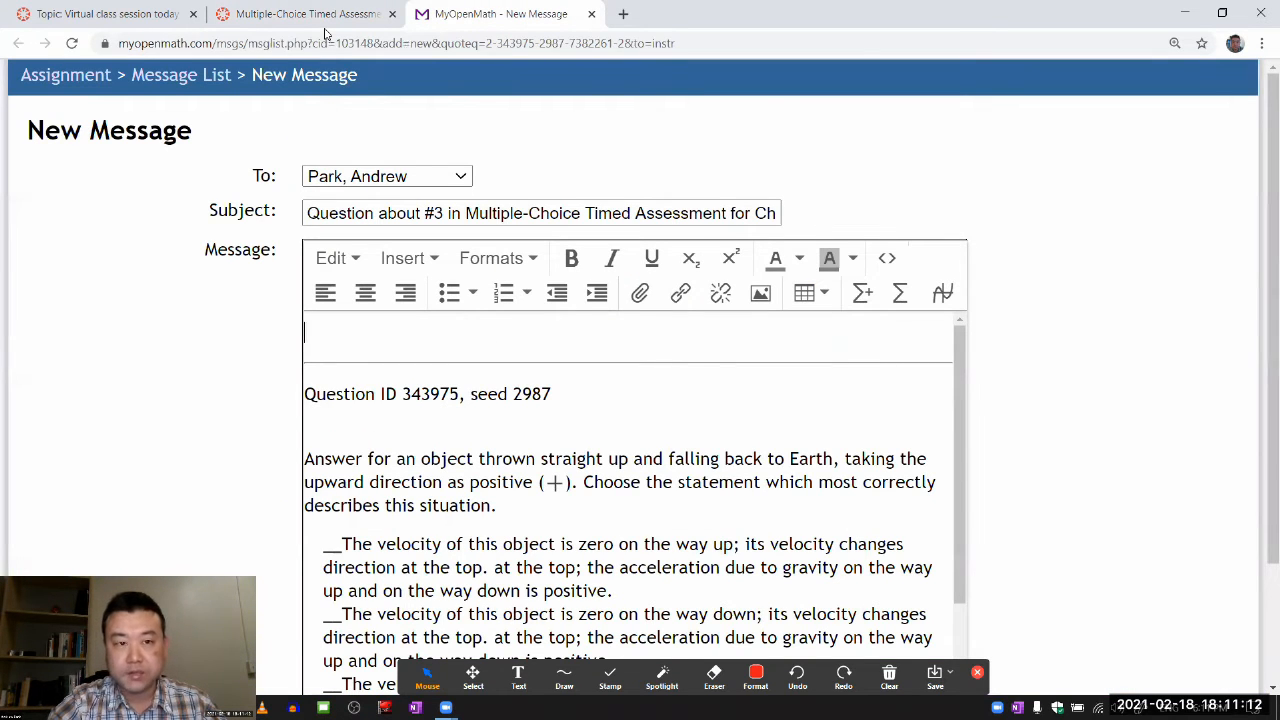
# Leave the unsent MyOpenMath message draft and switch back to the Canvas assessment browser tab.
pyautogui.click(305, 13)
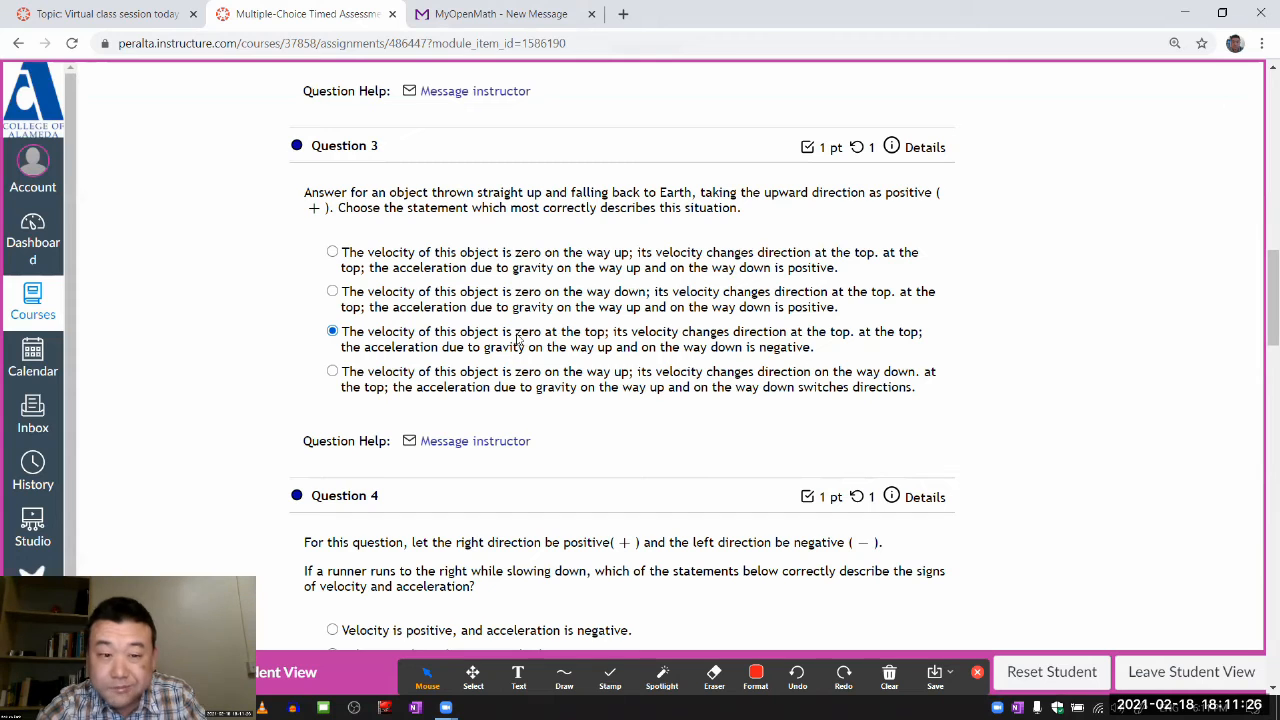
pyautogui.moveTo(850, 337)
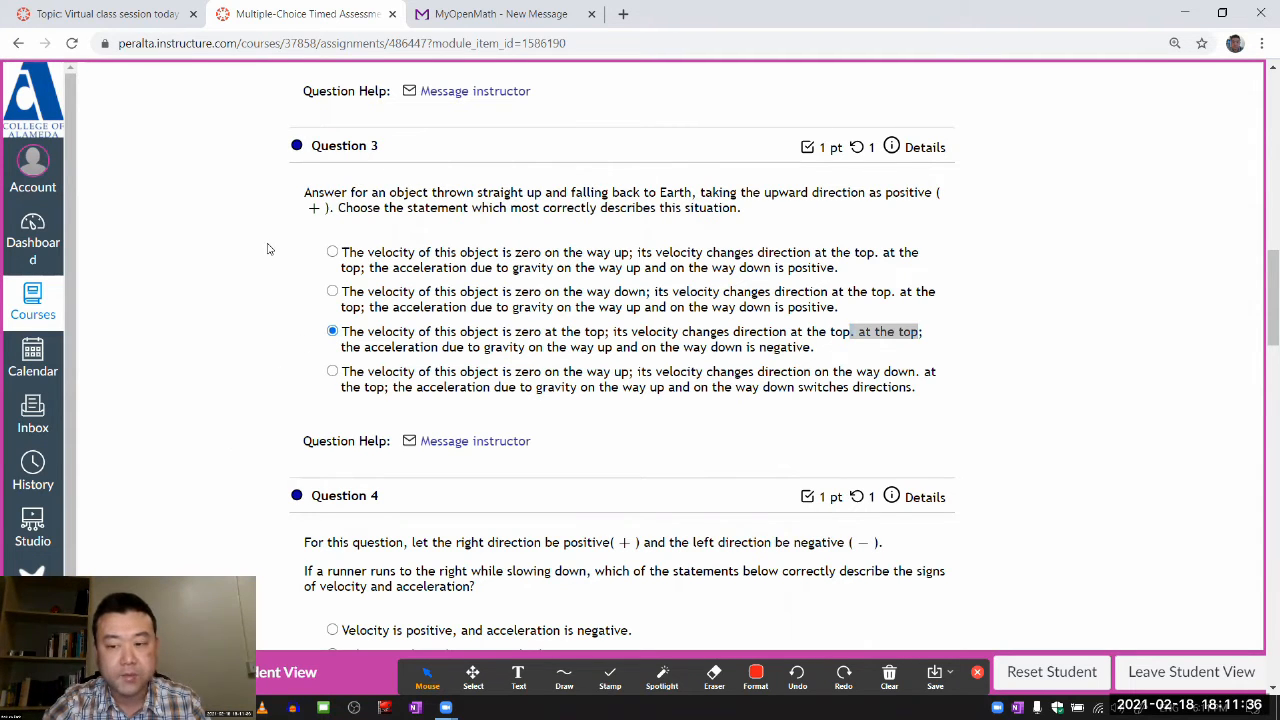
pyautogui.click(500, 14)
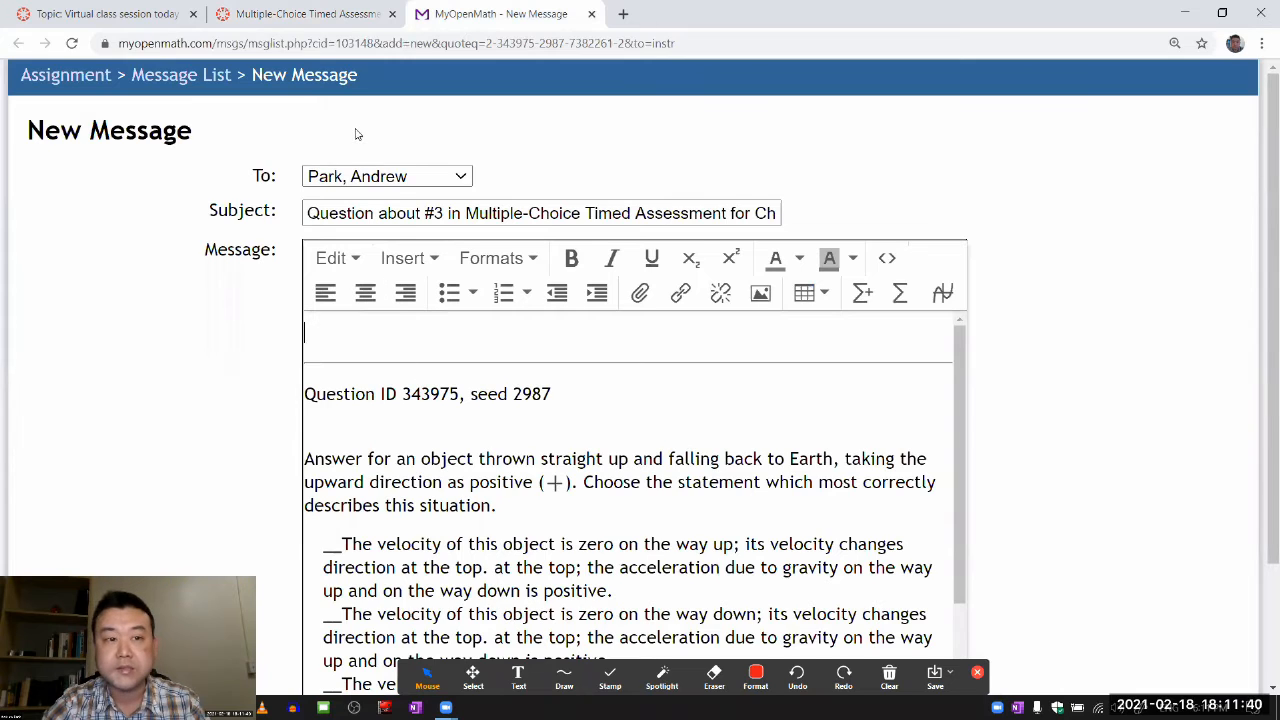
pyautogui.click(305, 14)
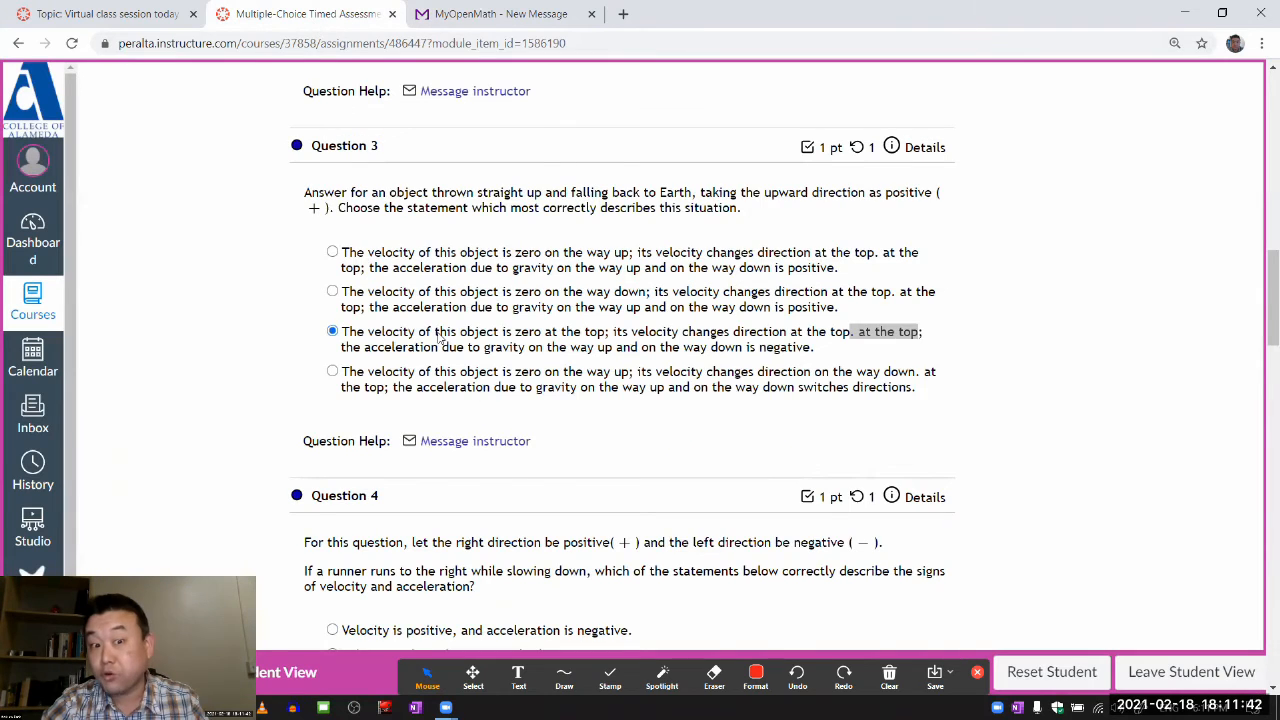
# Scroll down past Question 4, answered 'velocity positive, acceleration negative,' to bring Question 5 into view.
pyautogui.scroll(-3)
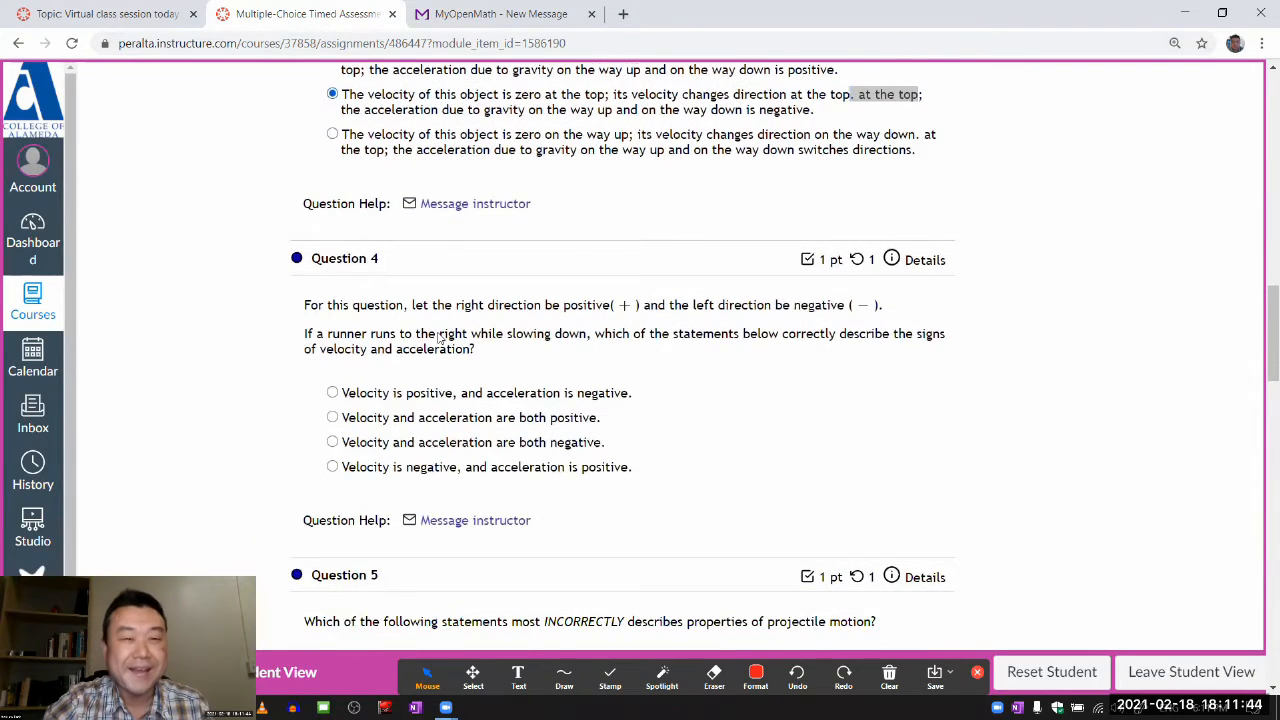
pyautogui.scroll(-3)
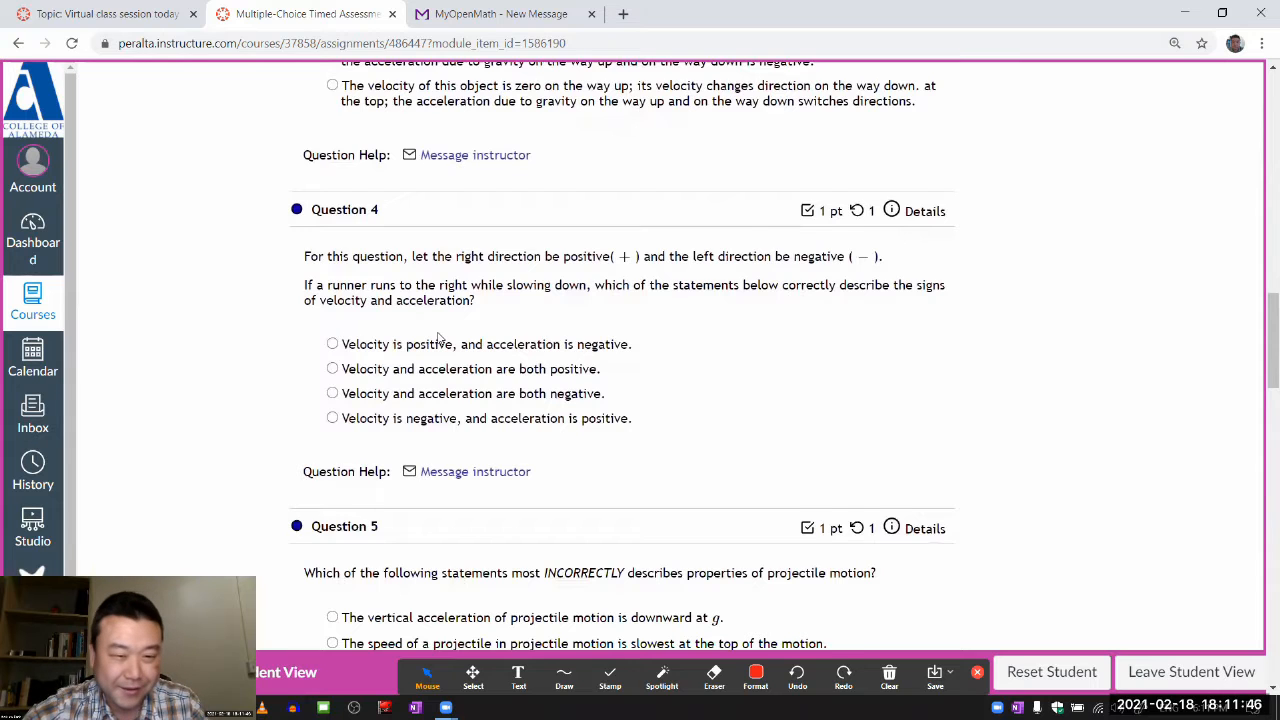
pyautogui.scroll(-3)
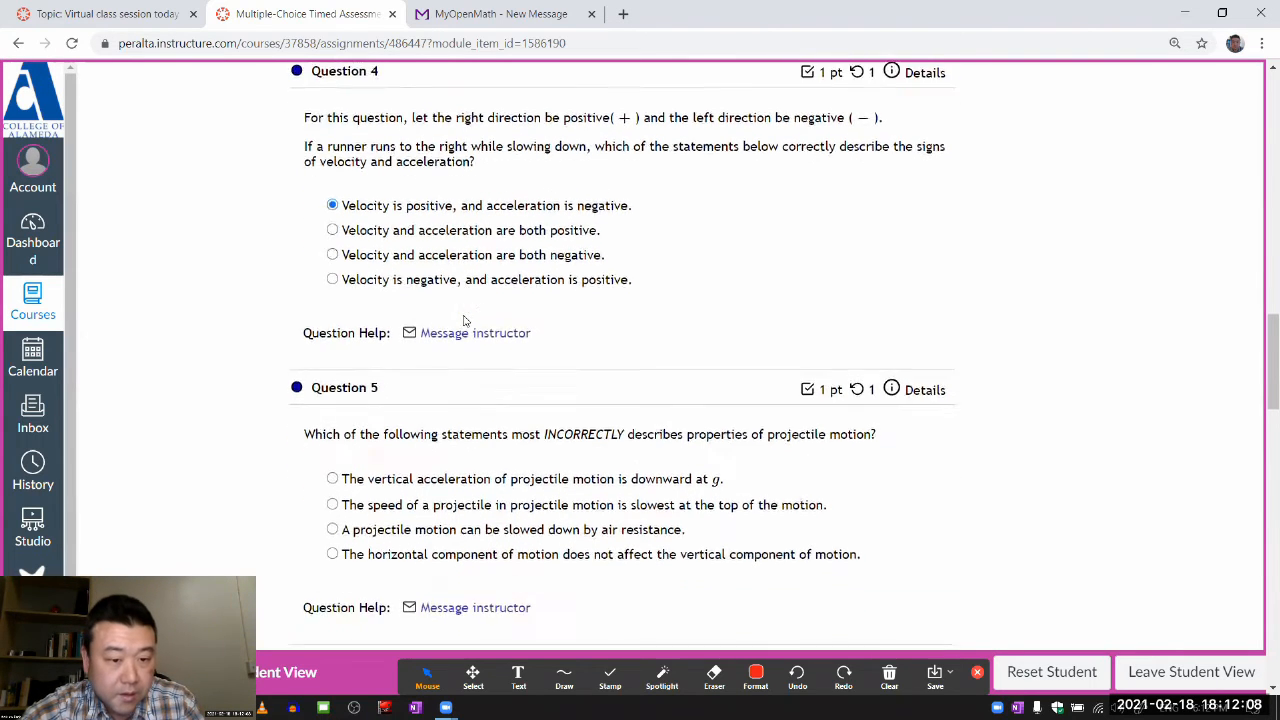
pyautogui.scroll(-3)
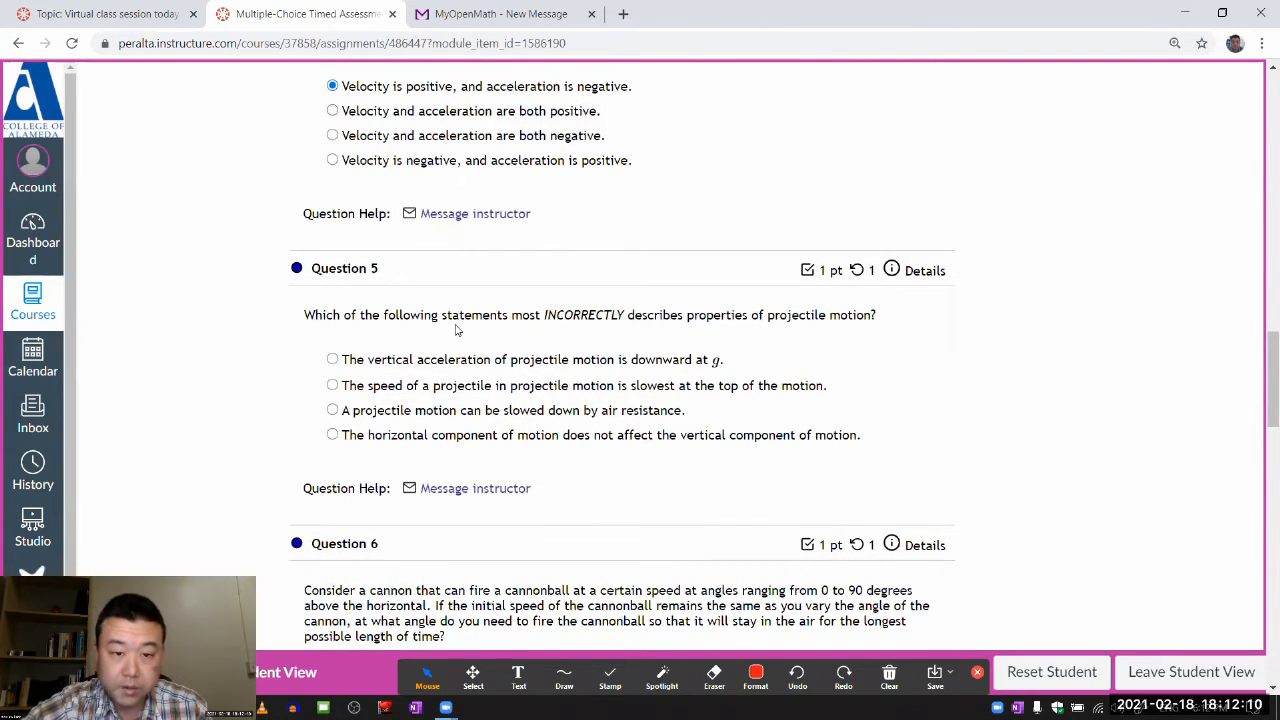
pyautogui.moveTo(560, 330)
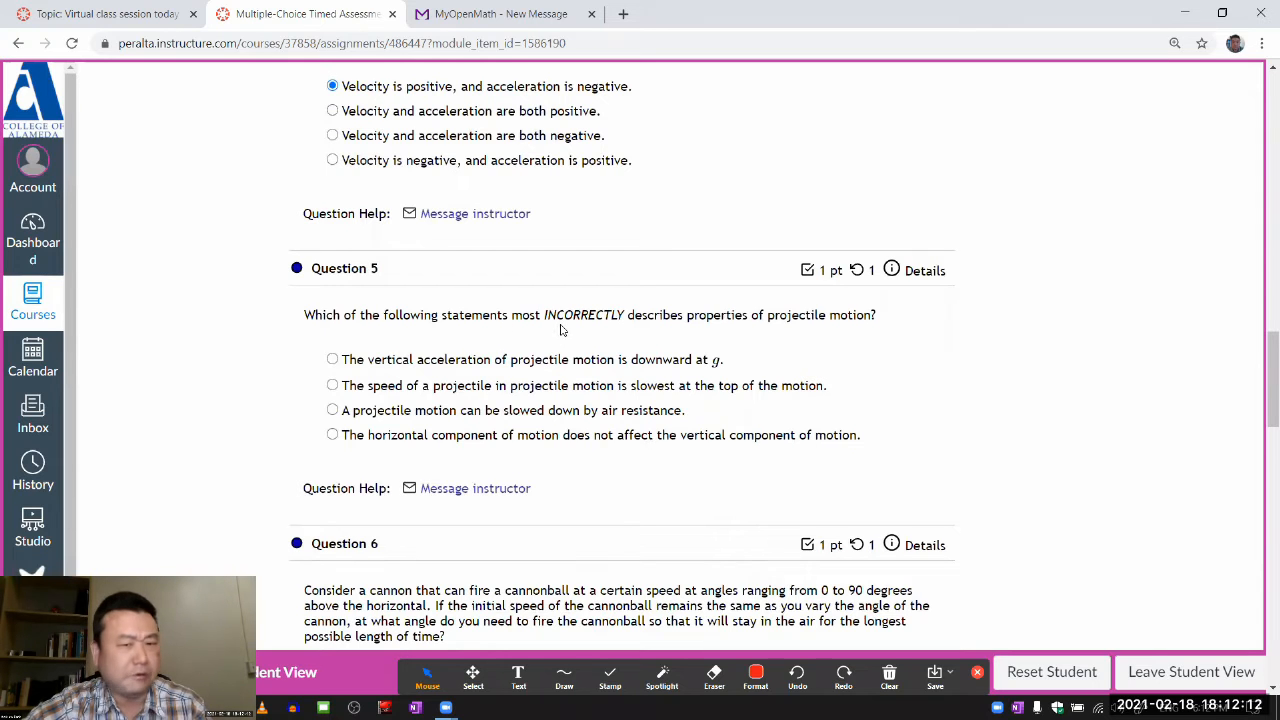
pyautogui.moveTo(862, 327)
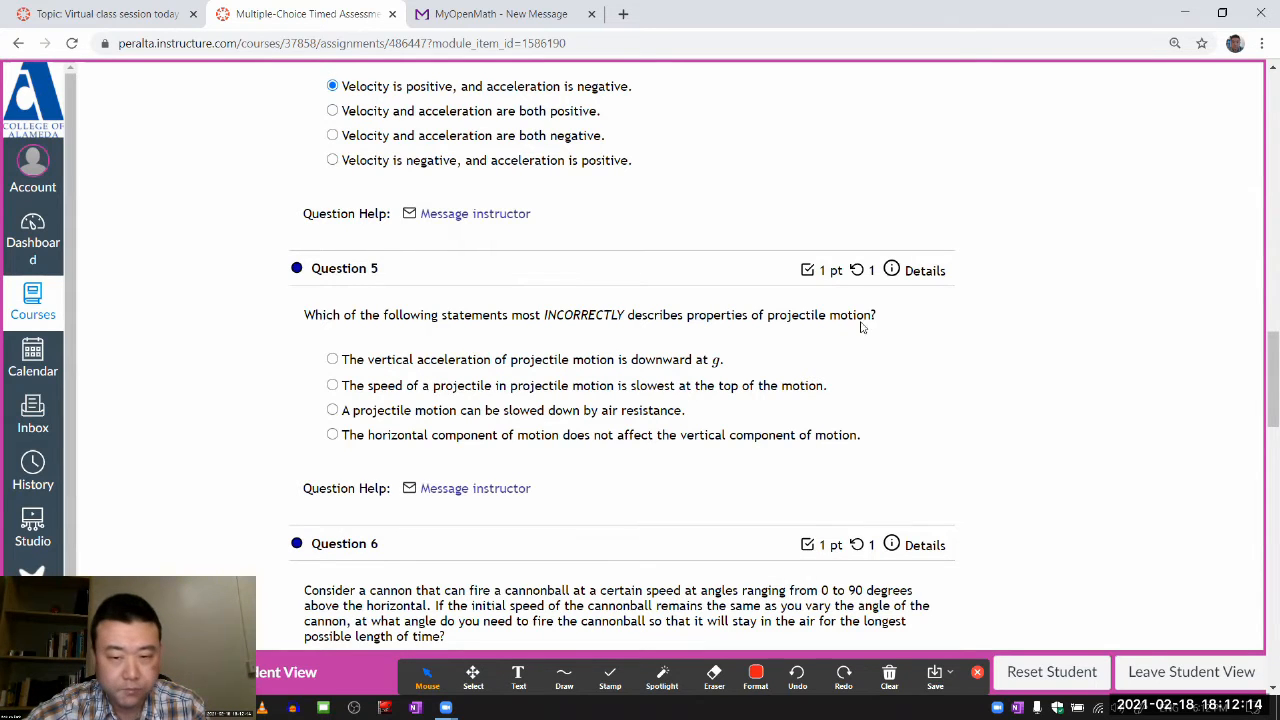
pyautogui.moveTo(601, 349)
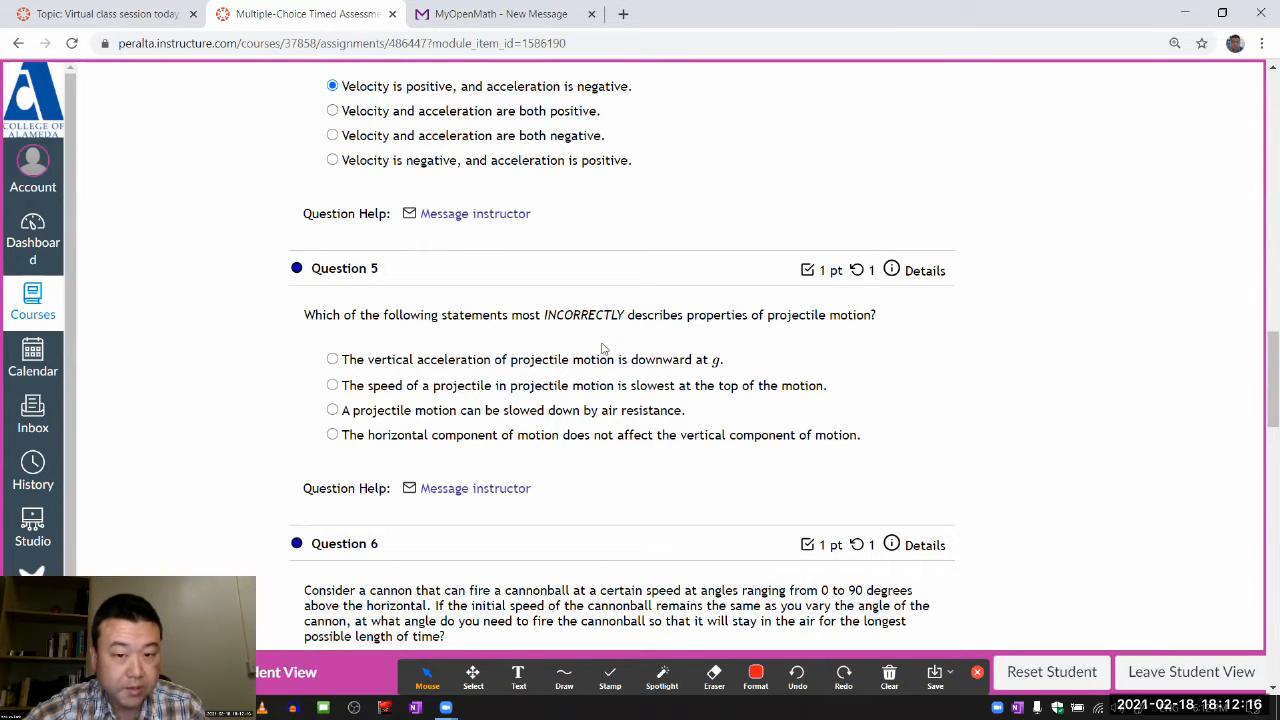
pyautogui.moveTo(497, 396)
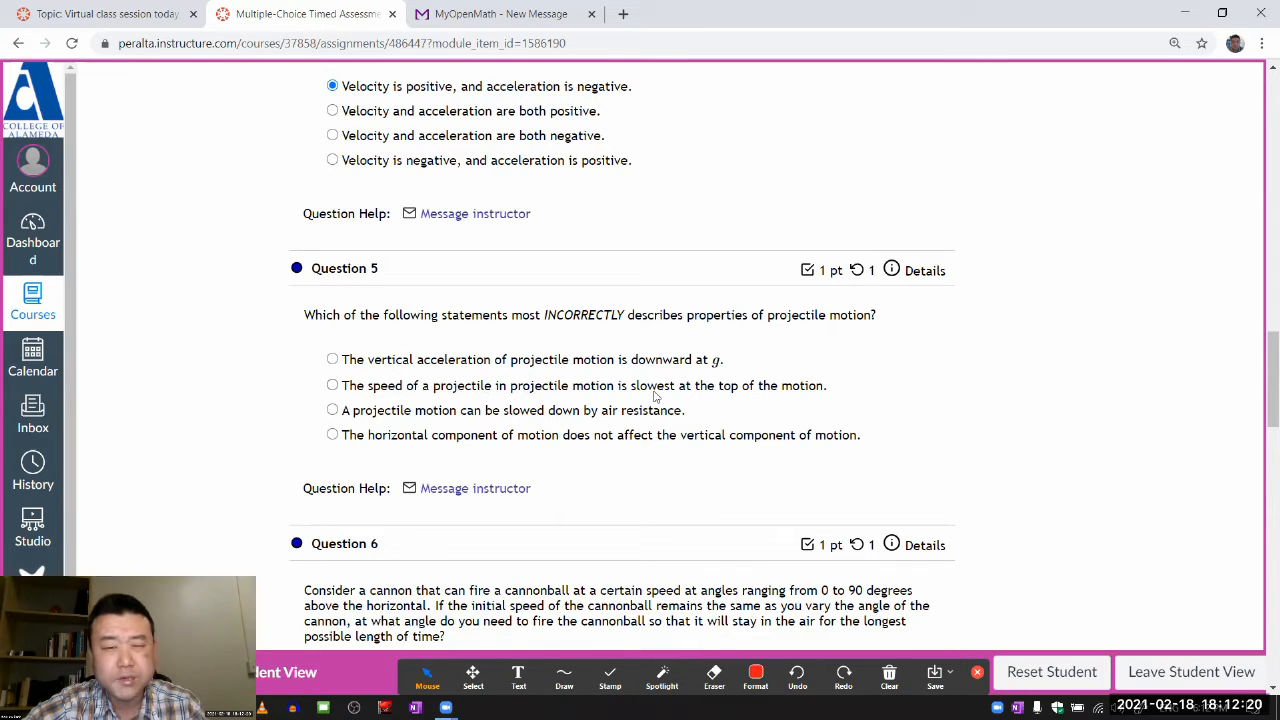
pyautogui.moveTo(711, 397)
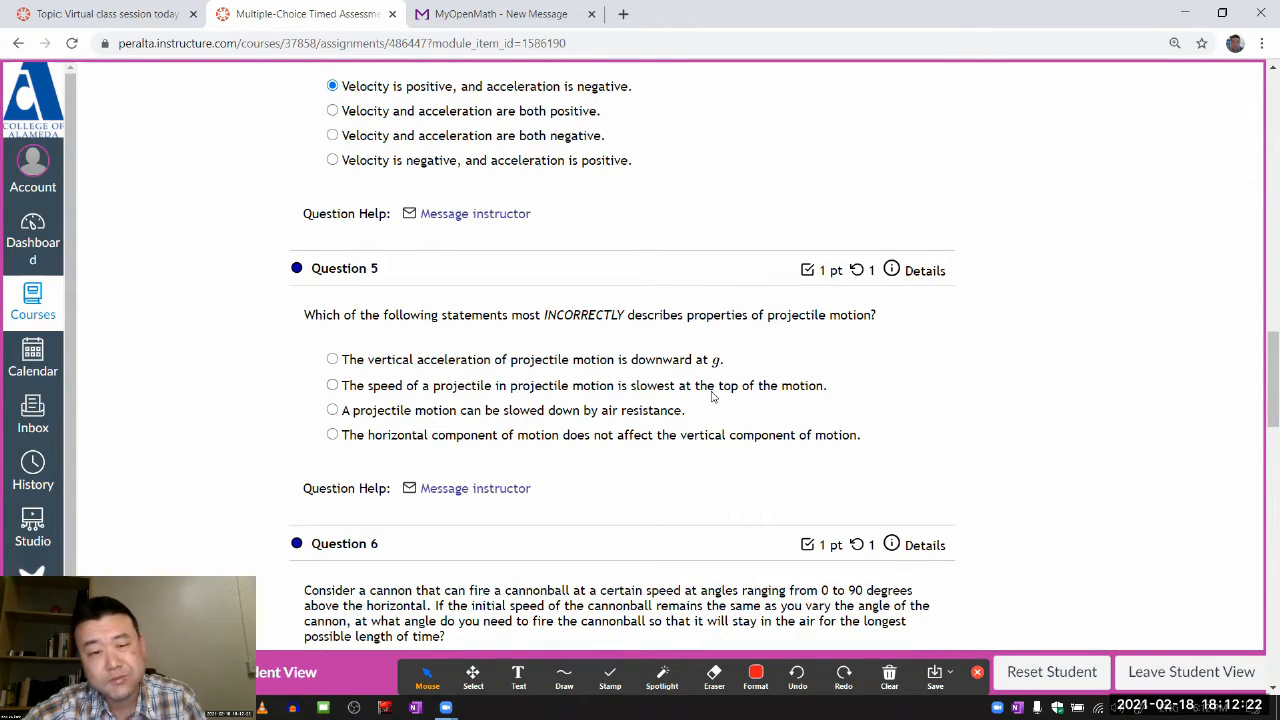
pyautogui.moveTo(363, 430)
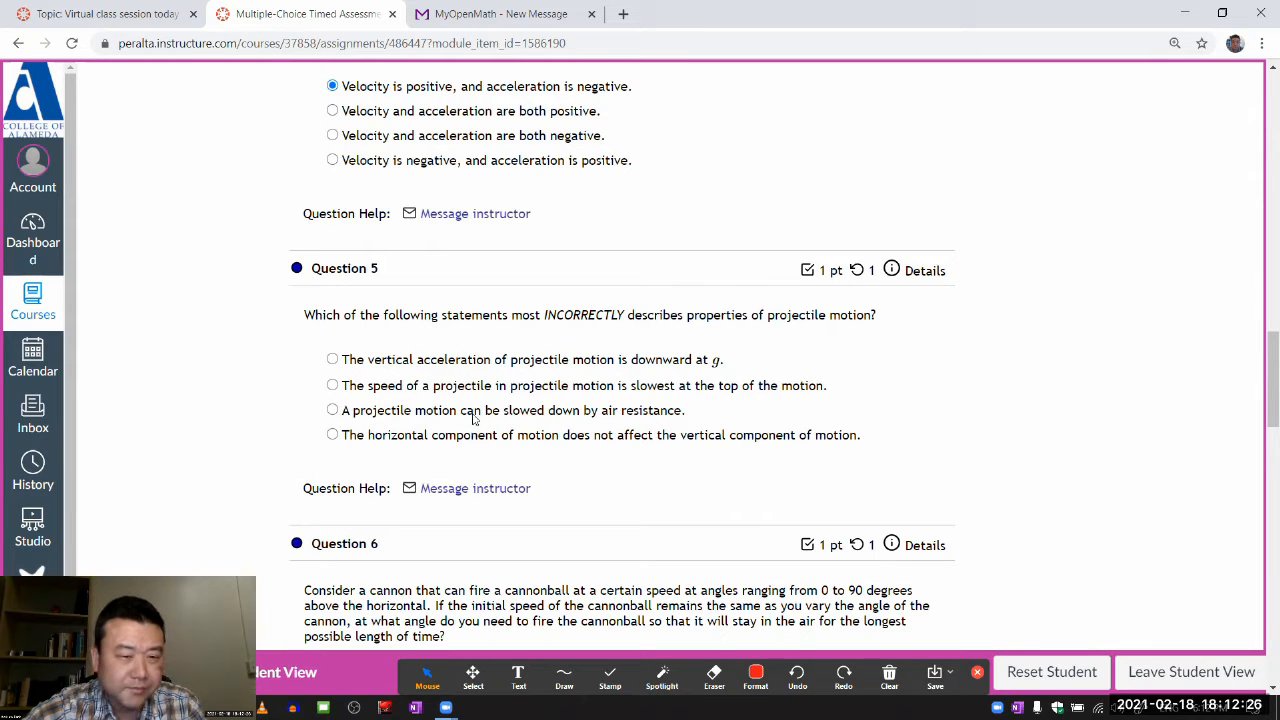
# Select the air-resistance statement for Question 5 and scroll on to Question 6.
pyautogui.click(332, 410)
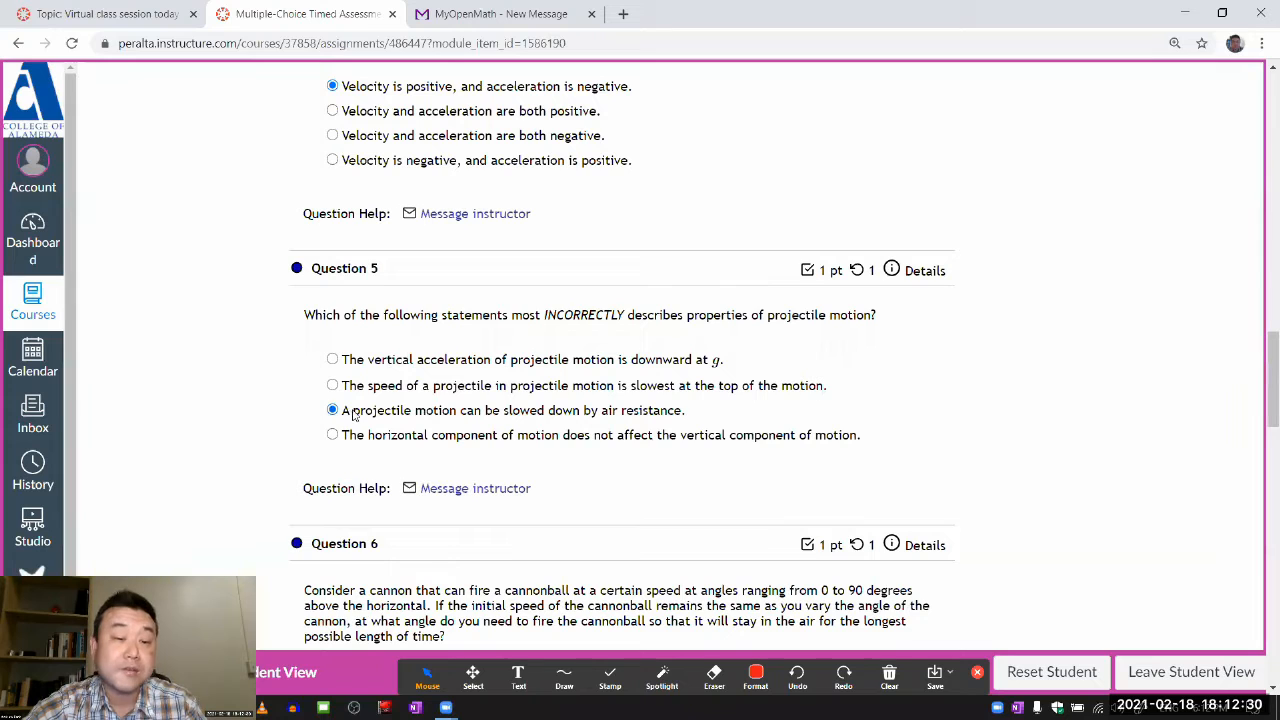
pyautogui.doubleClick(400, 410)
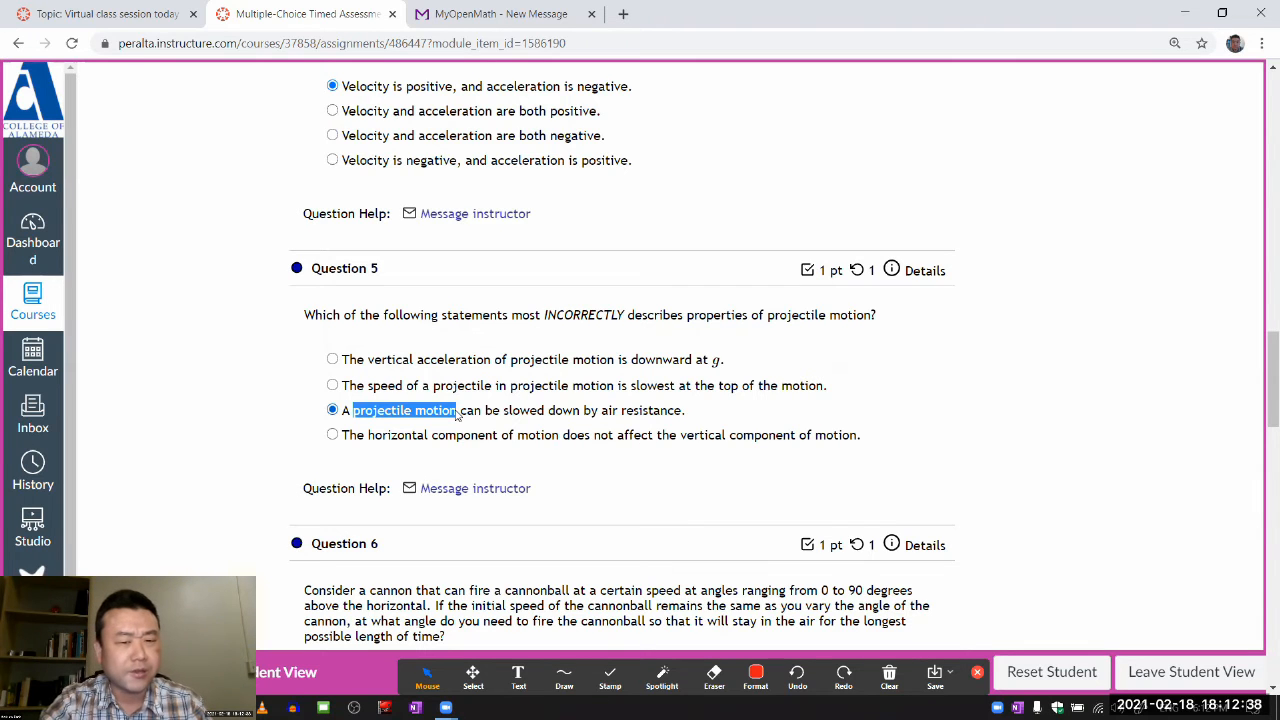
pyautogui.scroll(-3)
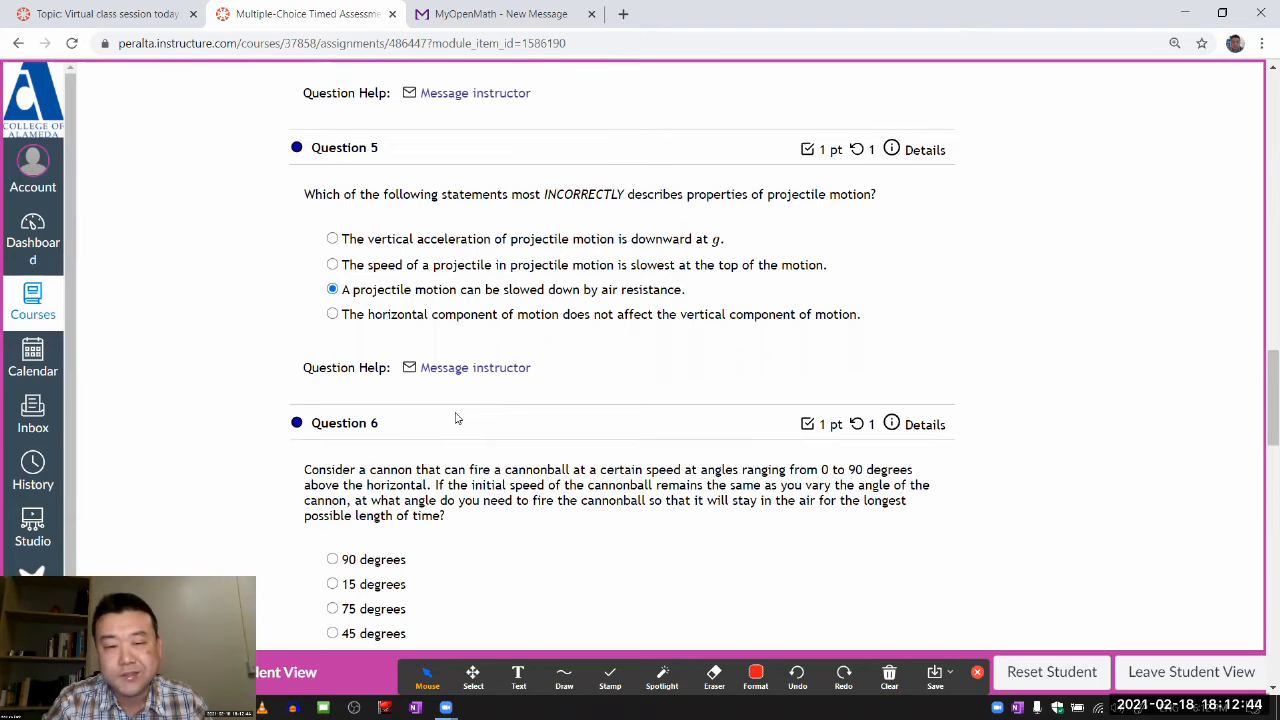
pyautogui.scroll(-3)
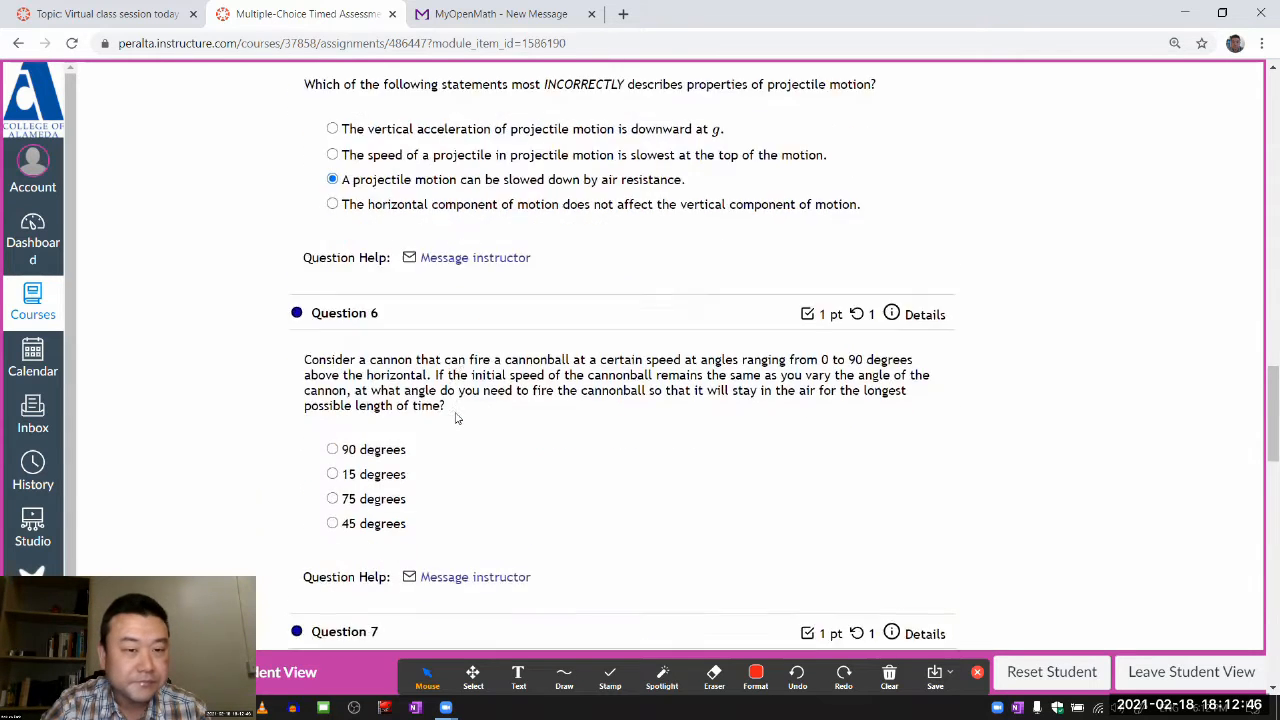
pyautogui.scroll(3)
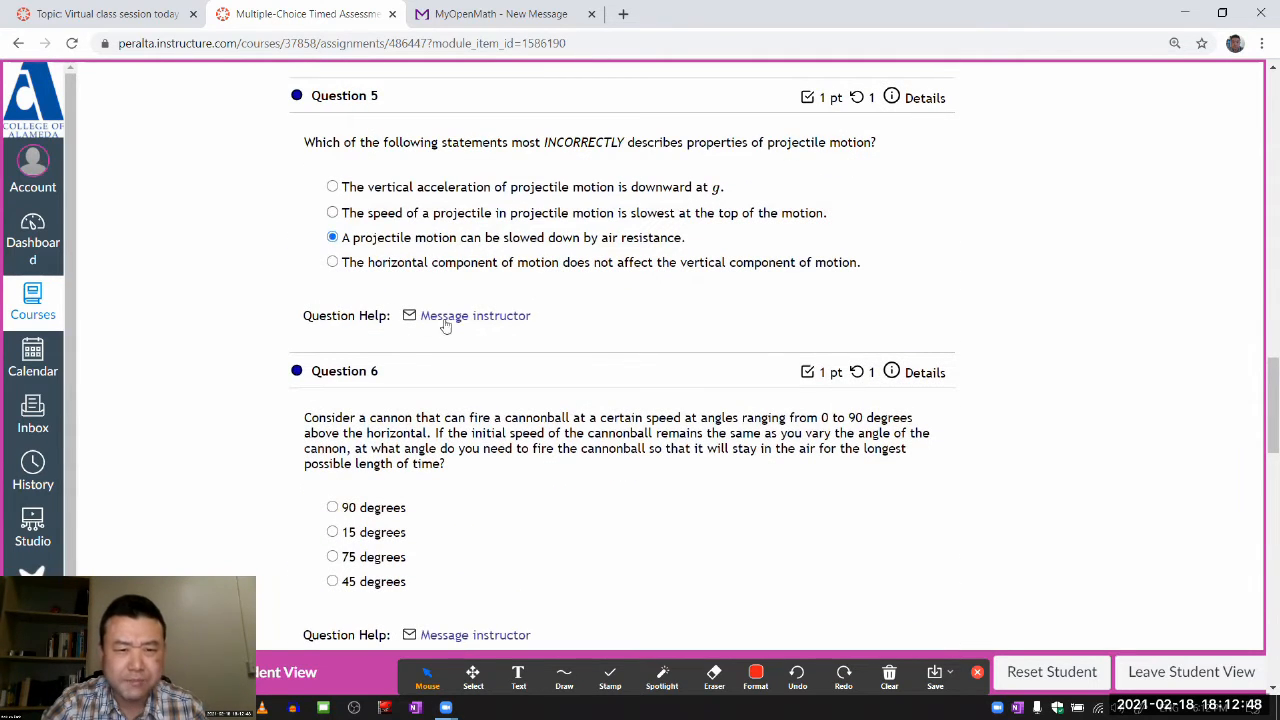
pyautogui.scroll(-3)
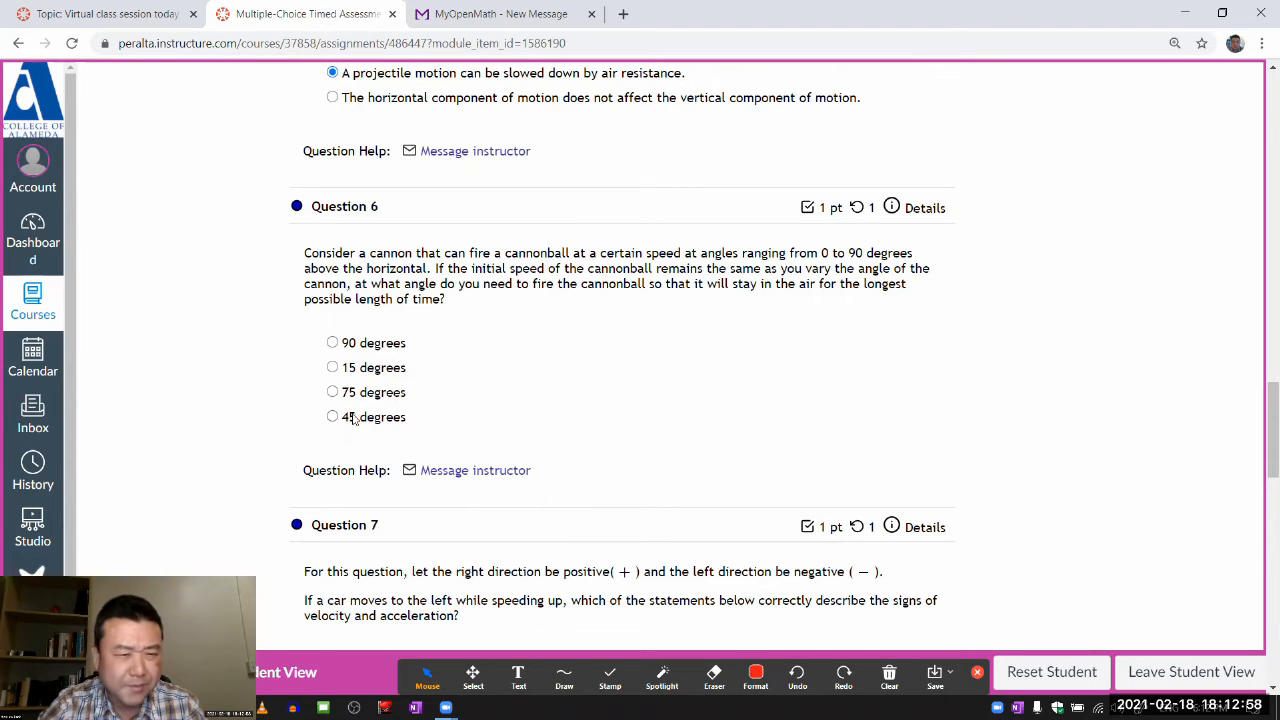
# Answer Question 6 with 45 degrees, then change it to 90 degrees and scroll to Question 7.
pyautogui.click(332, 417)
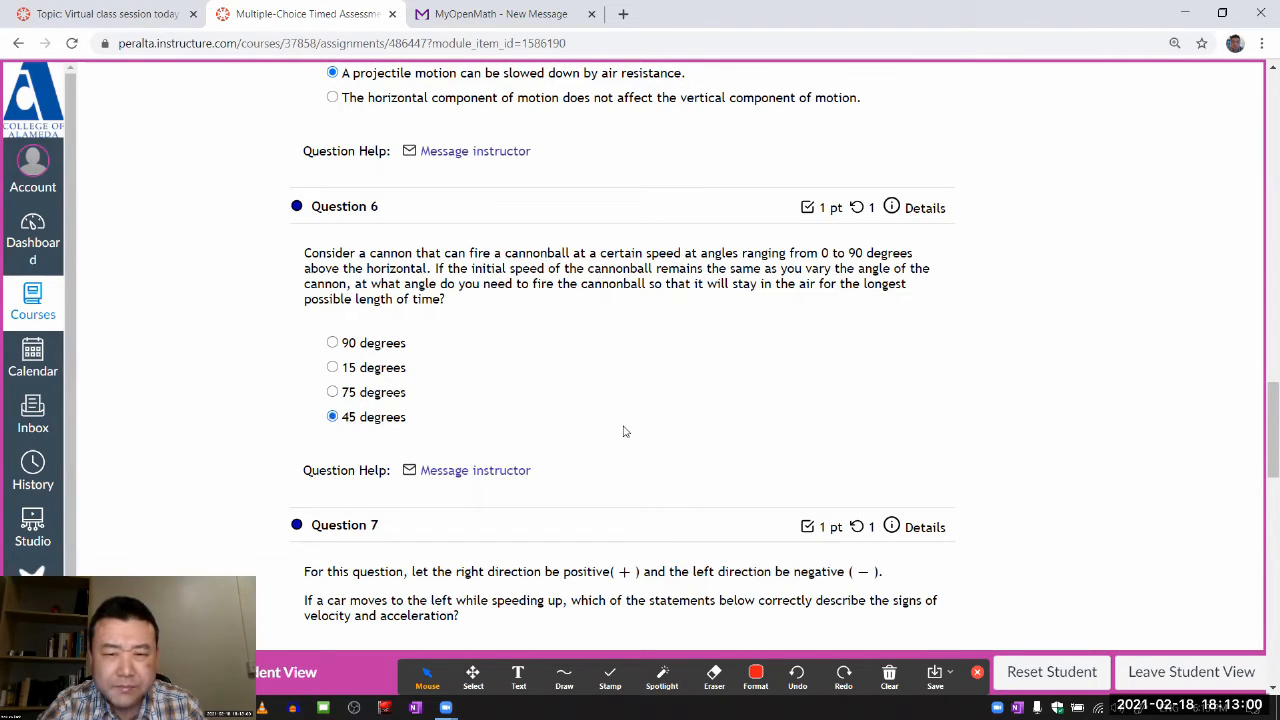
pyautogui.scroll(-3)
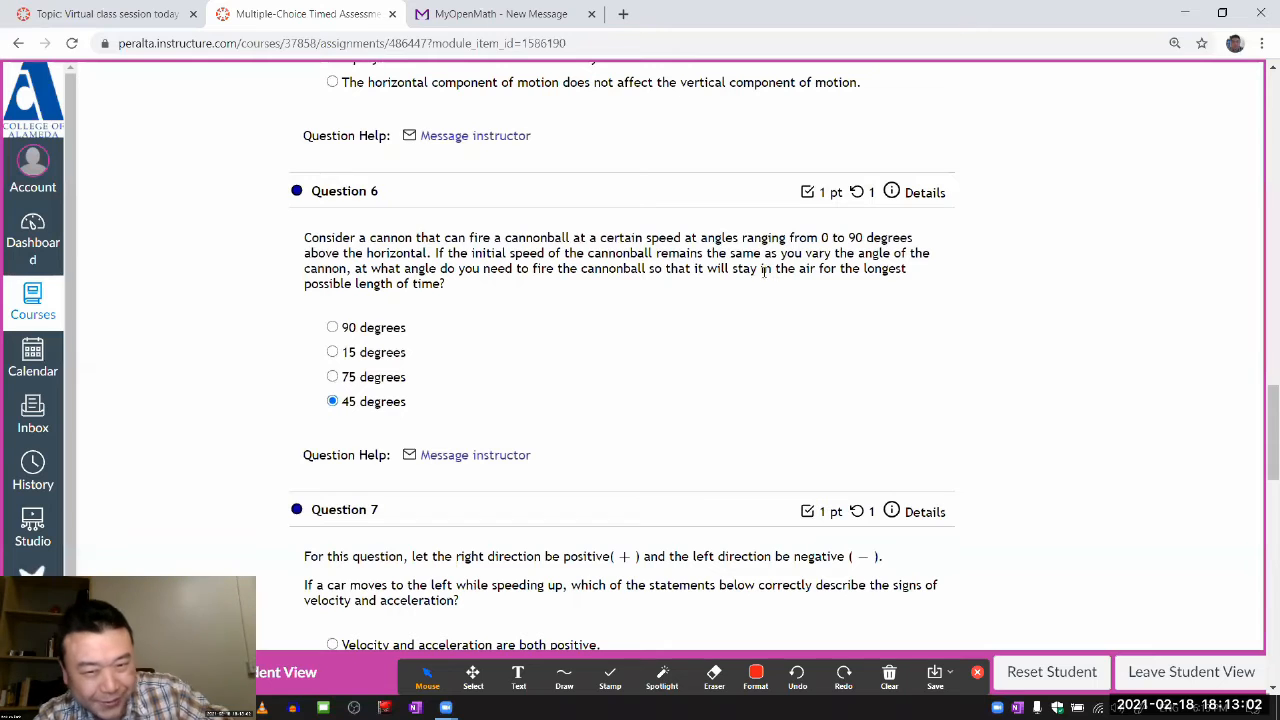
pyautogui.moveTo(700, 268); pyautogui.dragTo(445, 283)
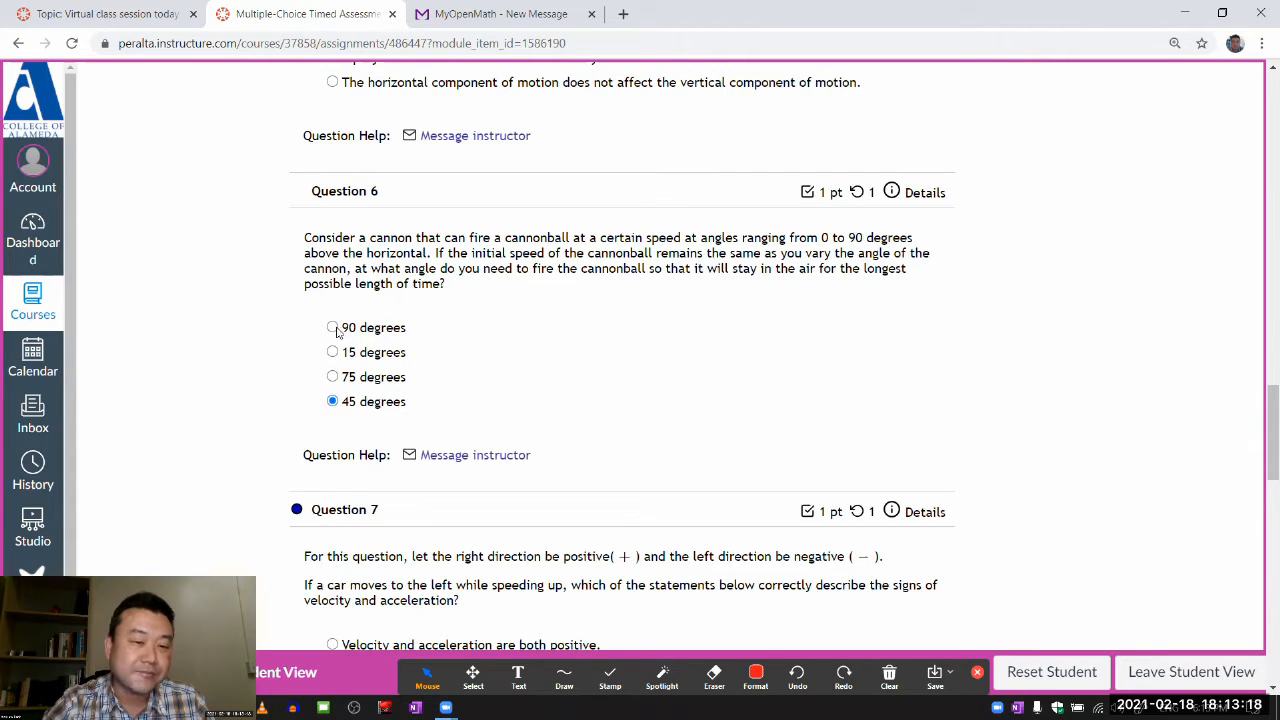
pyautogui.click(332, 327)
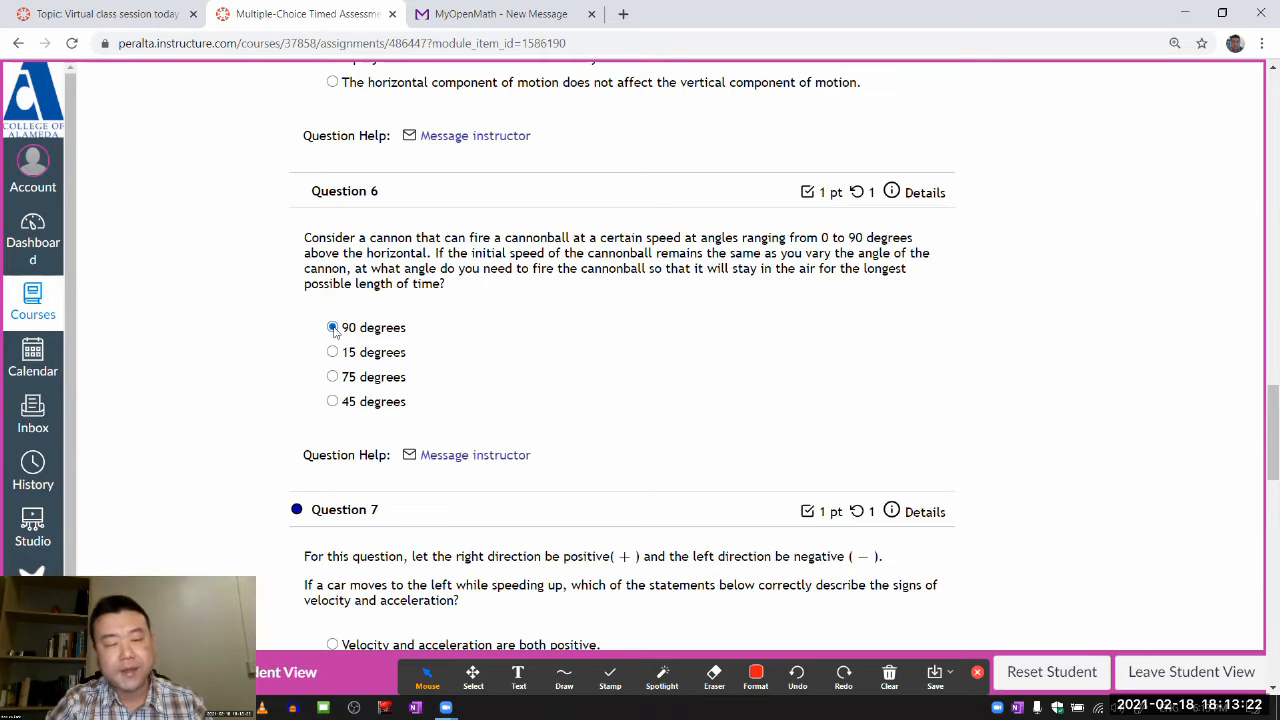
pyautogui.scroll(-3)
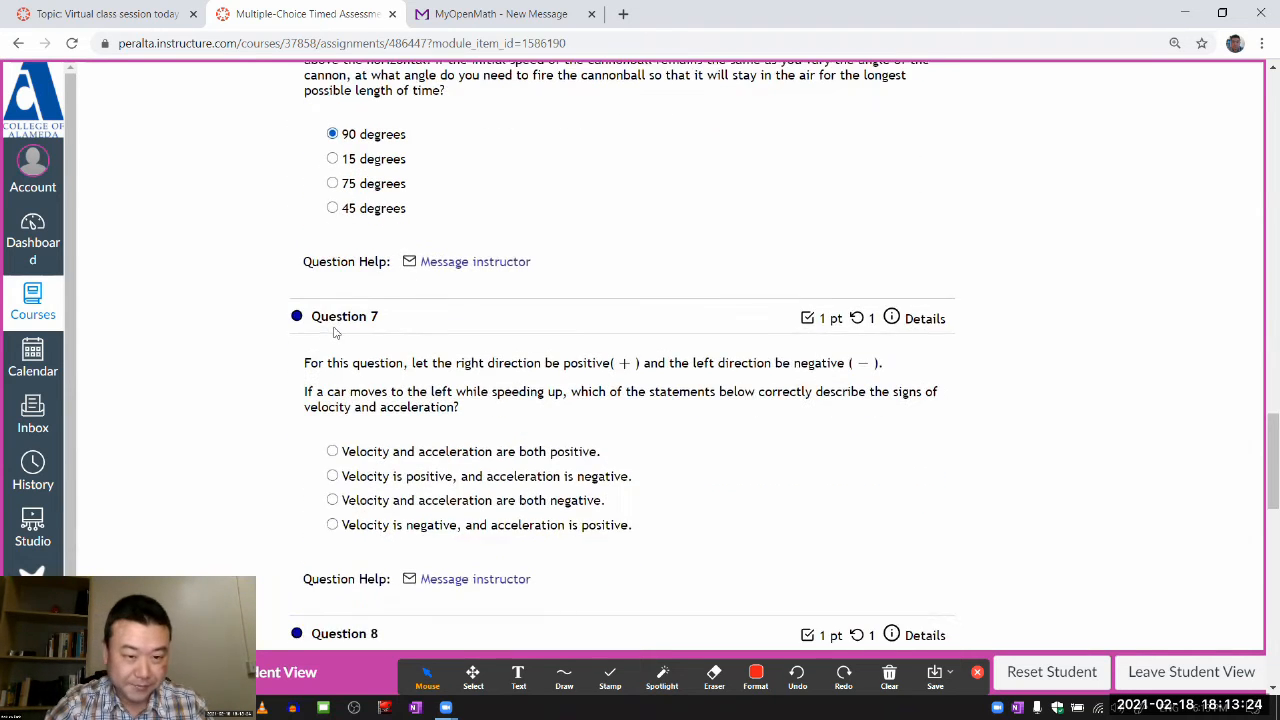
# Scroll down past Question 7, answered 'velocity and acceleration both negative,' to Question 8.
pyautogui.scroll(-3)
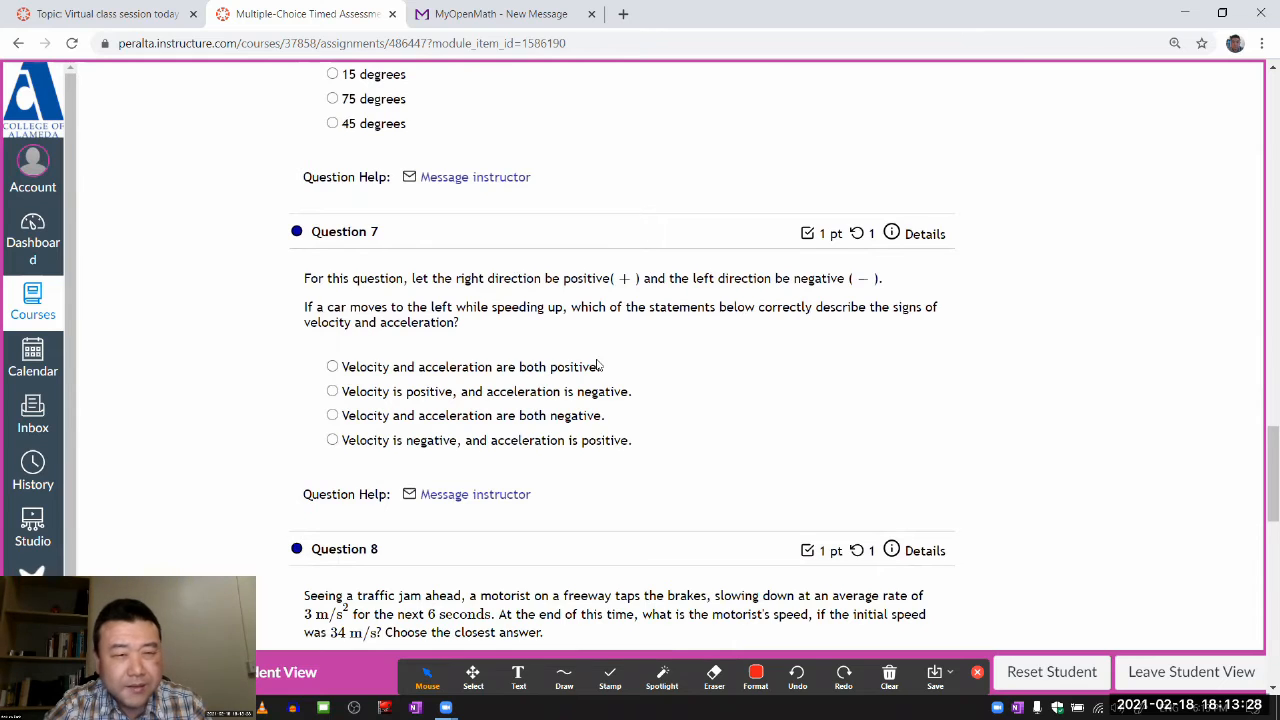
pyautogui.scroll(-3)
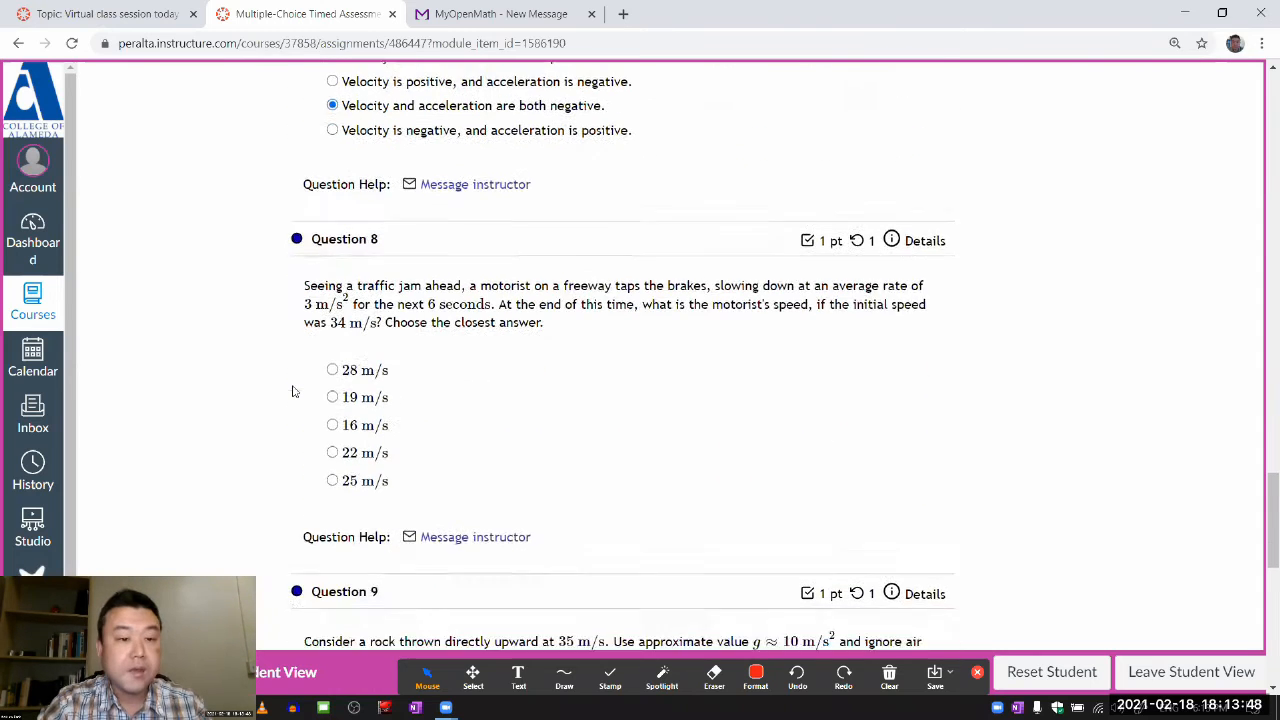
# Open Calculator via Windows search, check 34 − 3 × 6 = 16, and select 16 m/s for Question 8.
pyautogui.scroll(-3)
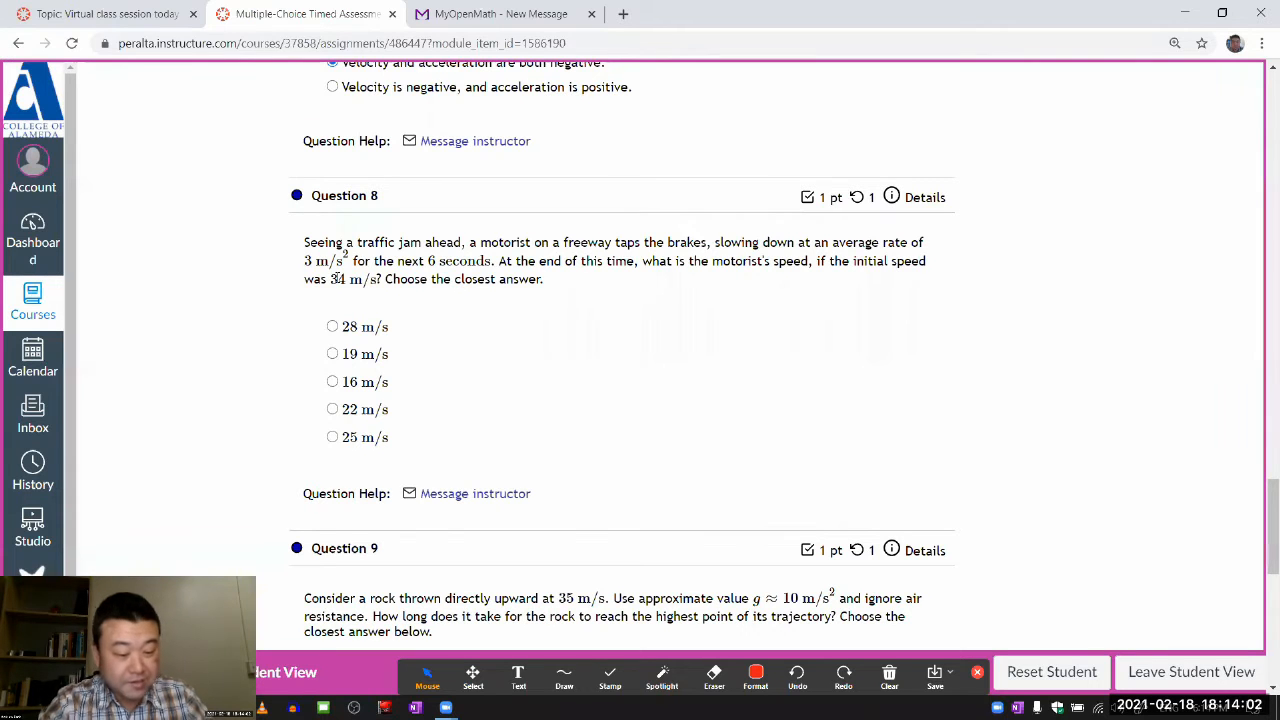
pyautogui.write('cal')
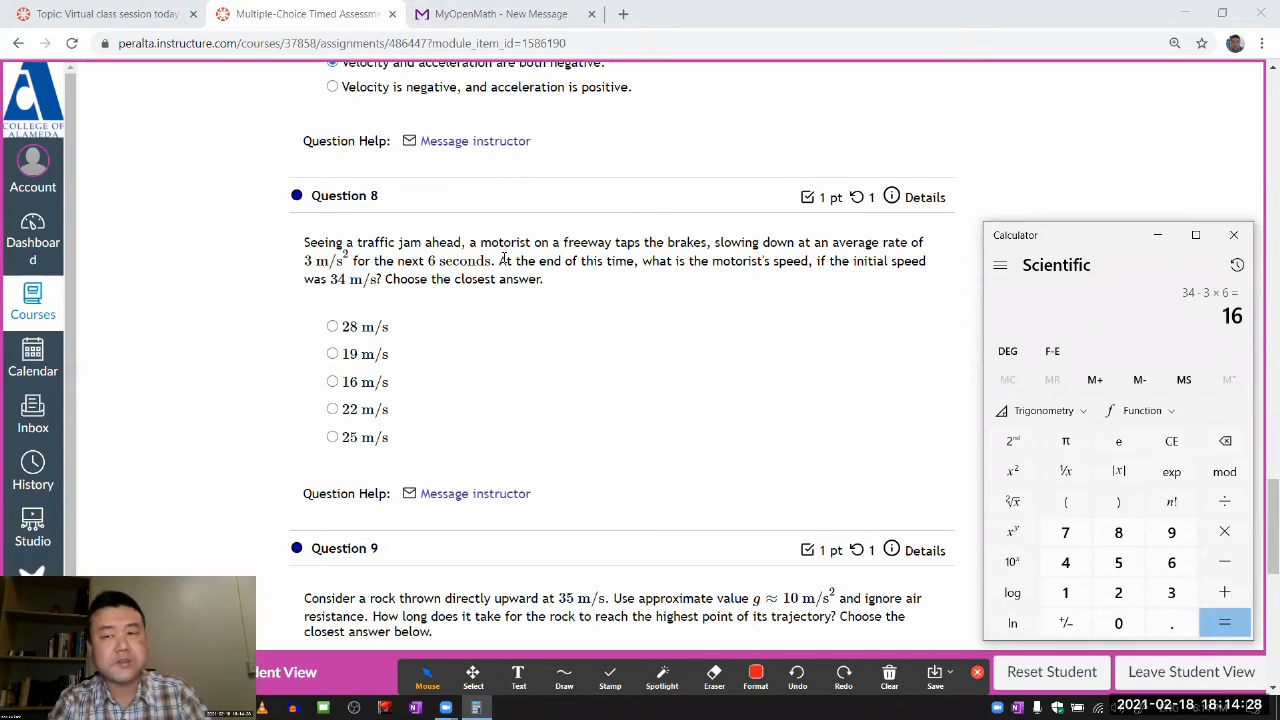
pyautogui.moveTo(154, 166)
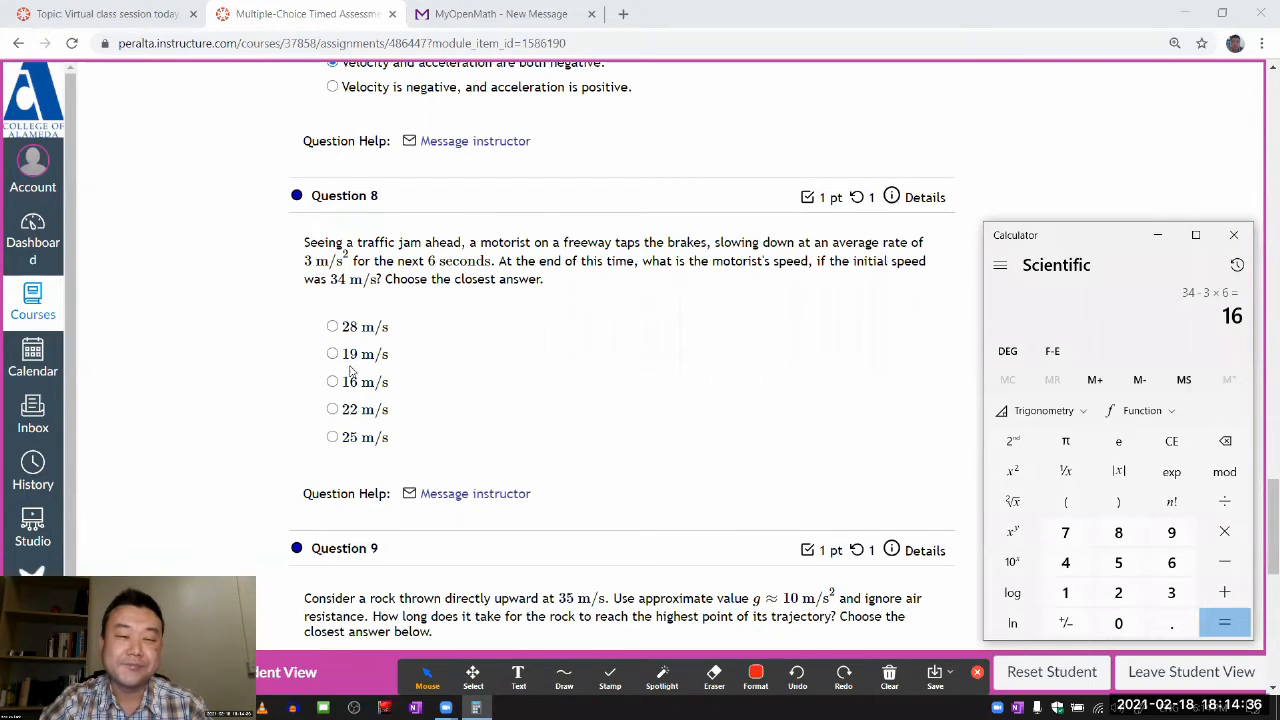
pyautogui.click(332, 382)
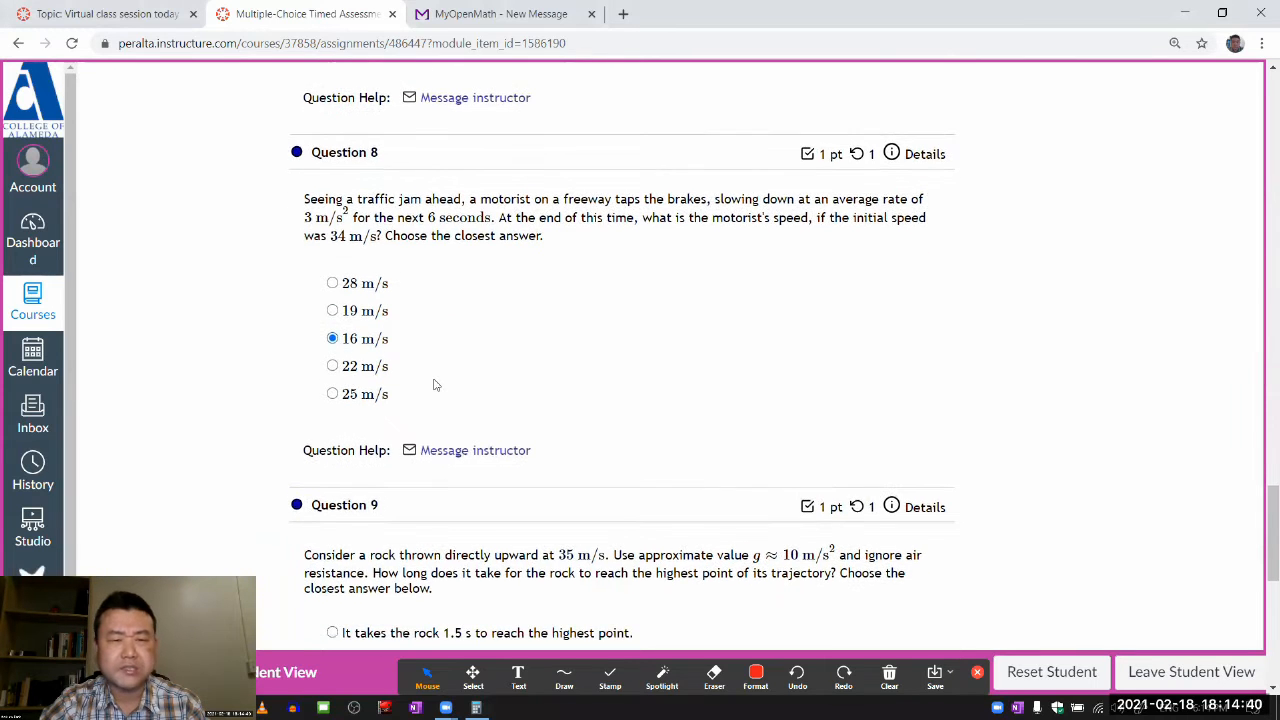
pyautogui.scroll(-3)
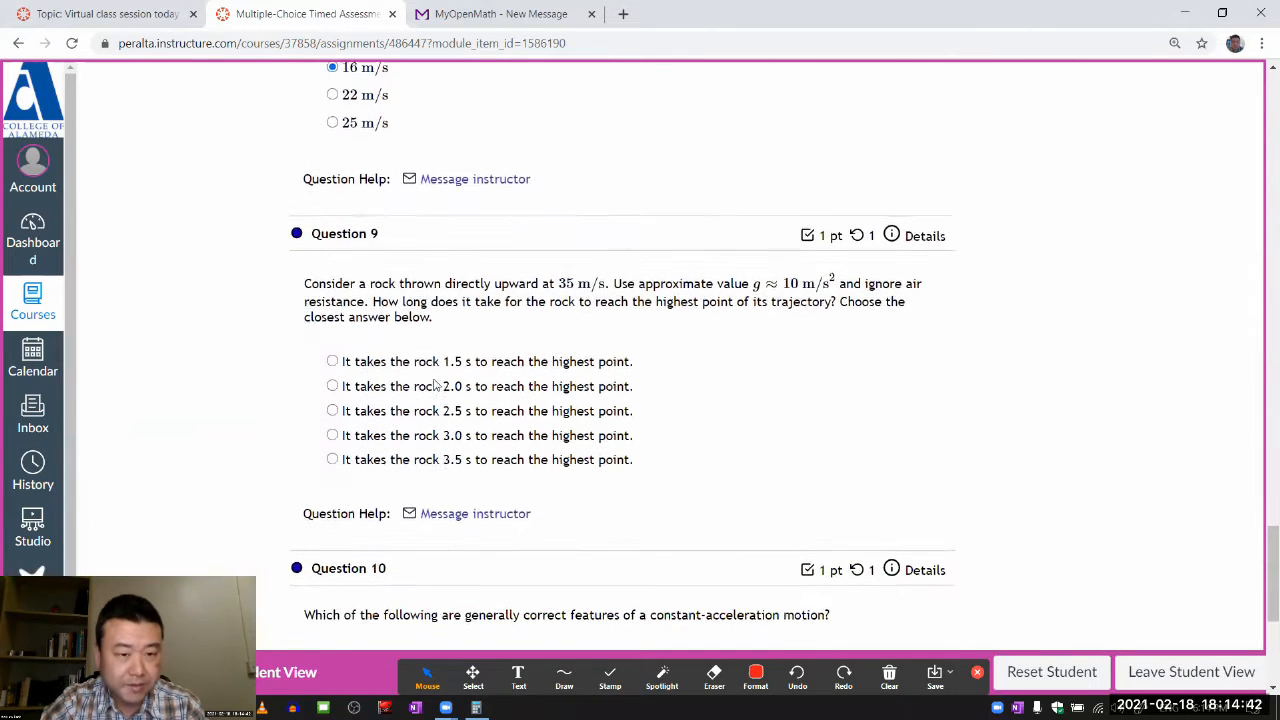
pyautogui.scroll(-3)
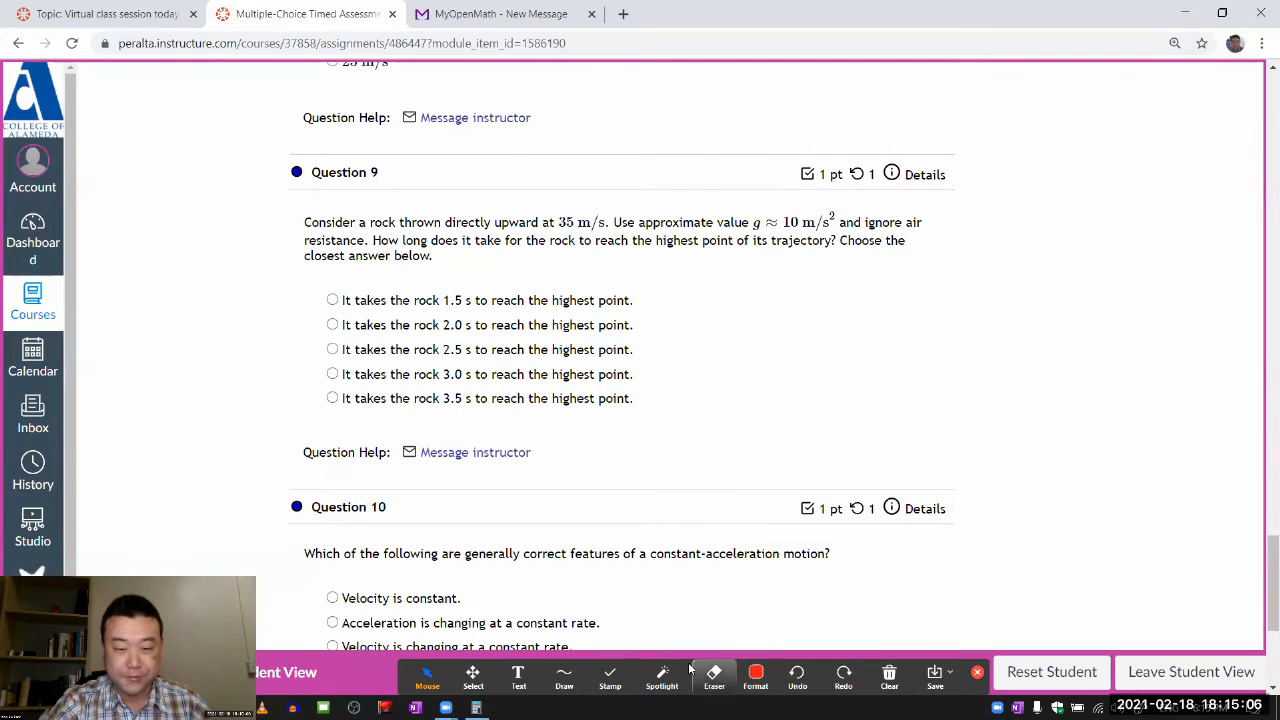
# With the Draw annotation tool, write Δv = a·Δt, start solving for Δt, and note v = 0 at the top under 35 m/s.
pyautogui.click(564, 675)
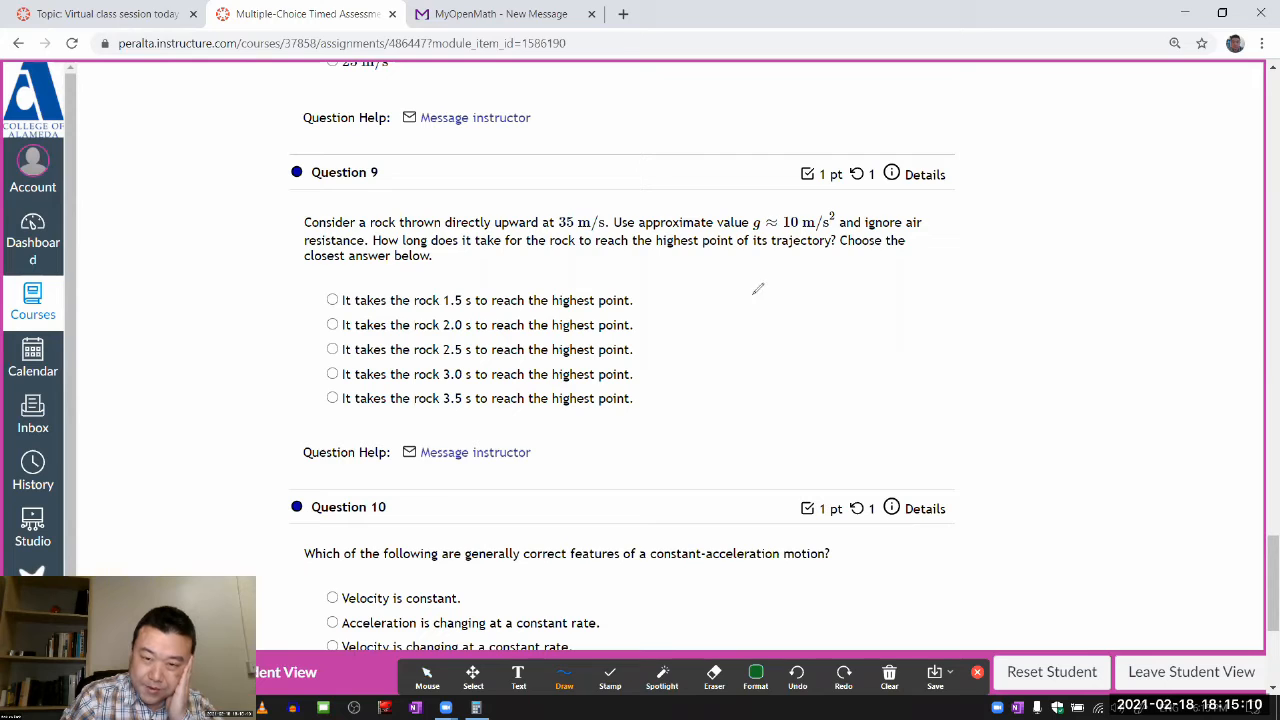
pyautogui.moveTo(740, 320); pyautogui.dragTo(790, 290)
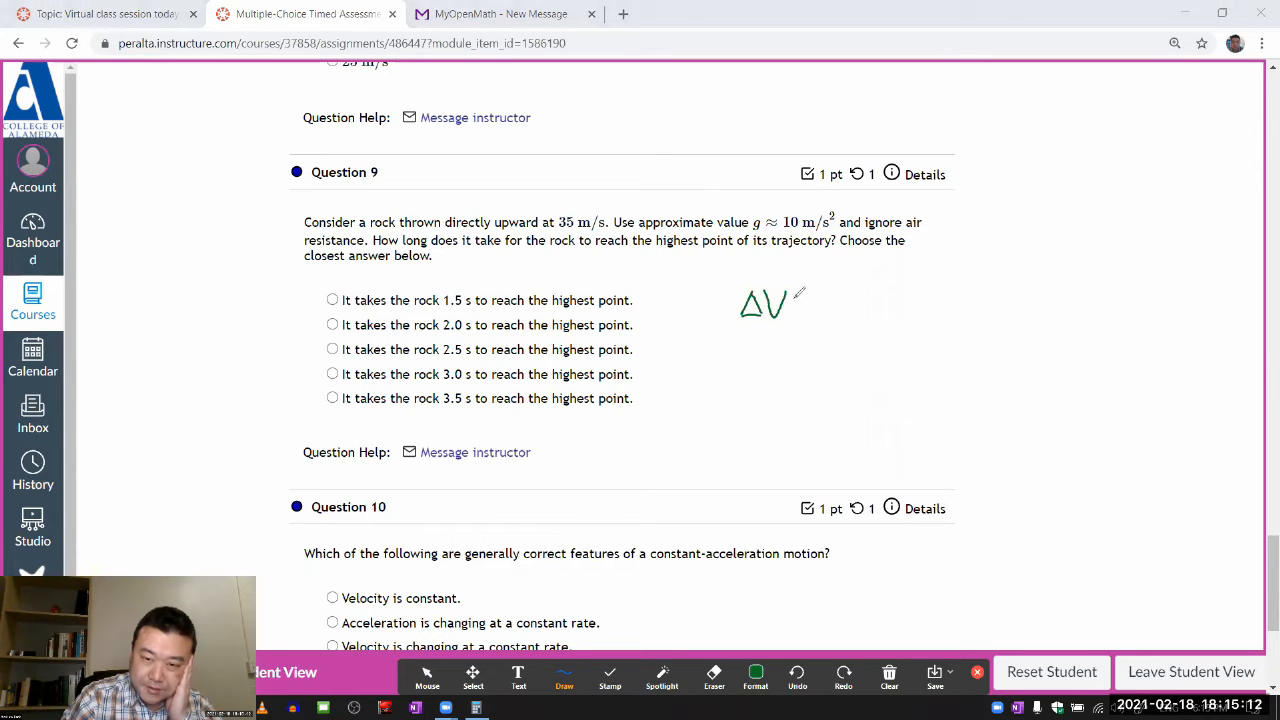
pyautogui.moveTo(790, 303); pyautogui.dragTo(845, 303)
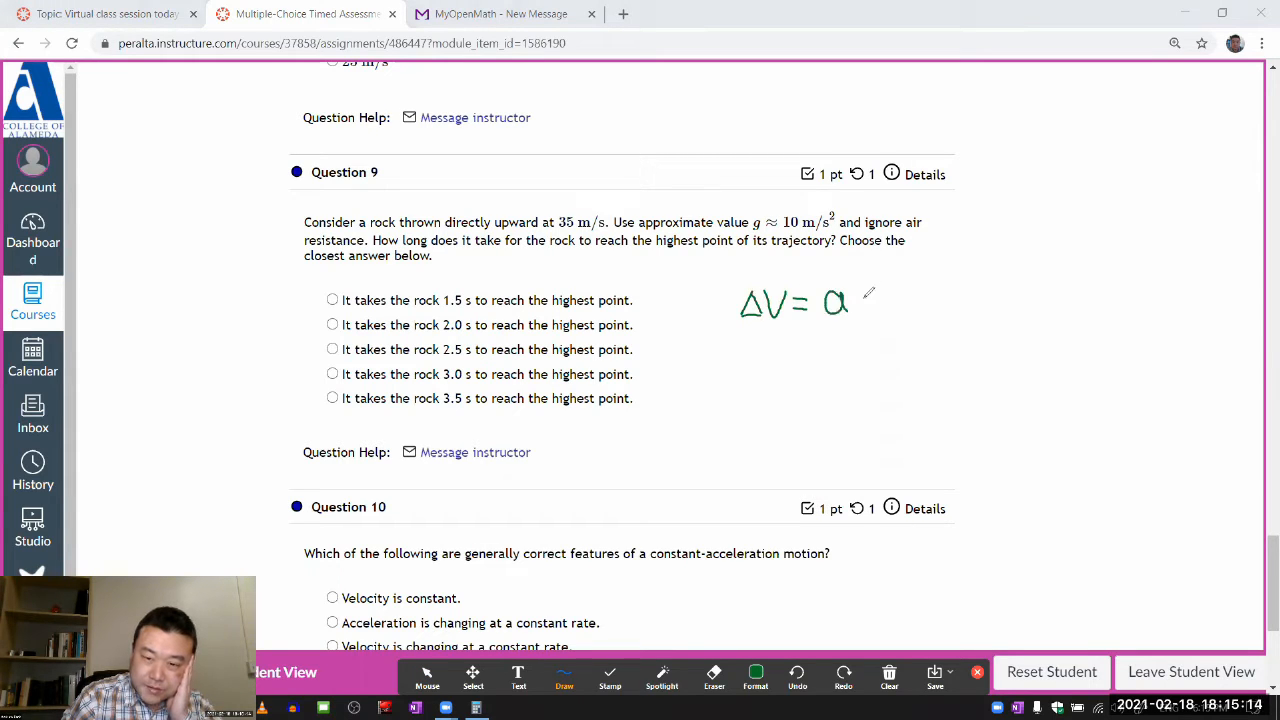
pyautogui.moveTo(855, 300); pyautogui.dragTo(910, 305)
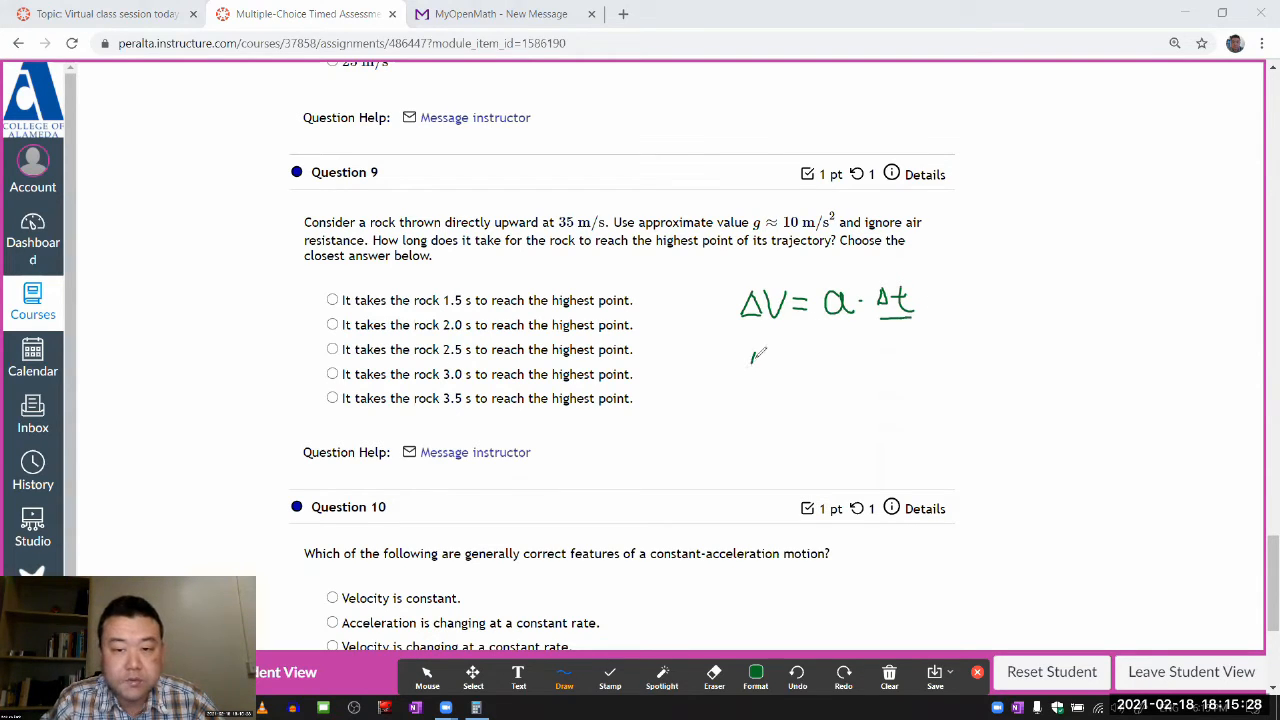
pyautogui.moveTo(750, 370); pyautogui.dragTo(810, 375)
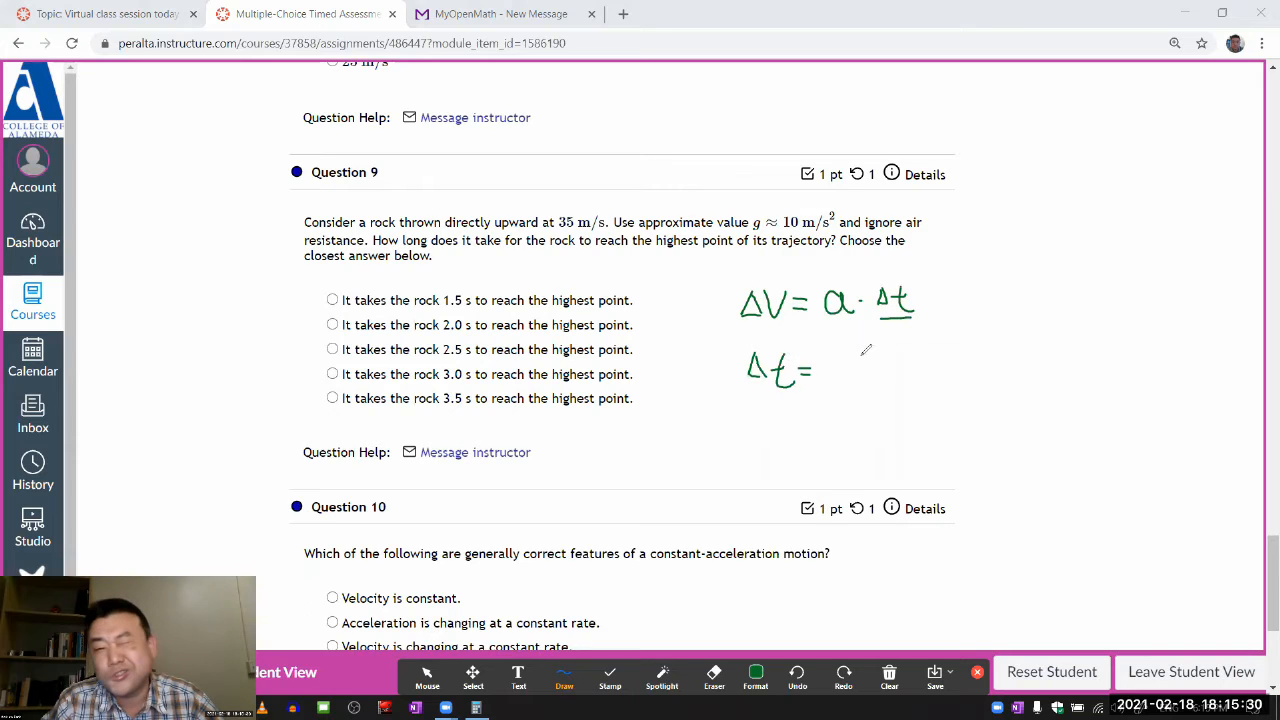
pyautogui.moveTo(830, 365); pyautogui.dragTo(870, 355)
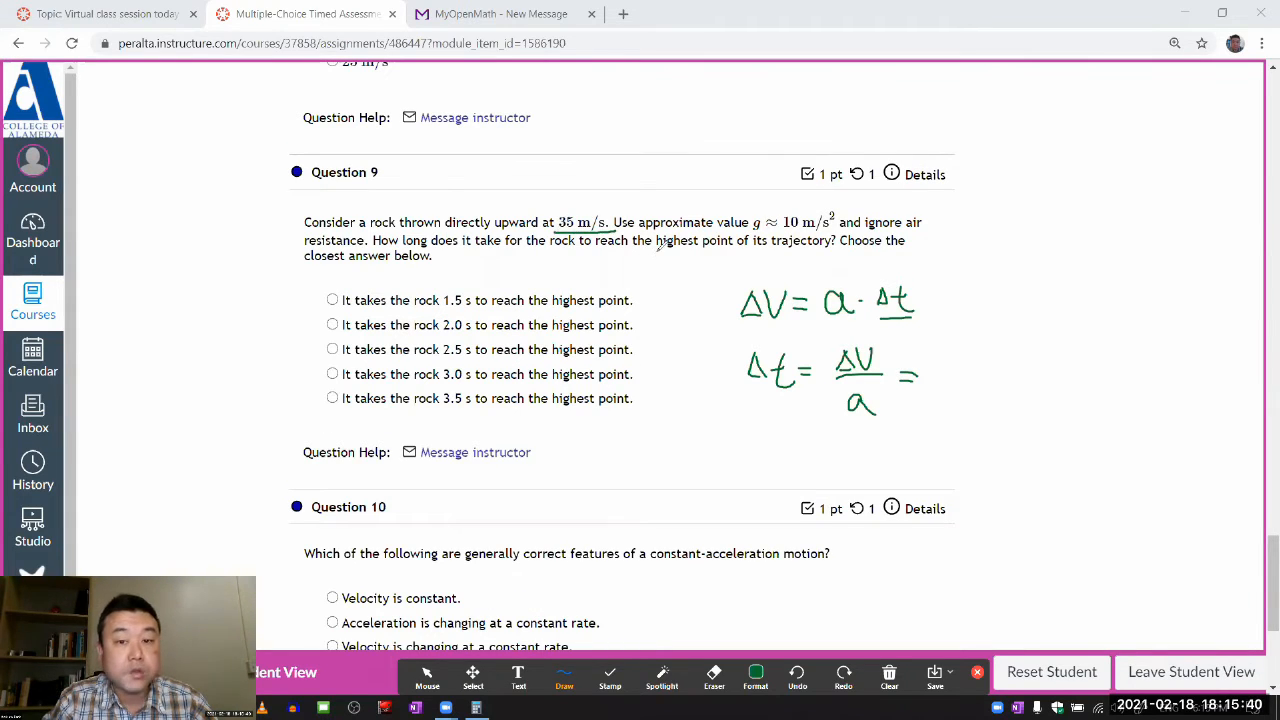
pyautogui.moveTo(665, 250); pyautogui.dragTo(715, 270)
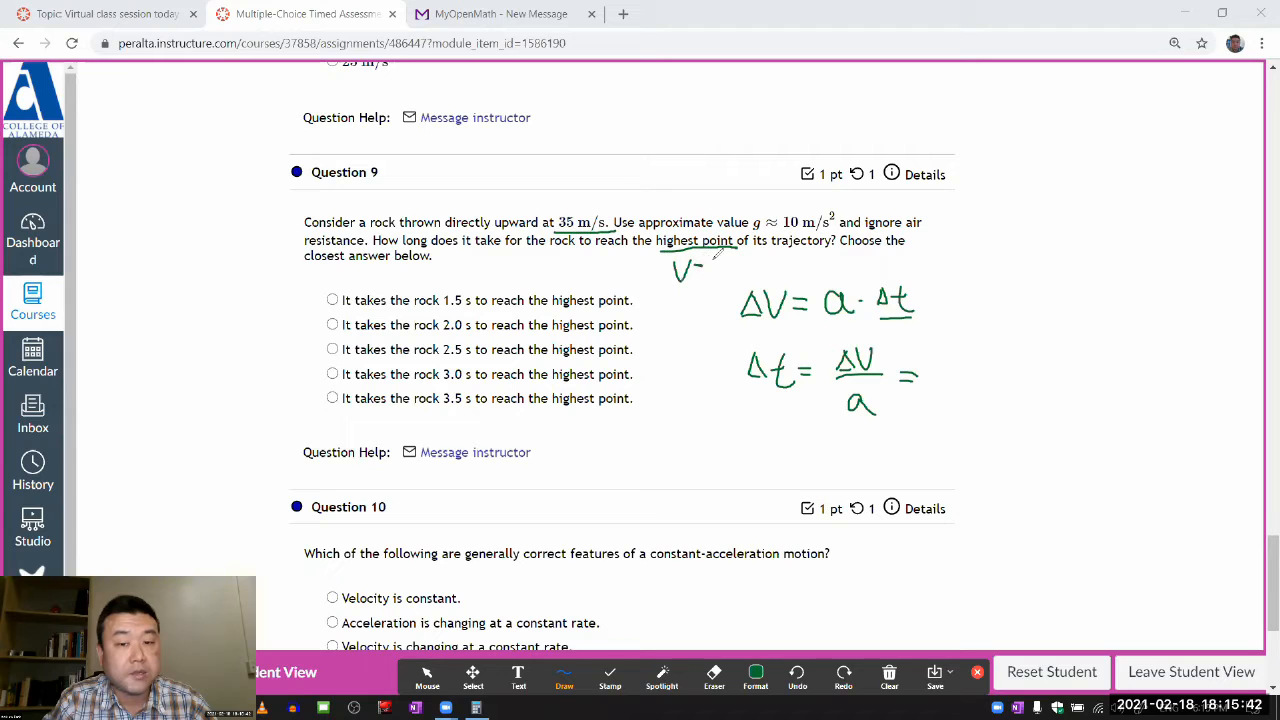
pyautogui.moveTo(692, 268); pyautogui.dragTo(730, 270)
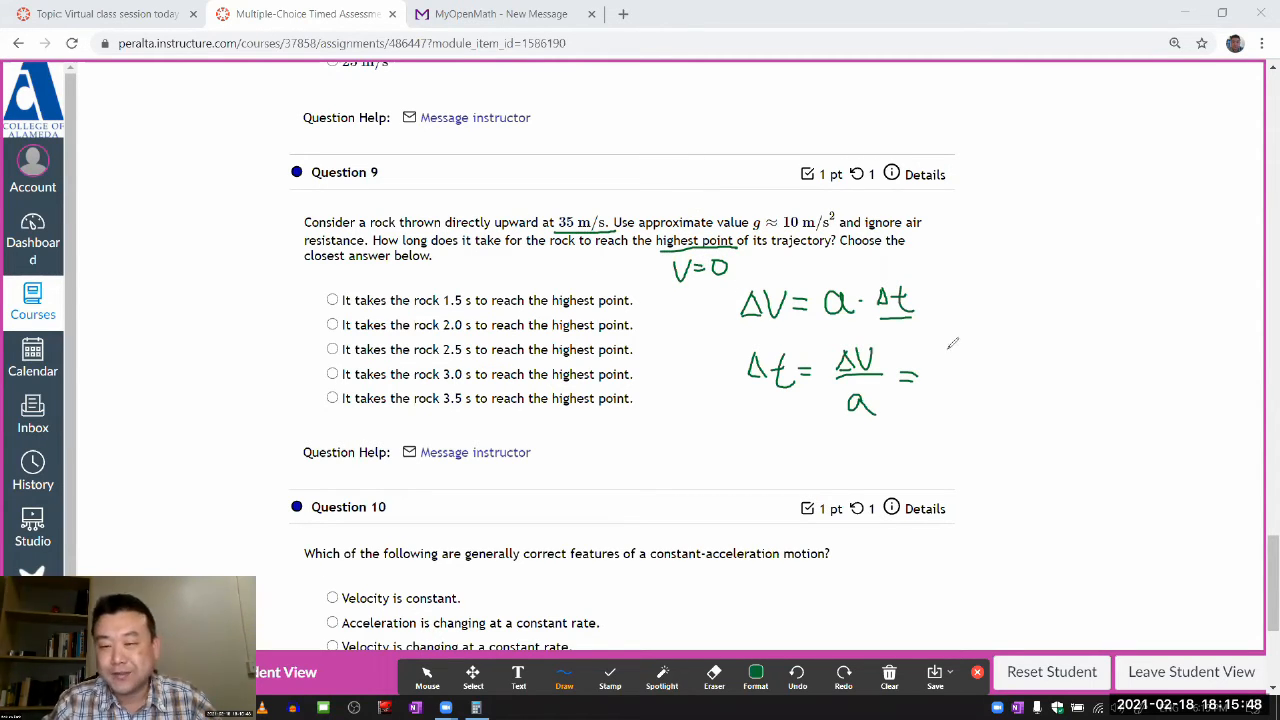
# Complete the sketch as Δt = 35 m/s ÷ 10 m/s² = 3.5 s and underline the result.
pyautogui.moveTo(945, 360); pyautogui.dragTo(1015, 355)
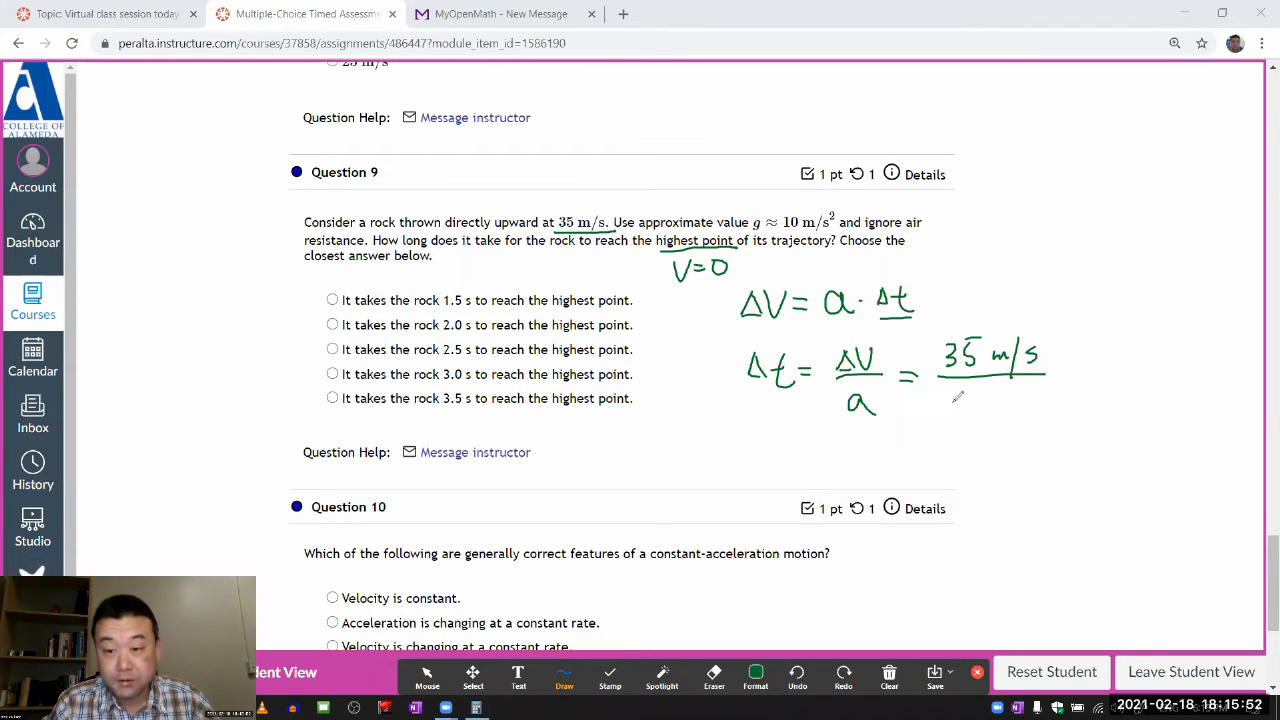
pyautogui.moveTo(950, 390); pyautogui.dragTo(958, 410)
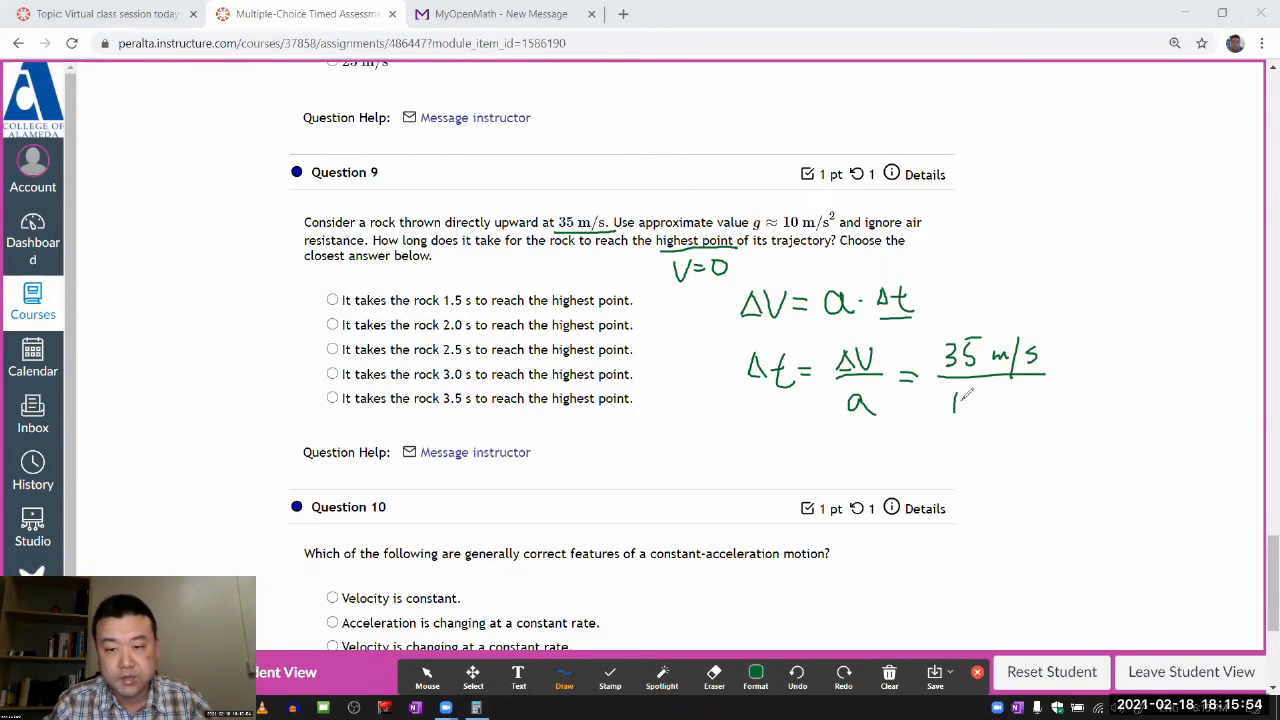
pyautogui.moveTo(955, 400); pyautogui.dragTo(1055, 405)
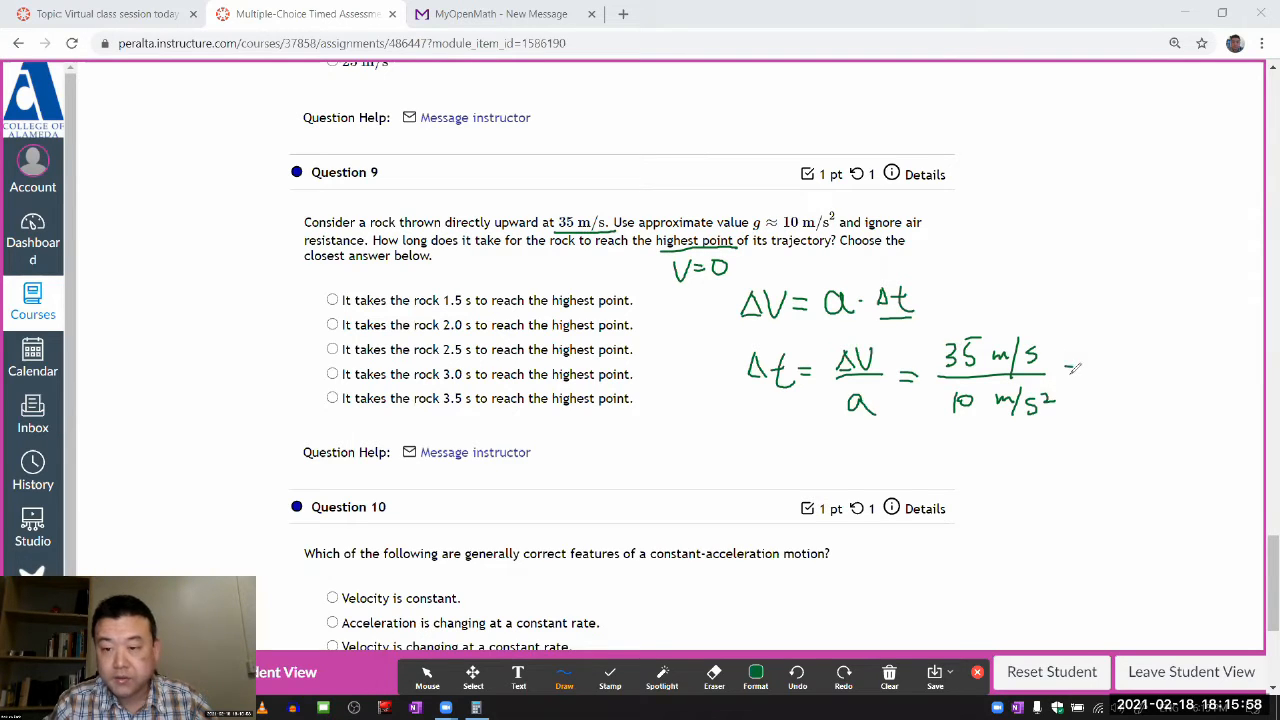
pyautogui.moveTo(1075, 372); pyautogui.dragTo(1135, 372)
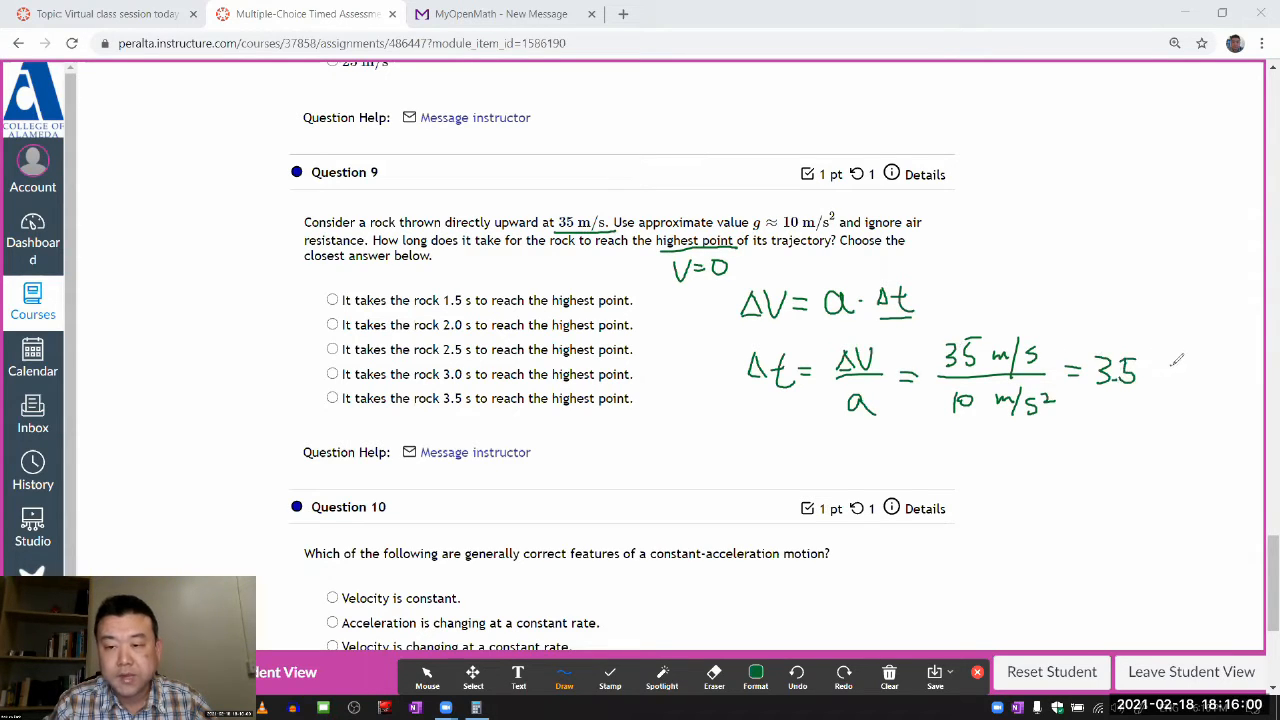
pyautogui.moveTo(1145, 375); pyautogui.dragTo(1180, 405)
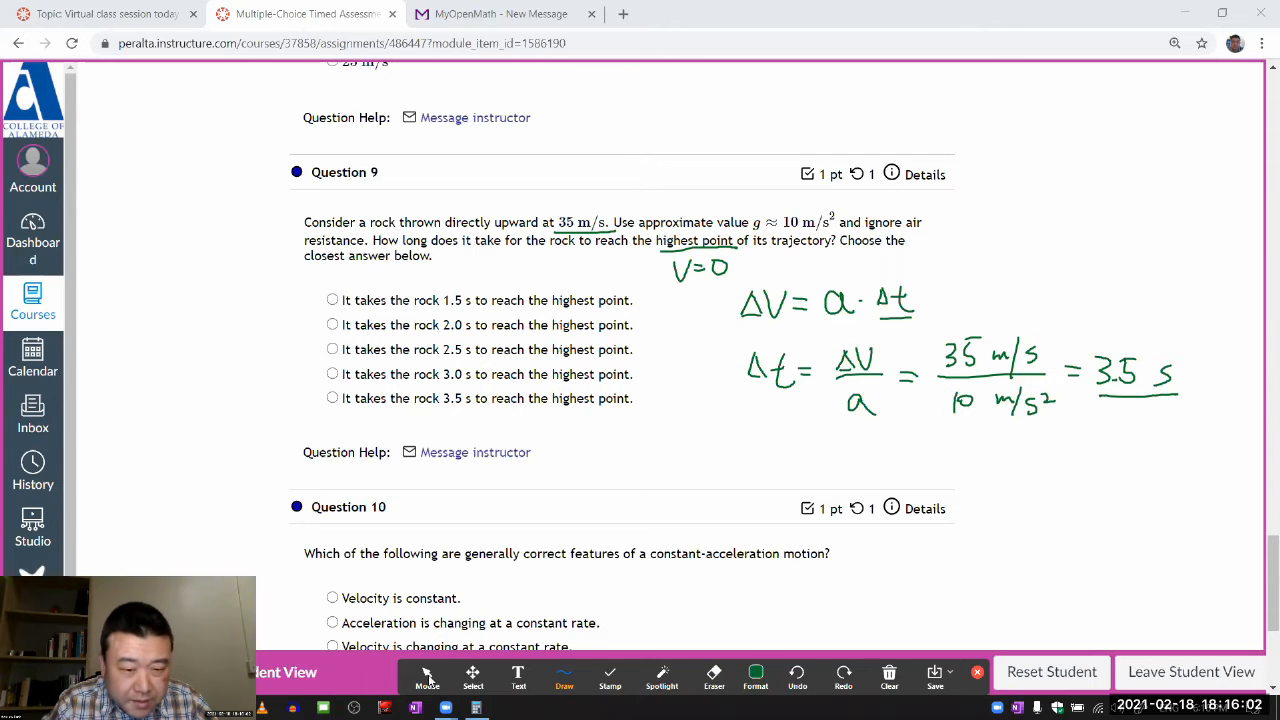
# Return to Mouse mode, select the 3.5 s answer for Question 9, and clear the drawings.
pyautogui.click(427, 677)
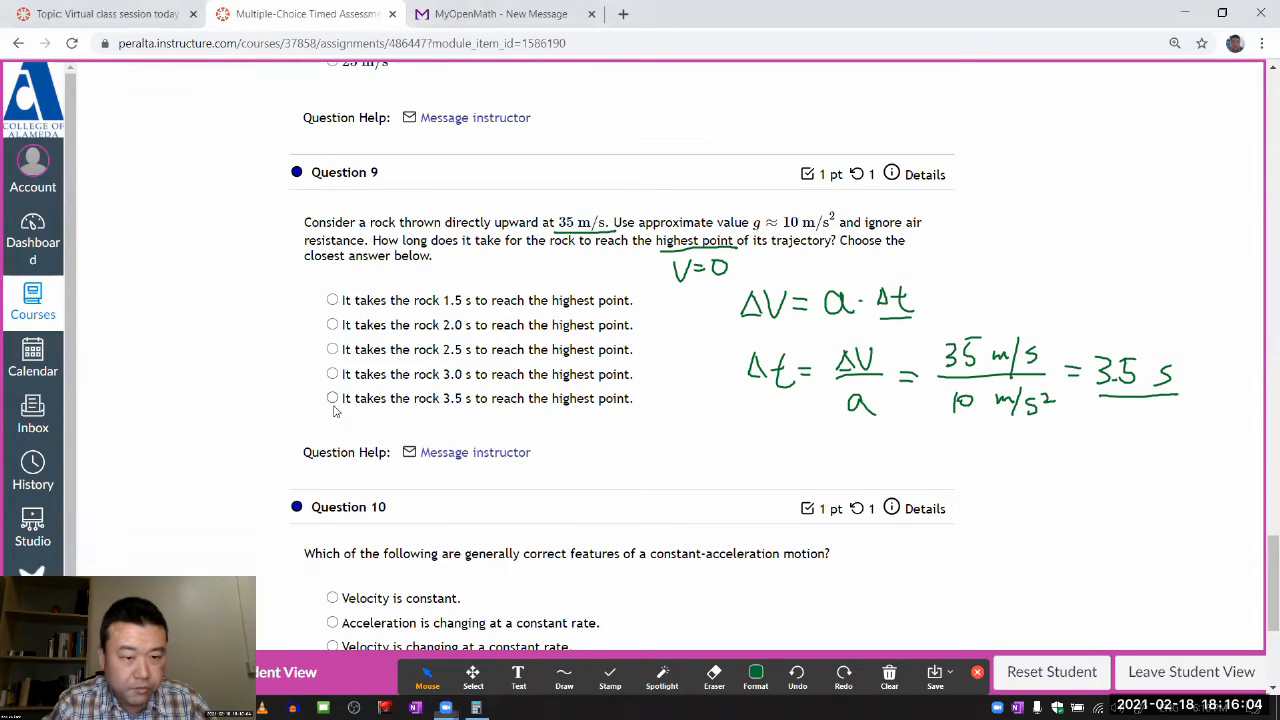
pyautogui.click(332, 398)
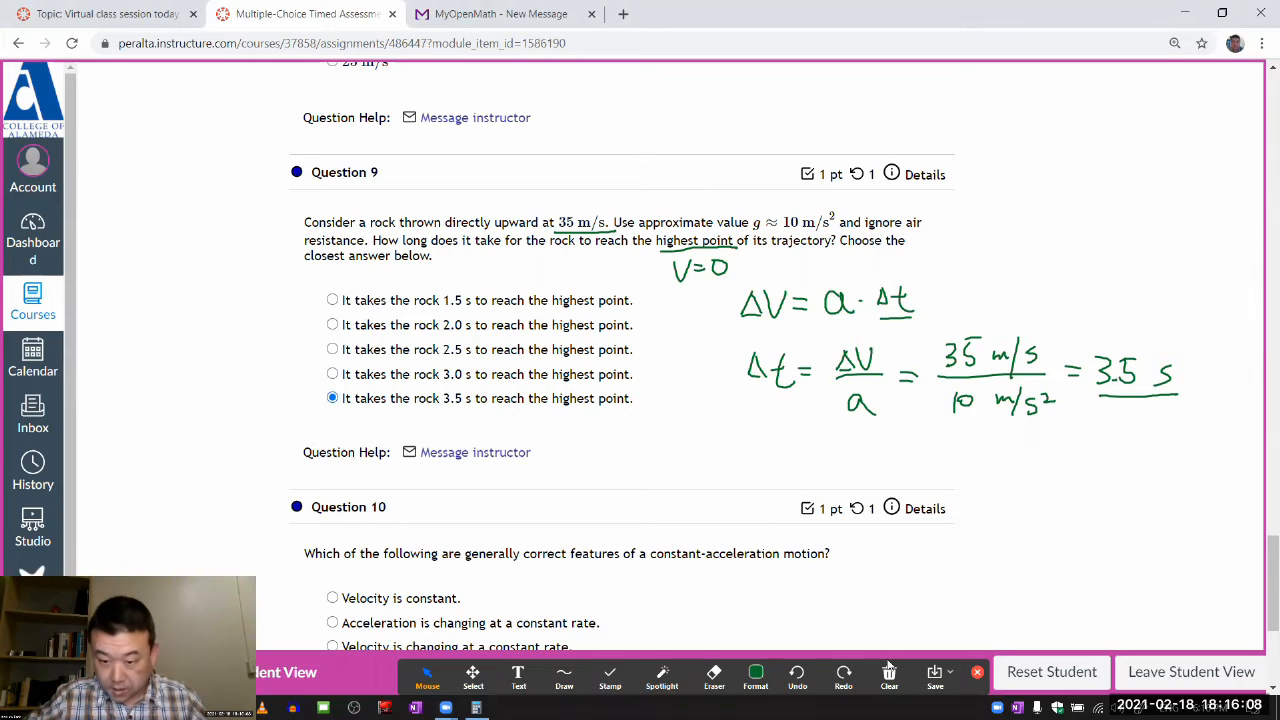
pyautogui.click(889, 675)
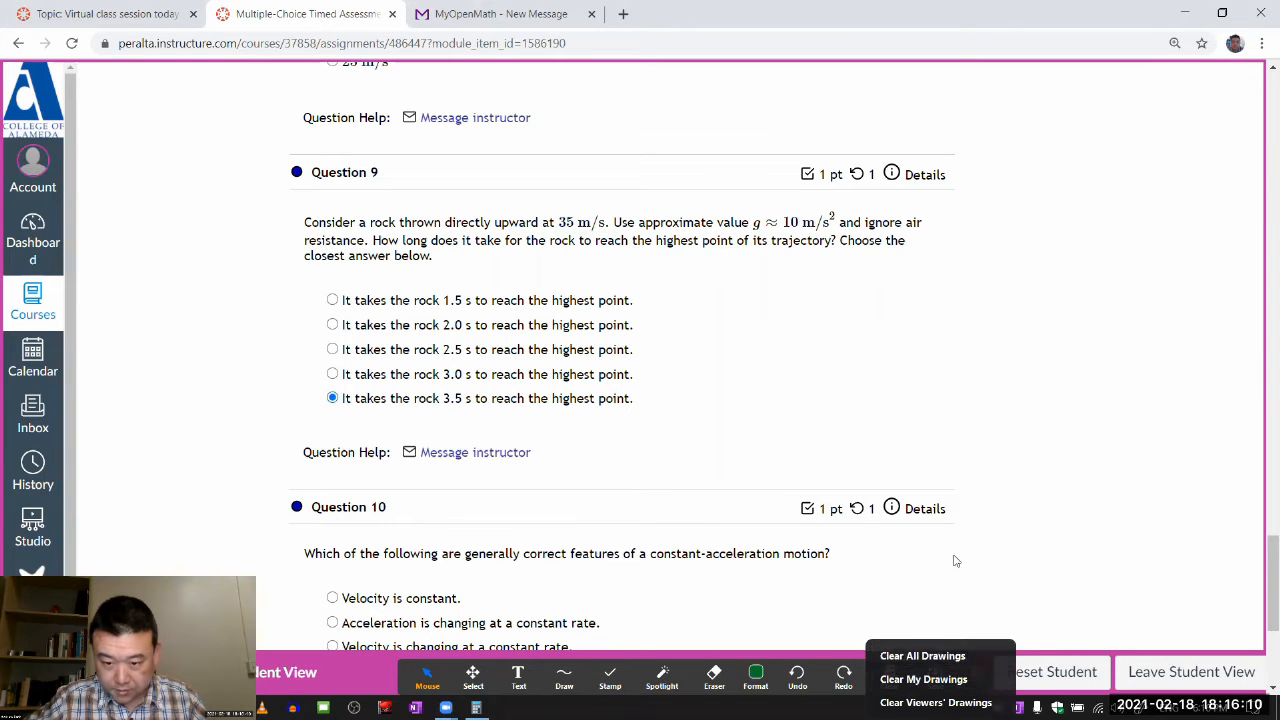
# Choose 'Velocity is changing at a constant rate.' for Question 10, then return to Question 8.
pyautogui.scroll(-3)
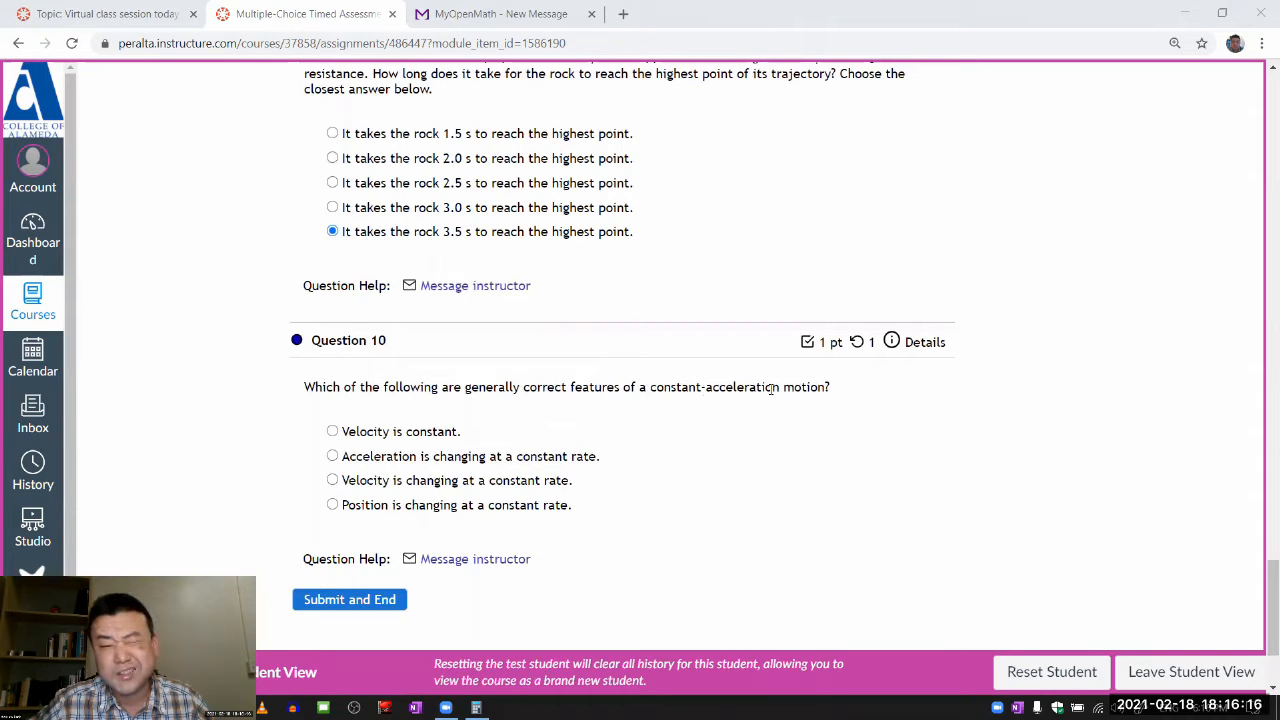
pyautogui.scroll(-3)
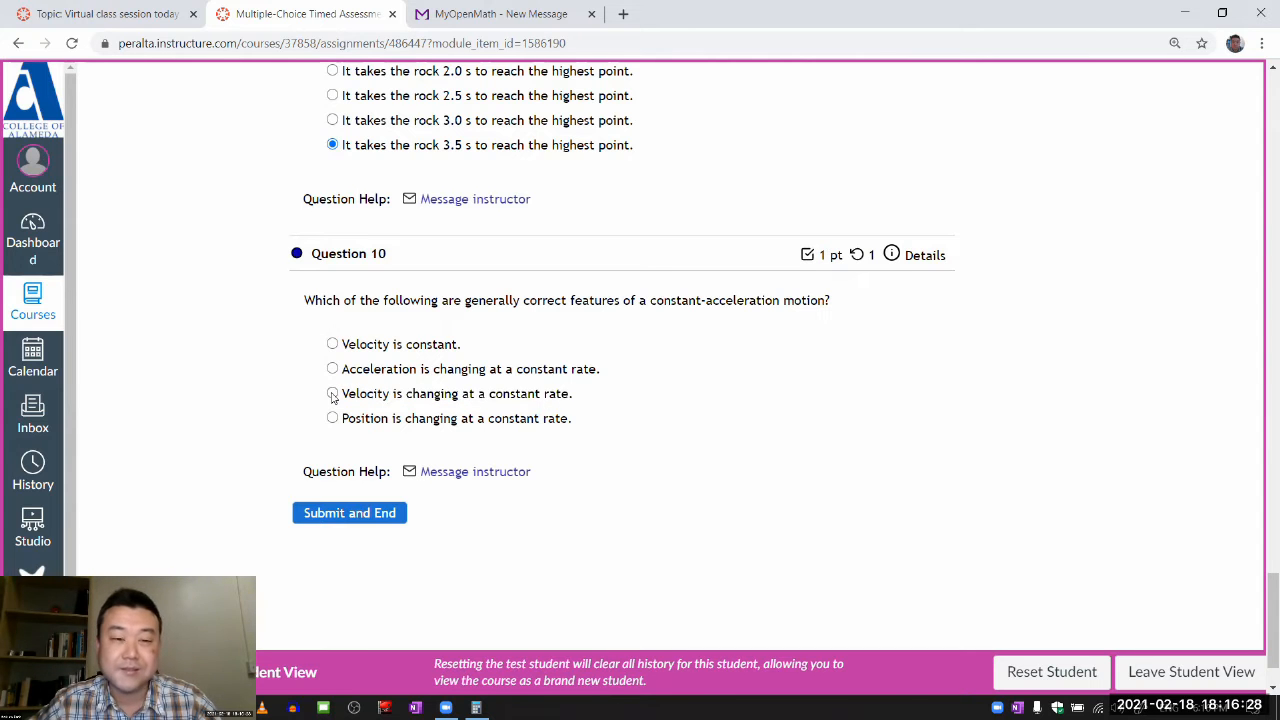
pyautogui.click(332, 393)
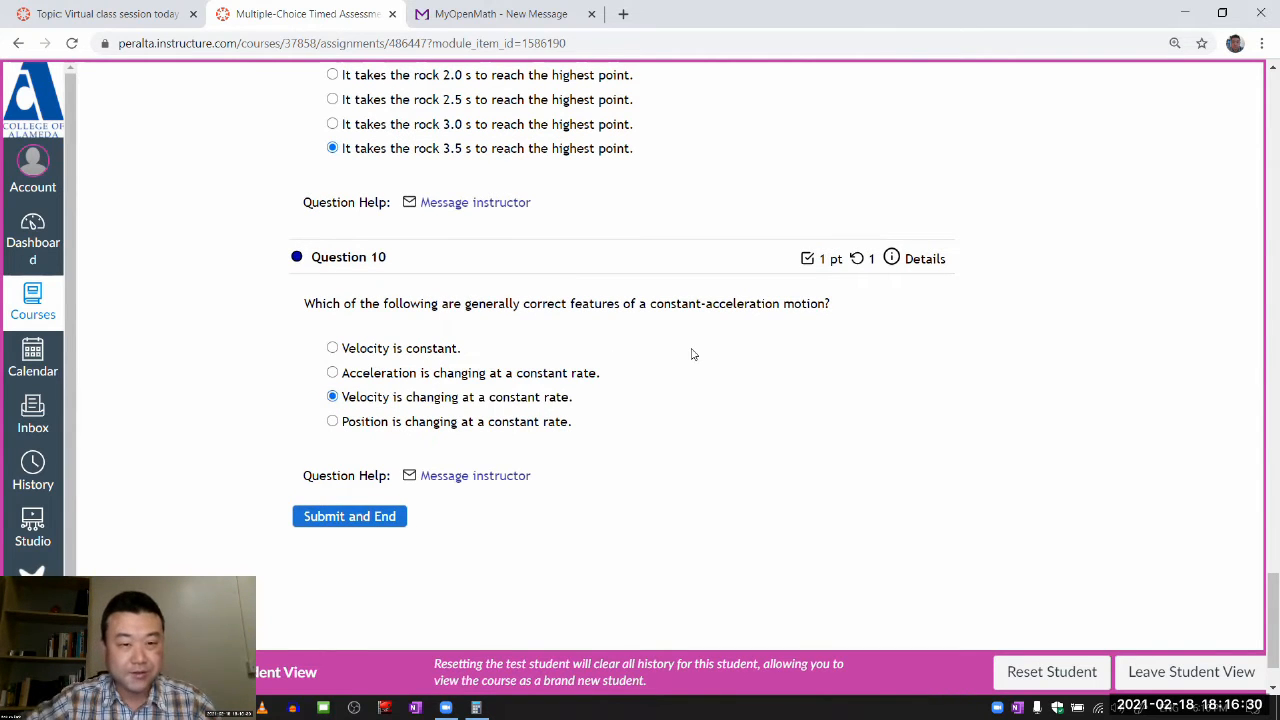
pyautogui.scroll(3)
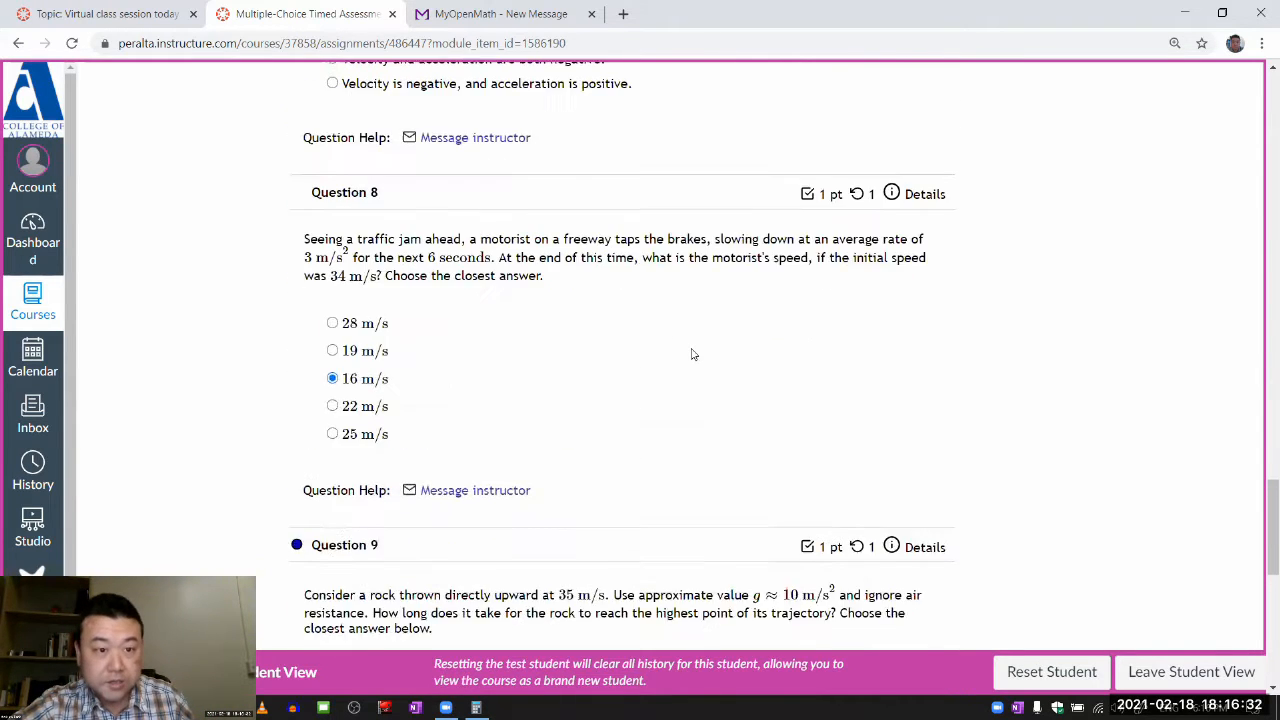
# Save progress at the top of the assessment so all 10 questions count as answered.
pyautogui.scroll(3)
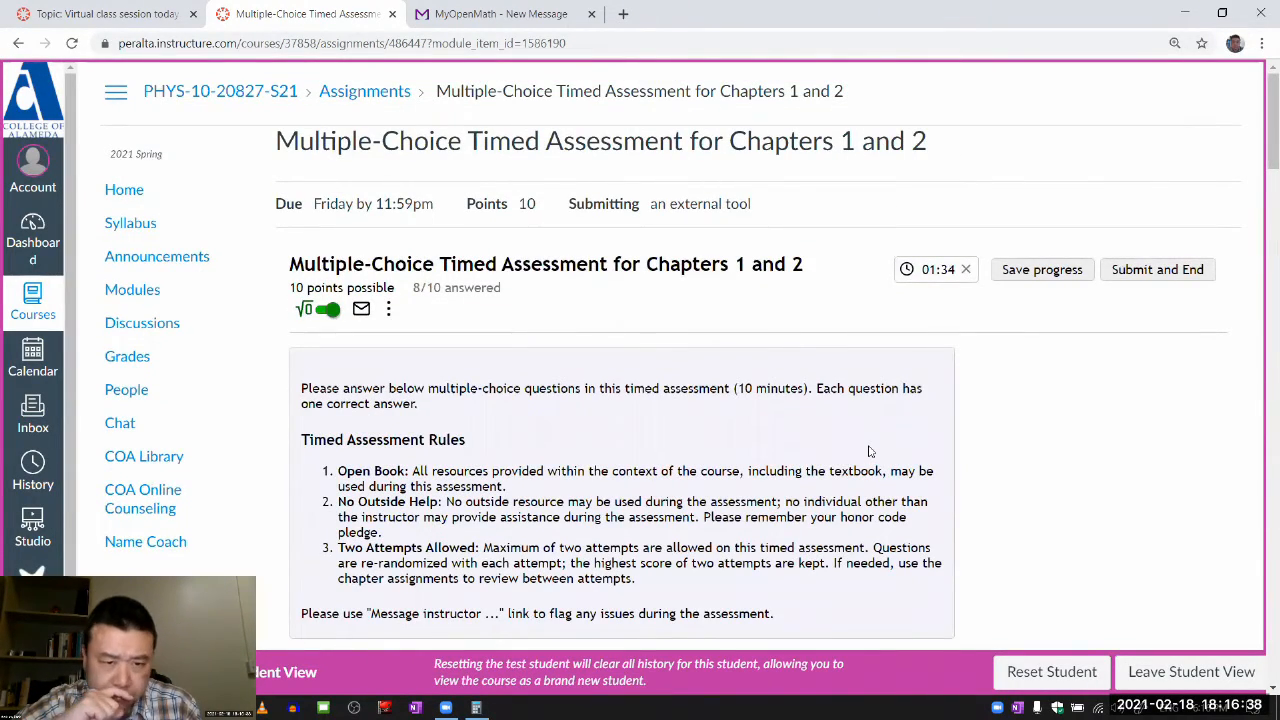
pyautogui.moveTo(914, 428)
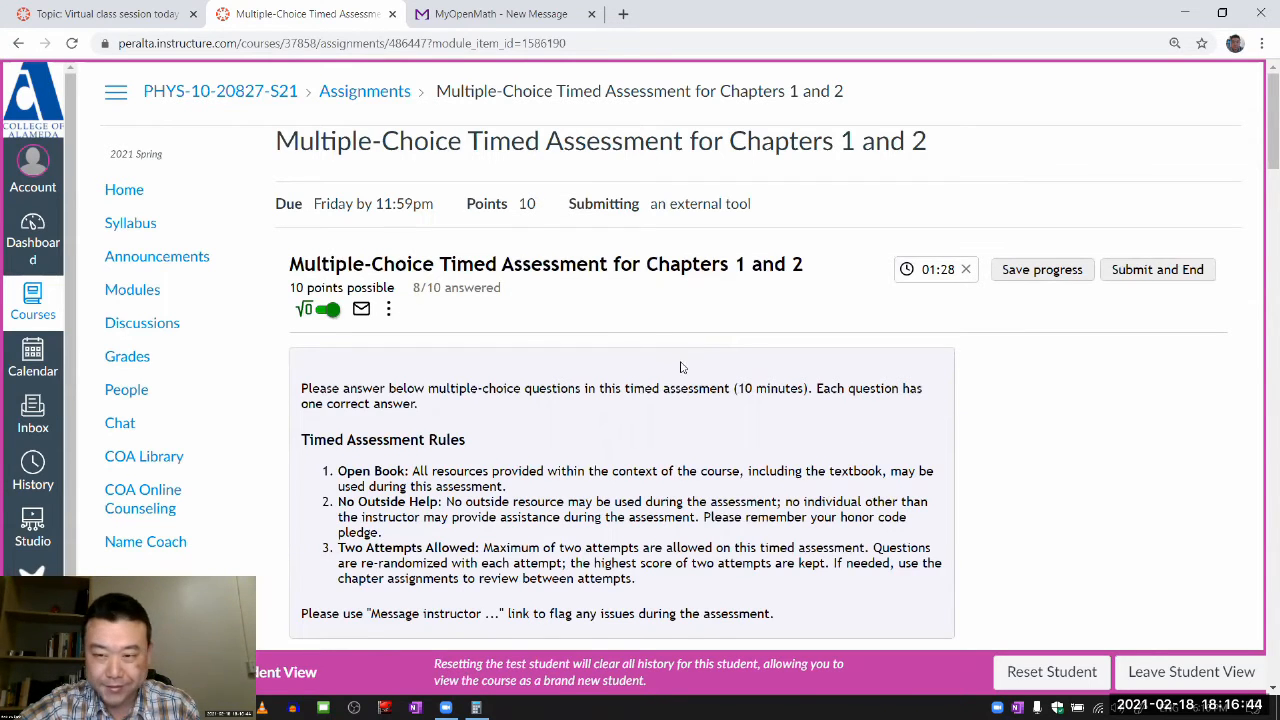
pyautogui.click(1041, 269)
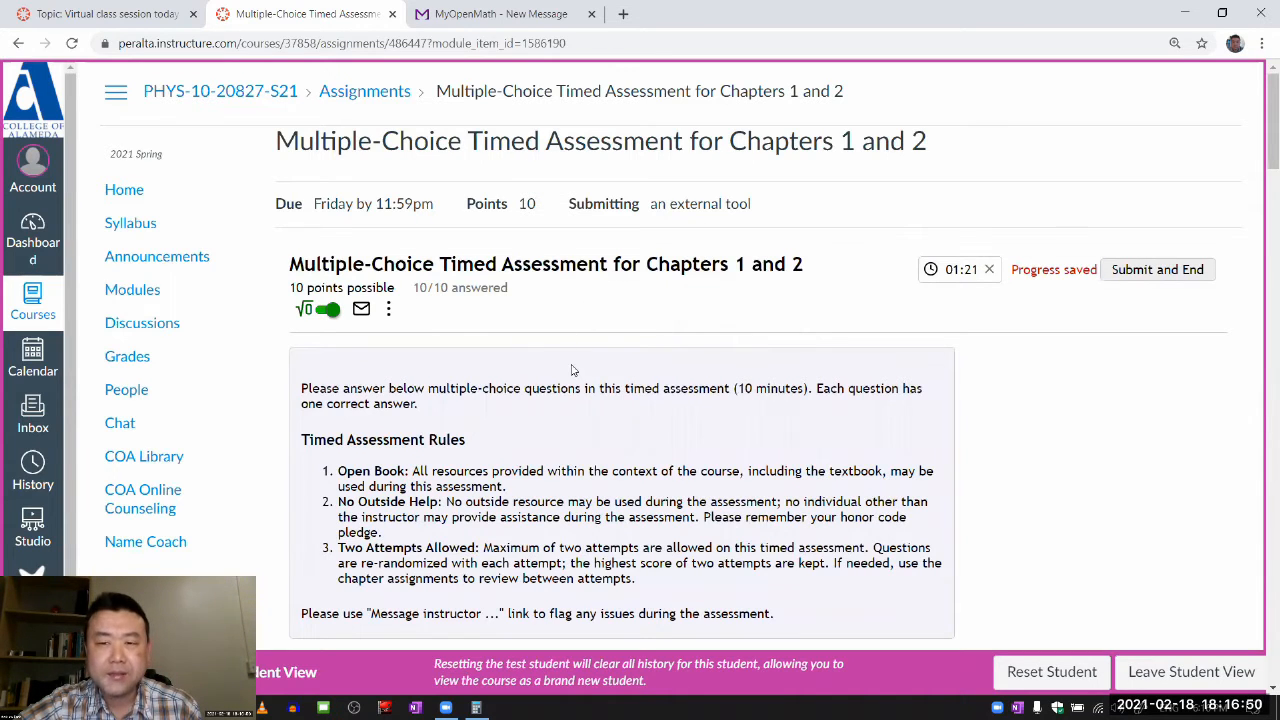
pyautogui.moveTo(1015, 291)
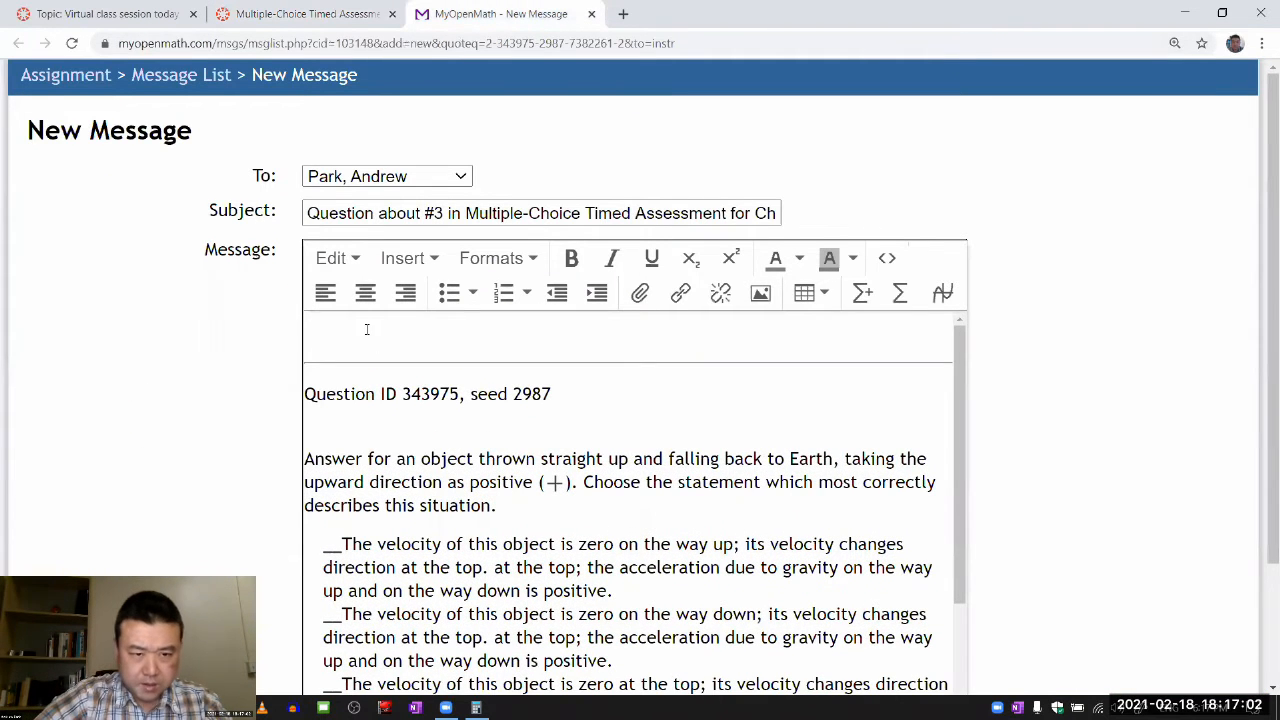
# Begin the note 'The question choices sound ungrammatical, i.e. "' and select the garbled third choice text.
pyautogui.write('The question')
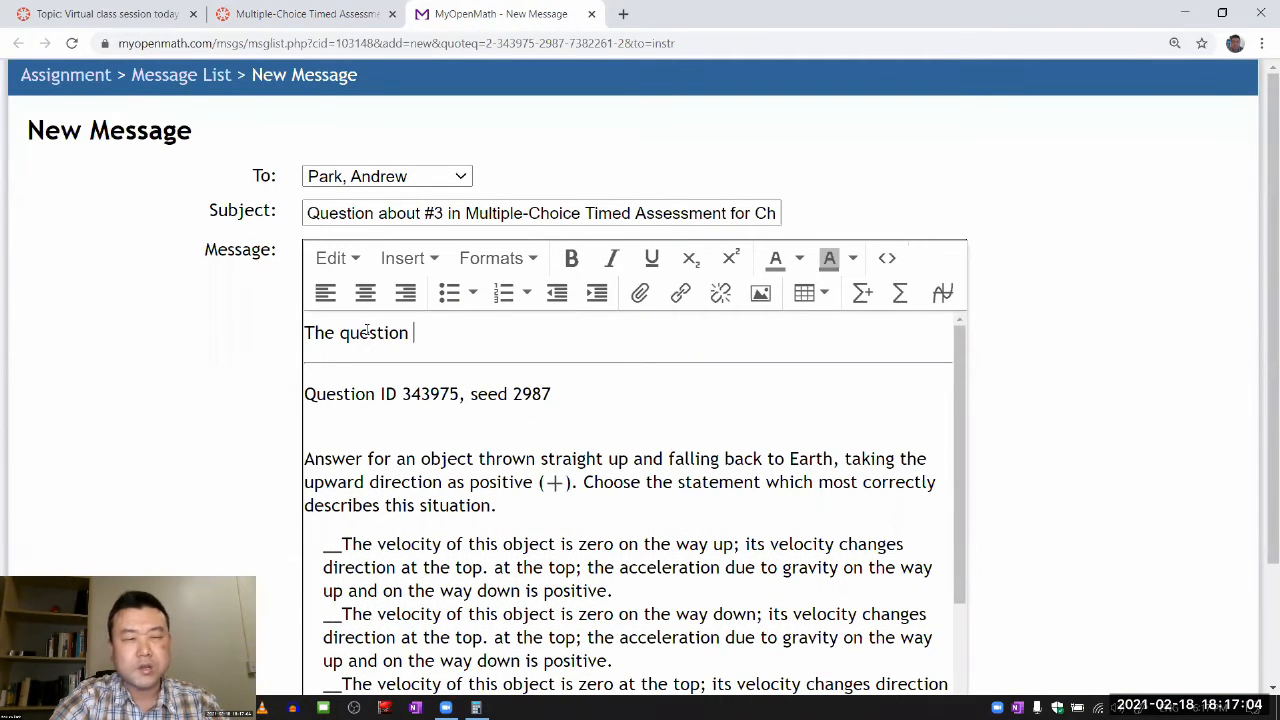
pyautogui.write('choices')
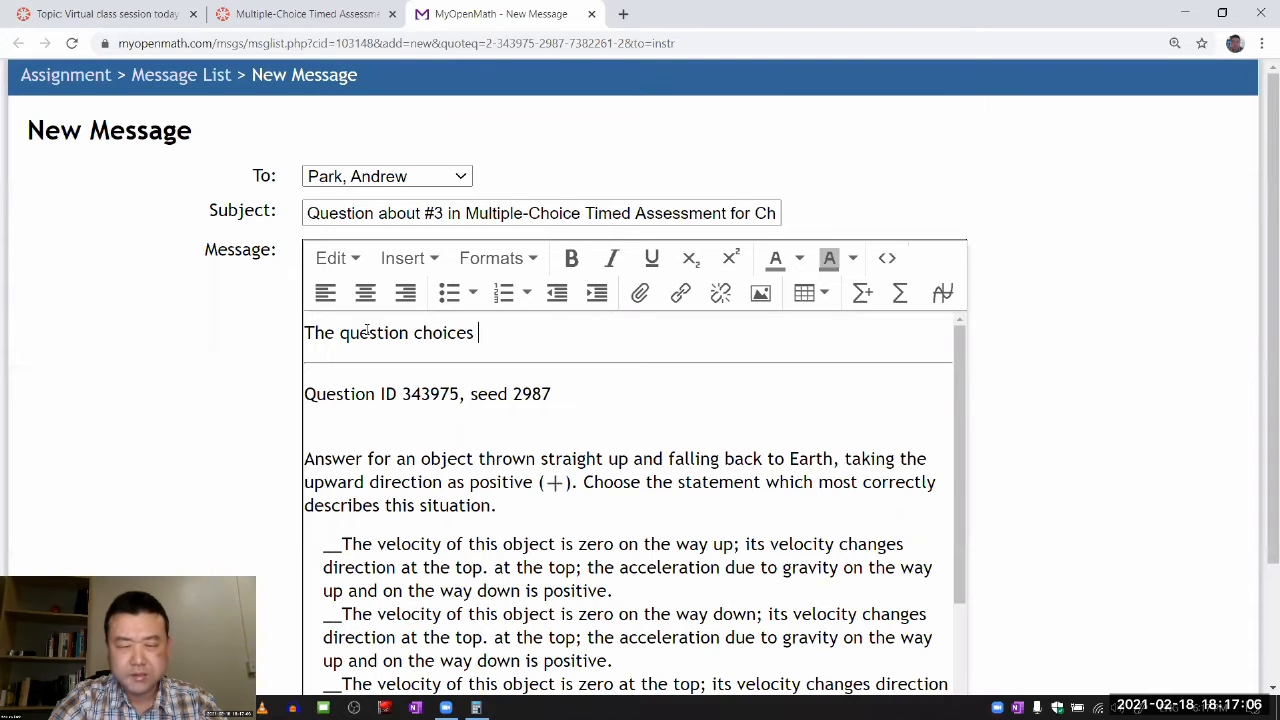
pyautogui.write('sound un')
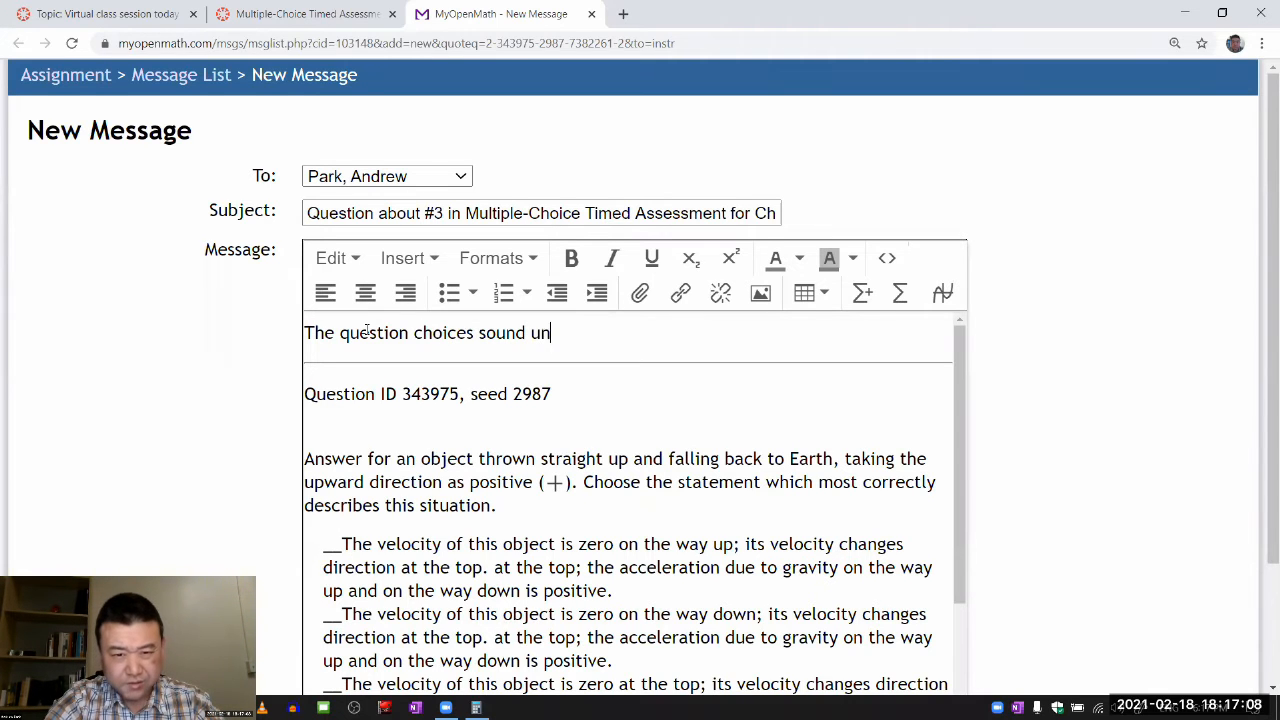
pyautogui.write('grammatical,')
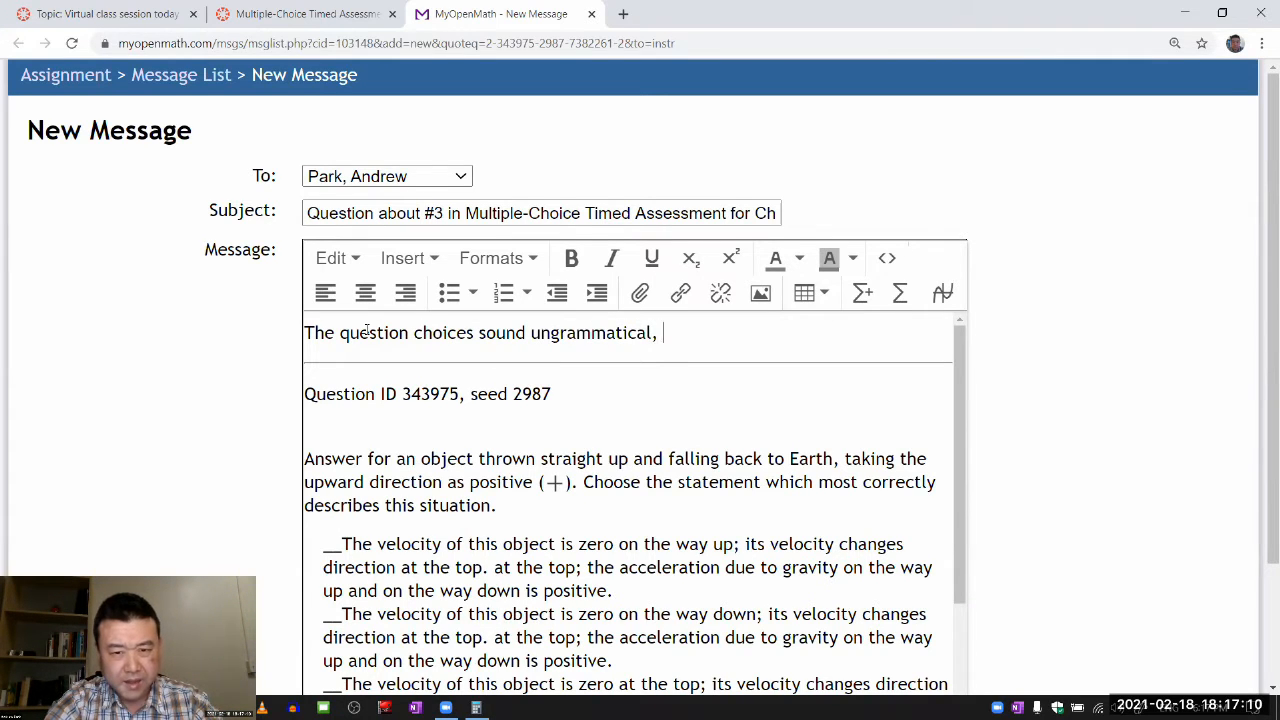
pyautogui.write('i.e. "')
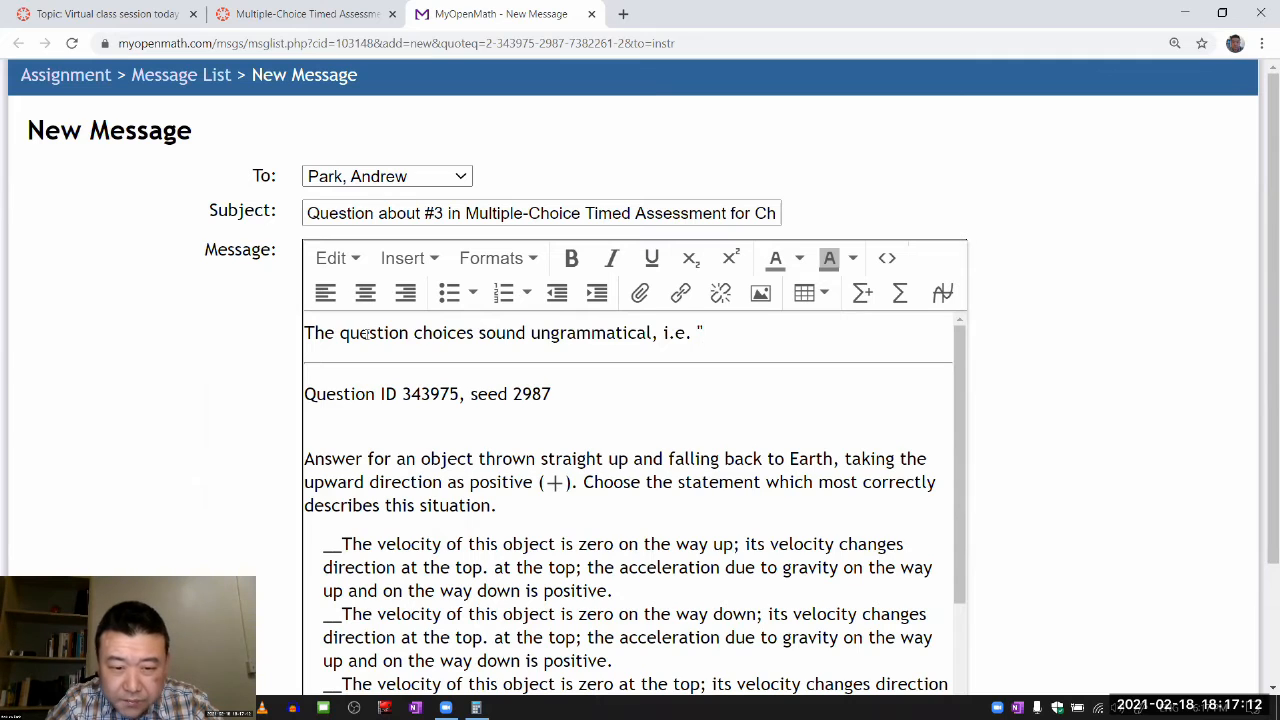
pyautogui.scroll(-3)
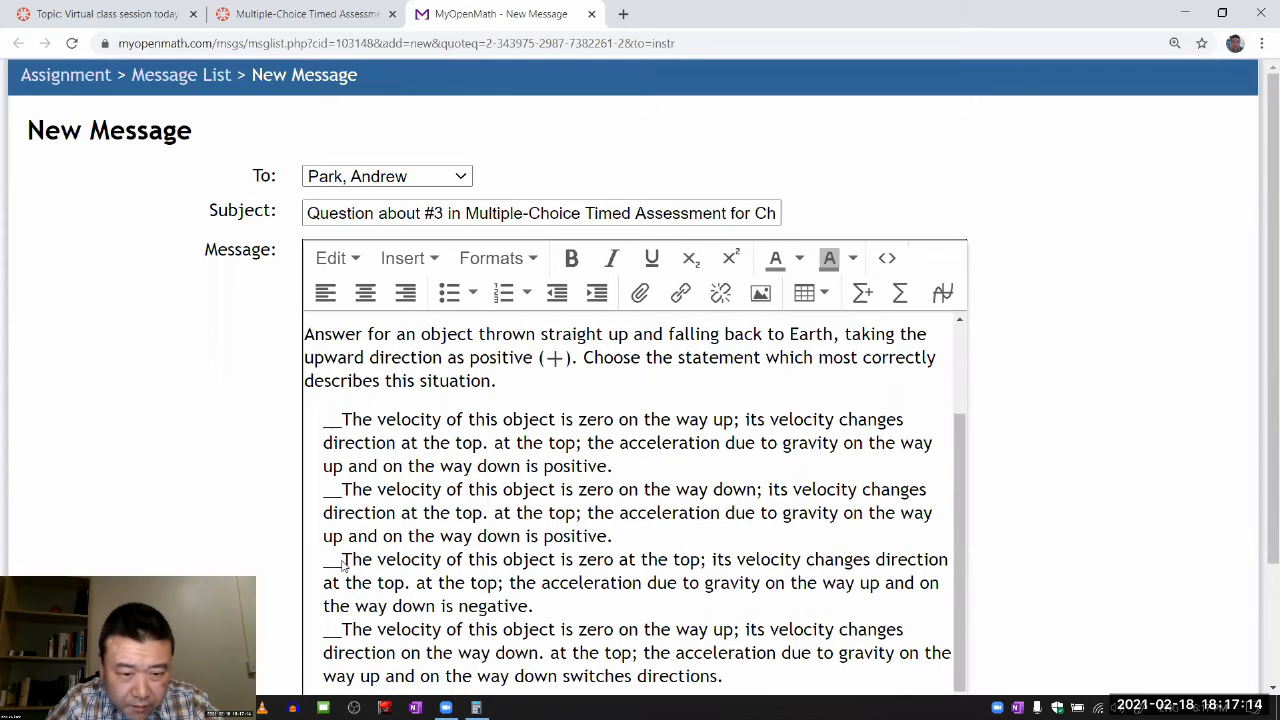
pyautogui.moveTo(340, 559); pyautogui.dragTo(408, 583)
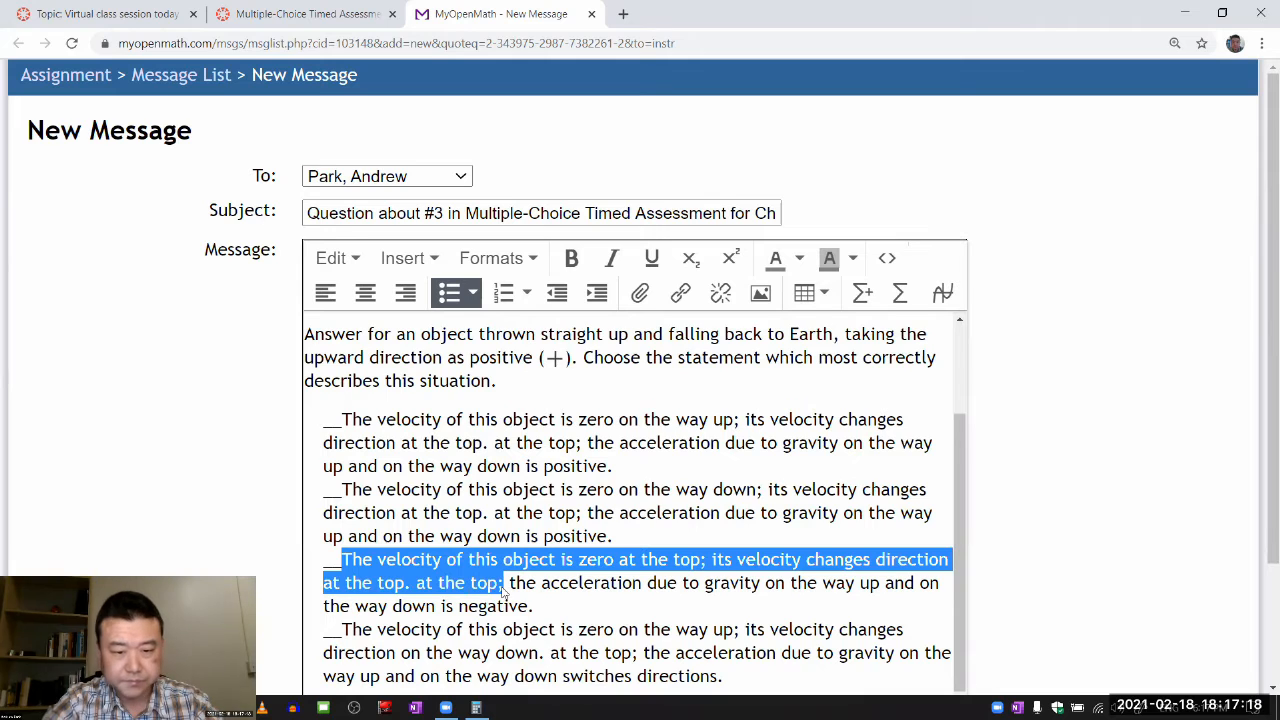
# Quote 'The velocity of this object is zero at the top; ...' and ask whether something is missing before 'at the top;'.
pyautogui.write('The question choices sound ungrammatical, i.e. "')
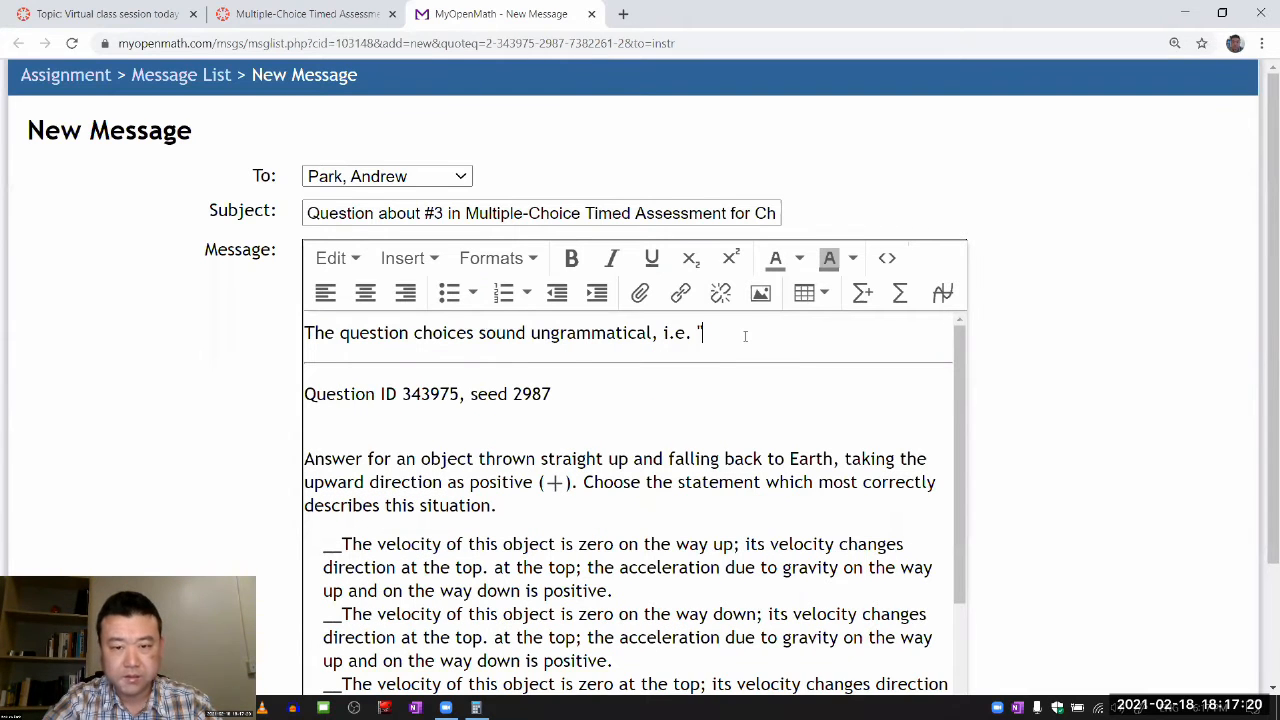
pyautogui.write('"The velocity of this object is zero at the top; its velocity changes direction at the top. at the top; ..."')
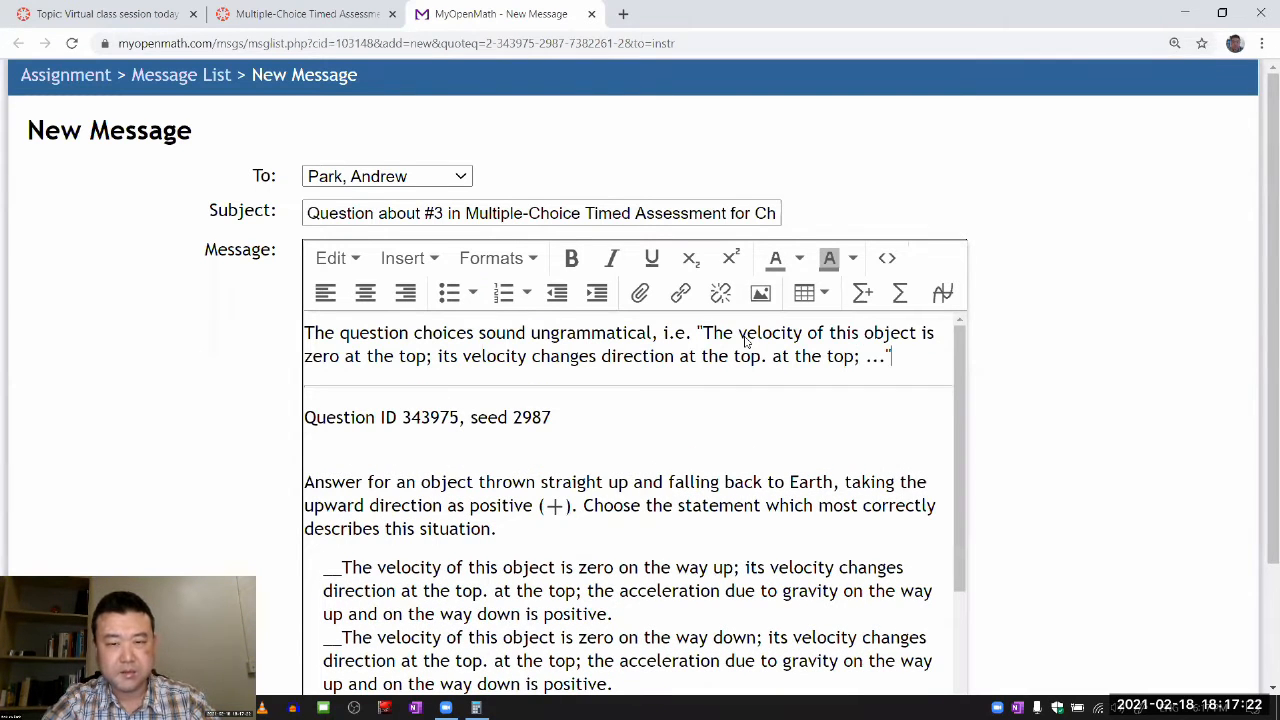
pyautogui.write('Is ther')
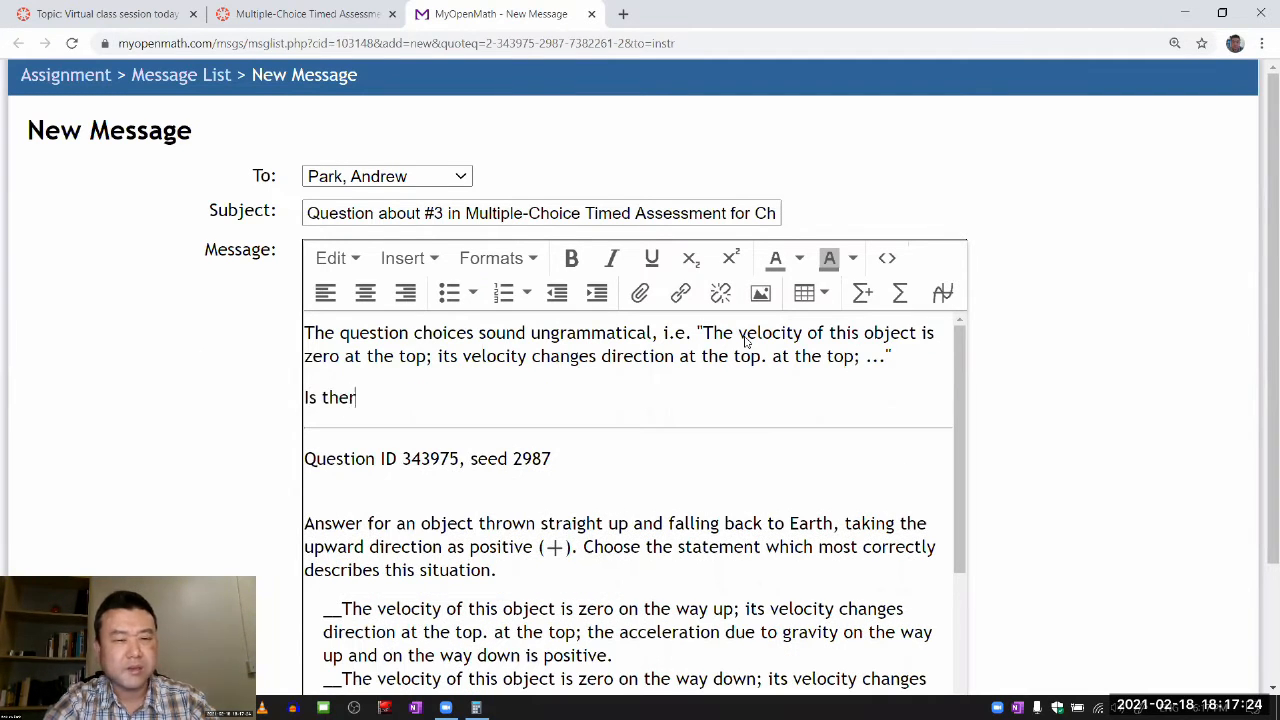
pyautogui.write('e something missing')
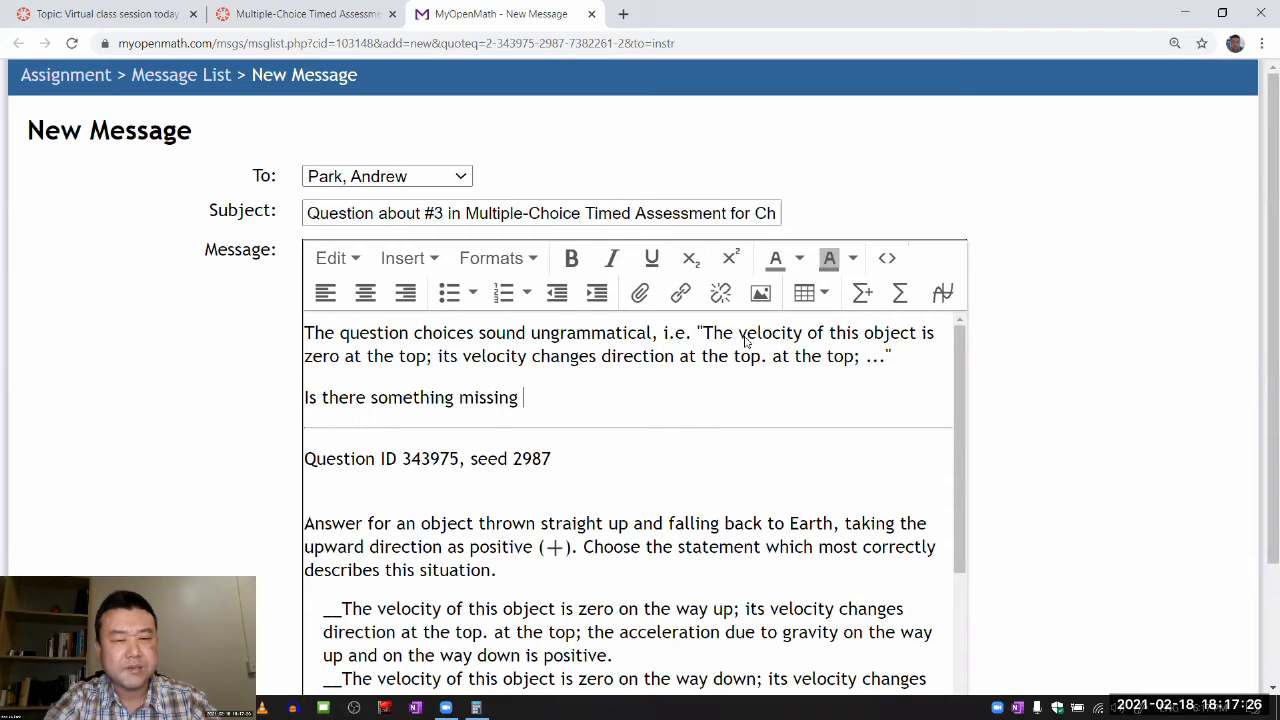
pyautogui.write('before "at')
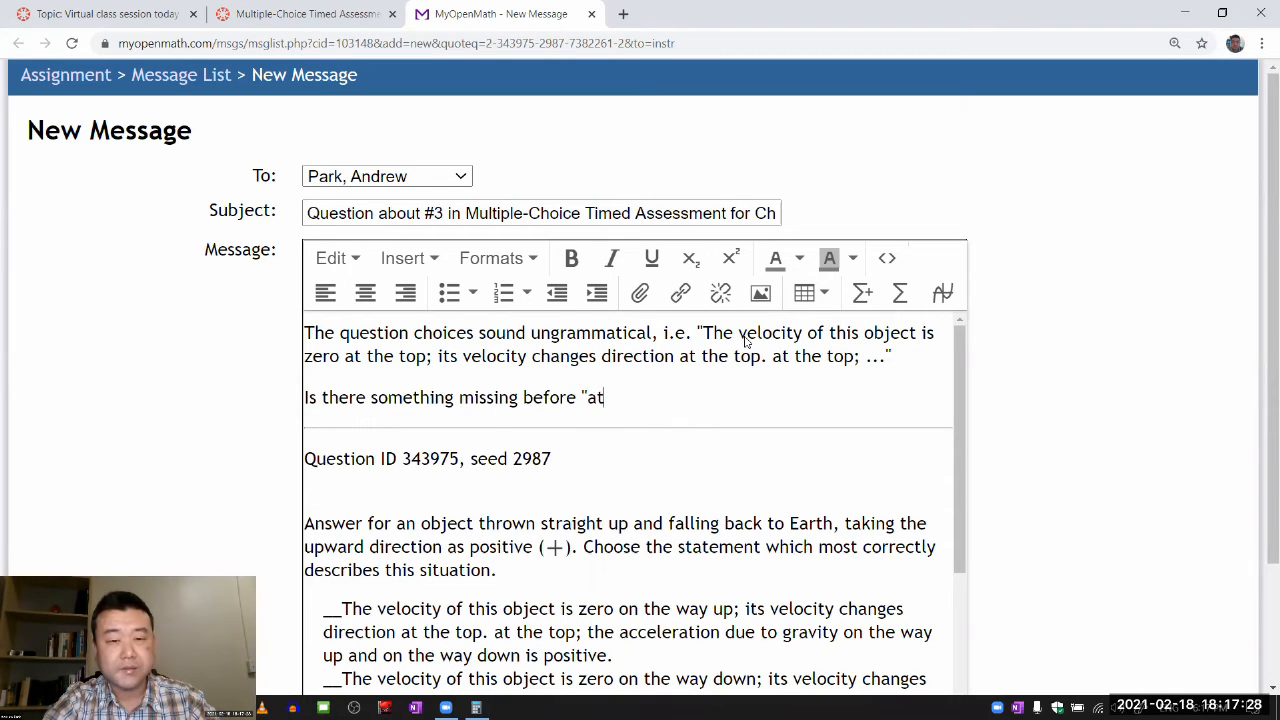
pyautogui.write('the top;"?')
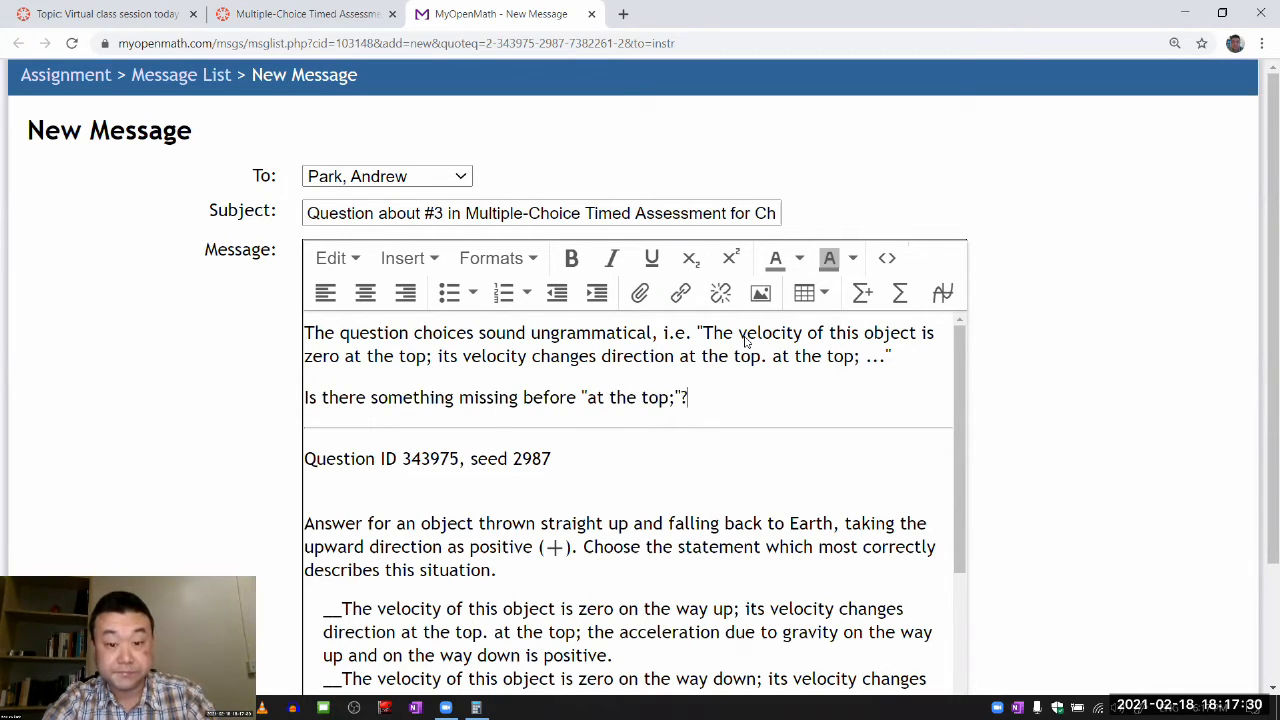
# Finish with 'I tried my best to select the correct answer.' and move down to Send Message.
pyautogui.write('I tried')
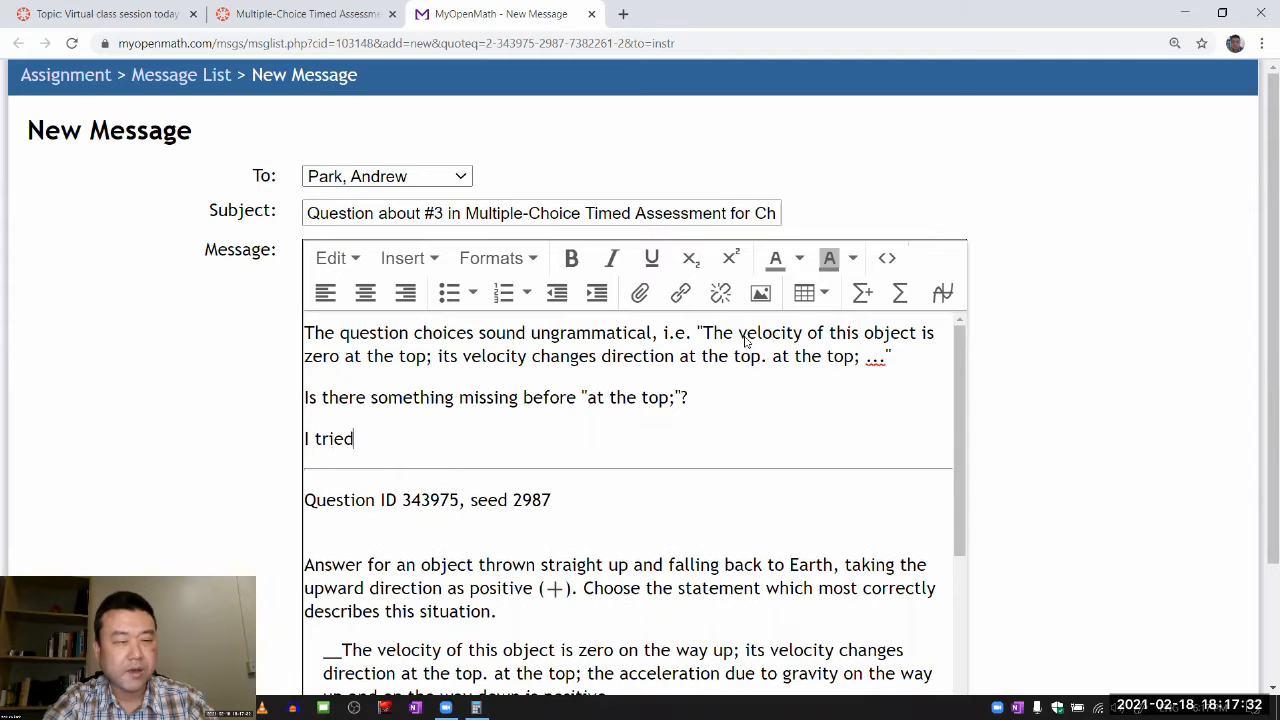
pyautogui.write('my best to')
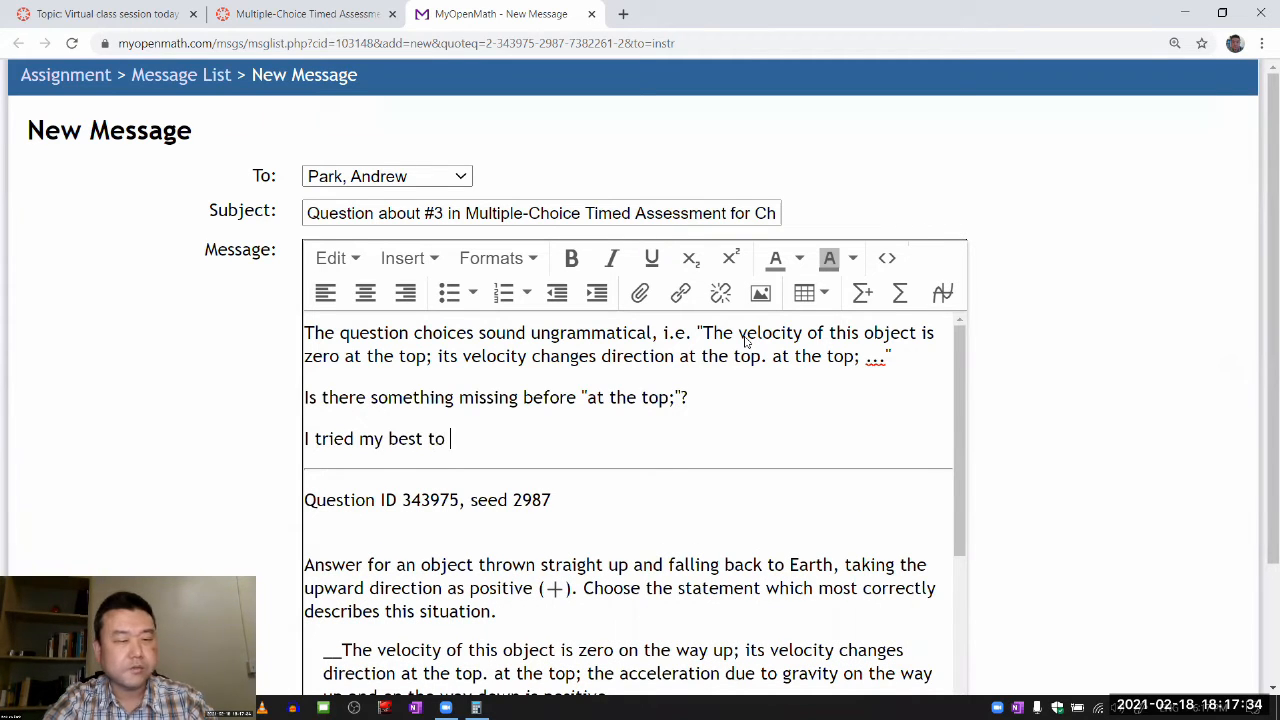
pyautogui.write('selec')
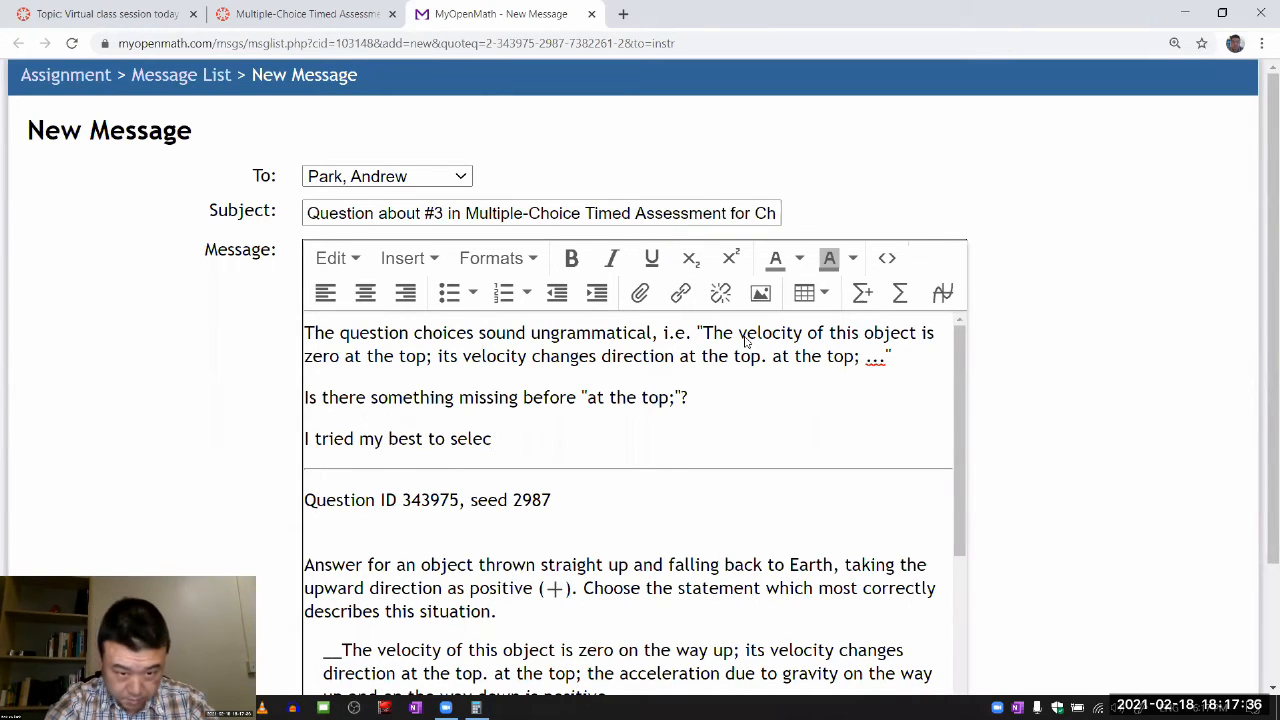
pyautogui.write('t the correct answe')
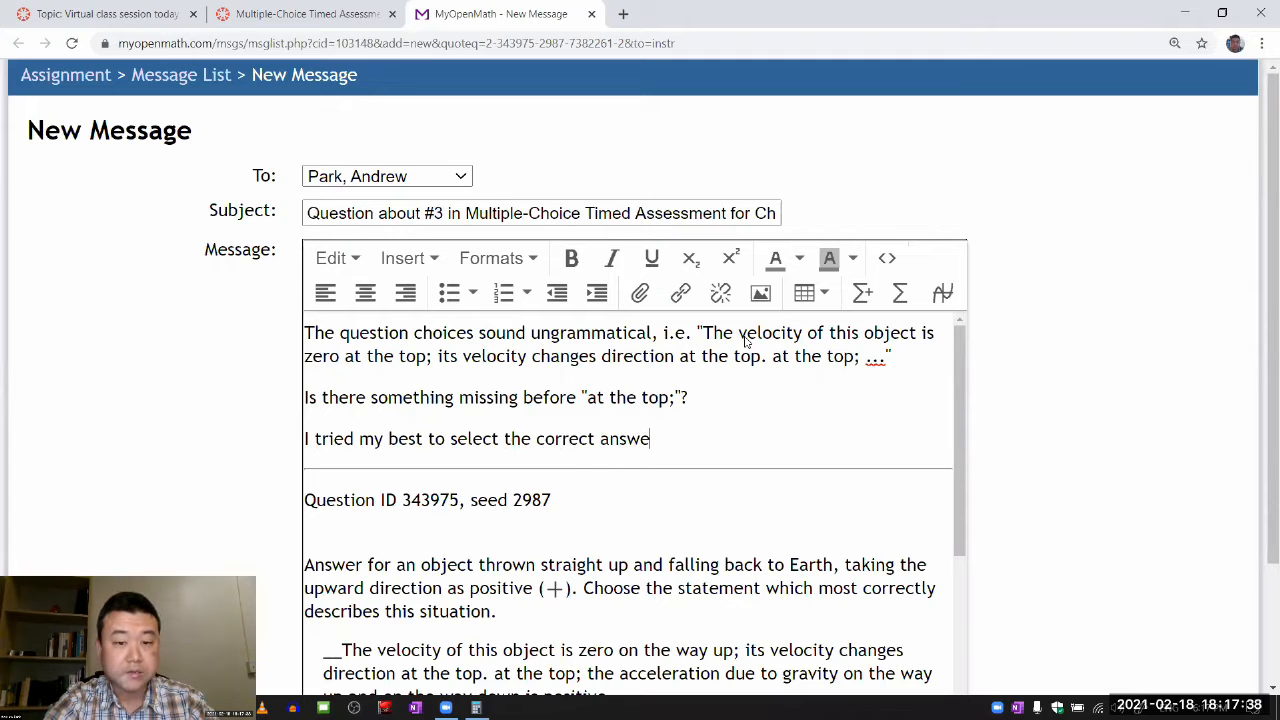
pyautogui.write('r.')
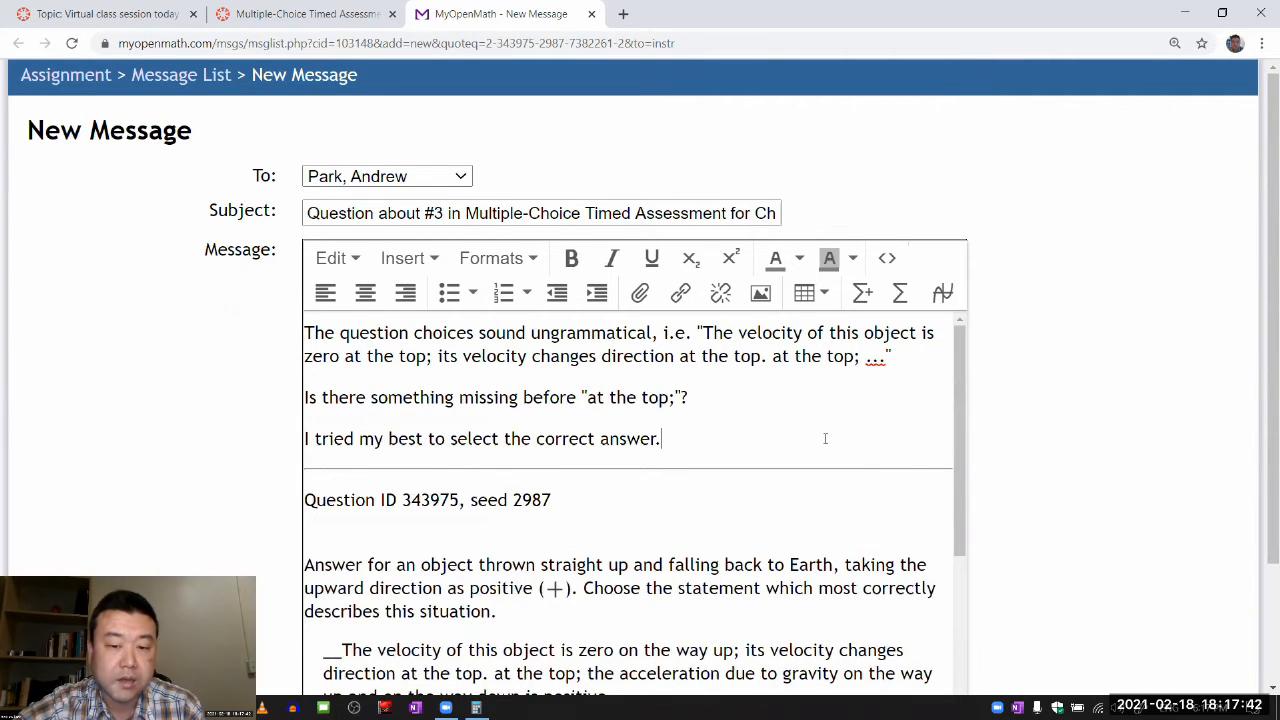
pyautogui.scroll(-3)
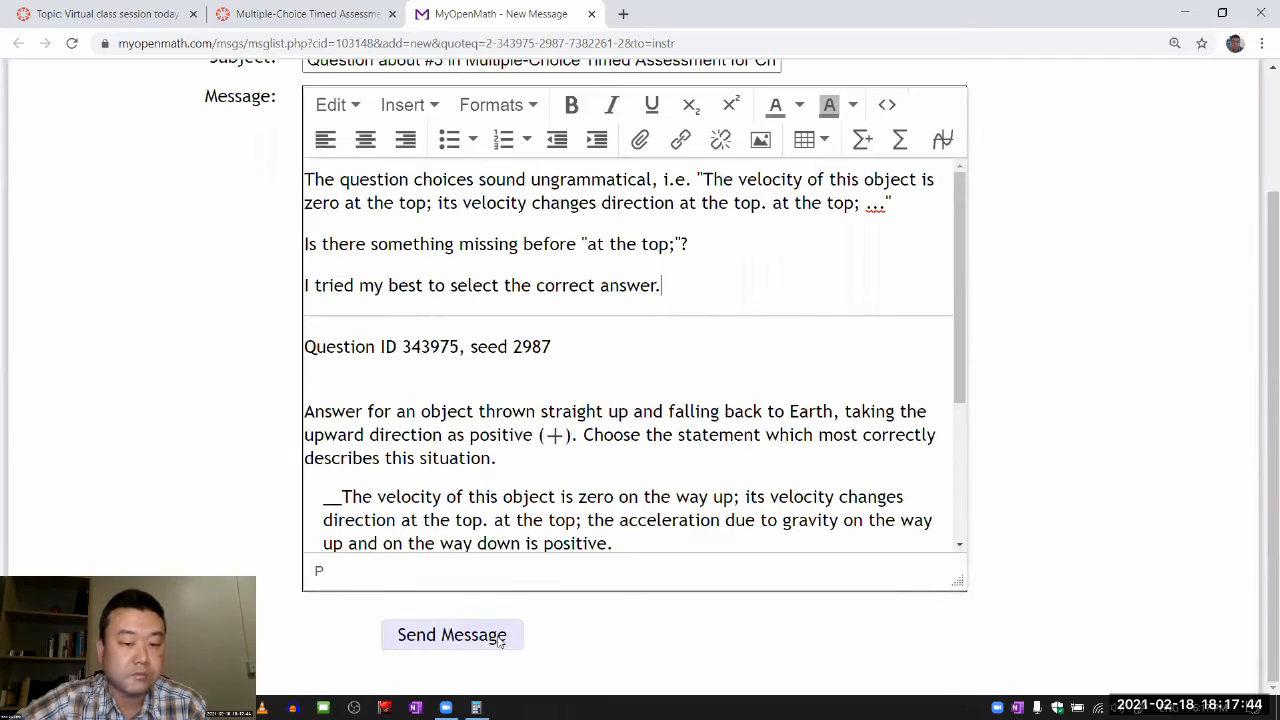
# Send the note about Question 3's ungrammatical choices to the instructor.
pyautogui.click(451, 634)
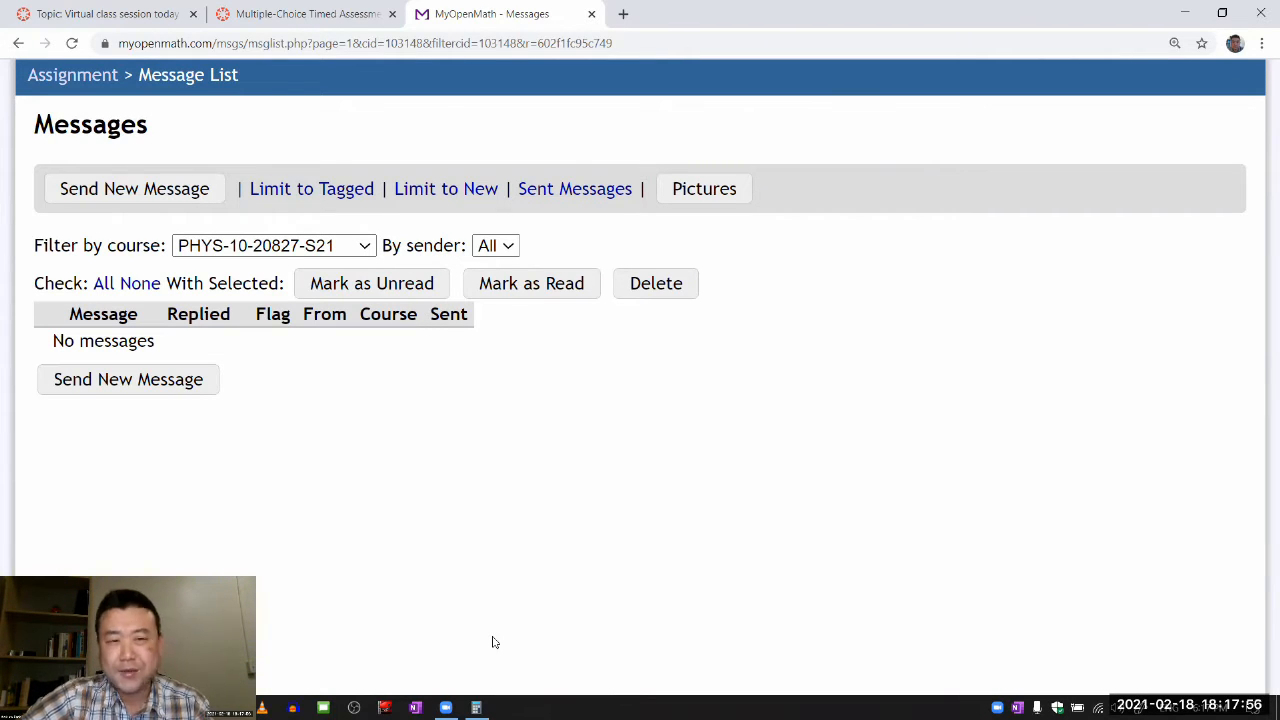
pyautogui.moveTo(410, 410)
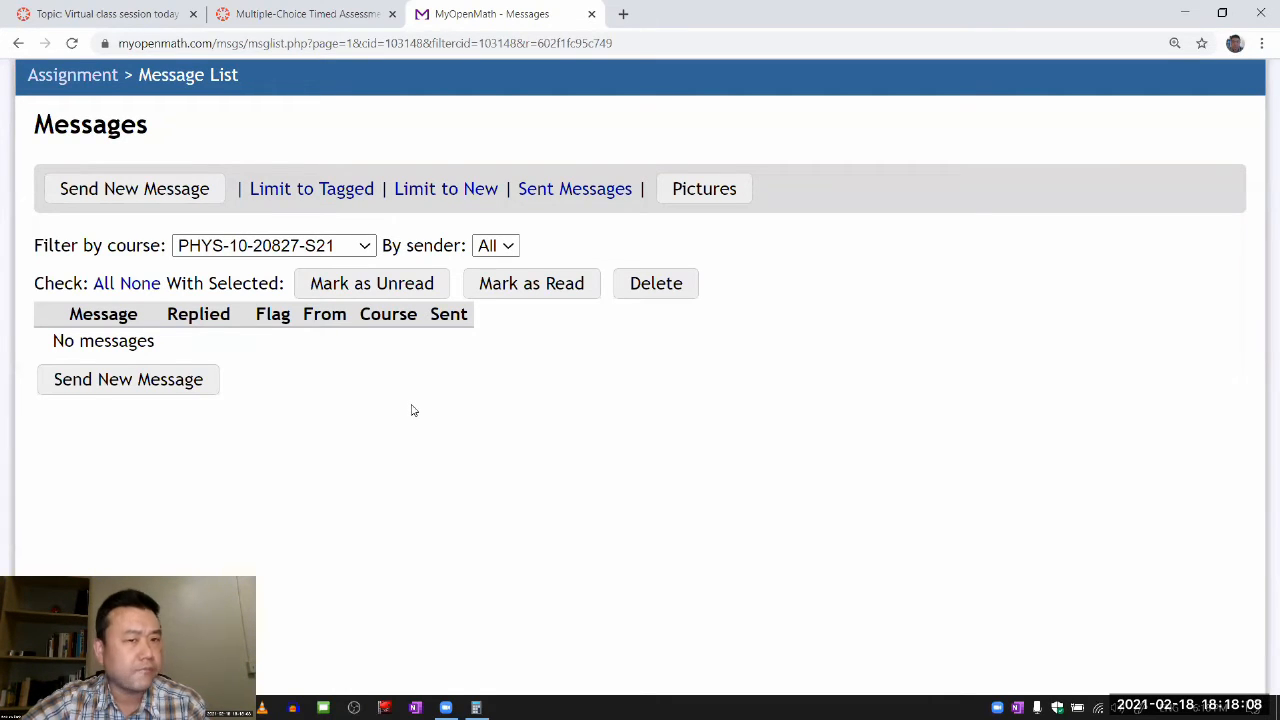
pyautogui.moveTo(458, 78)
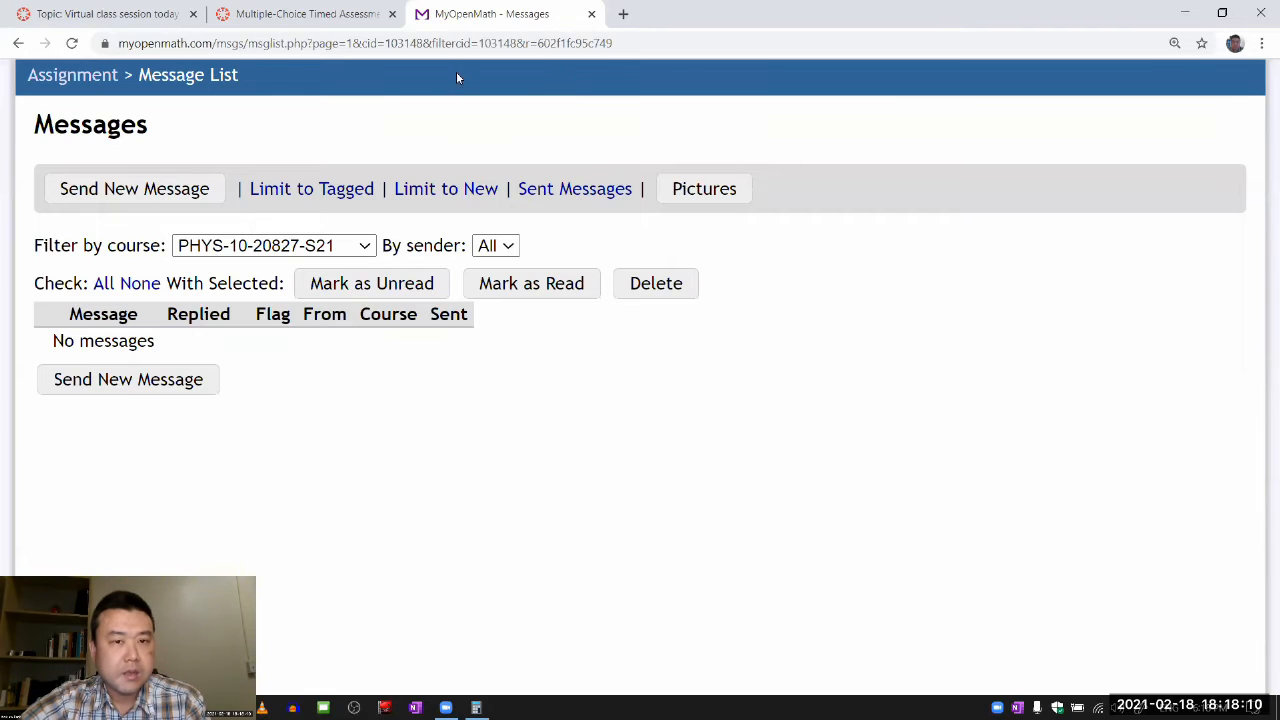
pyautogui.moveTo(491, 61)
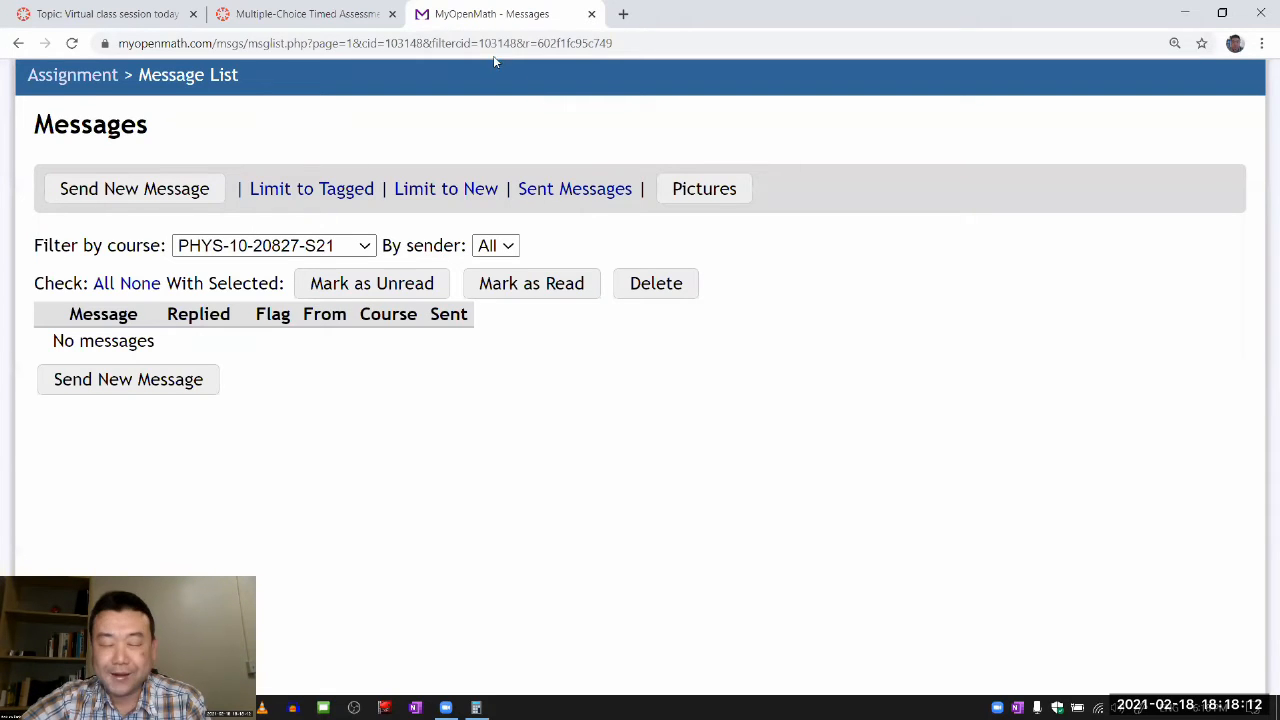
pyautogui.moveTo(590, 14)
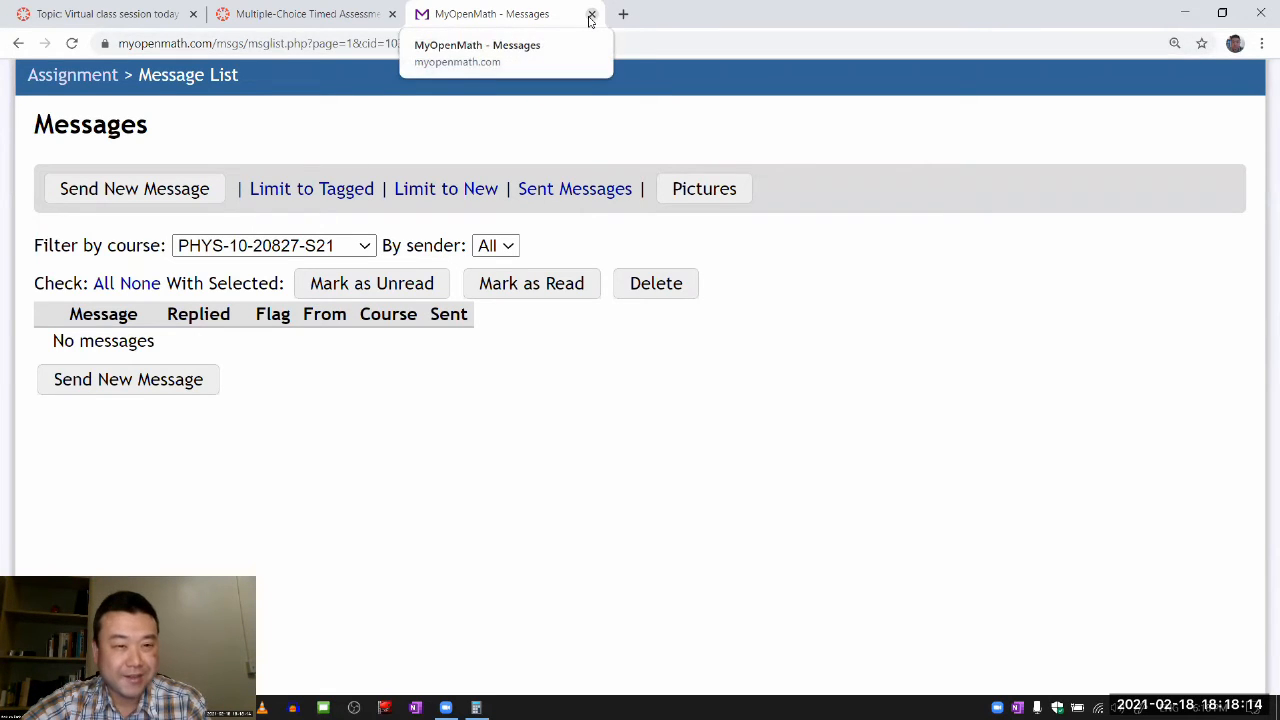
# Close the MyOpenMath Messages tab and reload the Canvas assessment page.
pyautogui.click(591, 13)
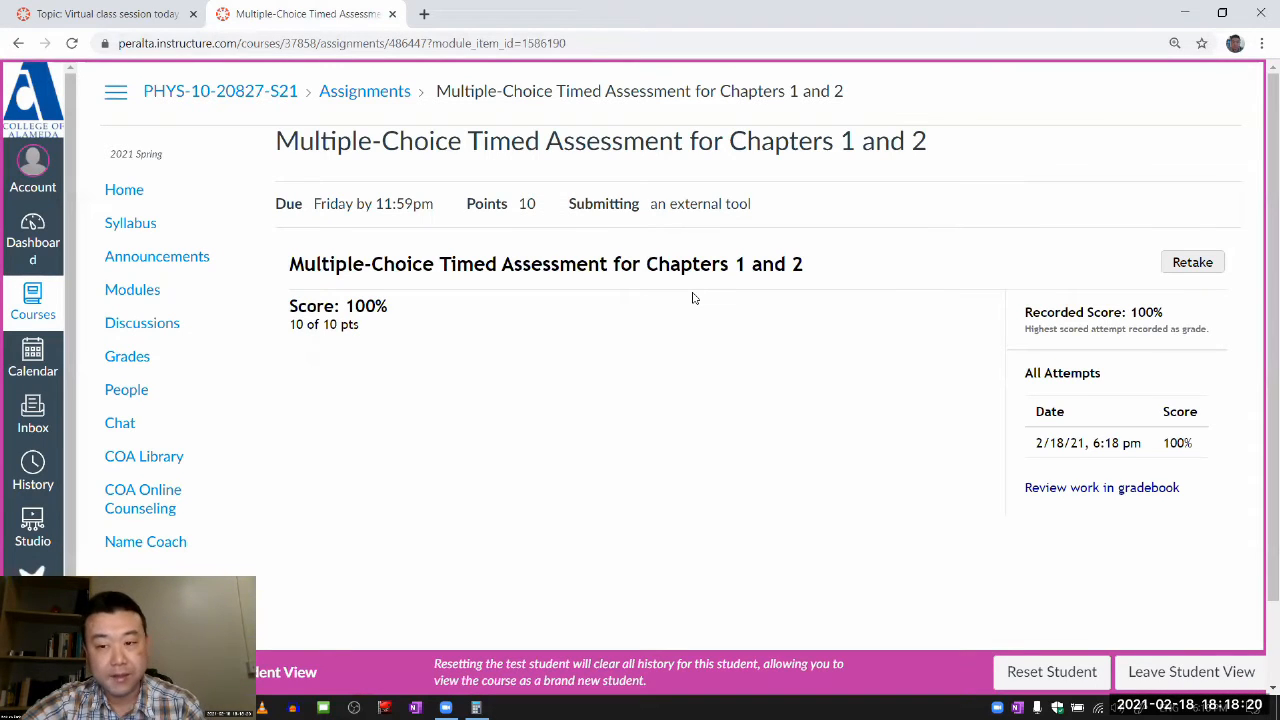
pyautogui.scroll(-3)
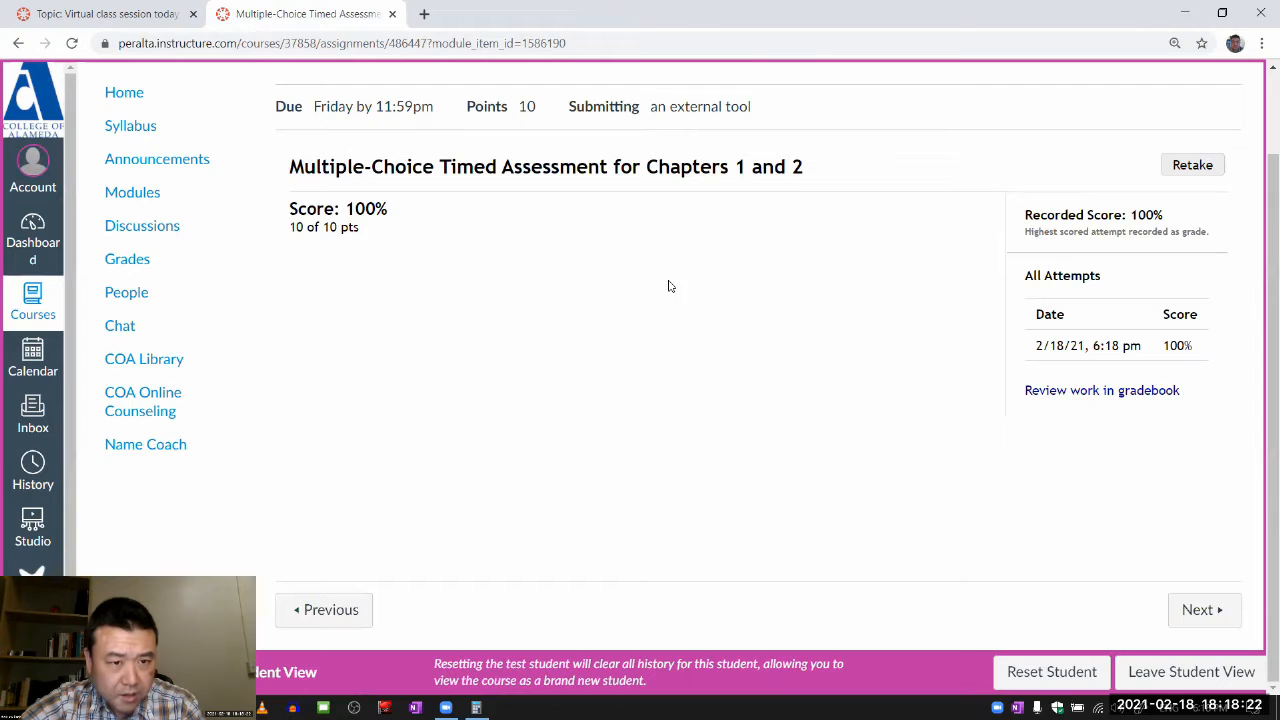
pyautogui.scroll(3)
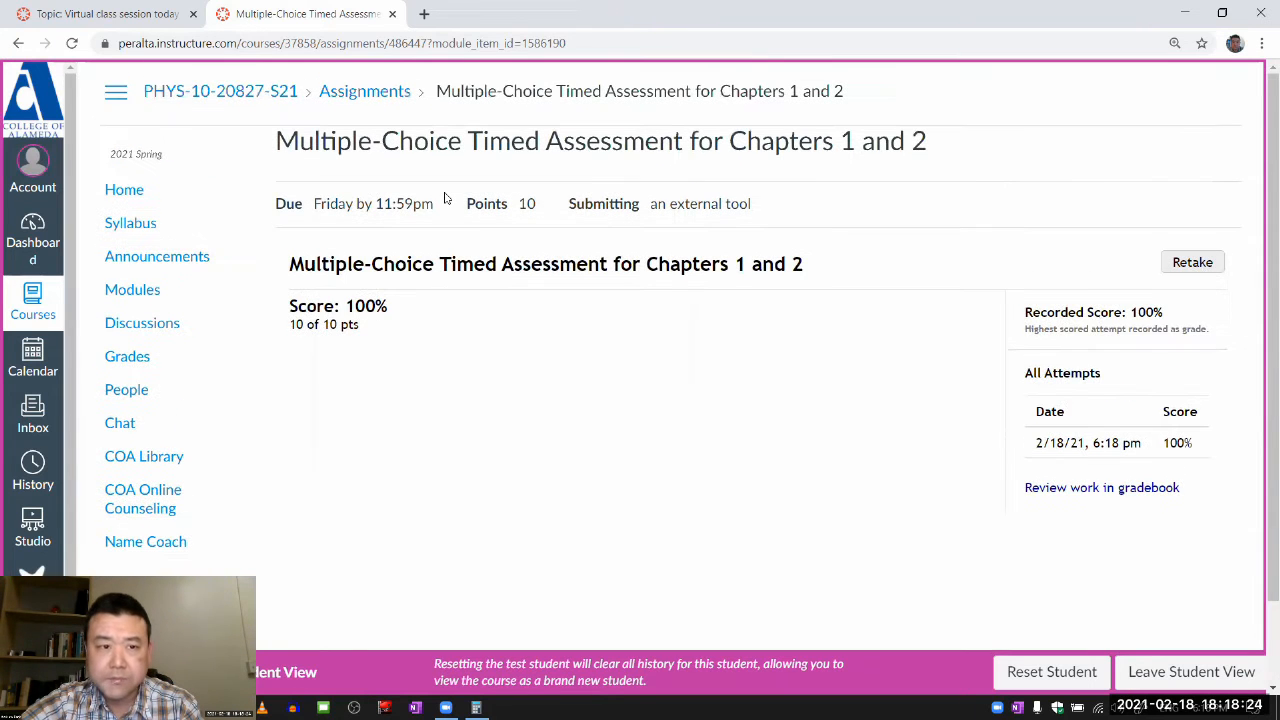
pyautogui.click(72, 43)
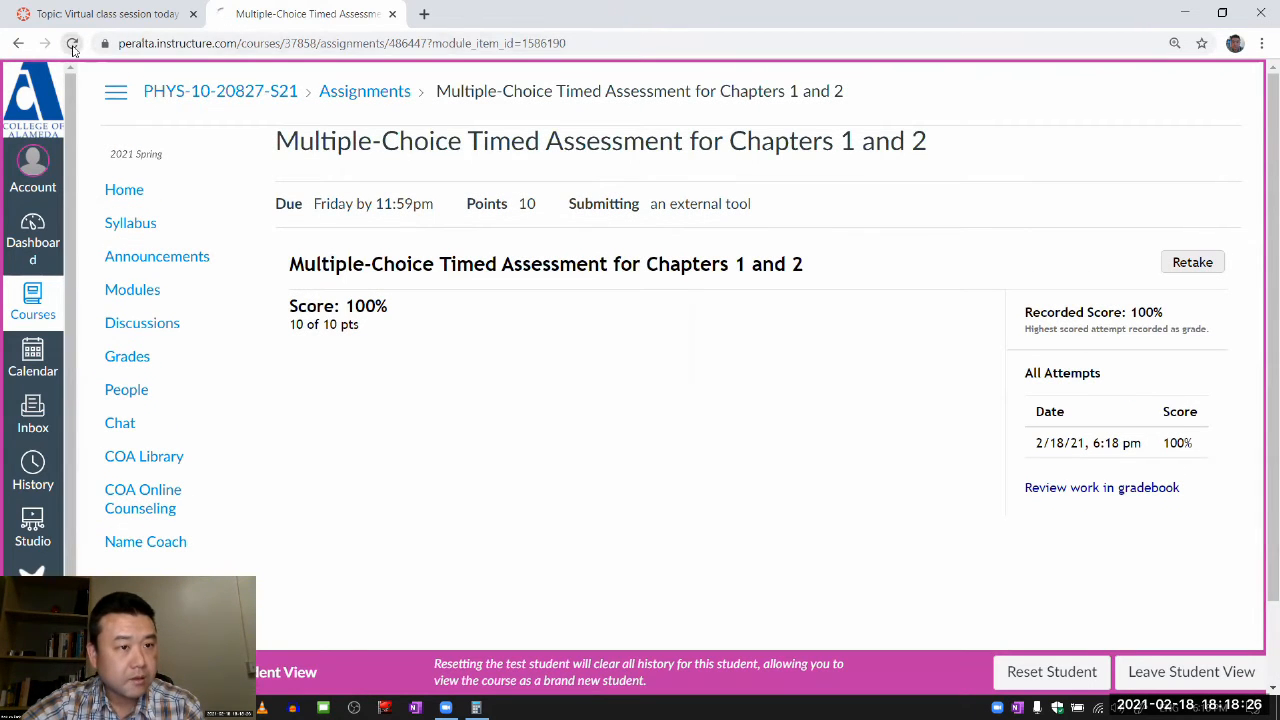
pyautogui.click(72, 43)
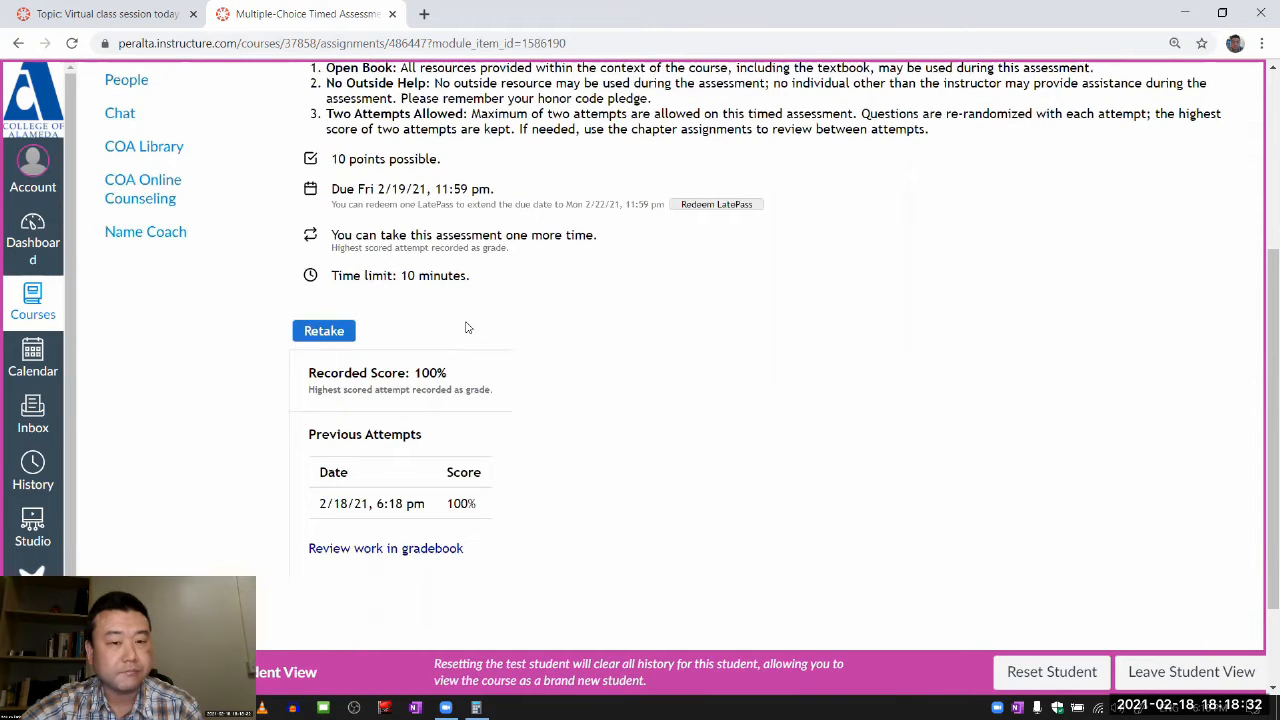
# Highlight the recorded 100% score, 10 of 10 points, under Recorded Score.
pyautogui.scroll(-3)
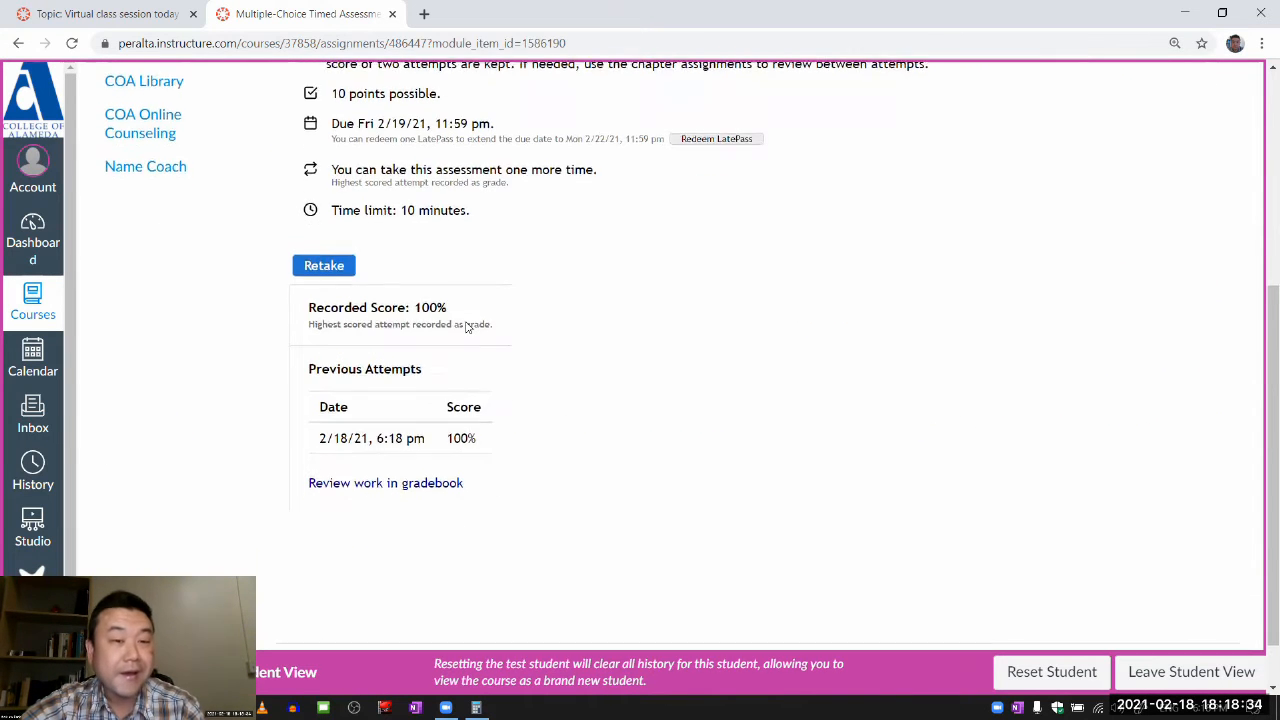
pyautogui.doubleClick(428, 303)
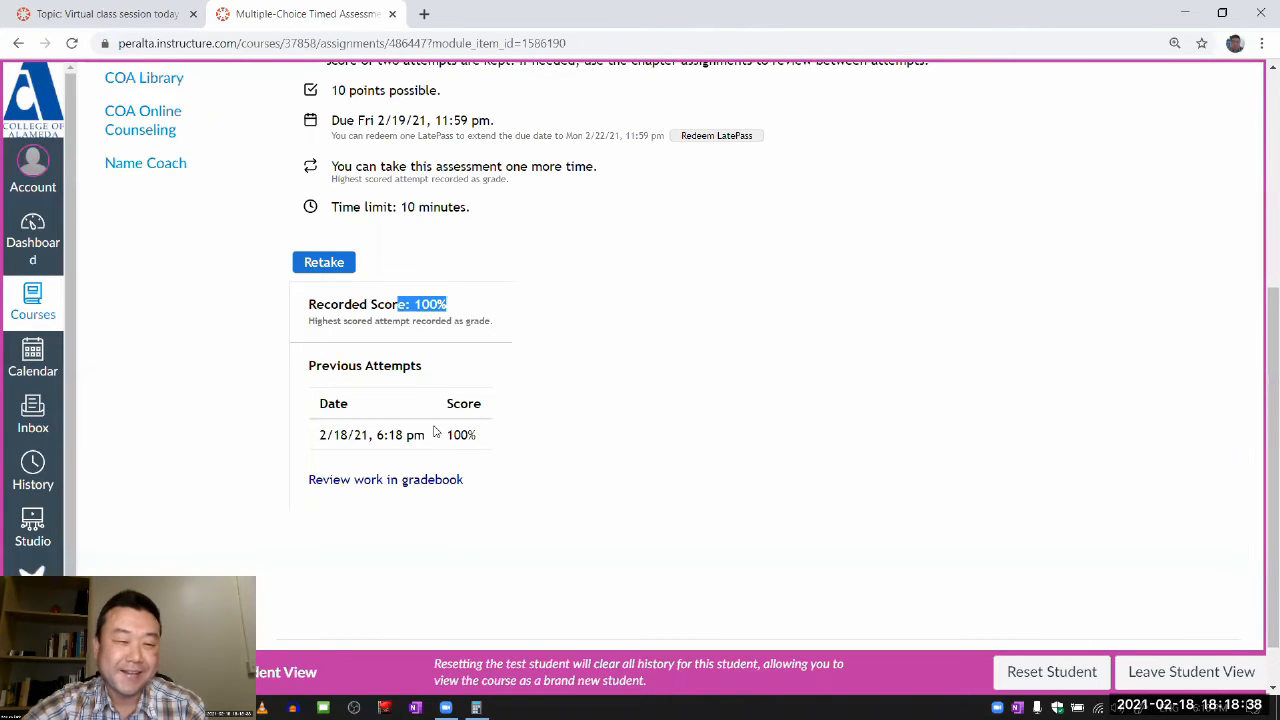
pyautogui.moveTo(437, 481)
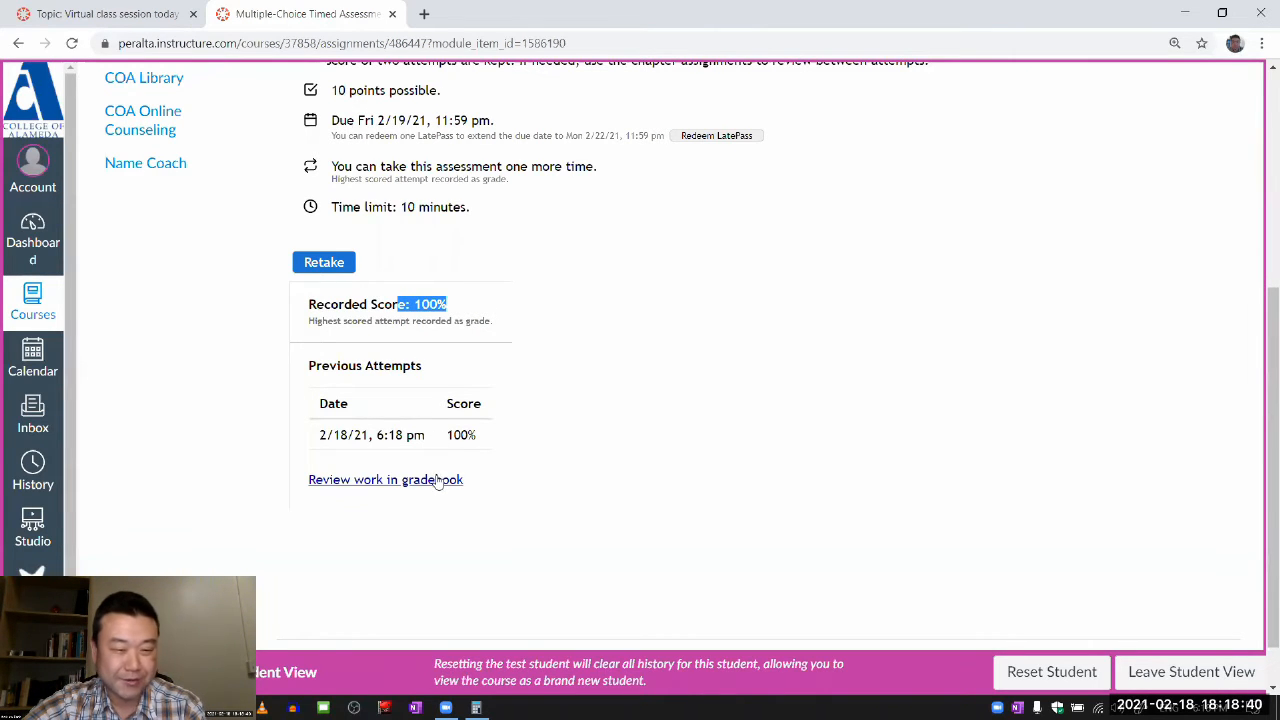
pyautogui.click(385, 479)
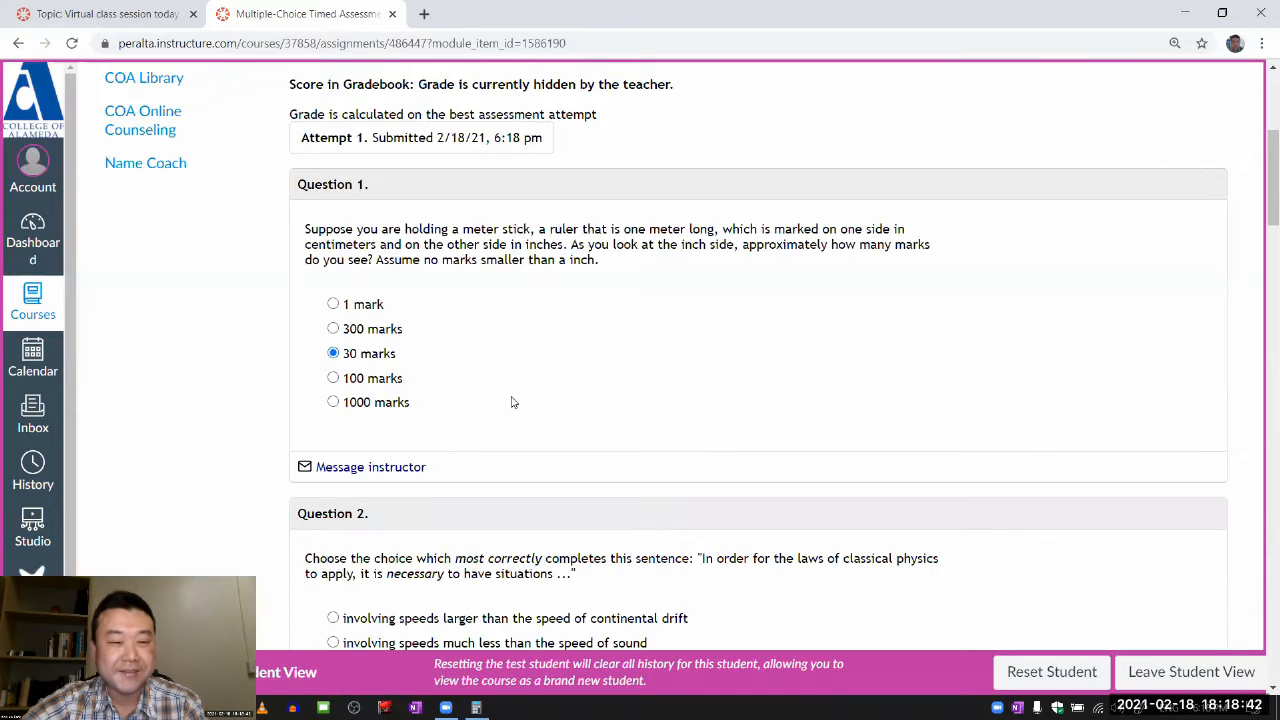
pyautogui.scroll(3)
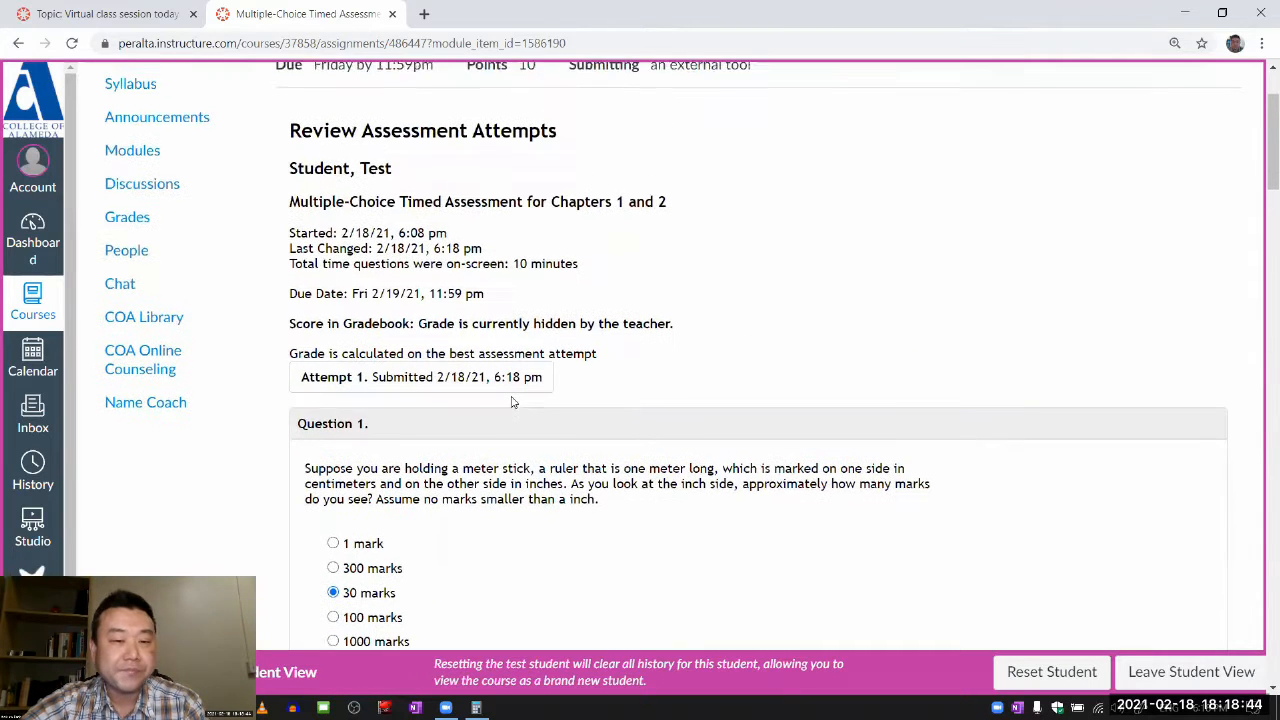
pyautogui.scroll(3)
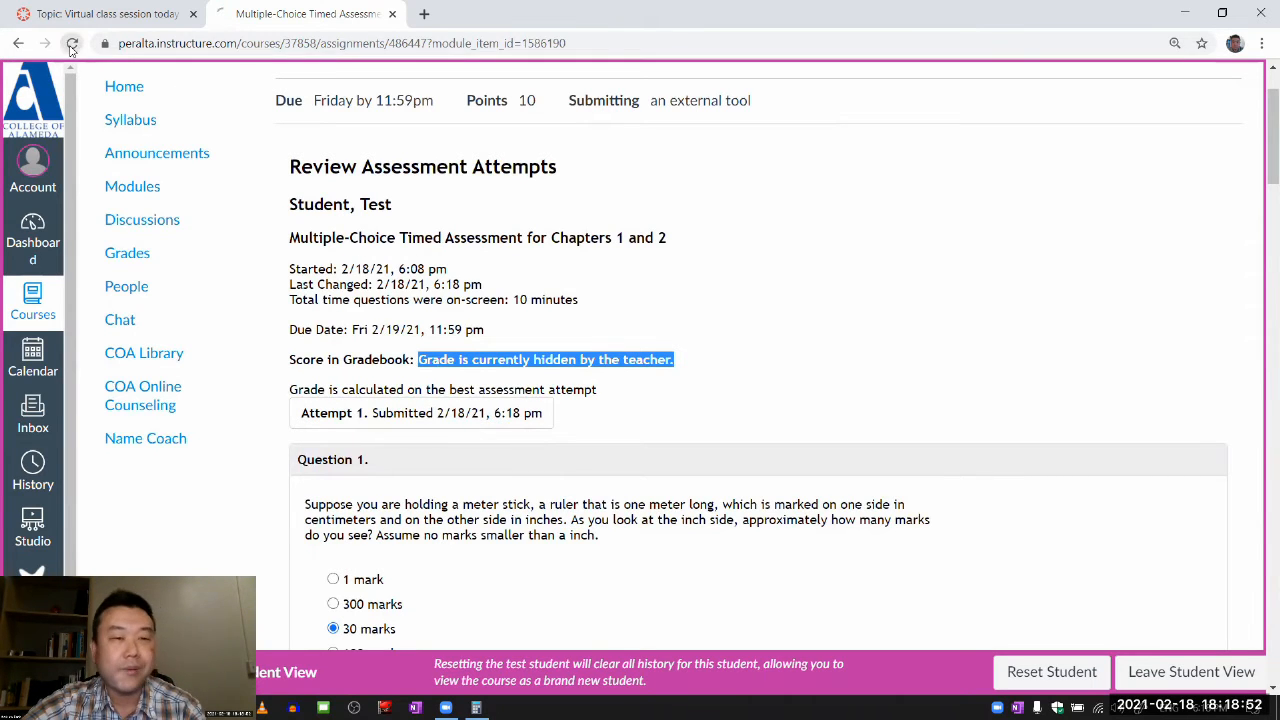
pyautogui.click(71, 43)
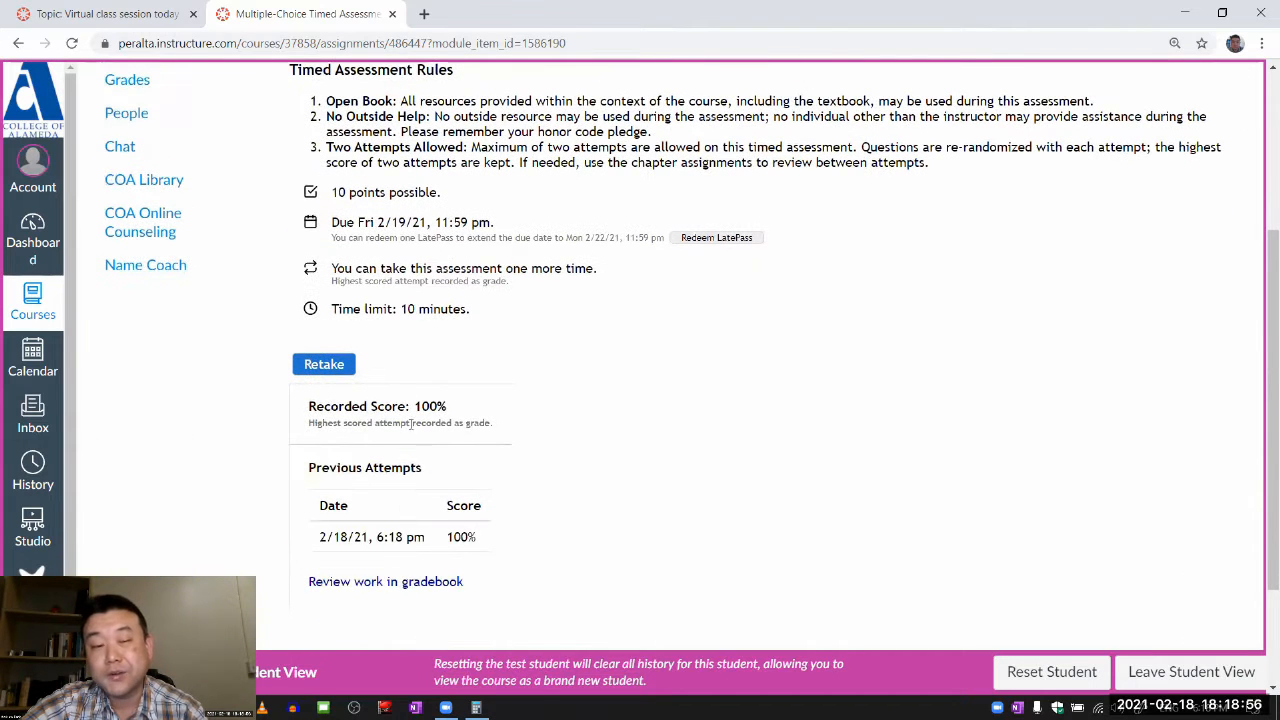
pyautogui.moveTo(425, 550)
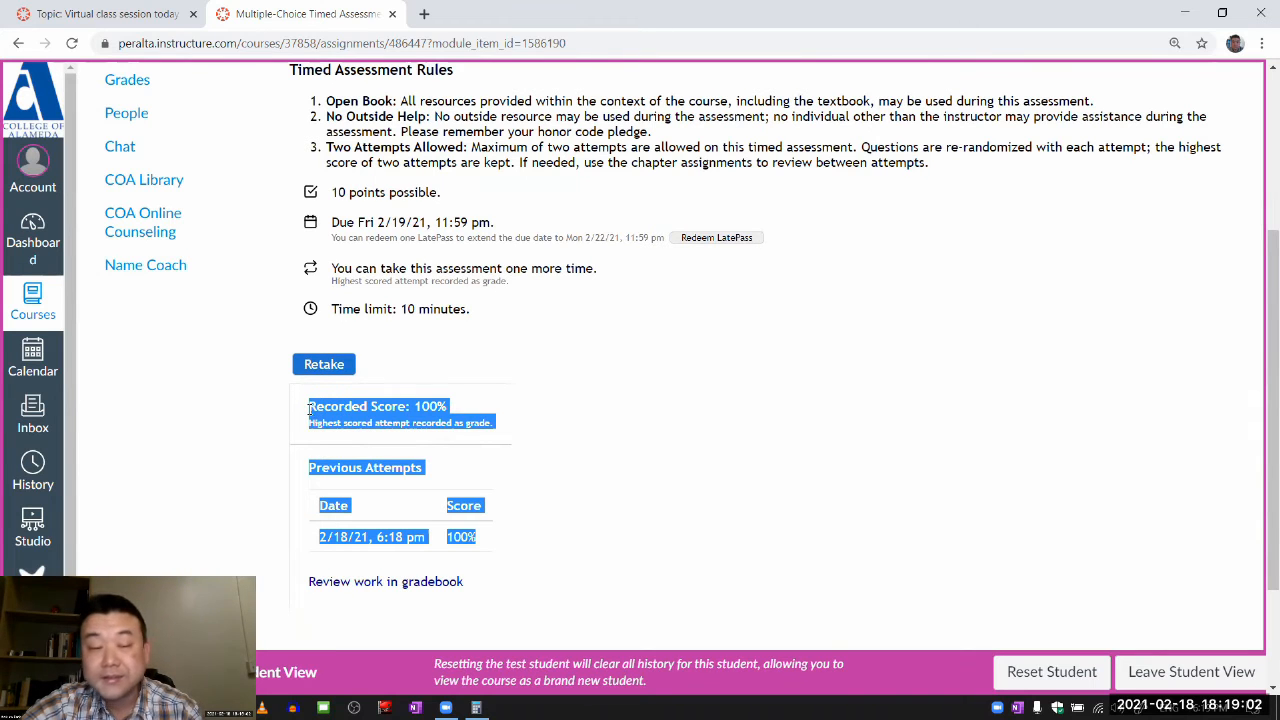
pyautogui.scroll(-3)
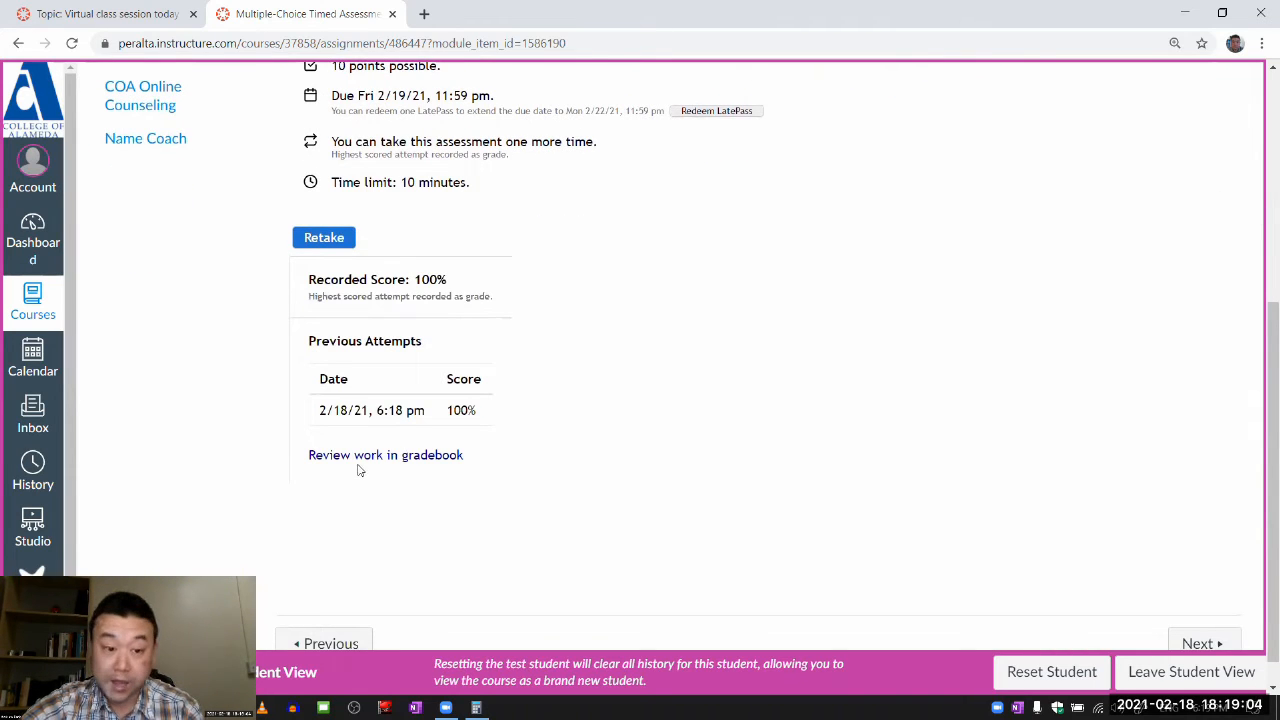
# Review work in gradebook for the submitted attempt and read down through its questions.
pyautogui.click(385, 454)
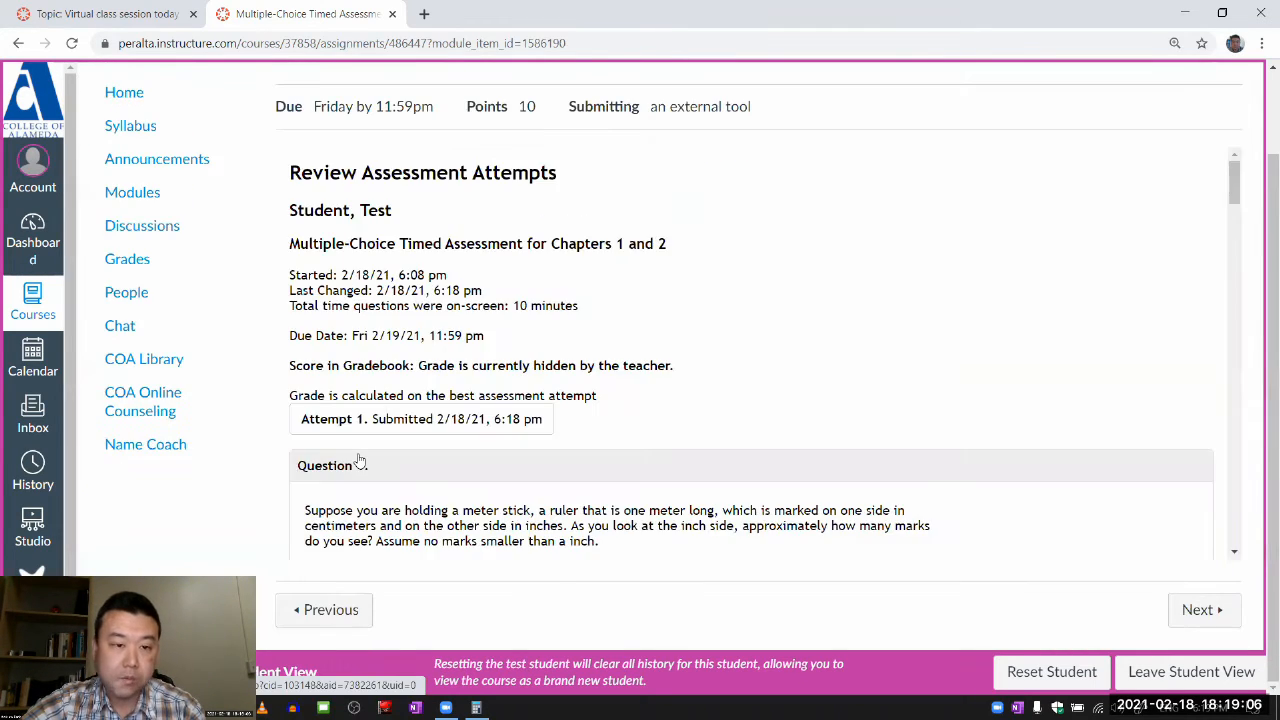
pyautogui.scroll(-3)
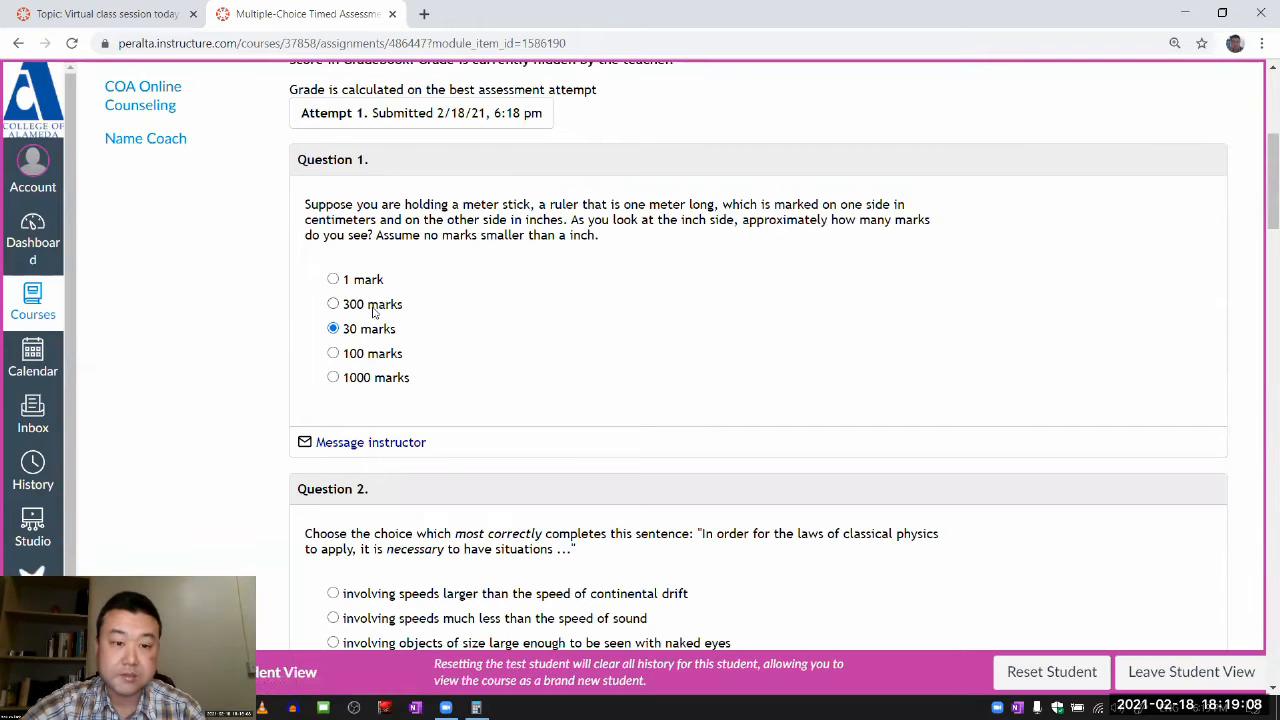
pyautogui.scroll(-3)
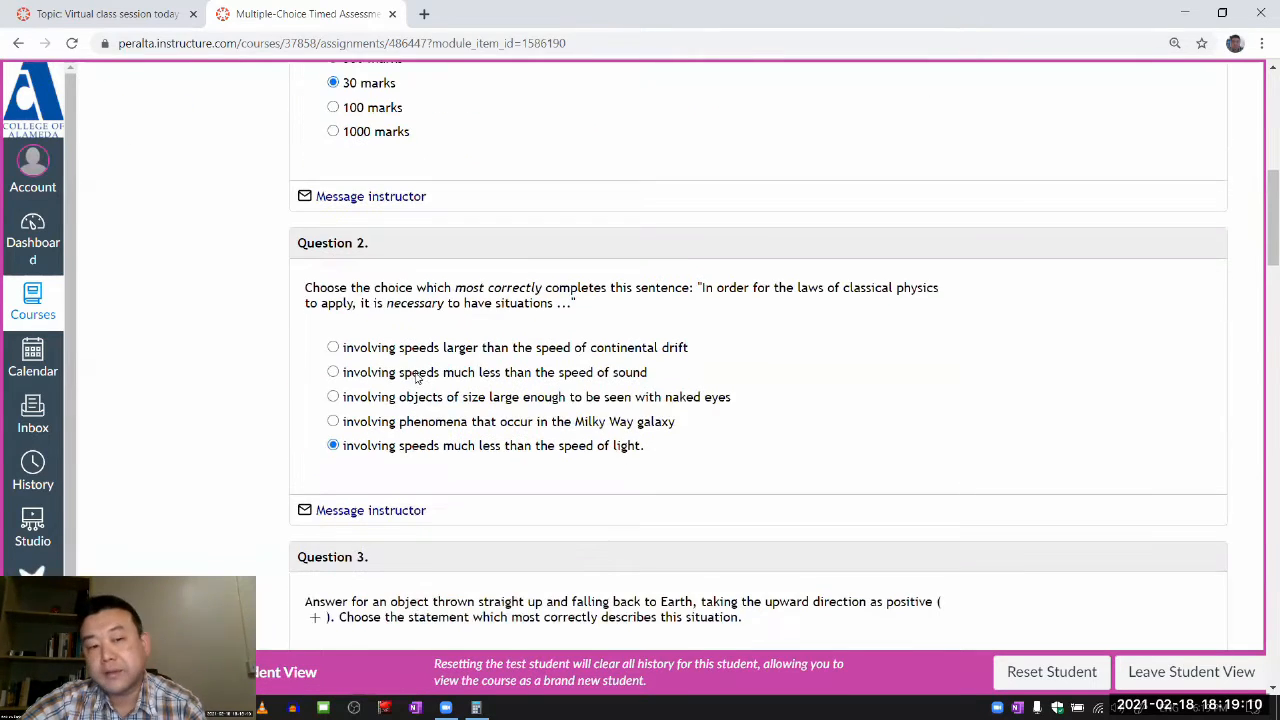
pyautogui.scroll(-3)
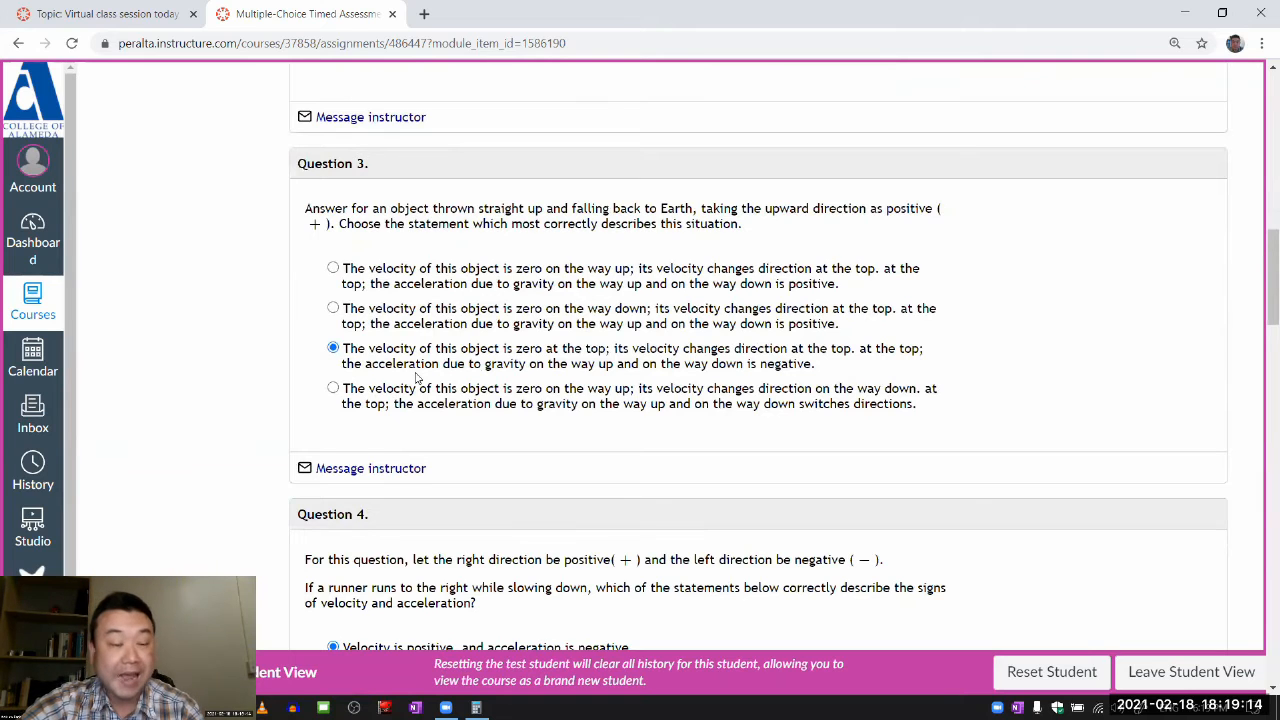
pyautogui.scroll(-3)
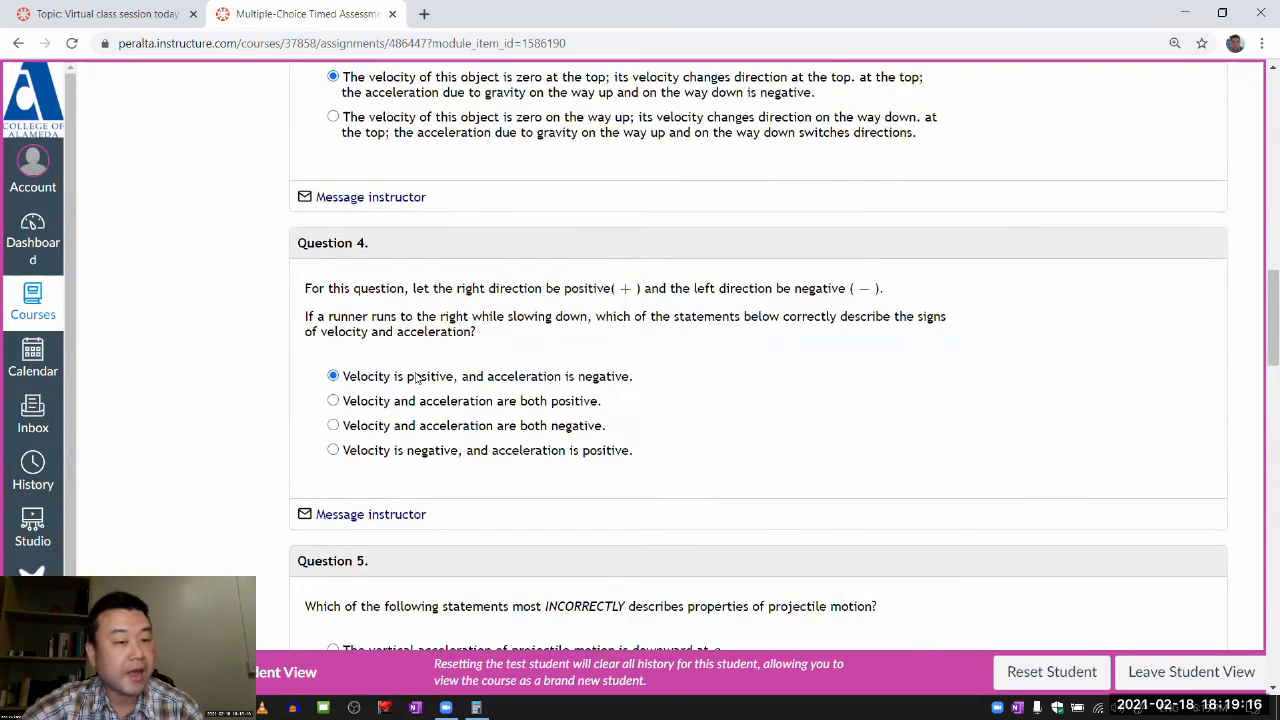
pyautogui.scroll(-3)
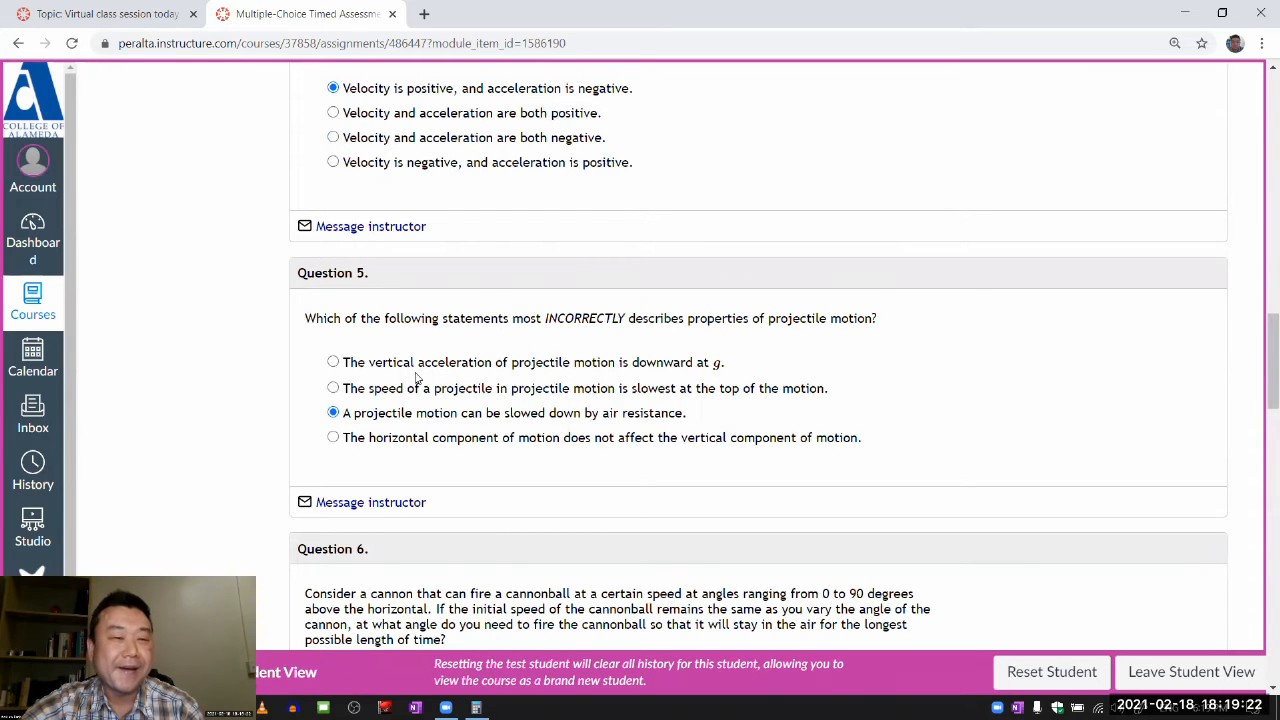
# Return to Question 3 and highlight part of its chosen answer before messaging the instructor.
pyautogui.scroll(3)
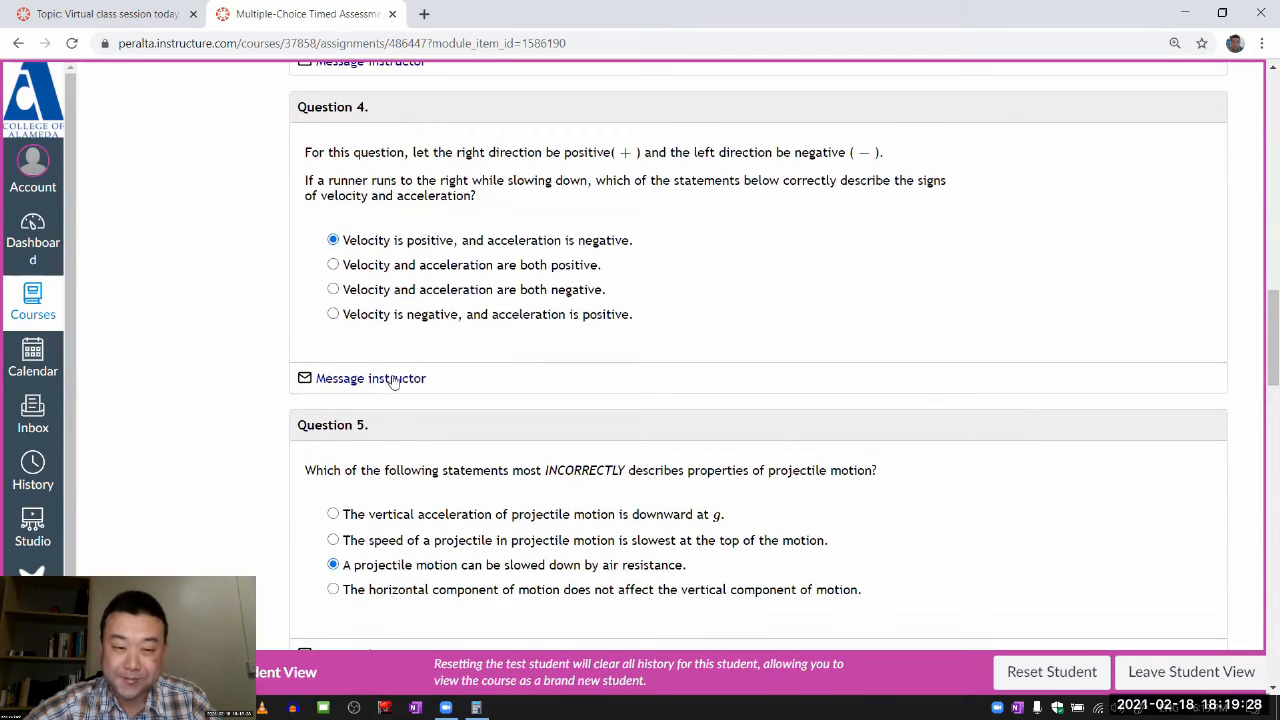
pyautogui.moveTo(370, 378)
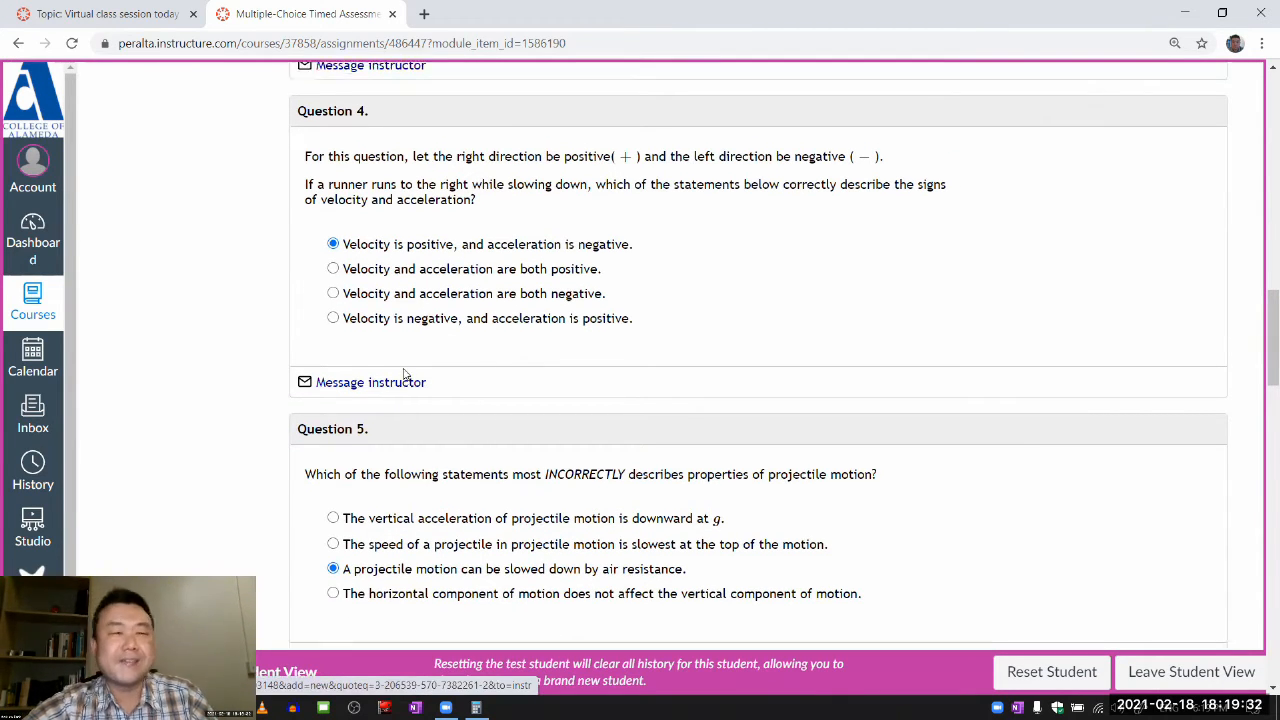
pyautogui.scroll(3)
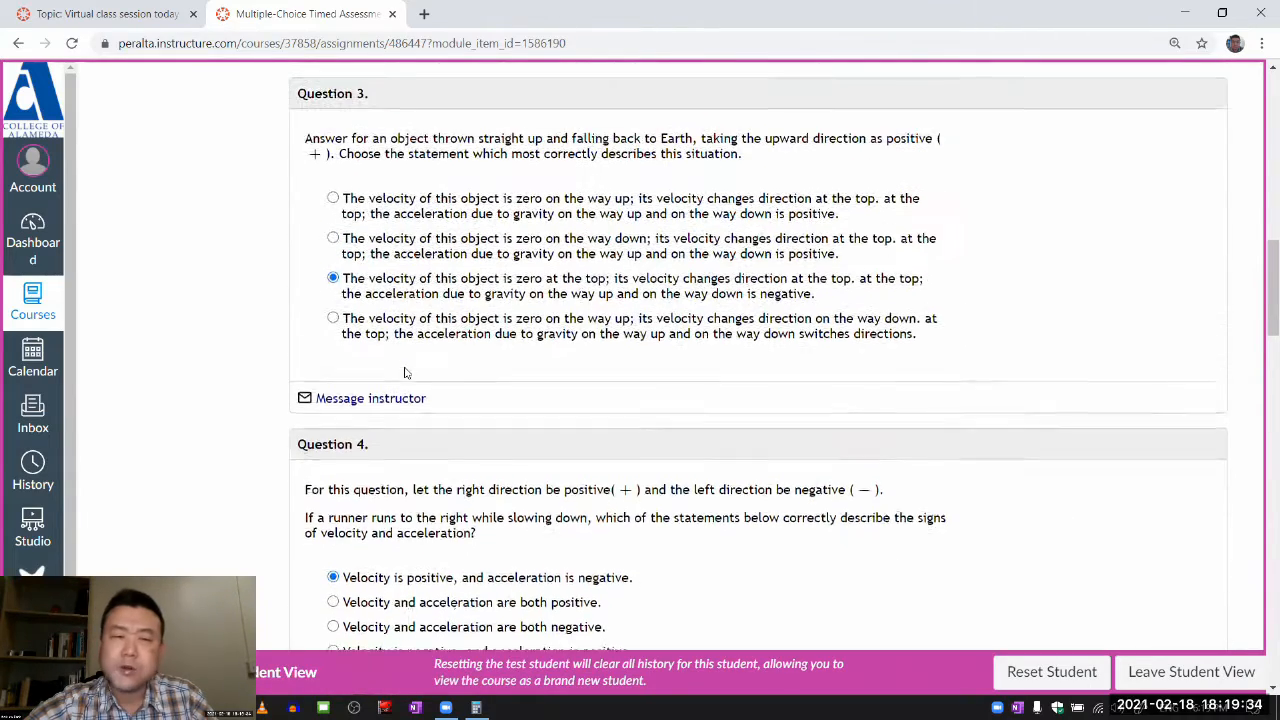
pyautogui.scroll(3)
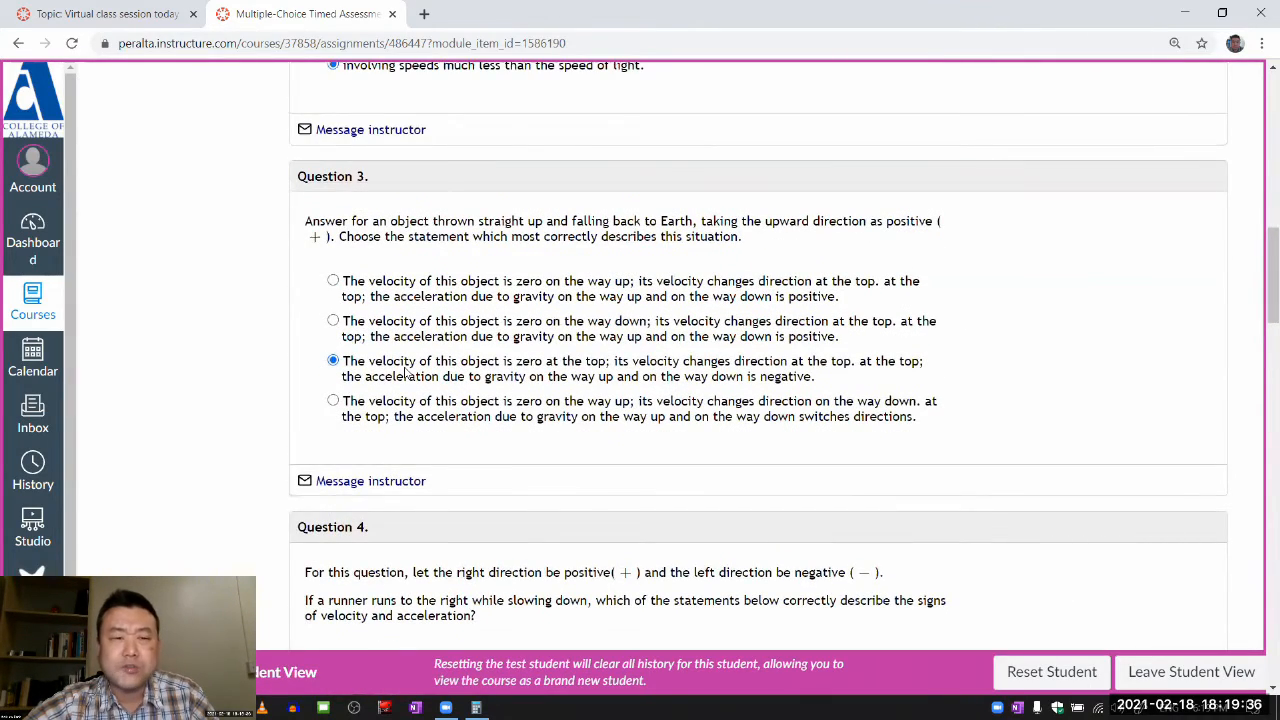
pyautogui.scroll(-3)
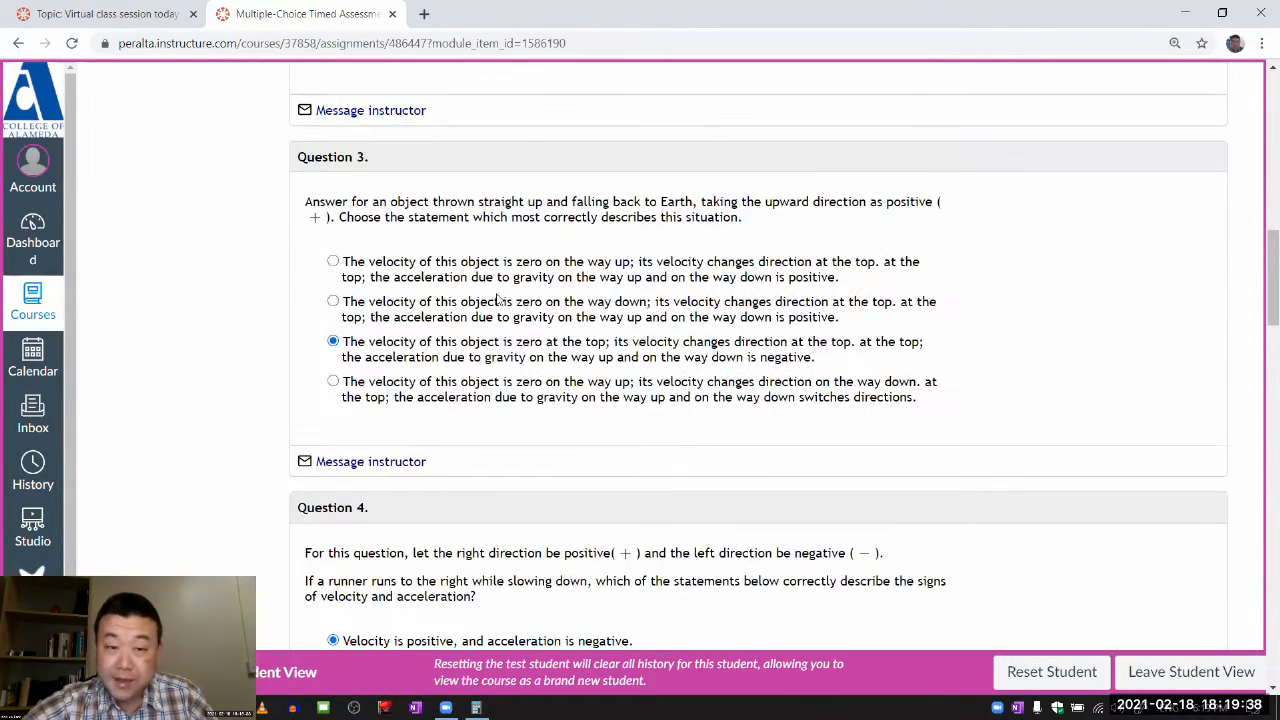
pyautogui.moveTo(850, 348)
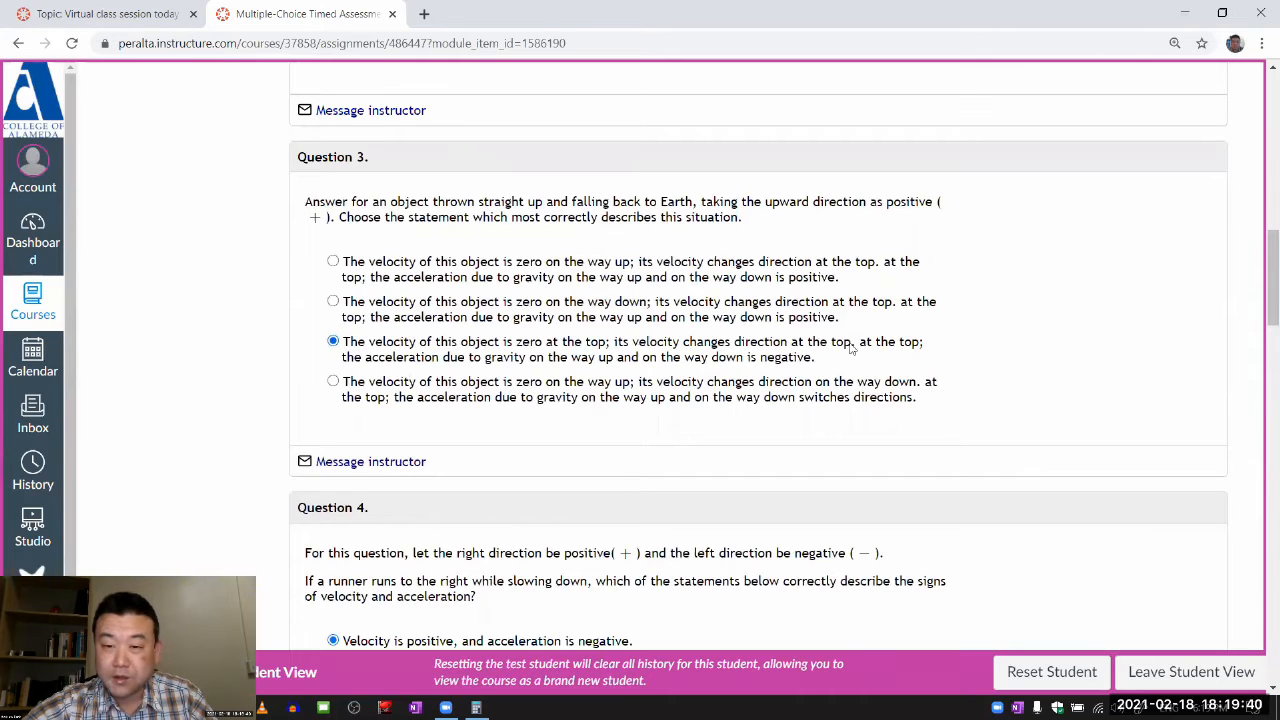
pyautogui.moveTo(857, 341); pyautogui.dragTo(814, 357)
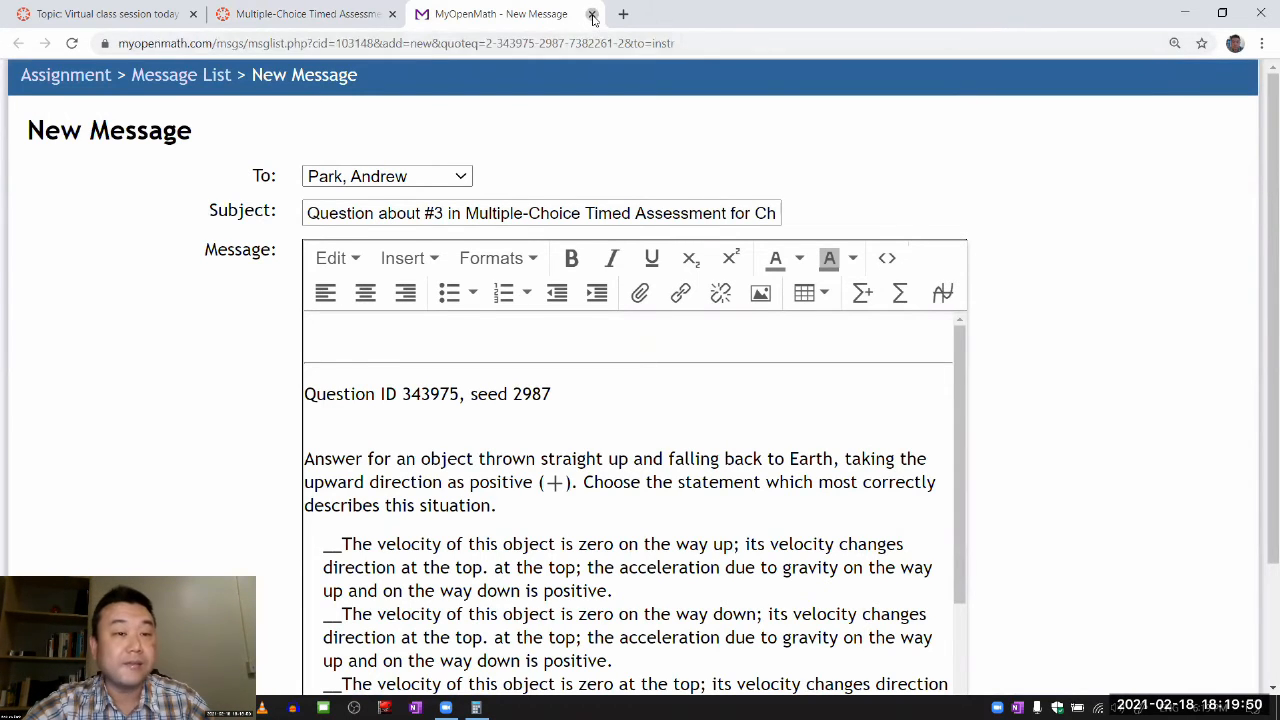
# Close the MyOpenMath New Message draft and show Canvas's review of Attempt 1 from its beginning.
pyautogui.click(592, 14)
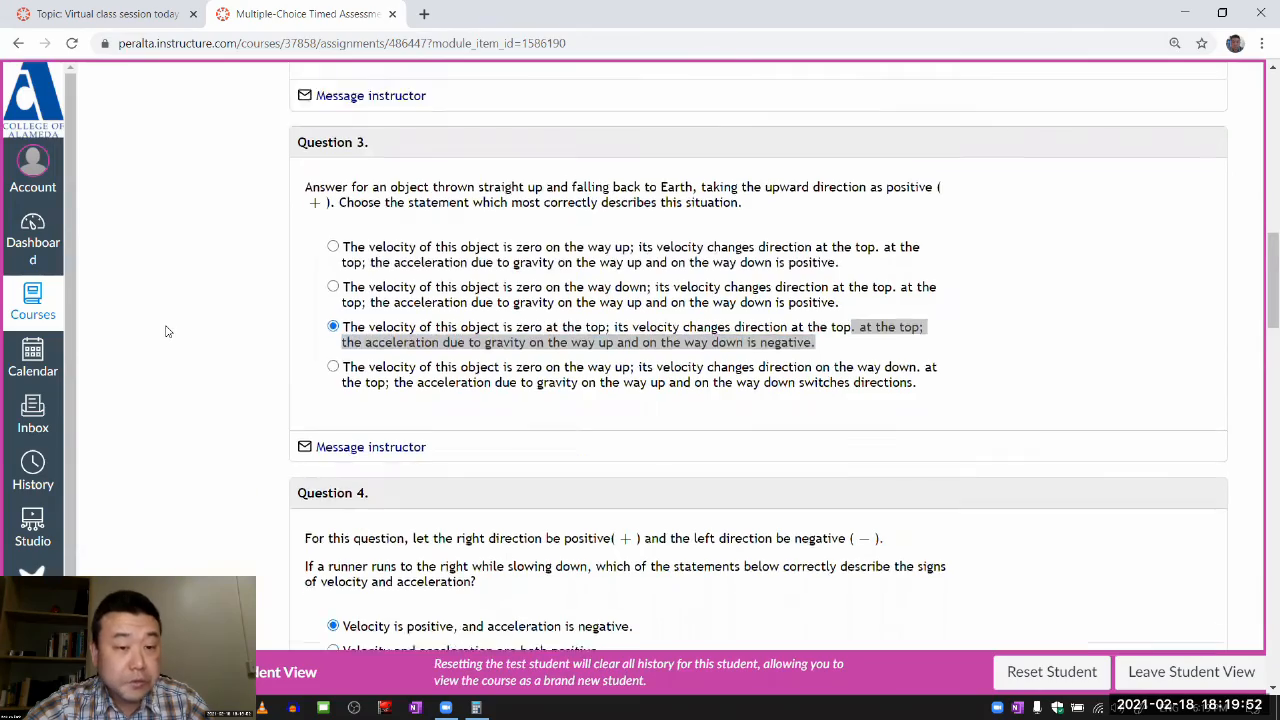
pyautogui.scroll(-3)
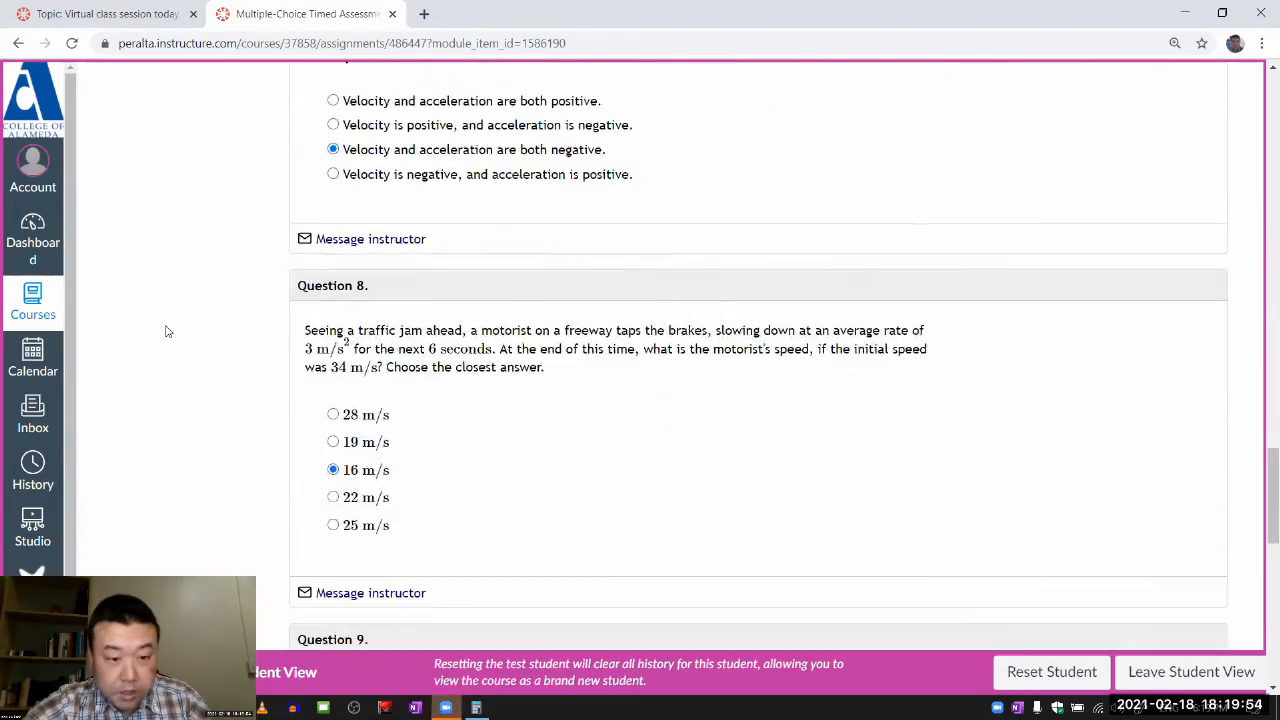
pyautogui.scroll(3)
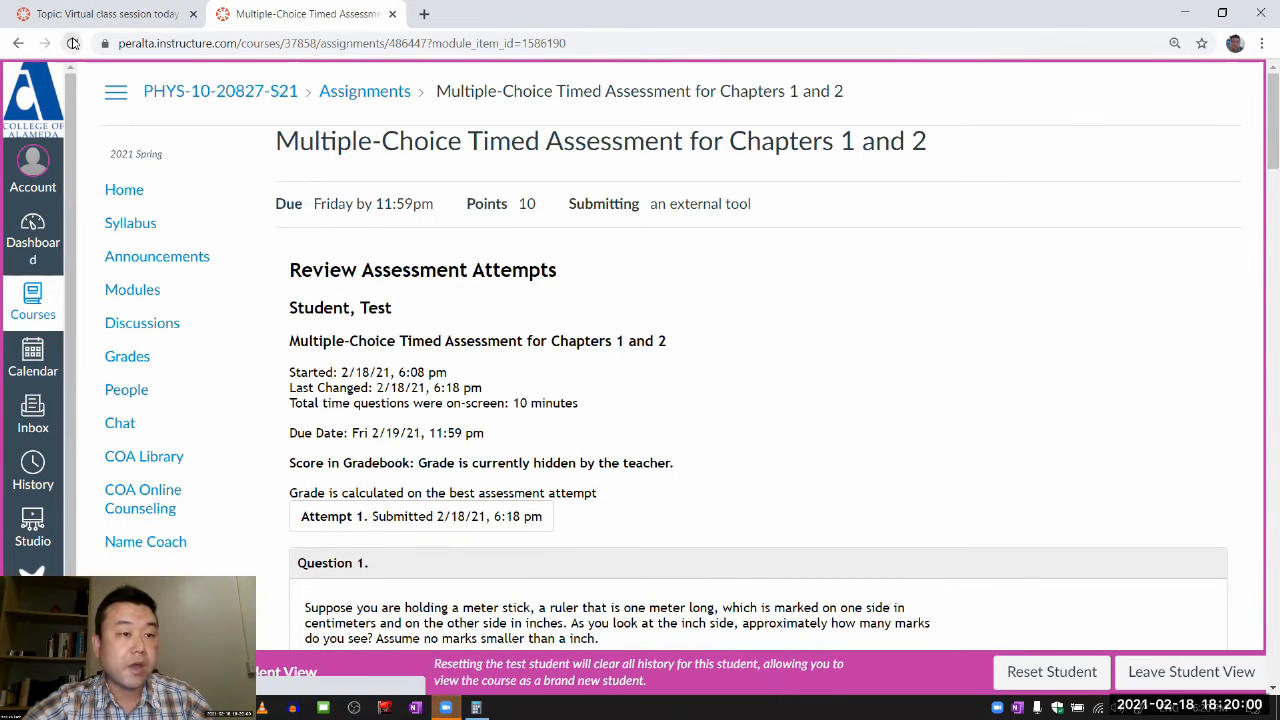
pyautogui.click(72, 43)
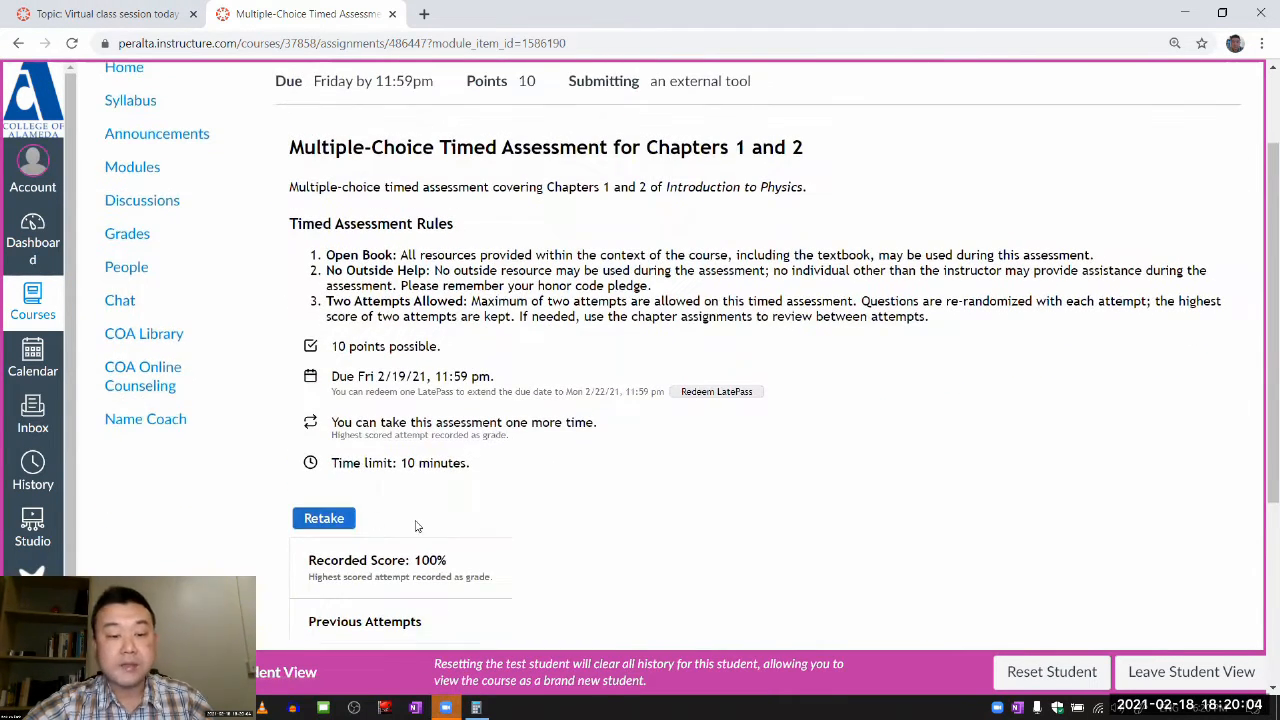
pyautogui.scroll(-3)
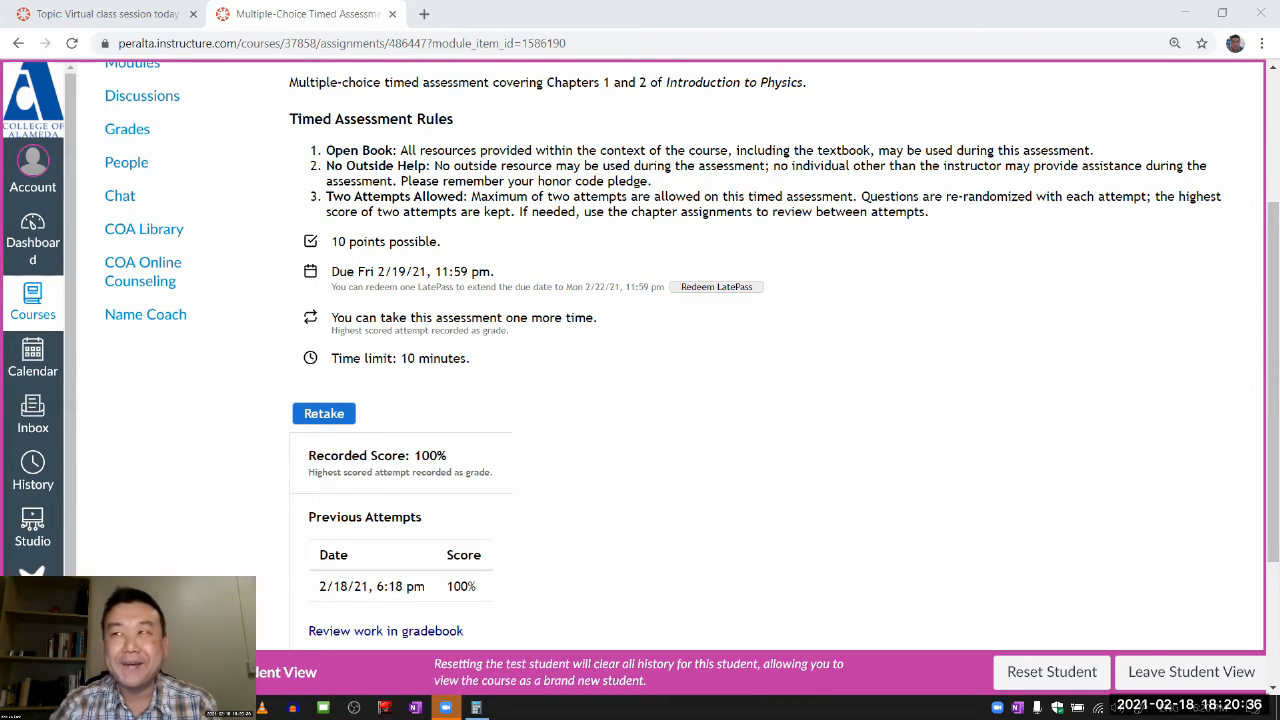
pyautogui.moveTo(520, 556)
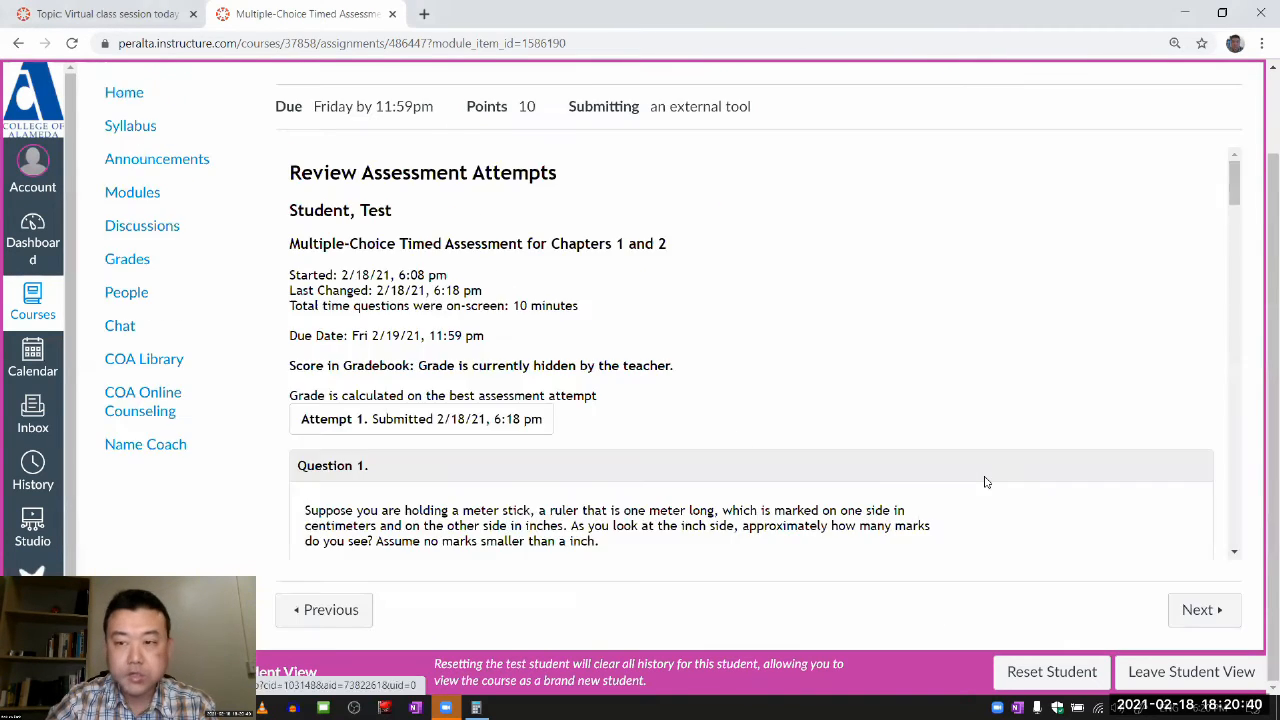
# Read down the zoomed-in review of submitted answers for Questions 4 through 7.
pyautogui.scroll(-3)
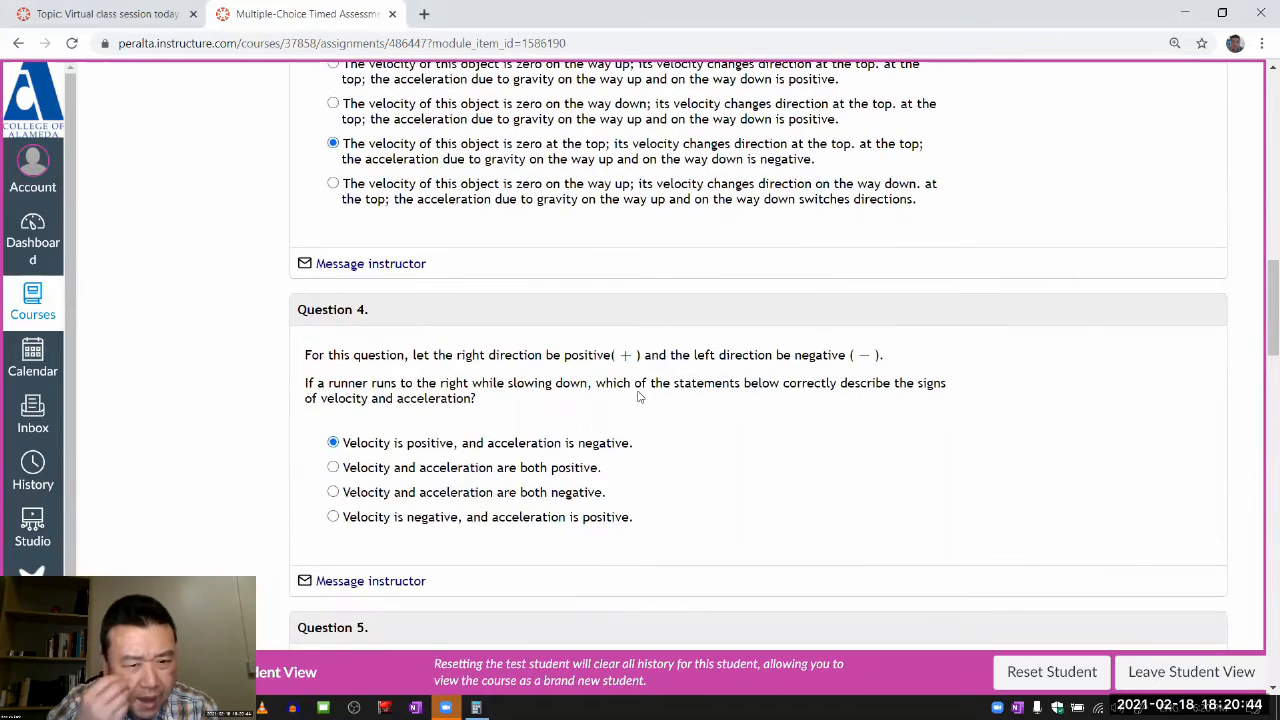
pyautogui.scroll(-3)
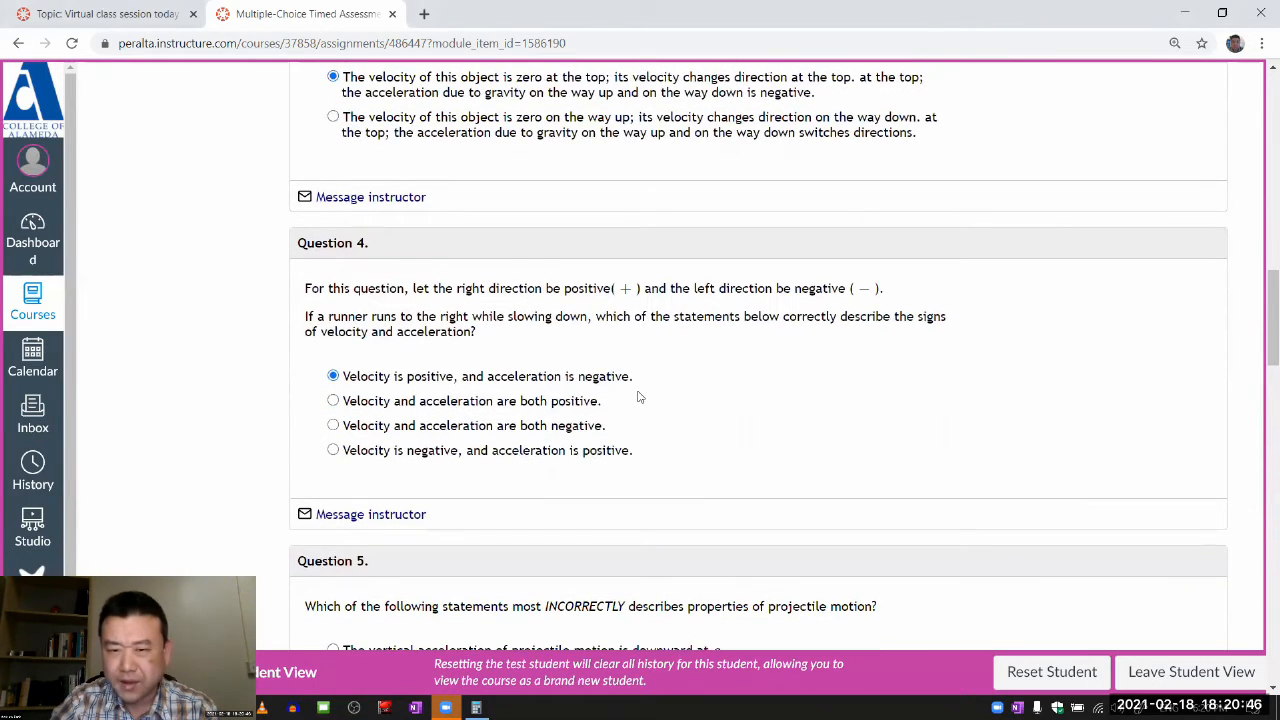
pyautogui.scroll(-3)
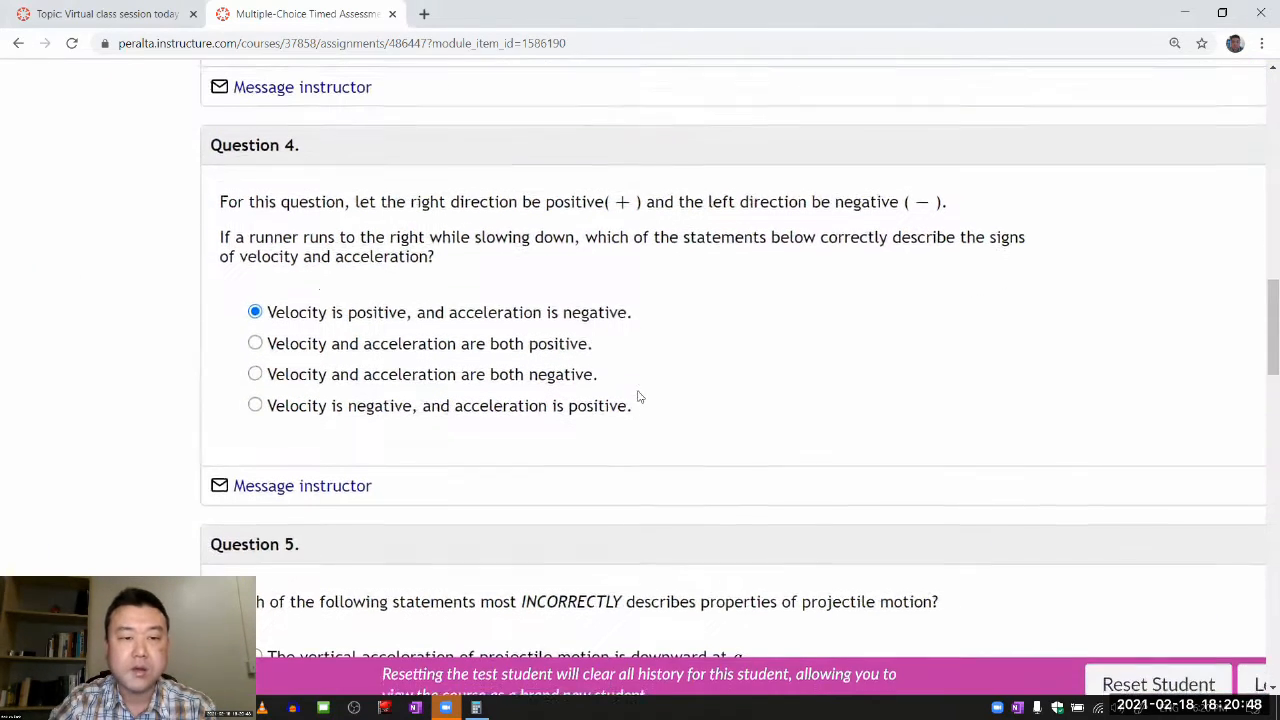
pyautogui.scroll(3)
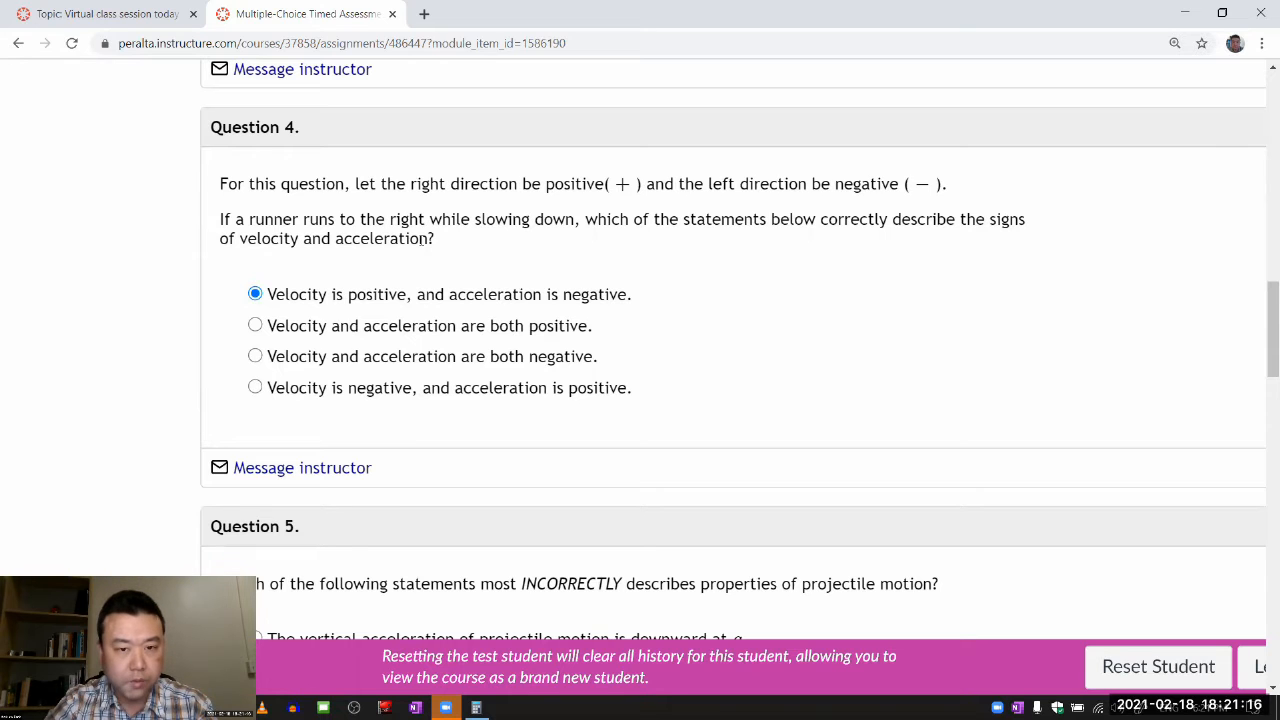
pyautogui.scroll(-3)
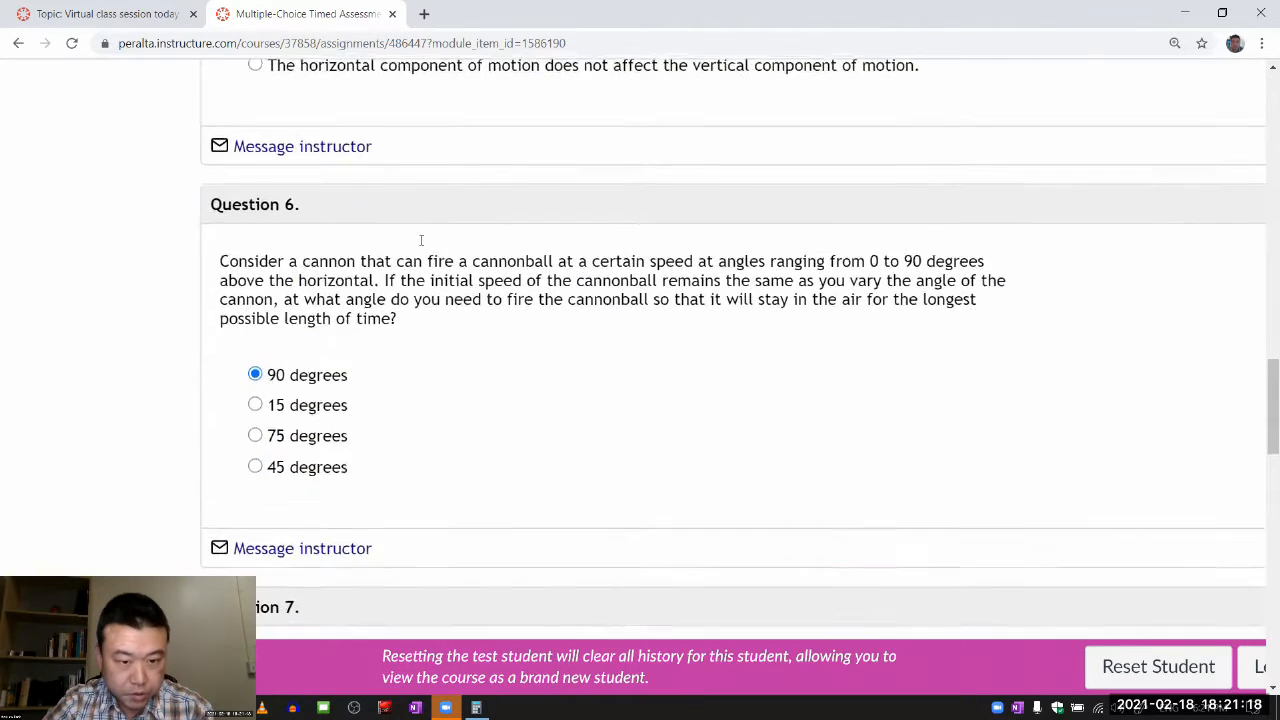
pyautogui.scroll(-3)
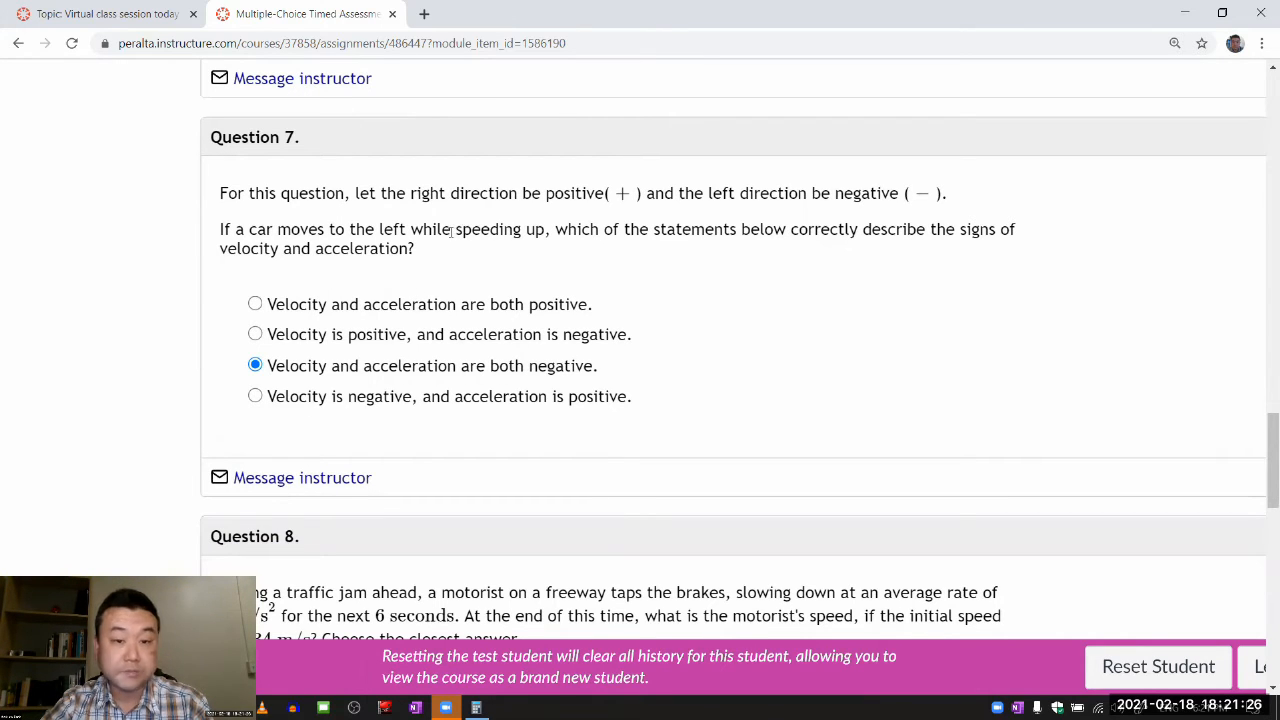
# Show the enlarged review from its title, with Attempt 1 submitted at 6:18 pm.
pyautogui.doubleClick(488, 229)
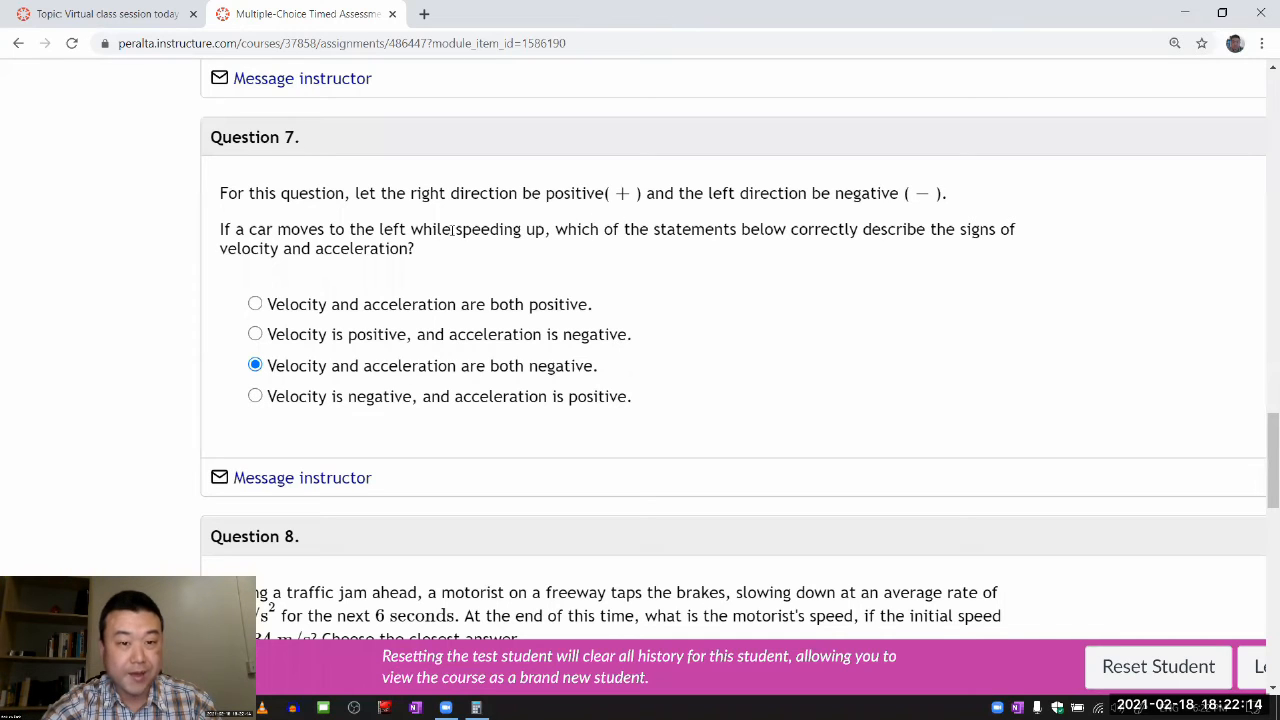
pyautogui.doubleClick(500, 229)
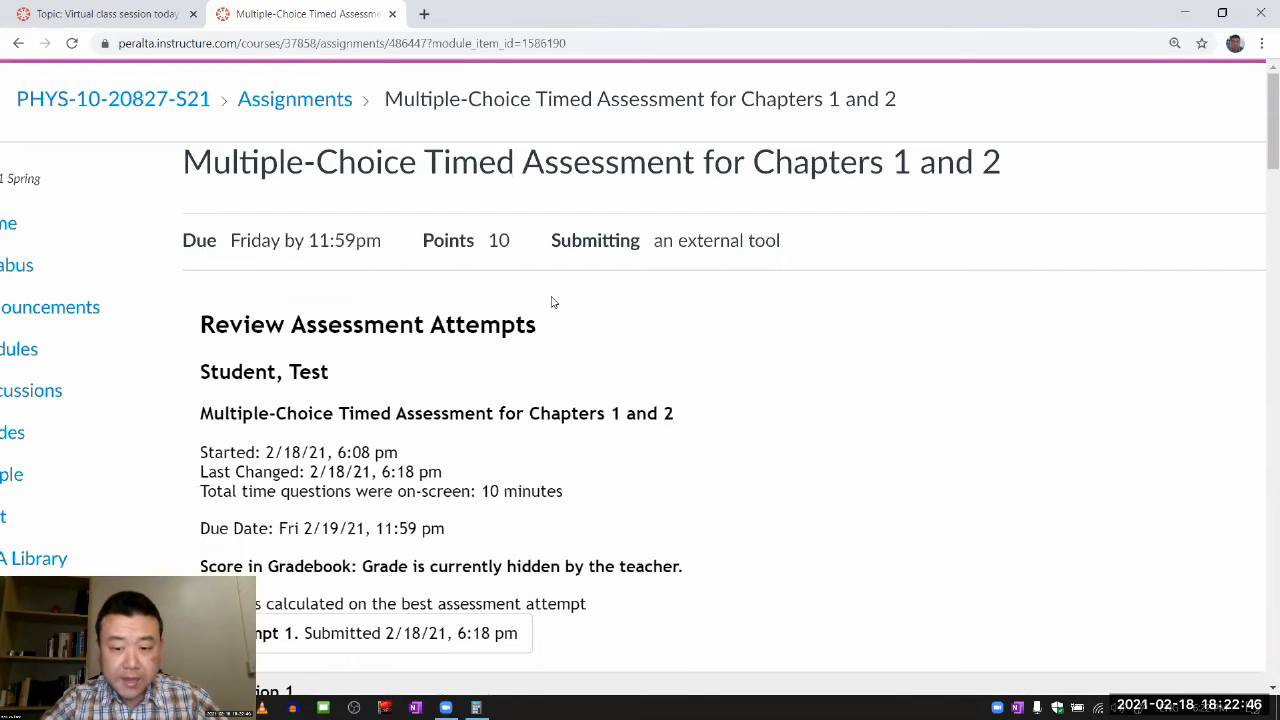
# Leave Student View to reach the instructor's page for the Chapters 1 and 2 timed assessment.
pyautogui.scroll(-3)
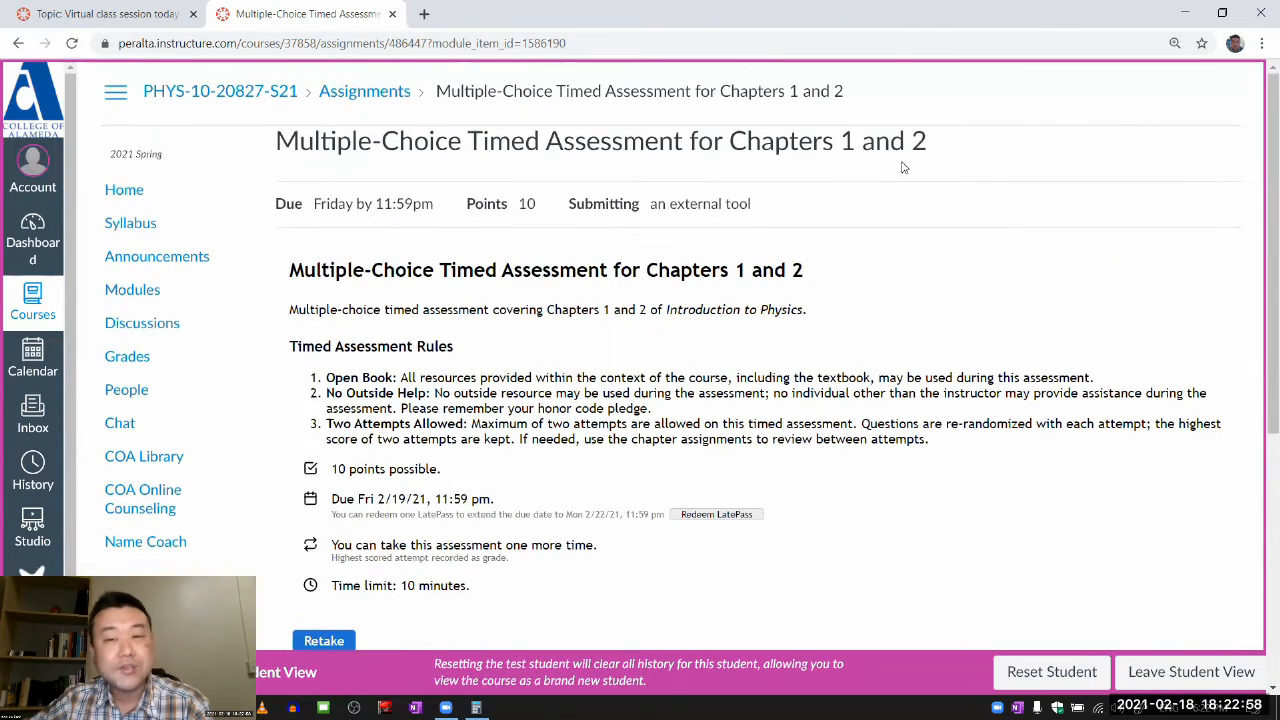
pyautogui.scroll(-3)
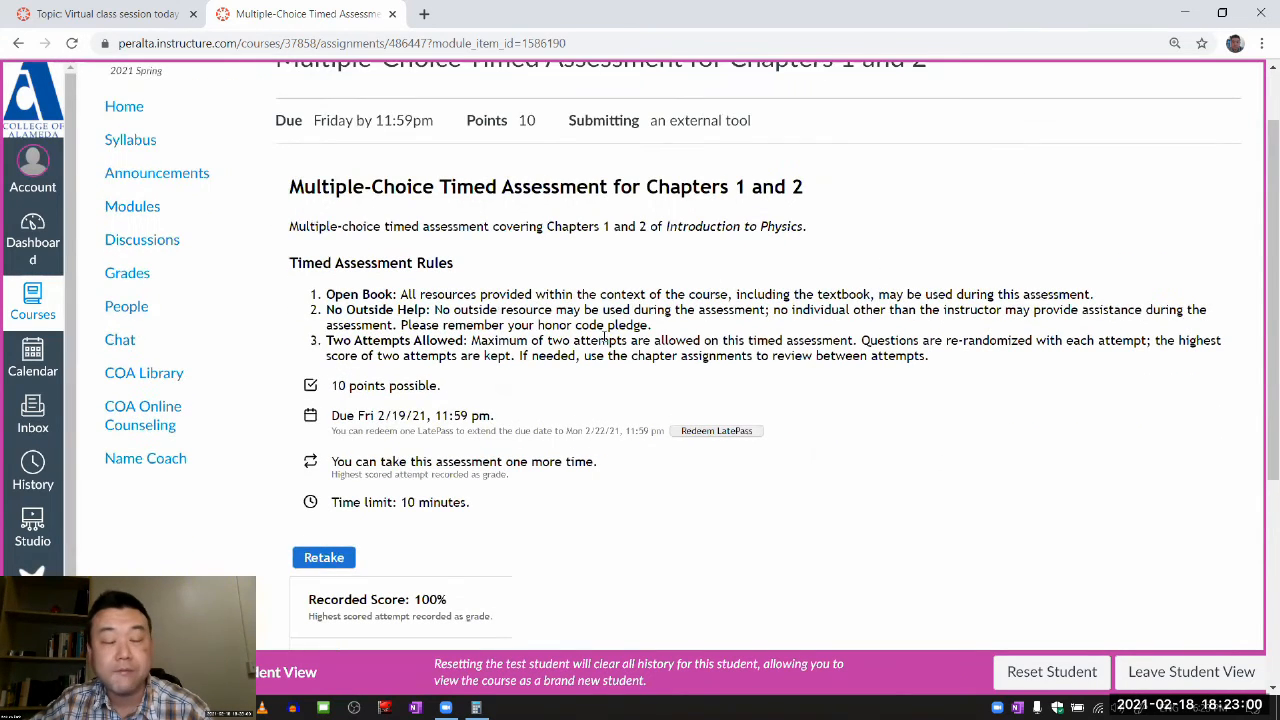
pyautogui.scroll(-3)
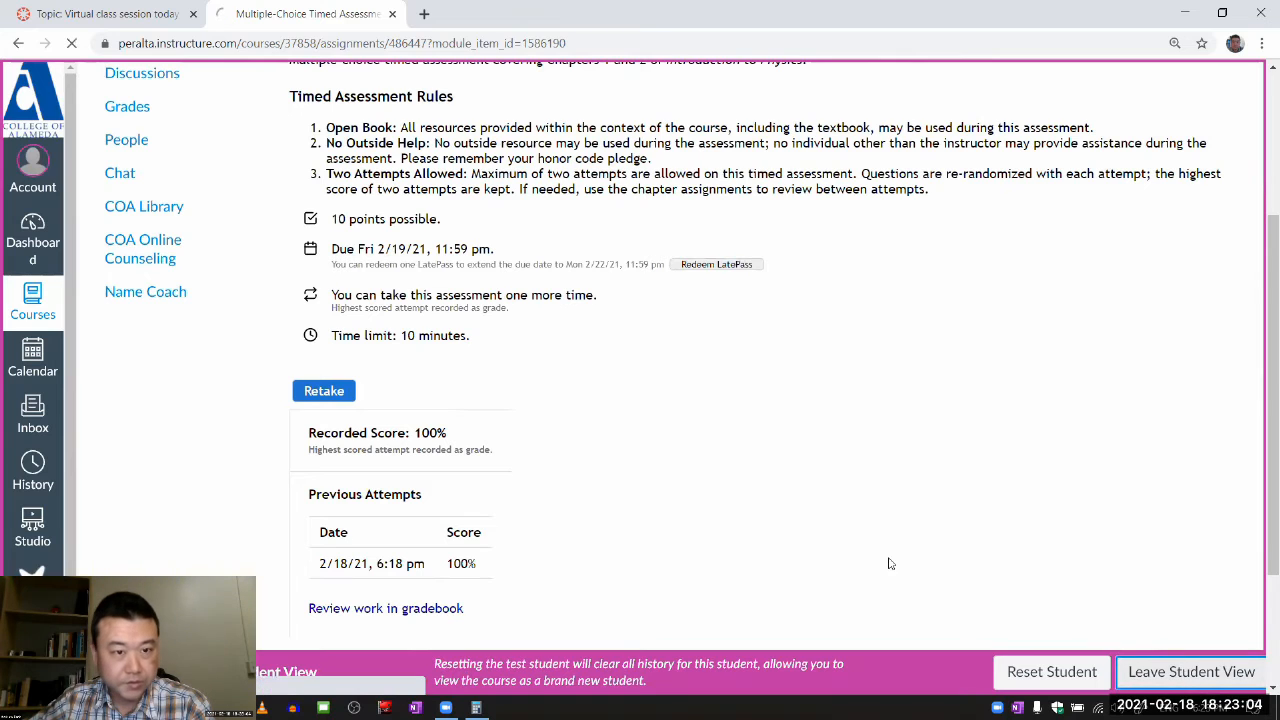
pyautogui.click(1190, 671)
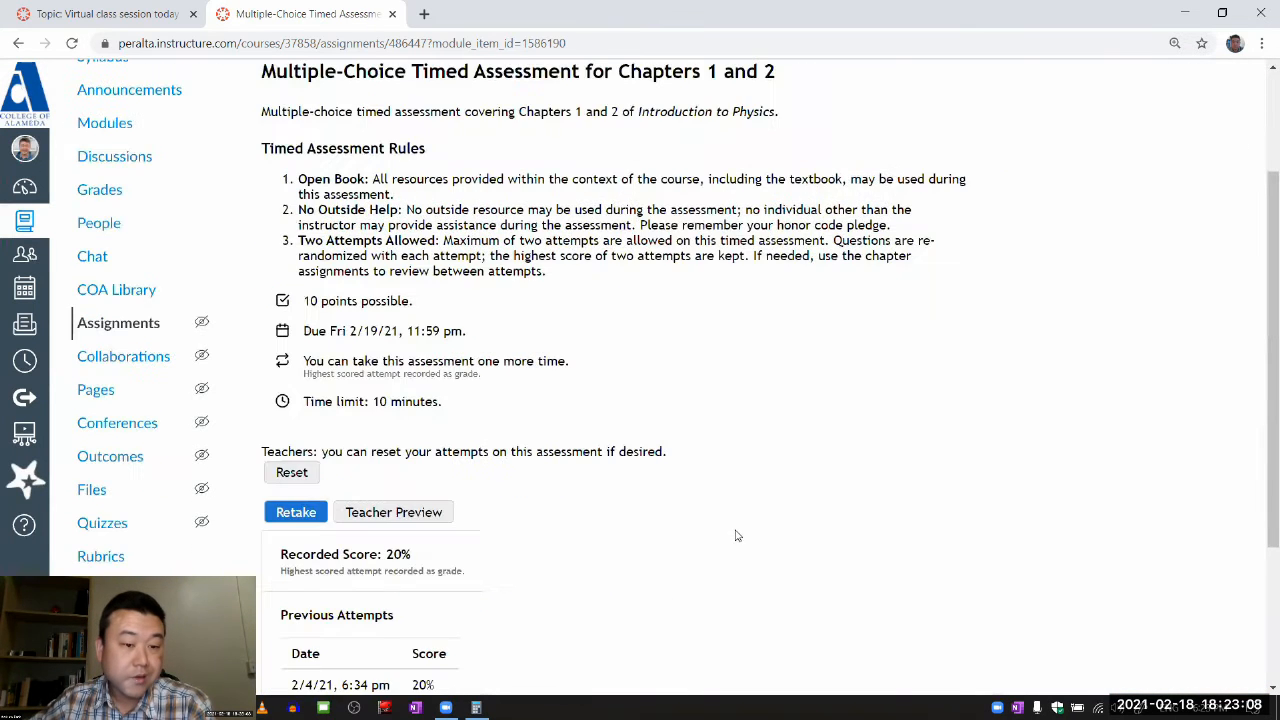
pyautogui.scroll(-3)
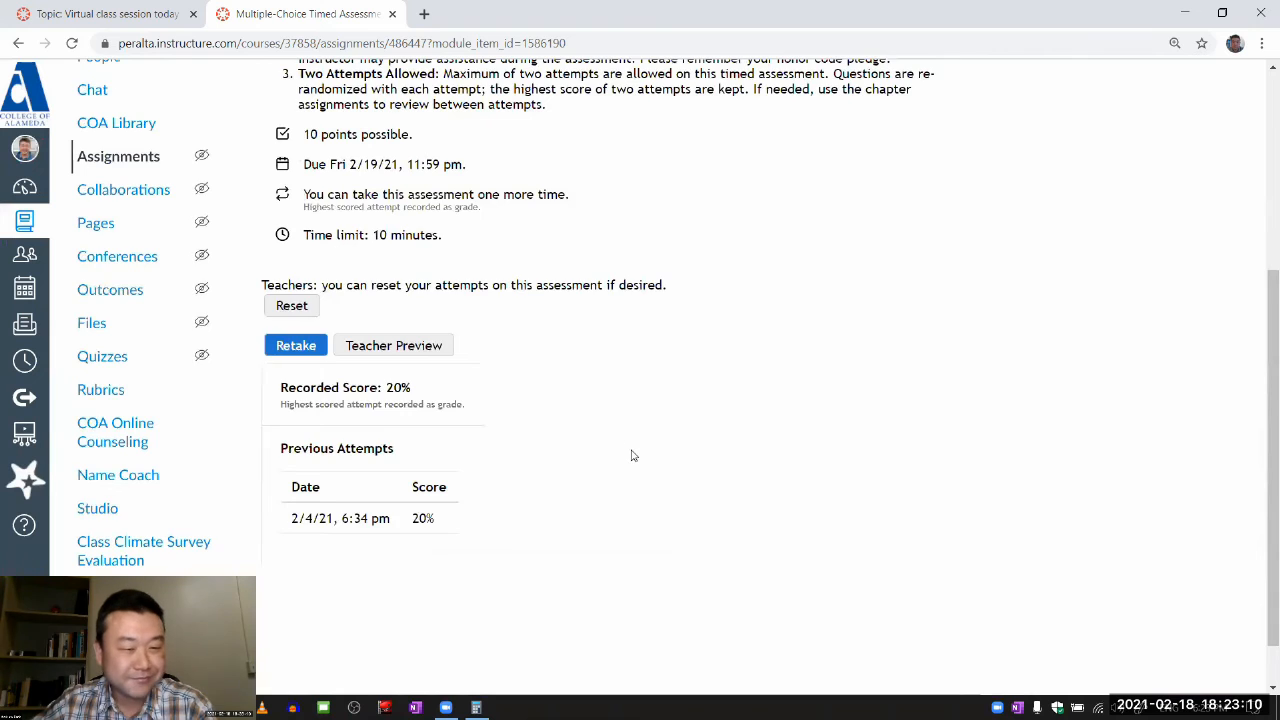
pyautogui.scroll(3)
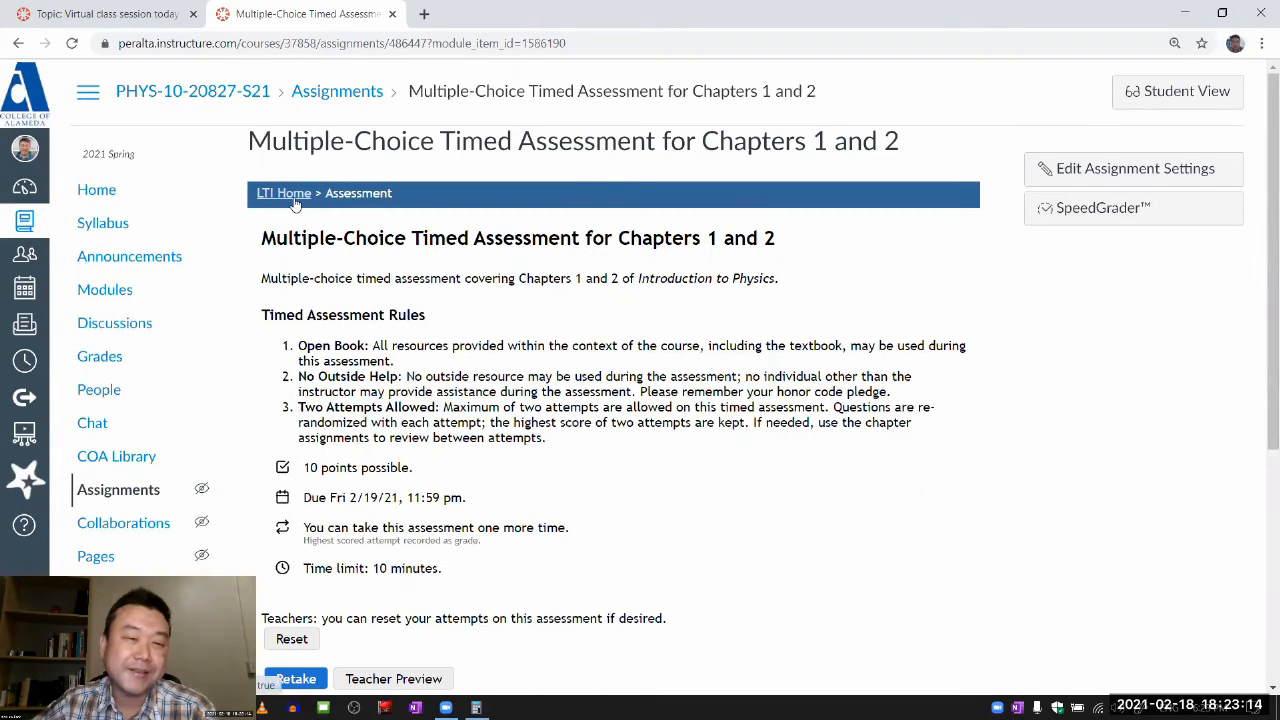
# Open the assessment's Add/Remove Questions page with the course menu collapsed and browser zoom lowered.
pyautogui.click(283, 193)
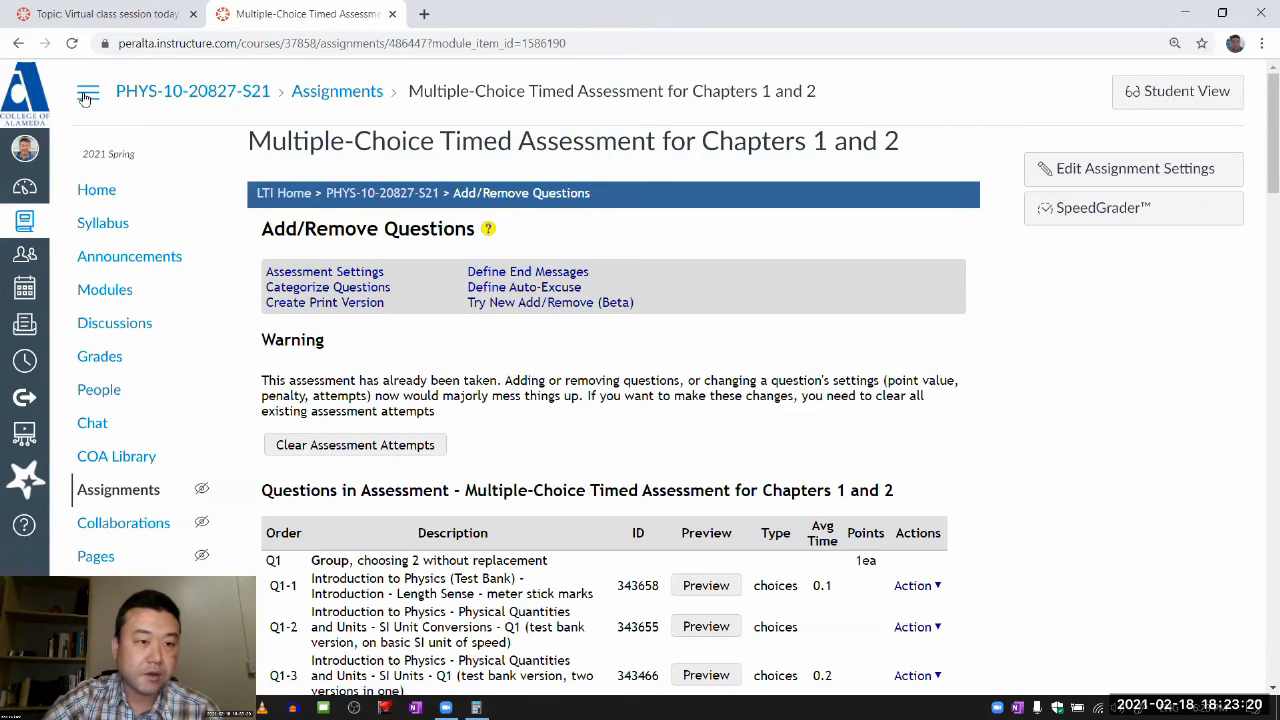
pyautogui.click(88, 92)
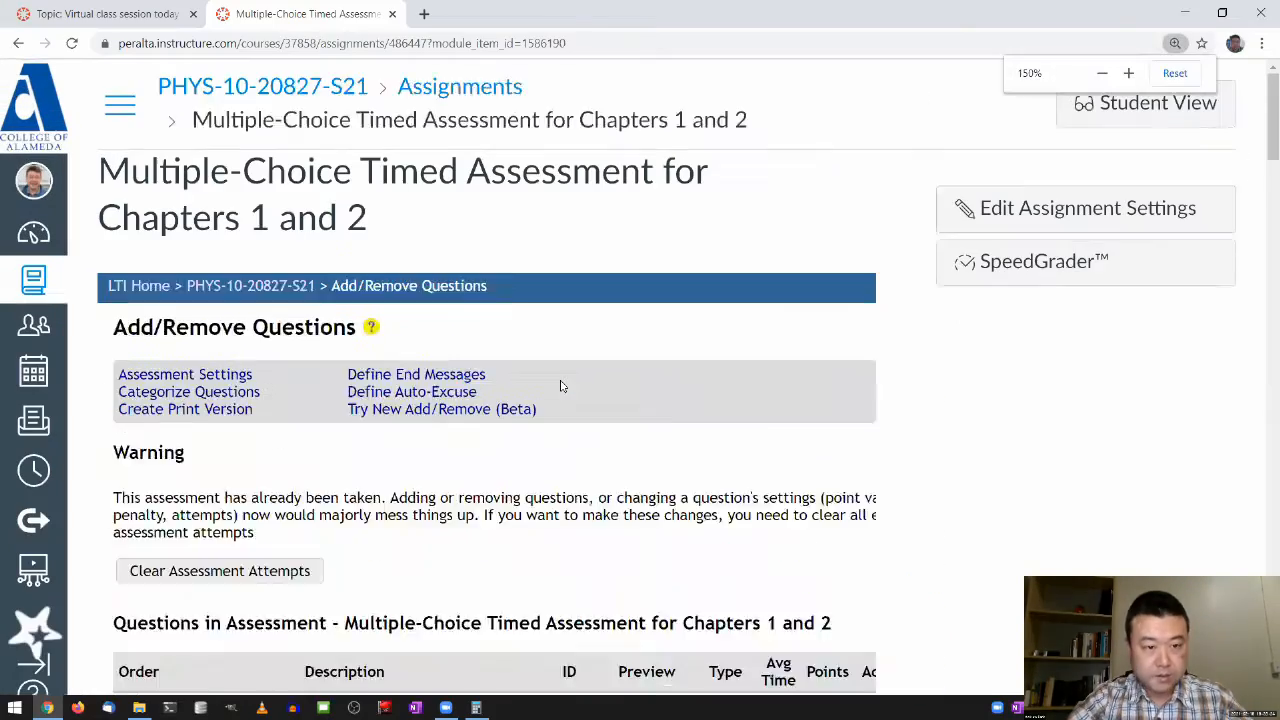
pyautogui.click(1101, 72)
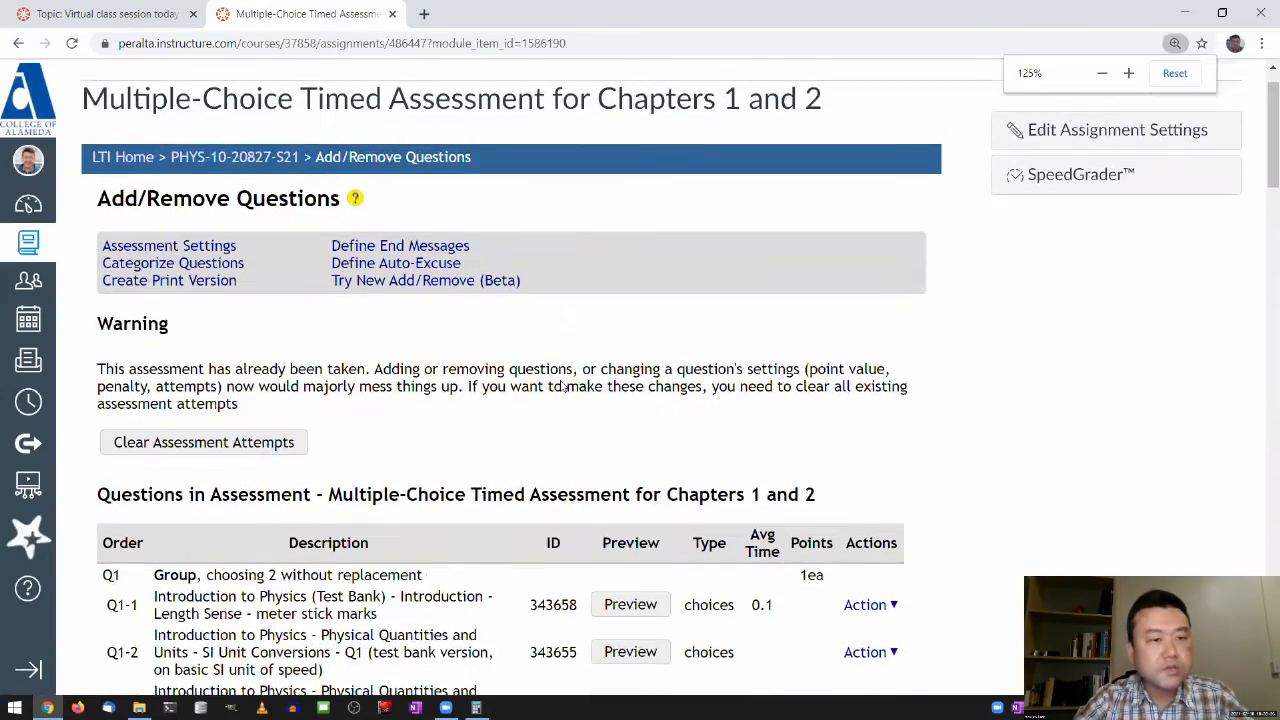
# Review the grouped test-bank question list down through Q3-37.
pyautogui.scroll(-3)
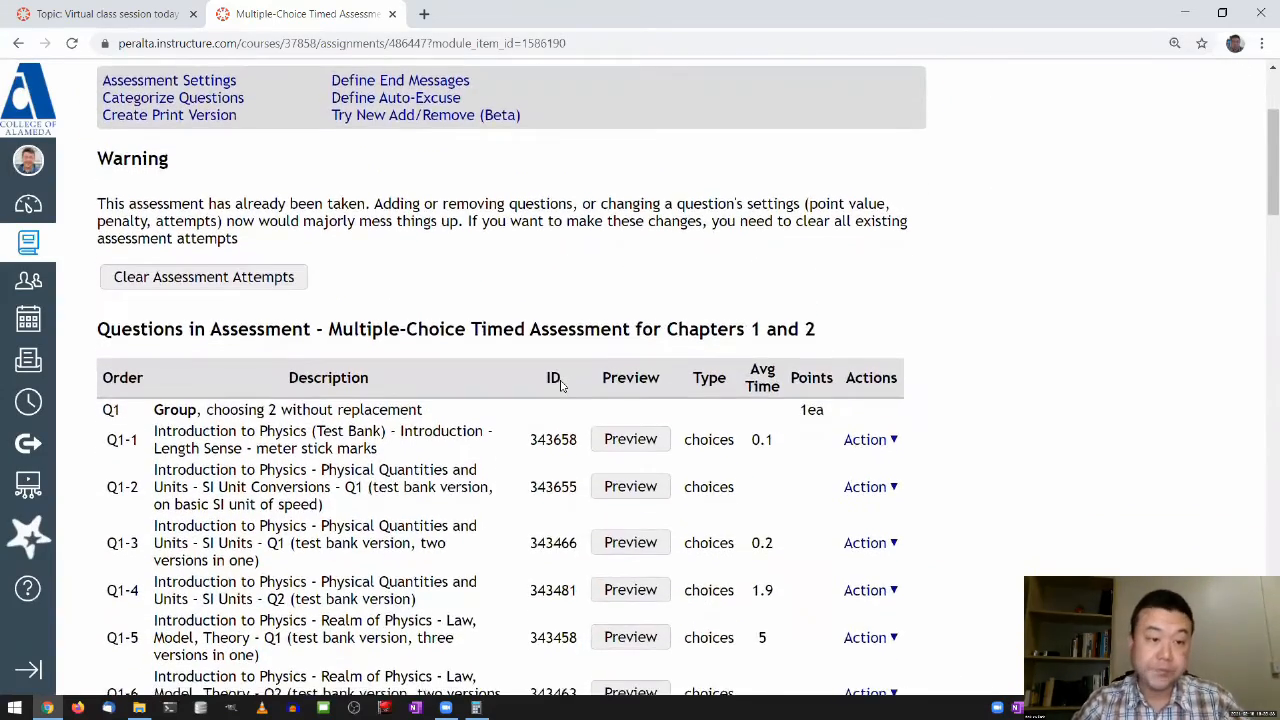
pyautogui.scroll(-3)
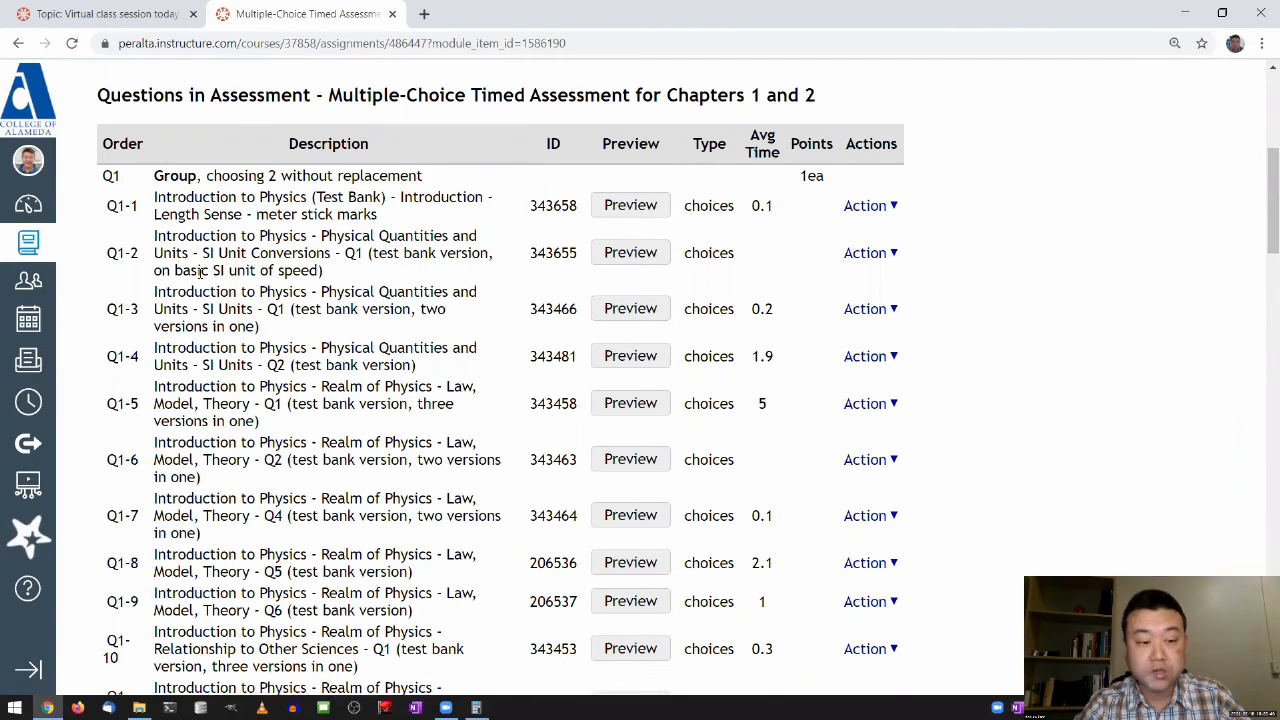
pyautogui.scroll(-3)
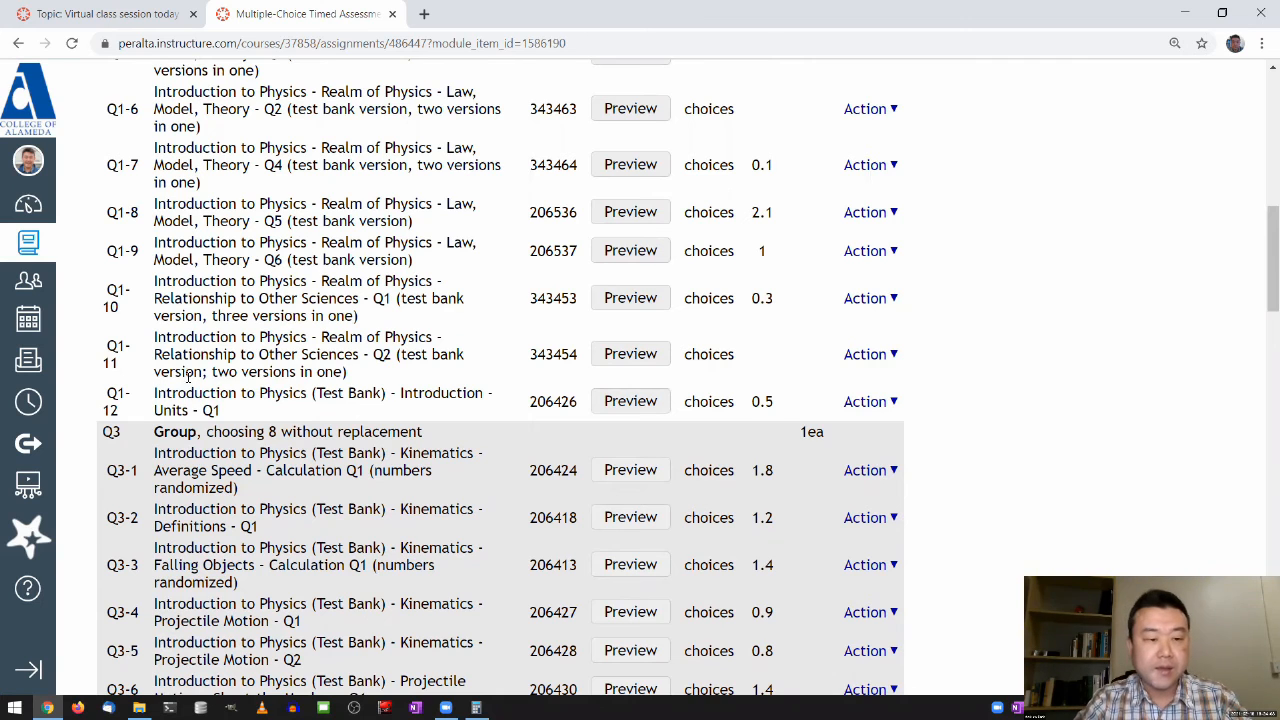
pyautogui.scroll(-3)
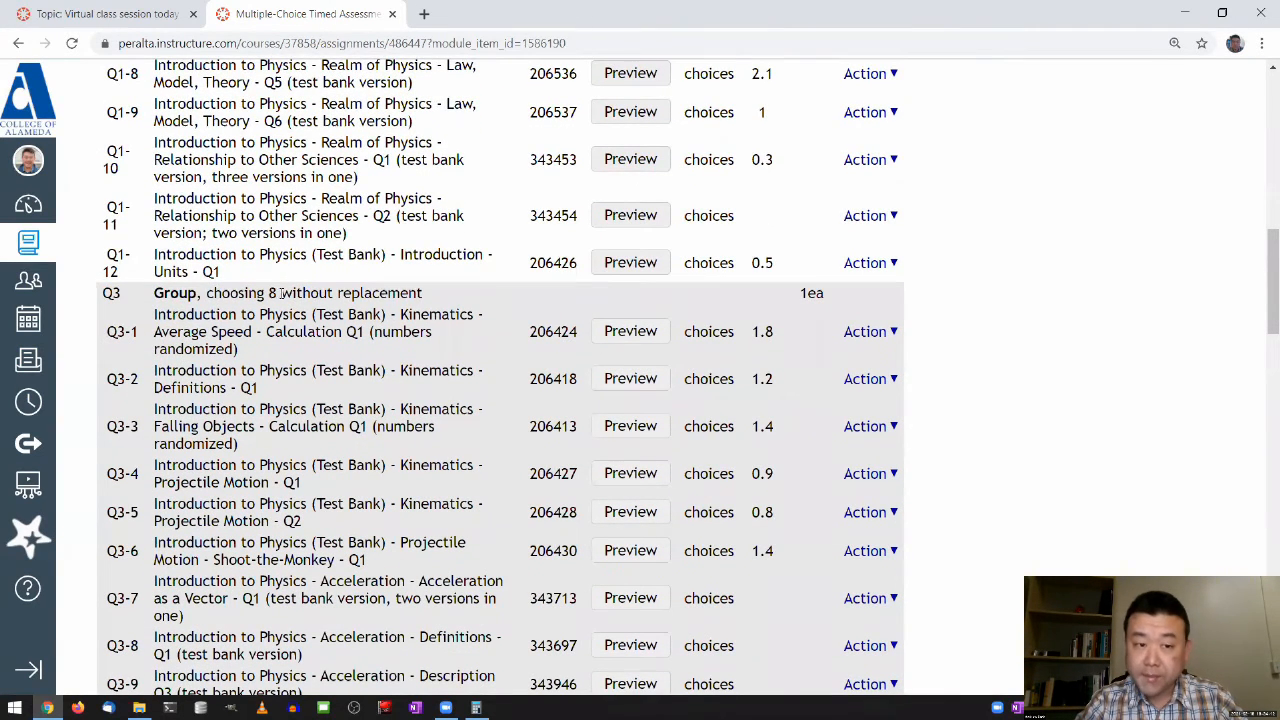
pyautogui.scroll(-3)
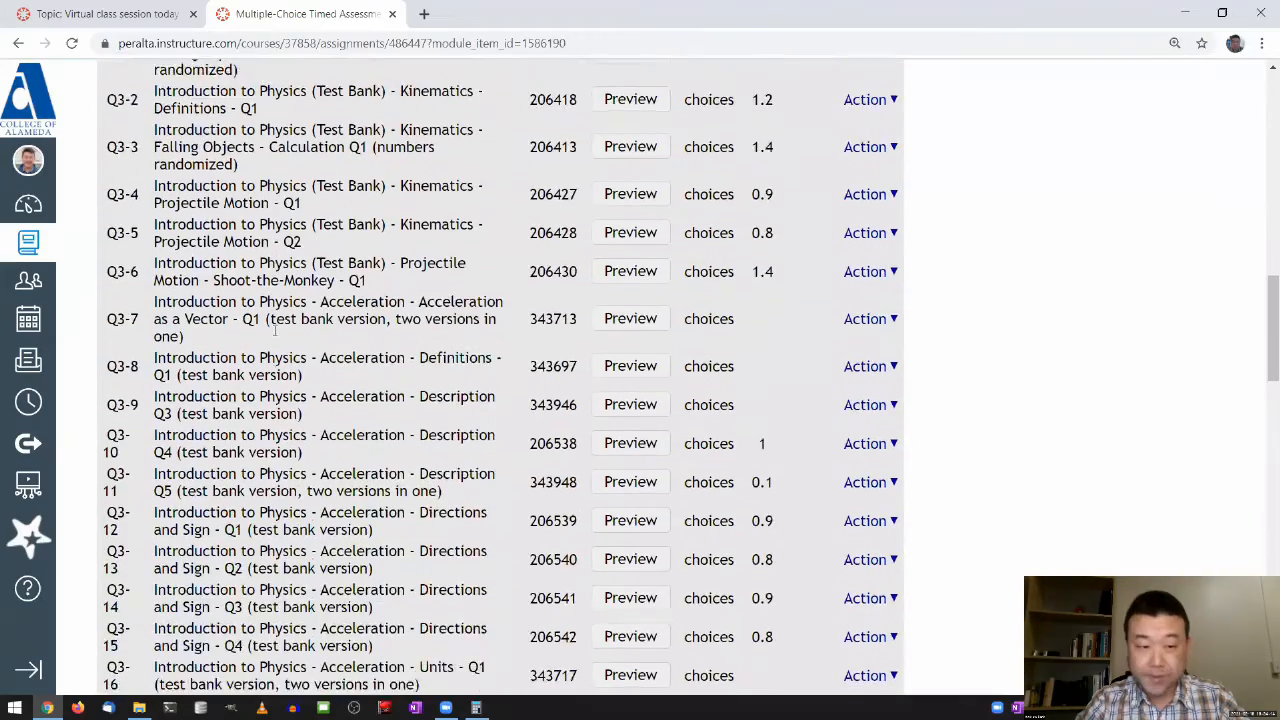
pyautogui.scroll(-3)
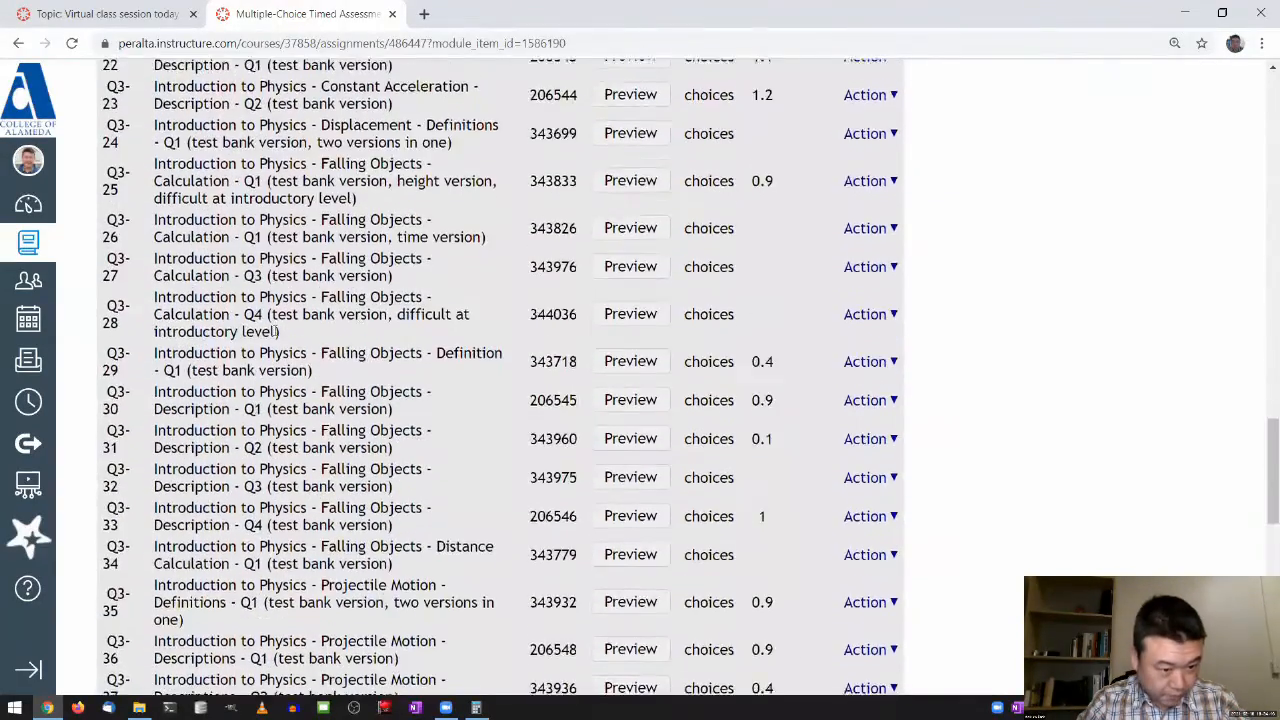
# Reach the end of the question list at Q3-50 and highlight a phrase in Q3-49.
pyautogui.scroll(-3)
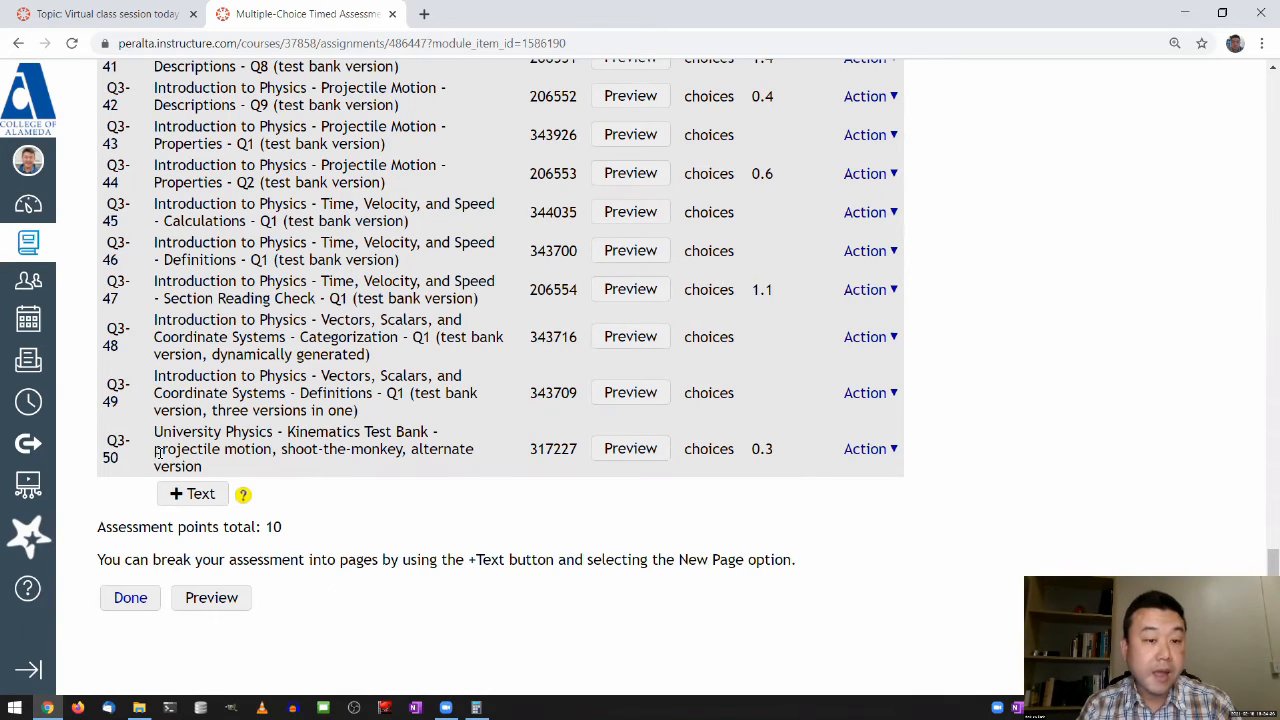
pyautogui.moveTo(267, 361)
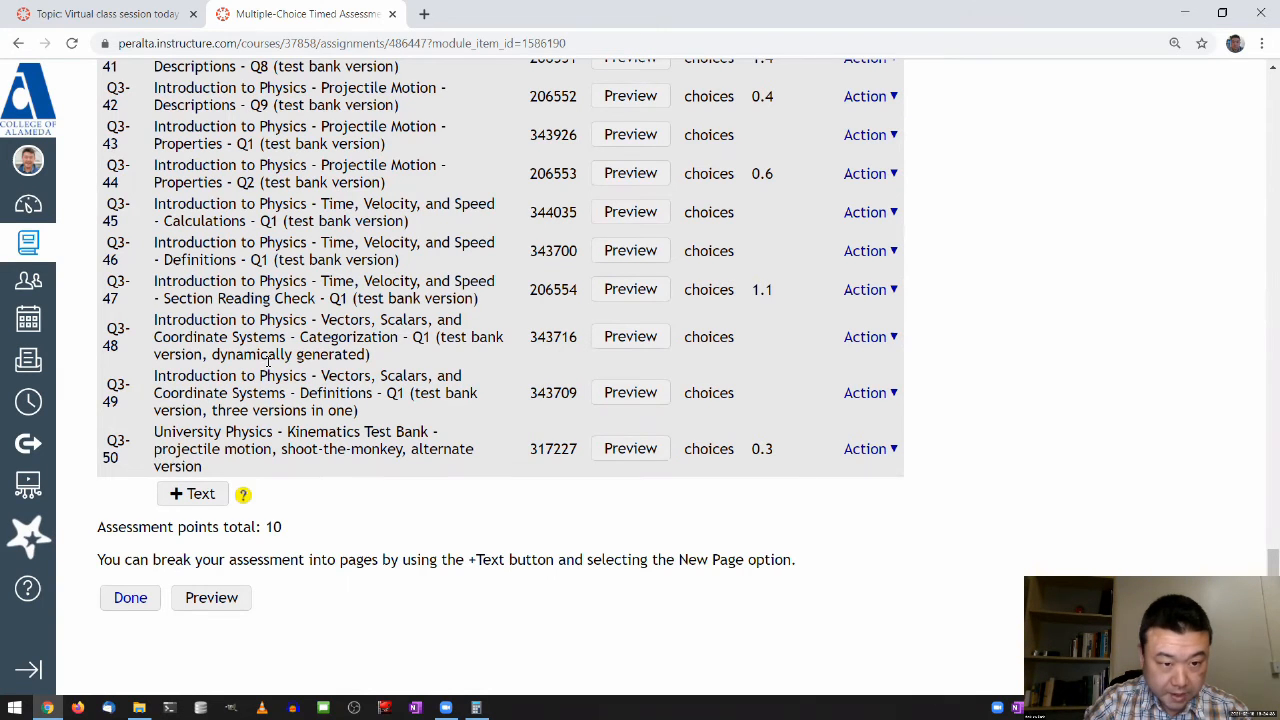
pyautogui.scroll(3)
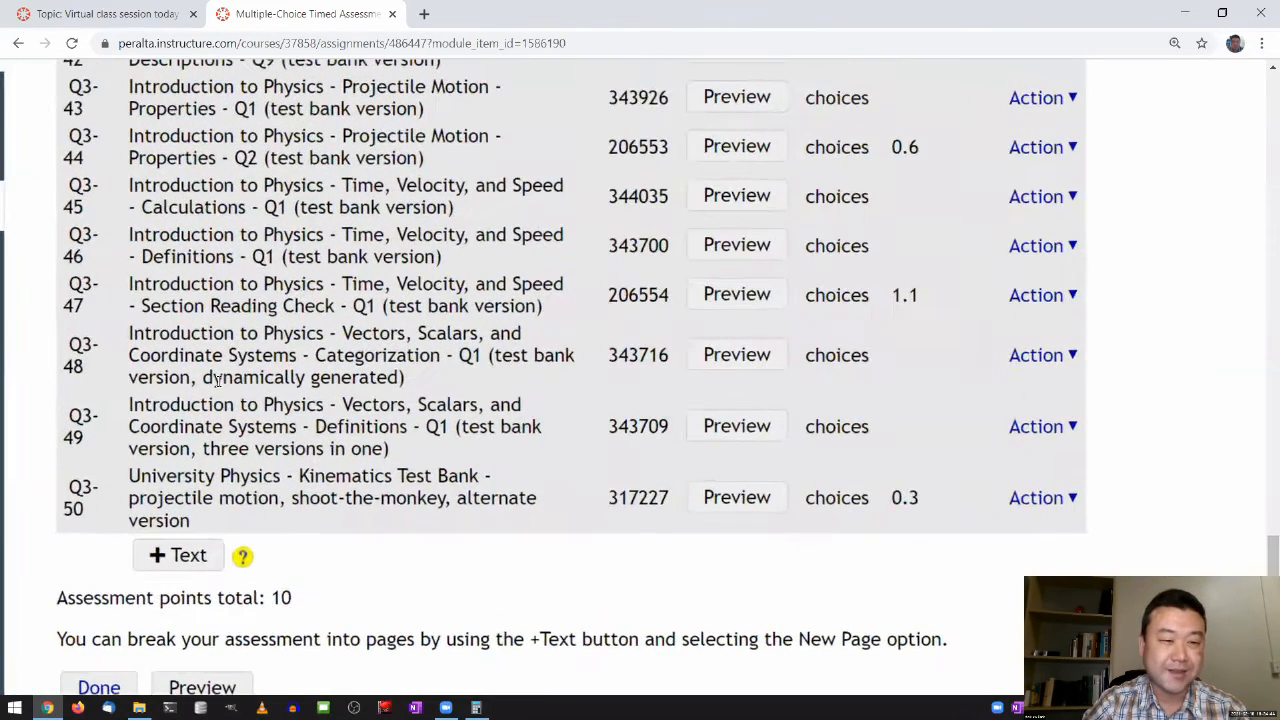
pyautogui.doubleClick(300, 377)
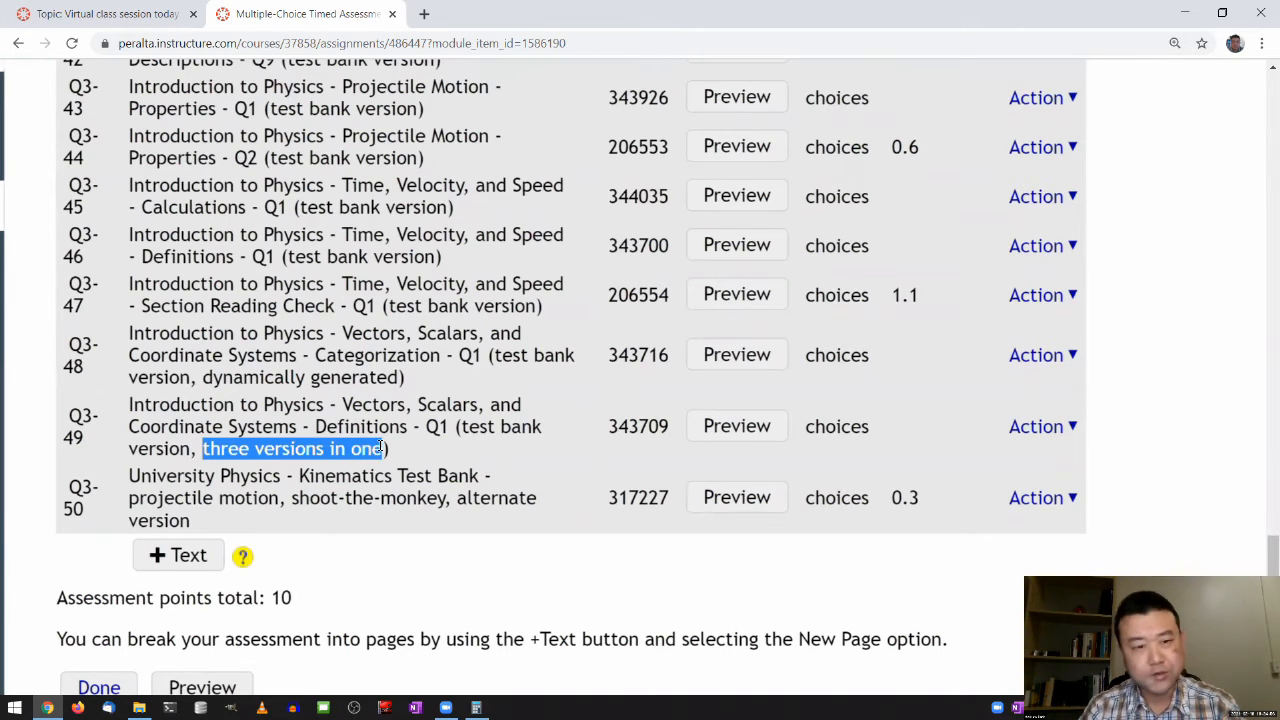
pyautogui.moveTo(725, 418)
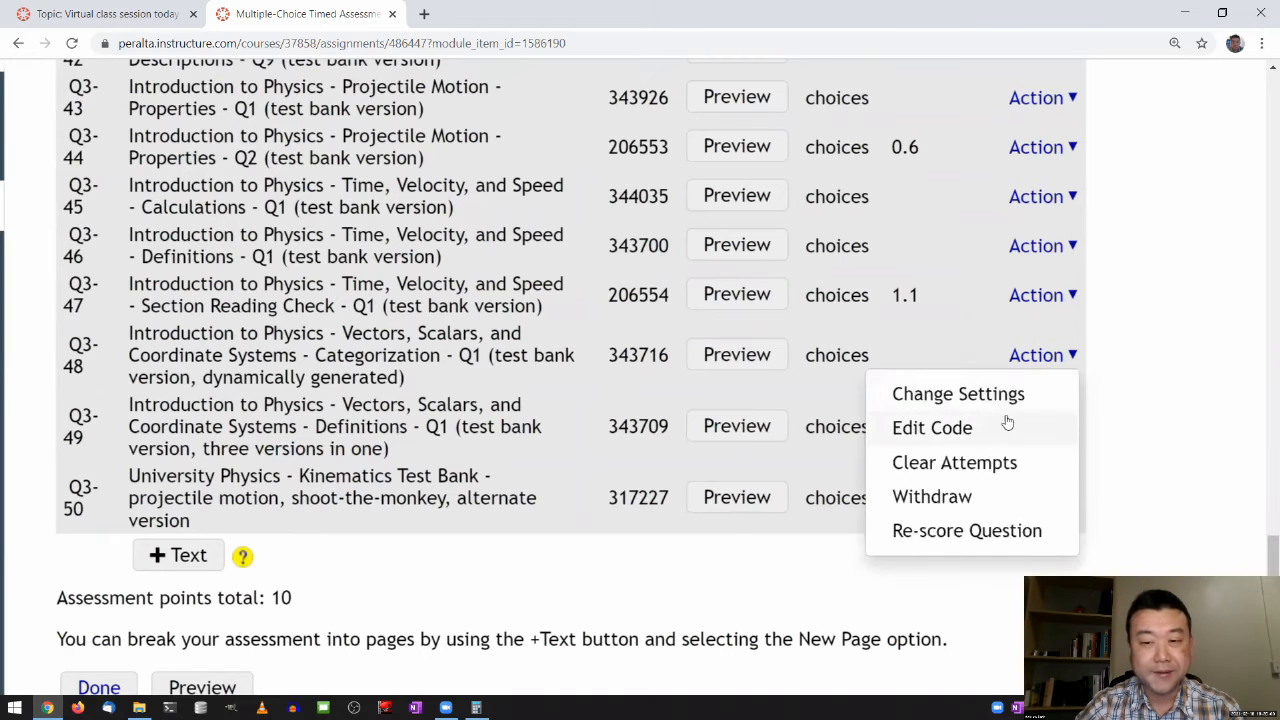
pyautogui.click(932, 427)
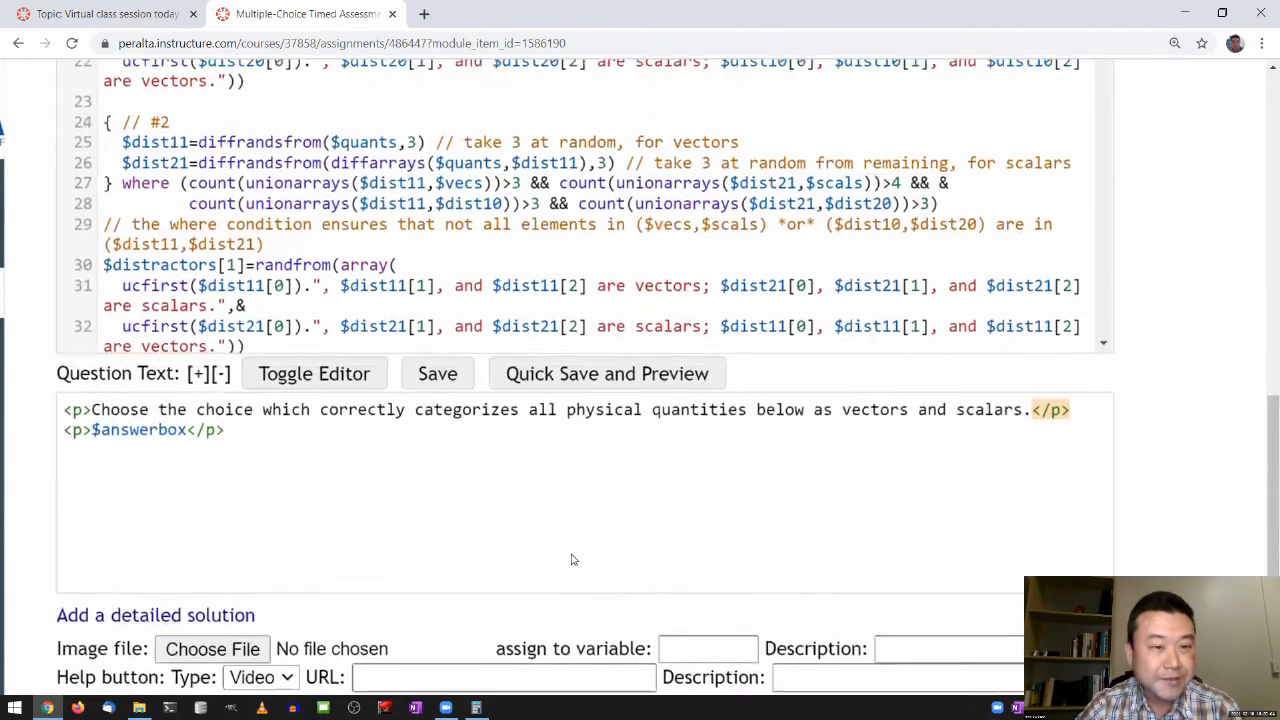
pyautogui.scroll(3)
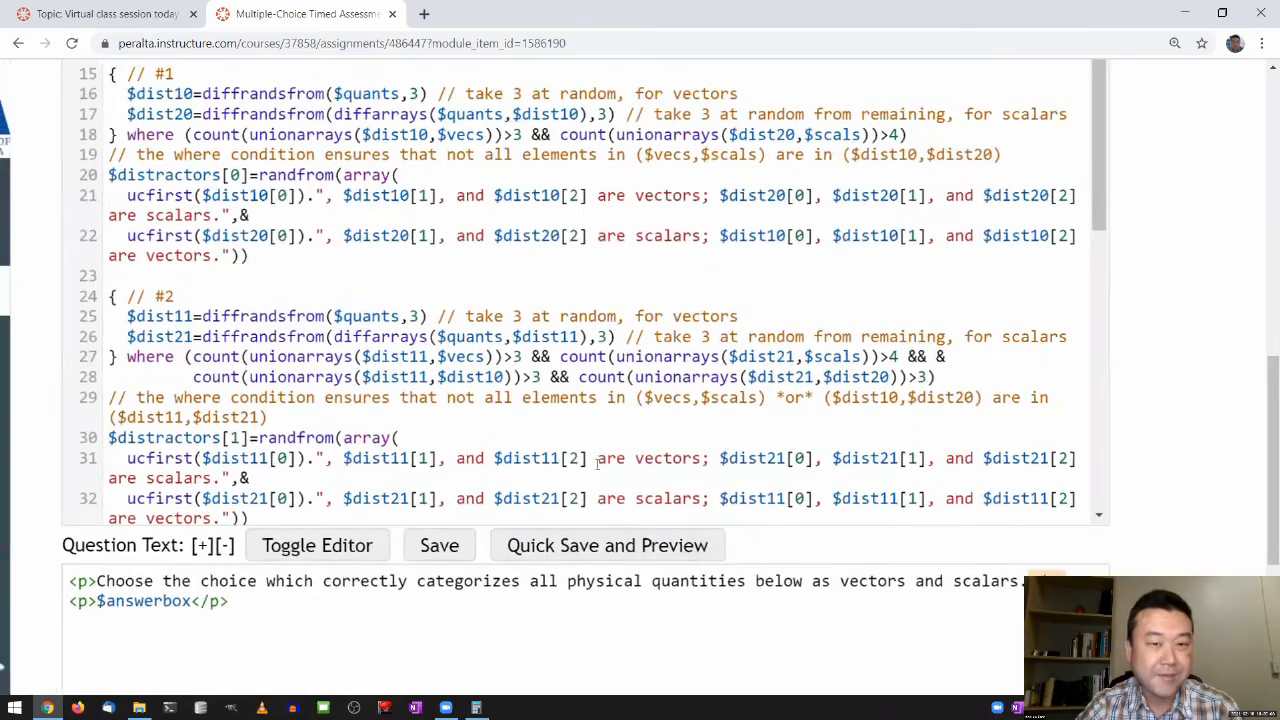
pyautogui.scroll(3)
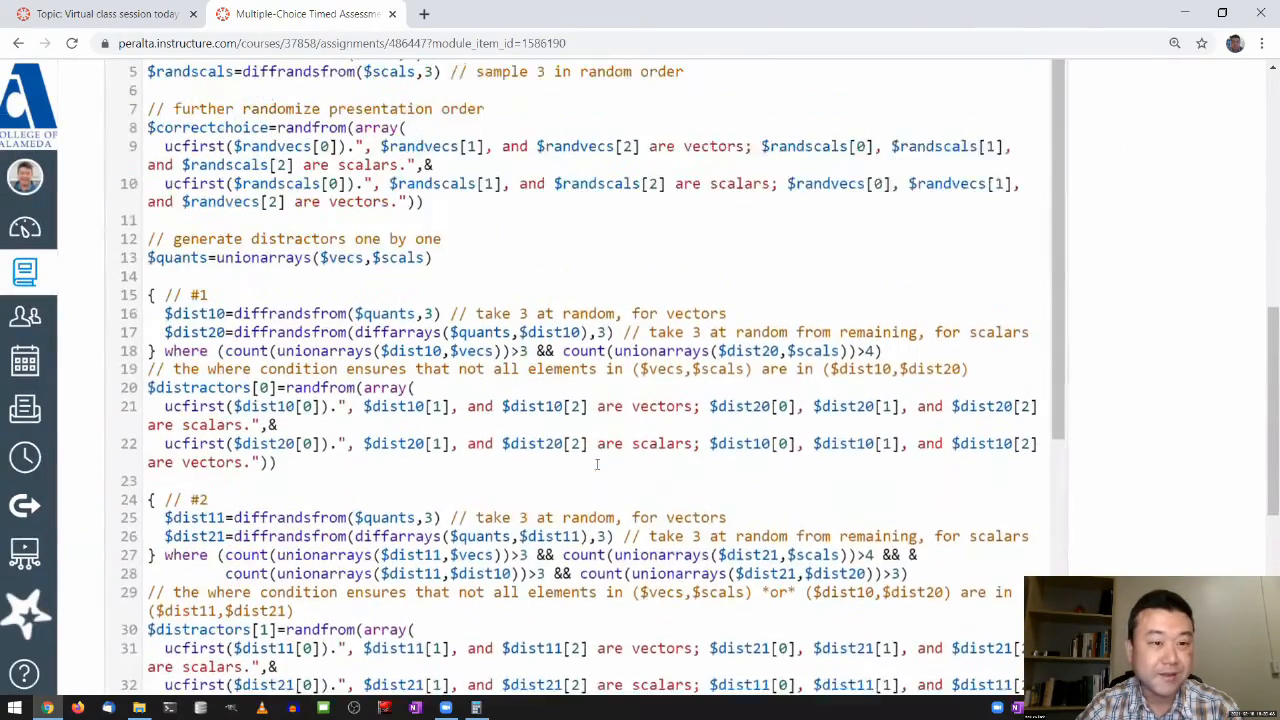
pyautogui.scroll(3)
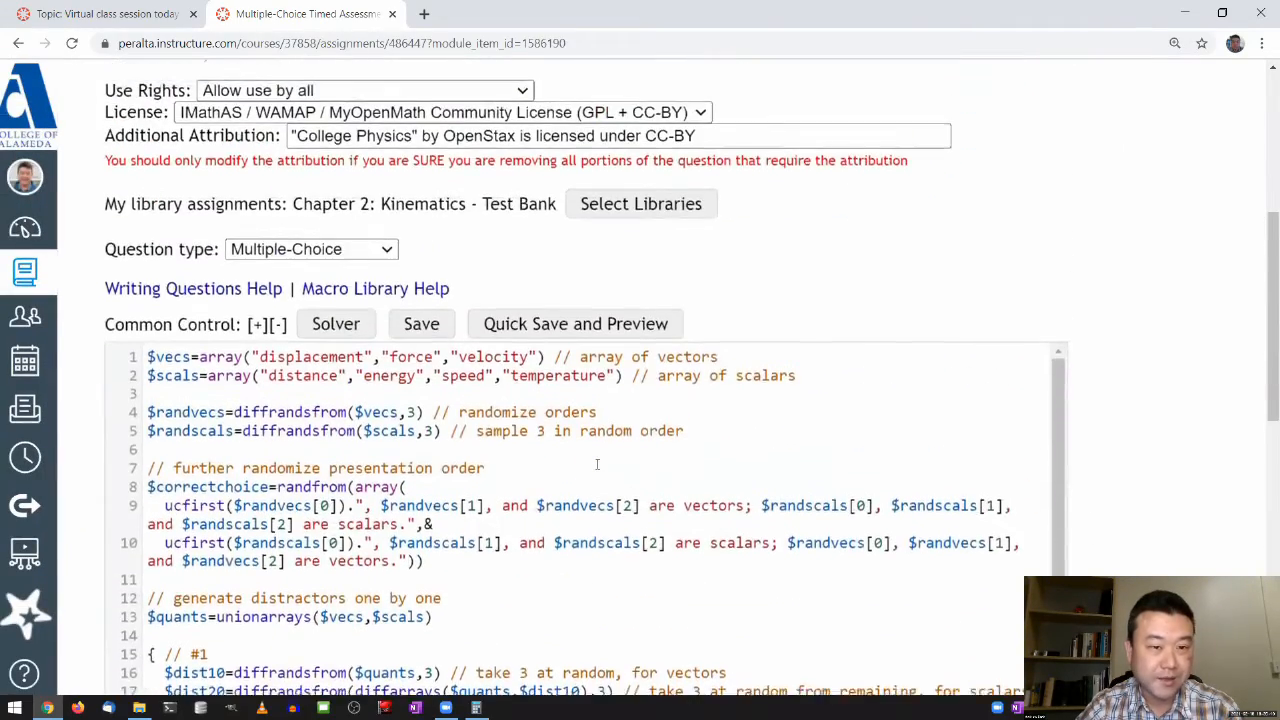
pyautogui.scroll(-3)
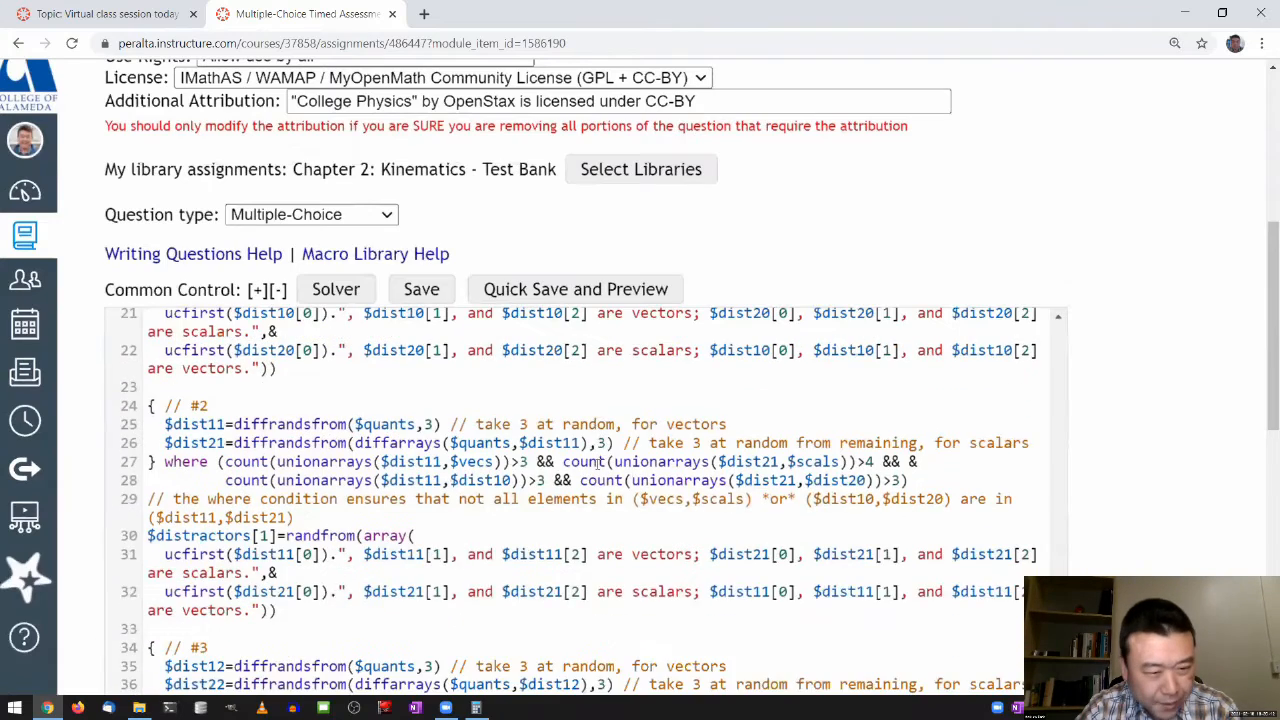
pyautogui.scroll(-3)
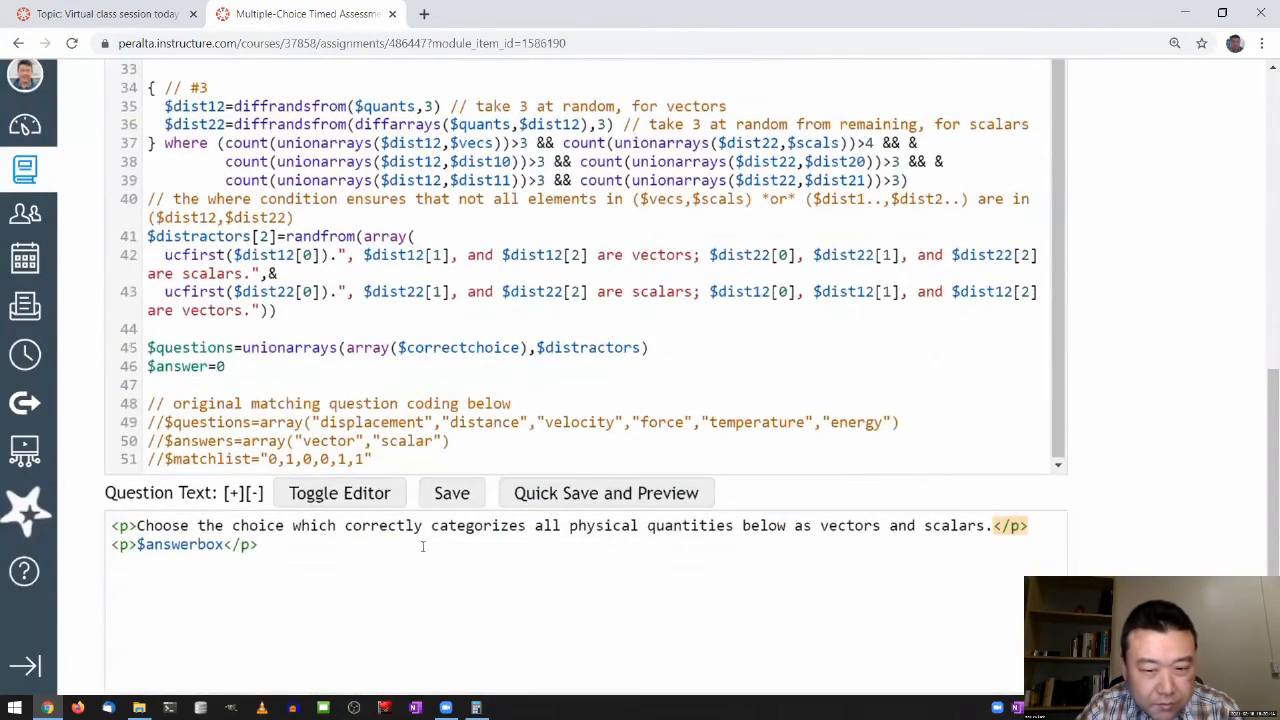
pyautogui.moveTo(793, 556)
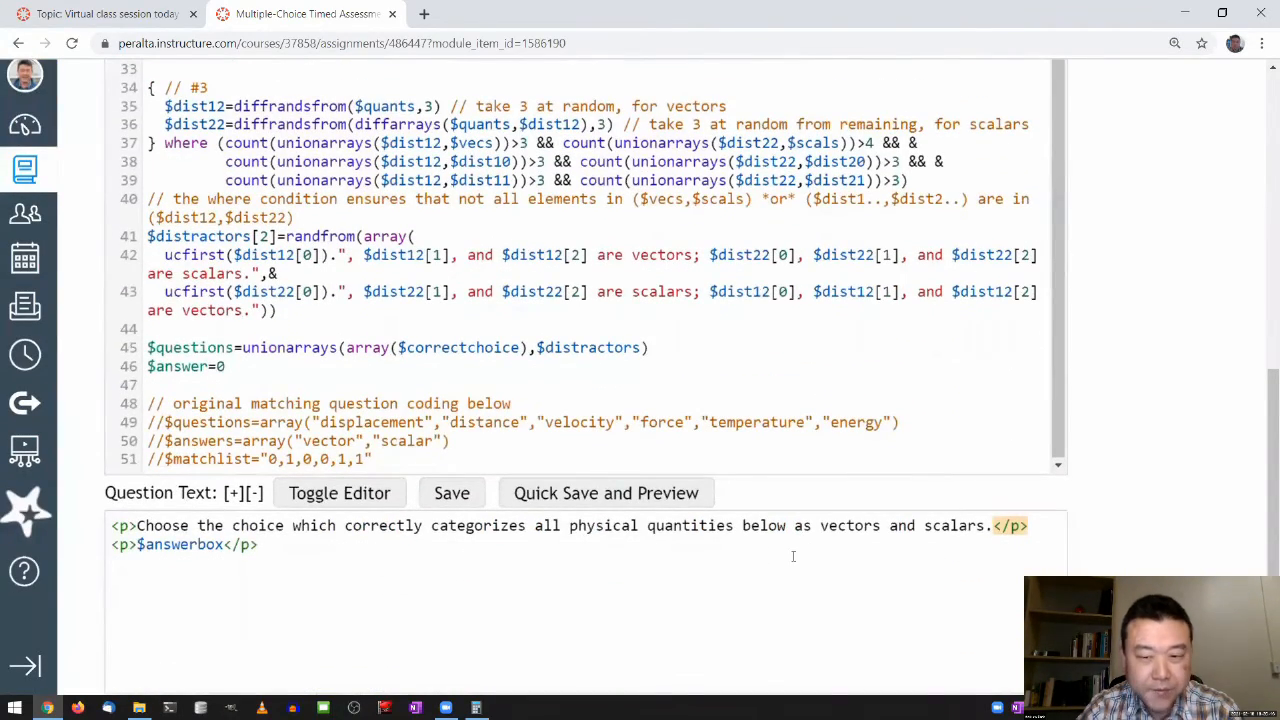
pyautogui.scroll(3)
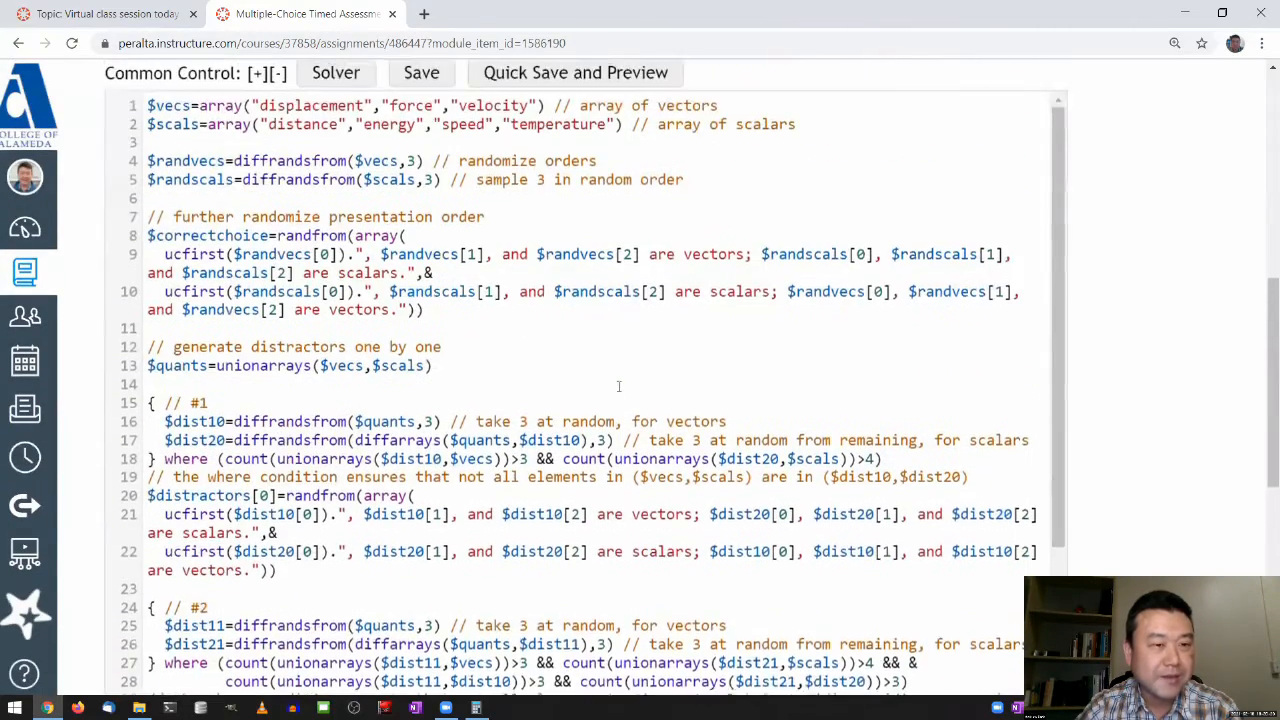
pyautogui.scroll(3)
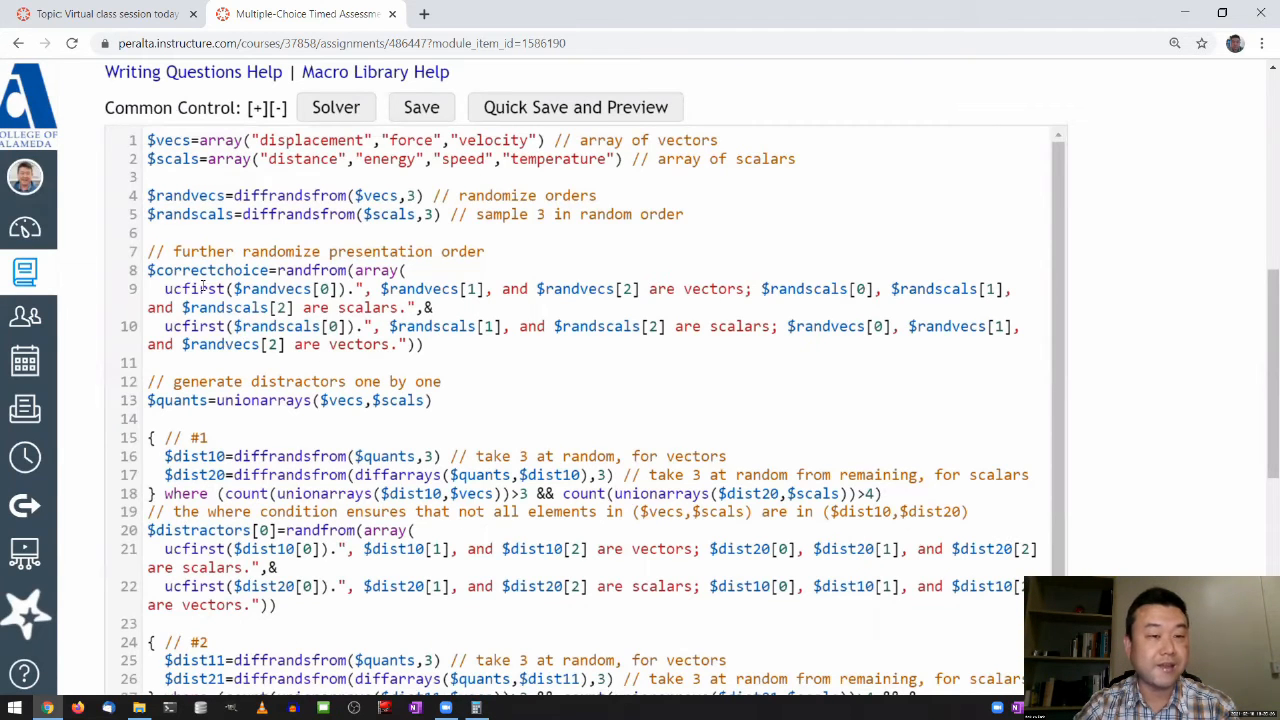
pyautogui.moveTo(505, 195)
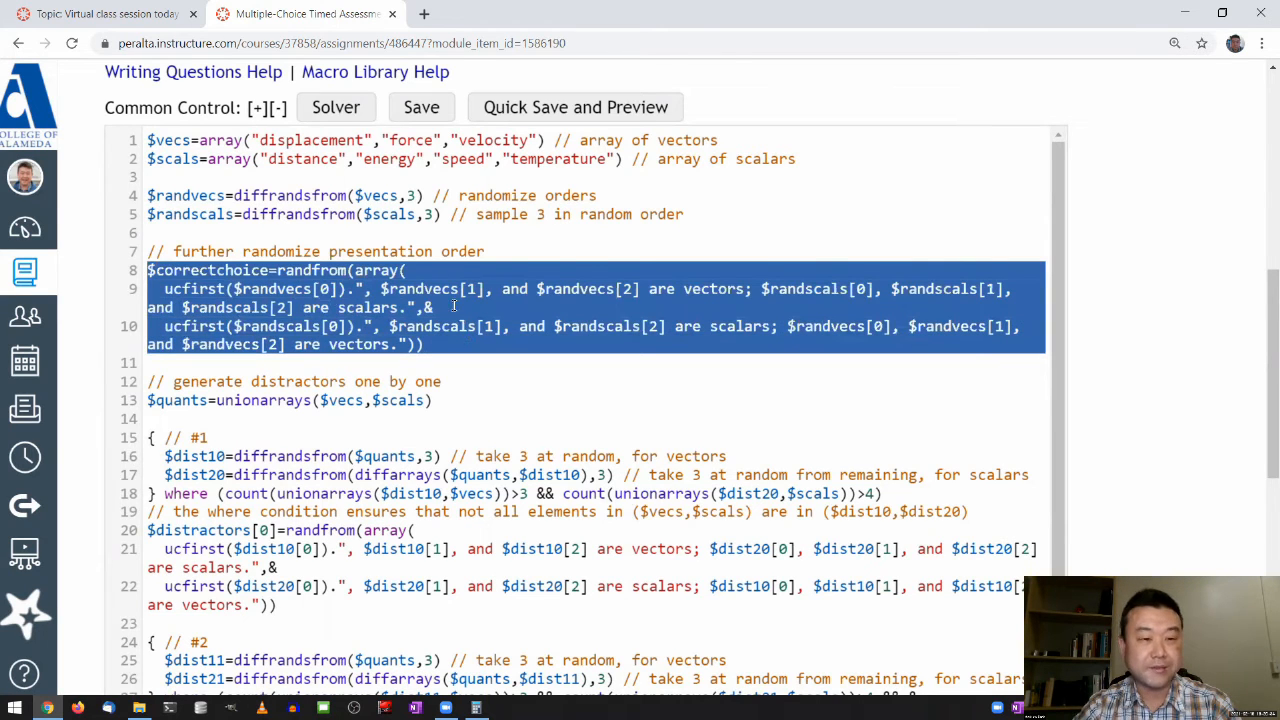
pyautogui.click(535, 288)
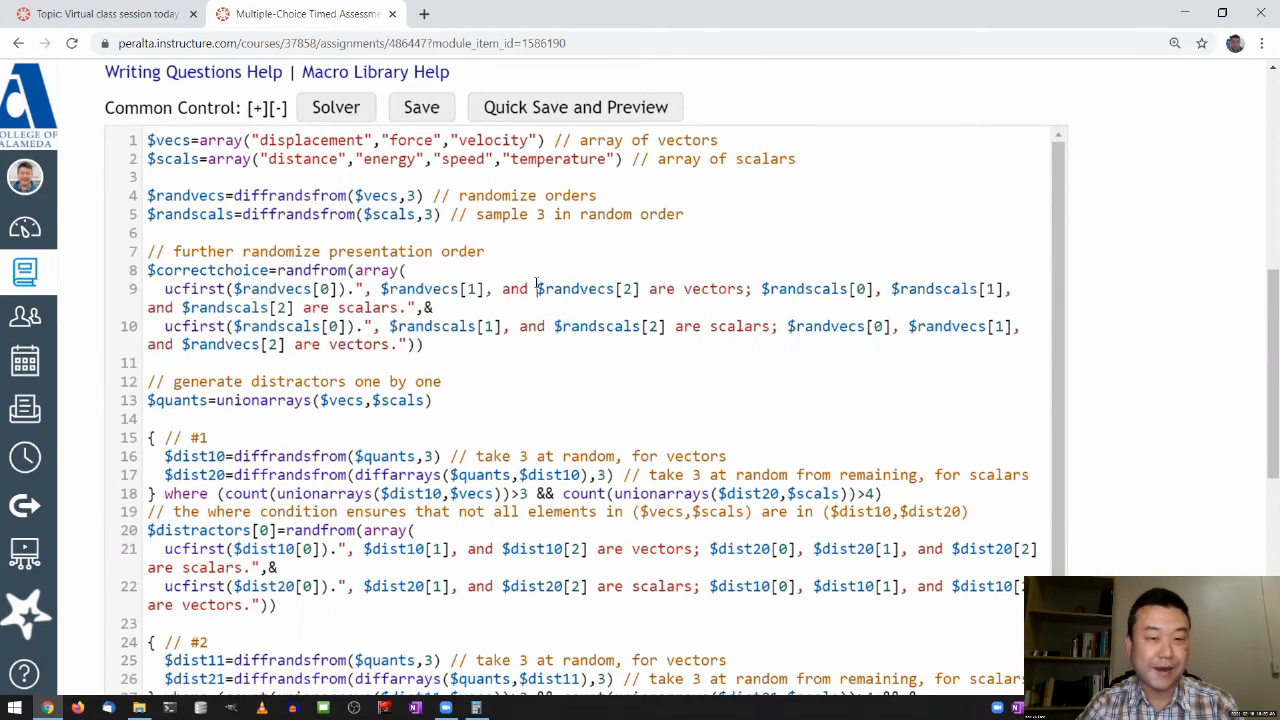
pyautogui.scroll(-3)
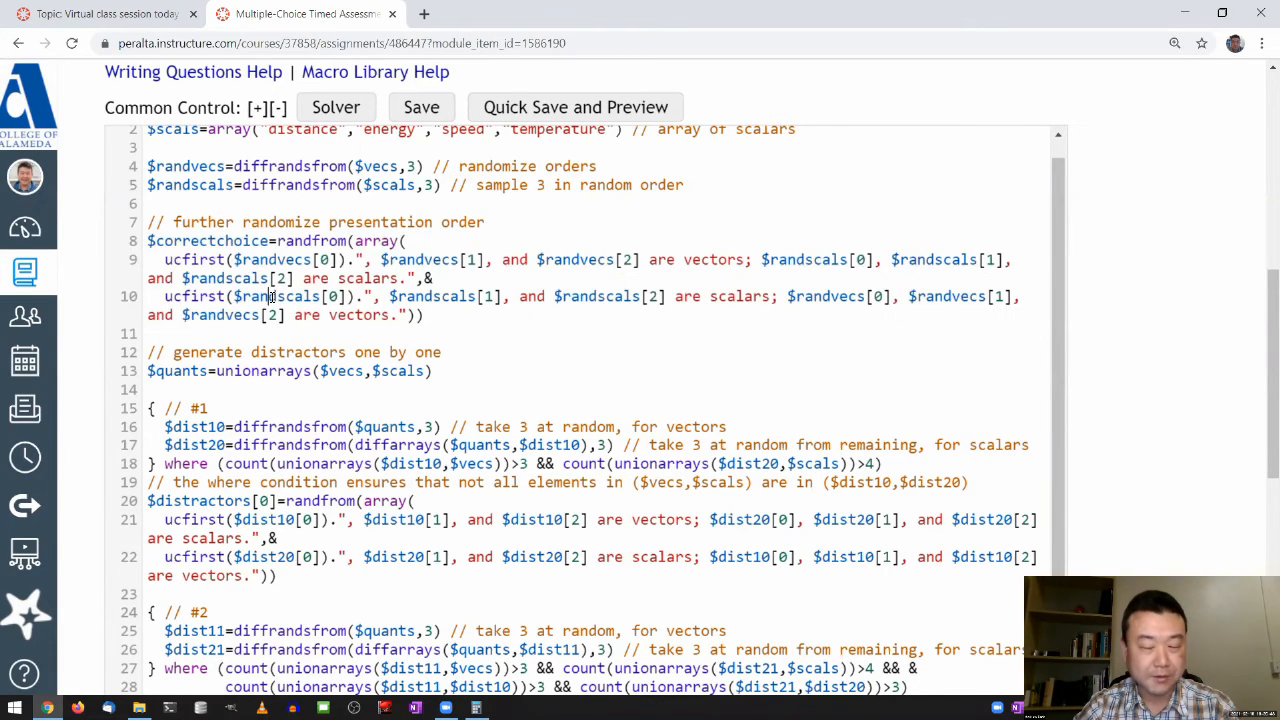
pyautogui.scroll(-3)
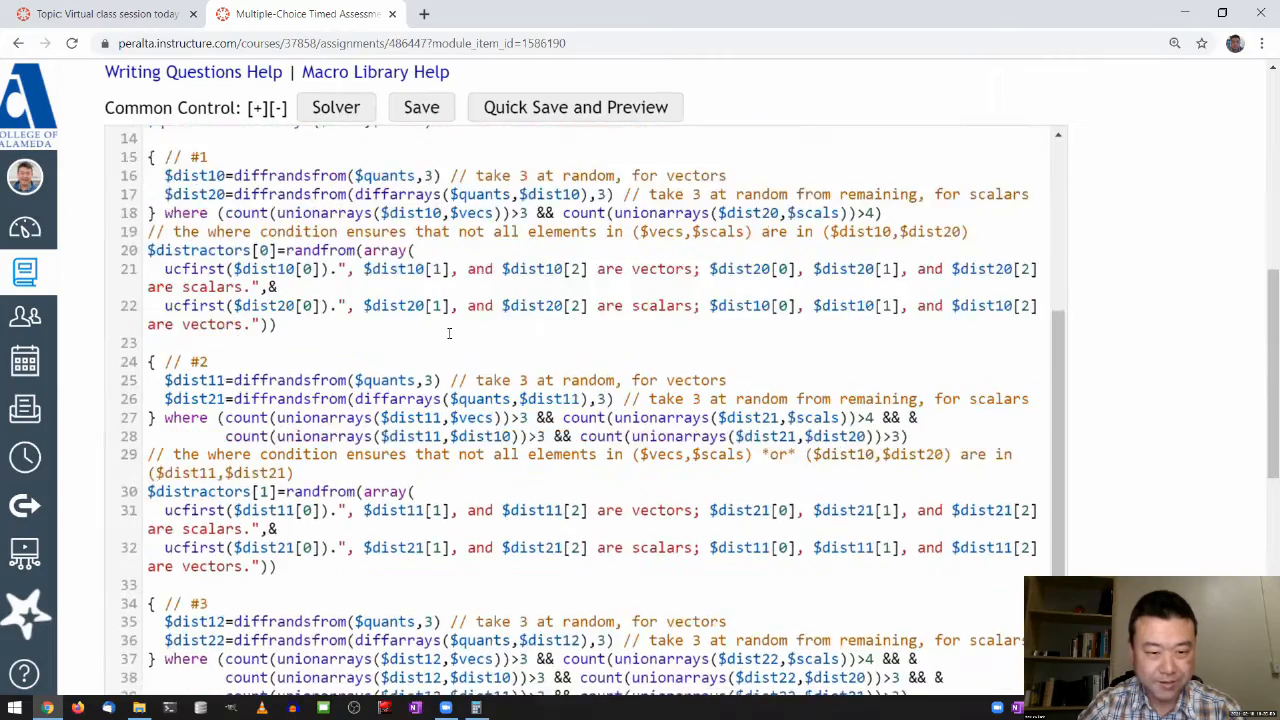
pyautogui.scroll(-3)
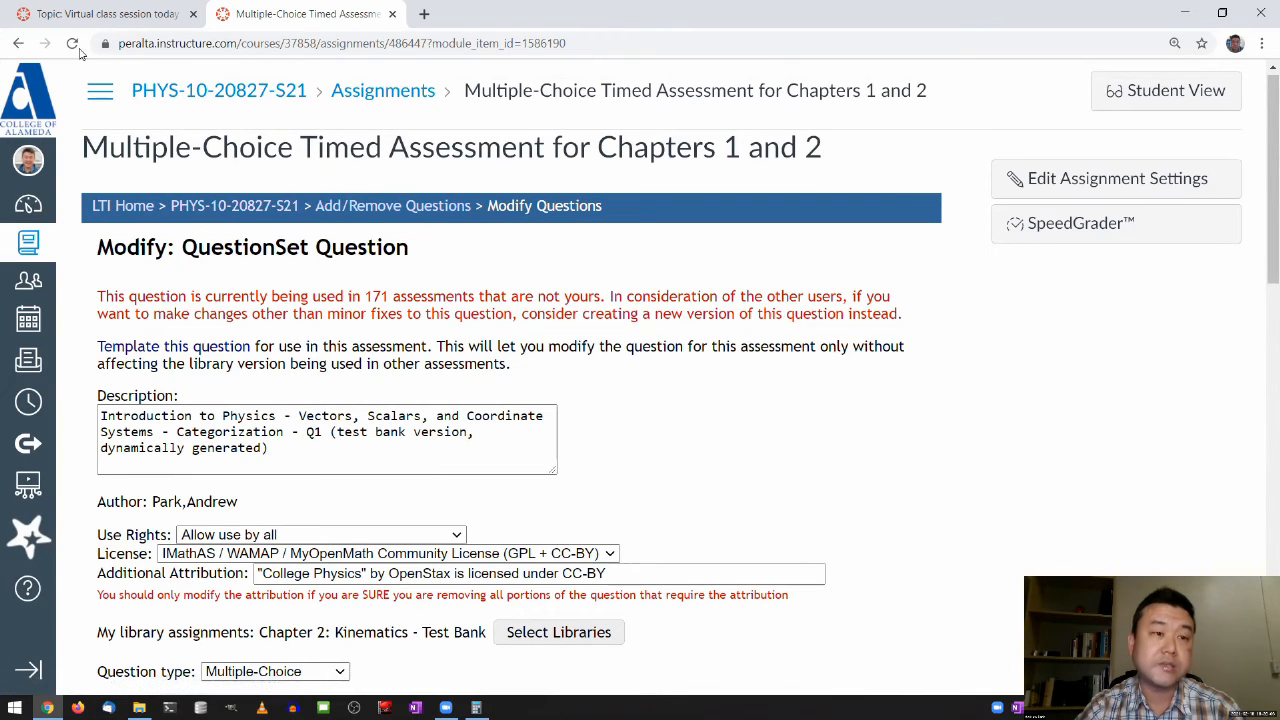
# Return to the assessment overview showing timed rules, 10 points and the 10-minute limit.
pyautogui.click(72, 43)
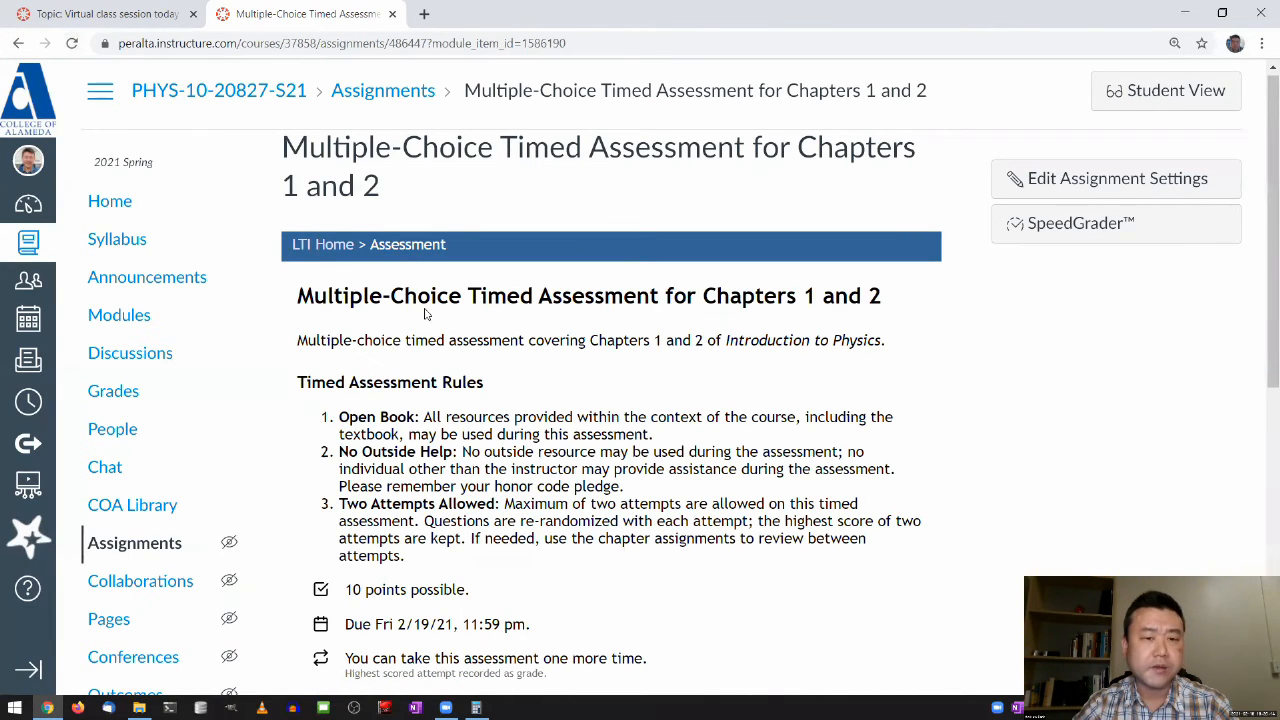
pyautogui.scroll(-3)
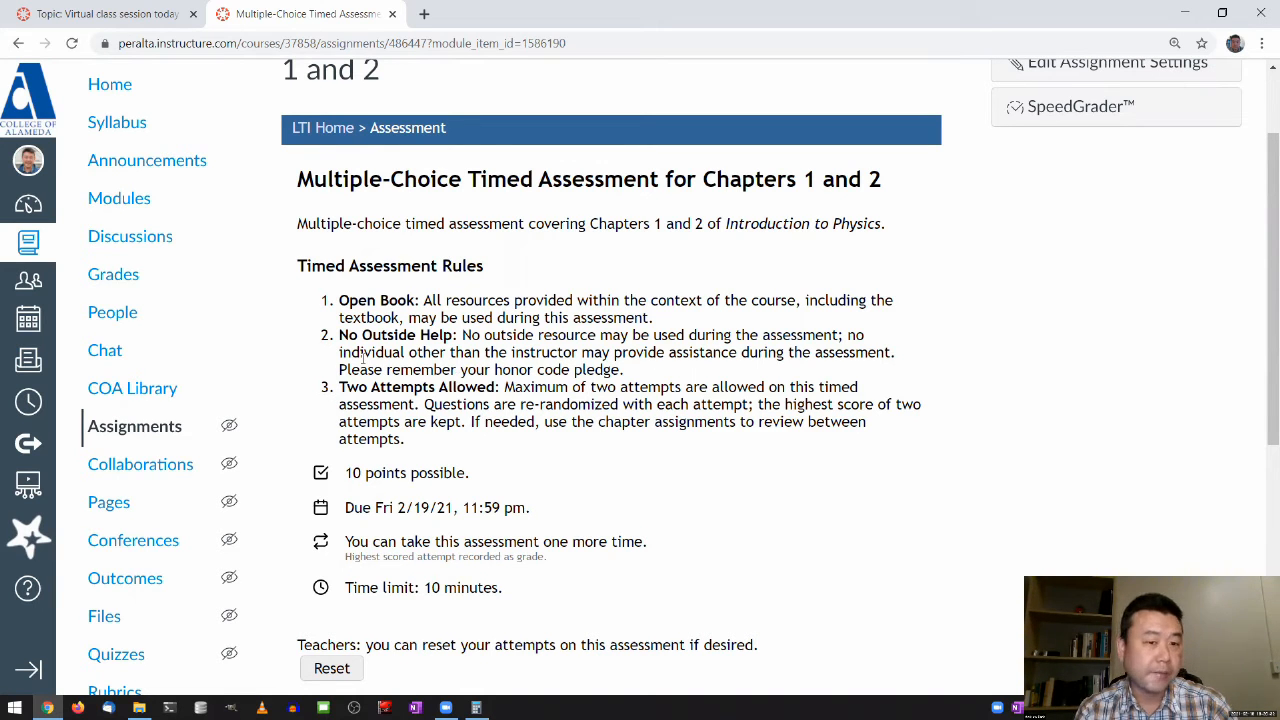
pyautogui.scroll(-3)
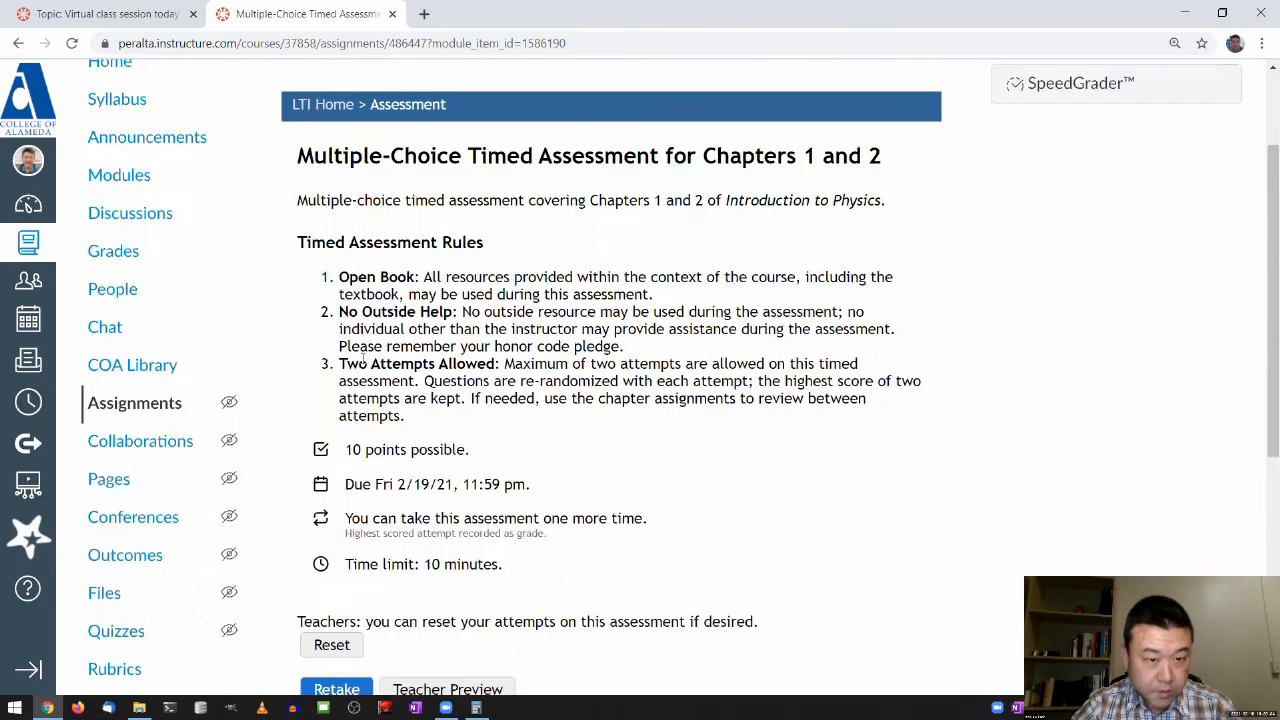
pyautogui.scroll(3)
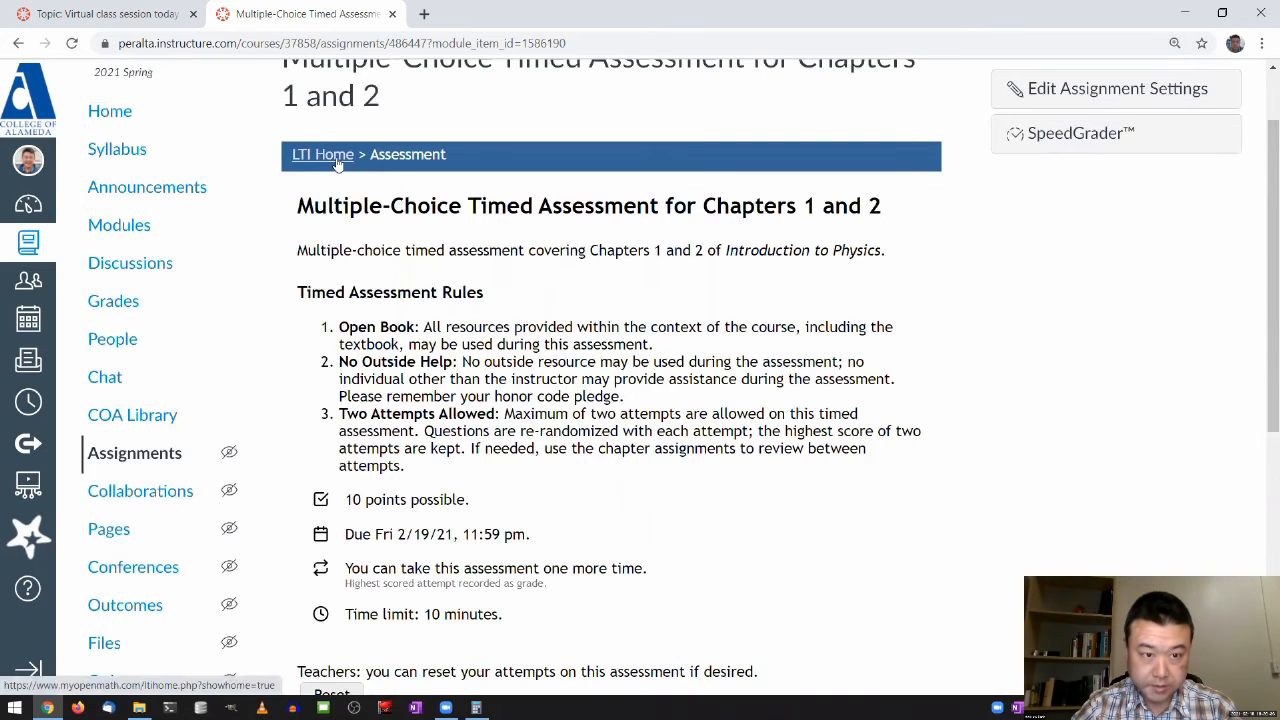
# From LTI Home, open the question list and locate Q3-16, the acceleration-units question.
pyautogui.click(322, 154)
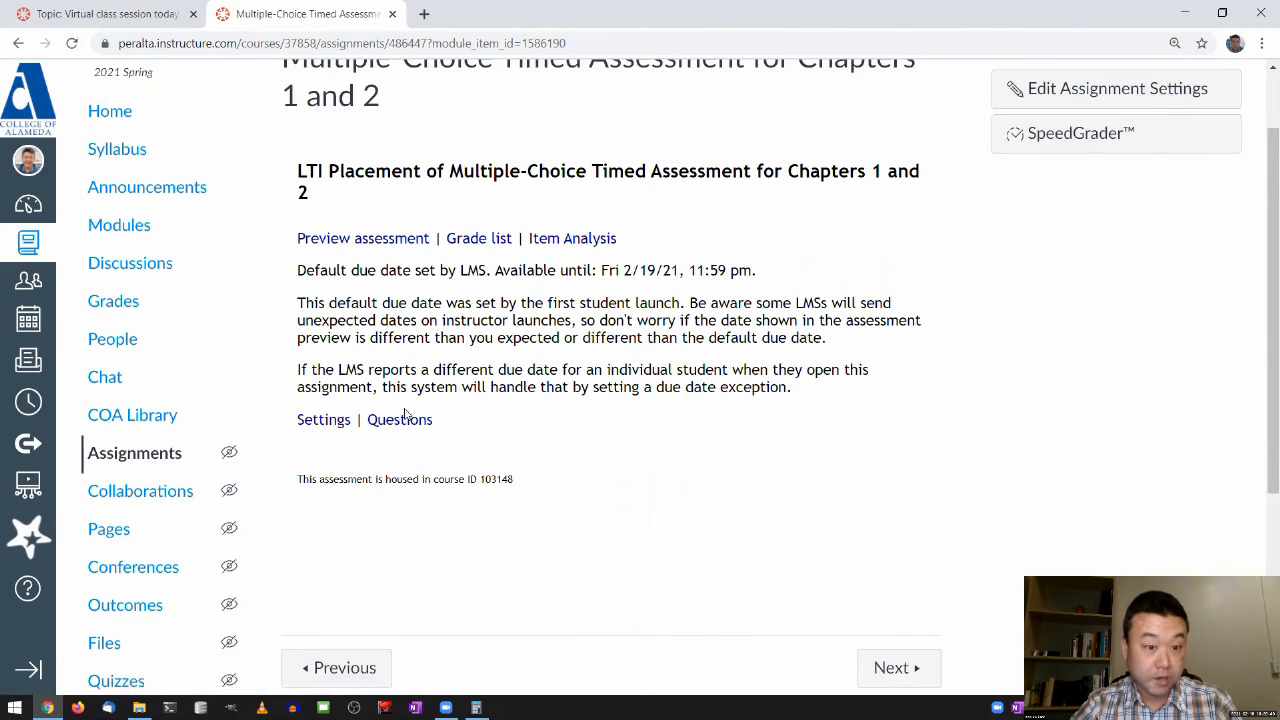
pyautogui.click(399, 419)
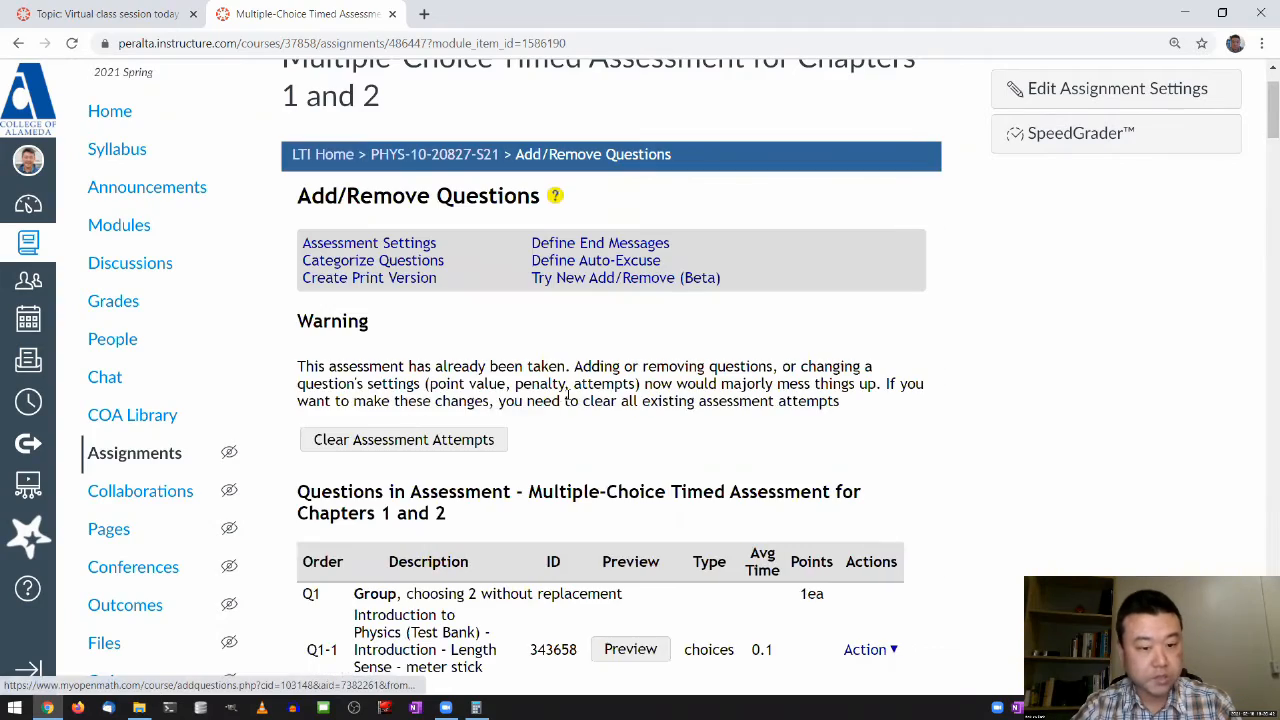
pyautogui.scroll(-3)
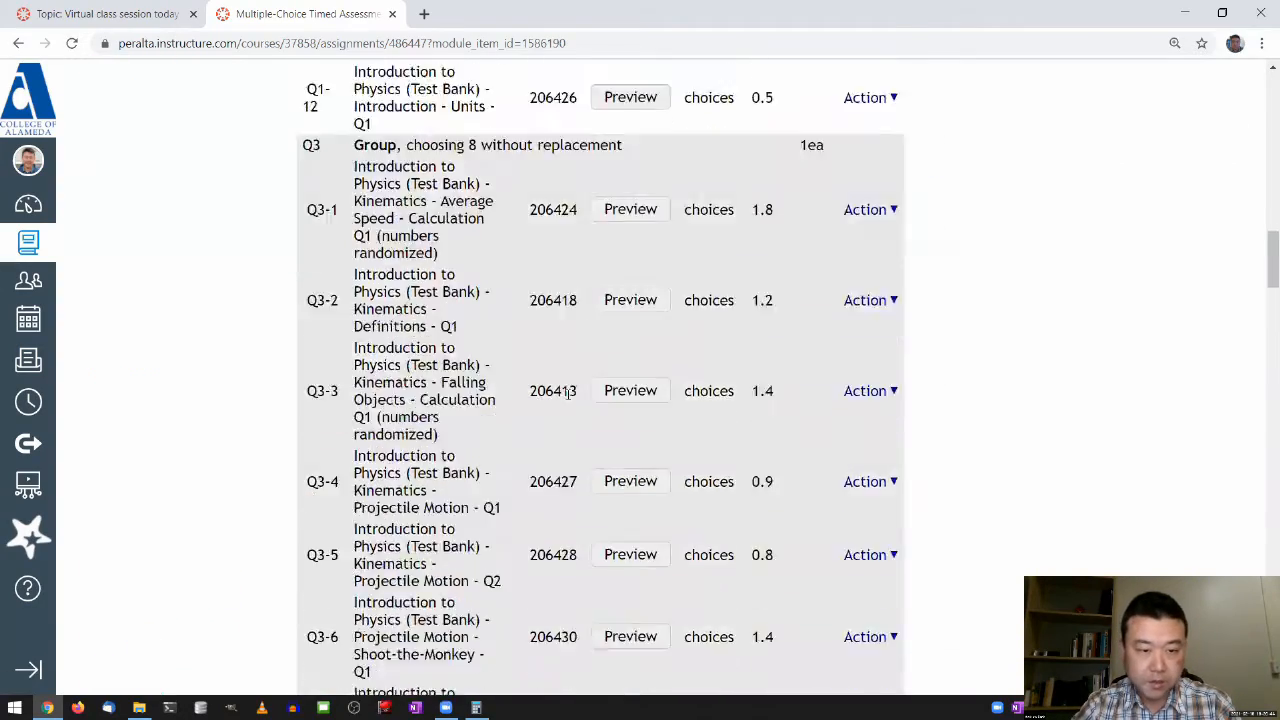
pyautogui.scroll(-3)
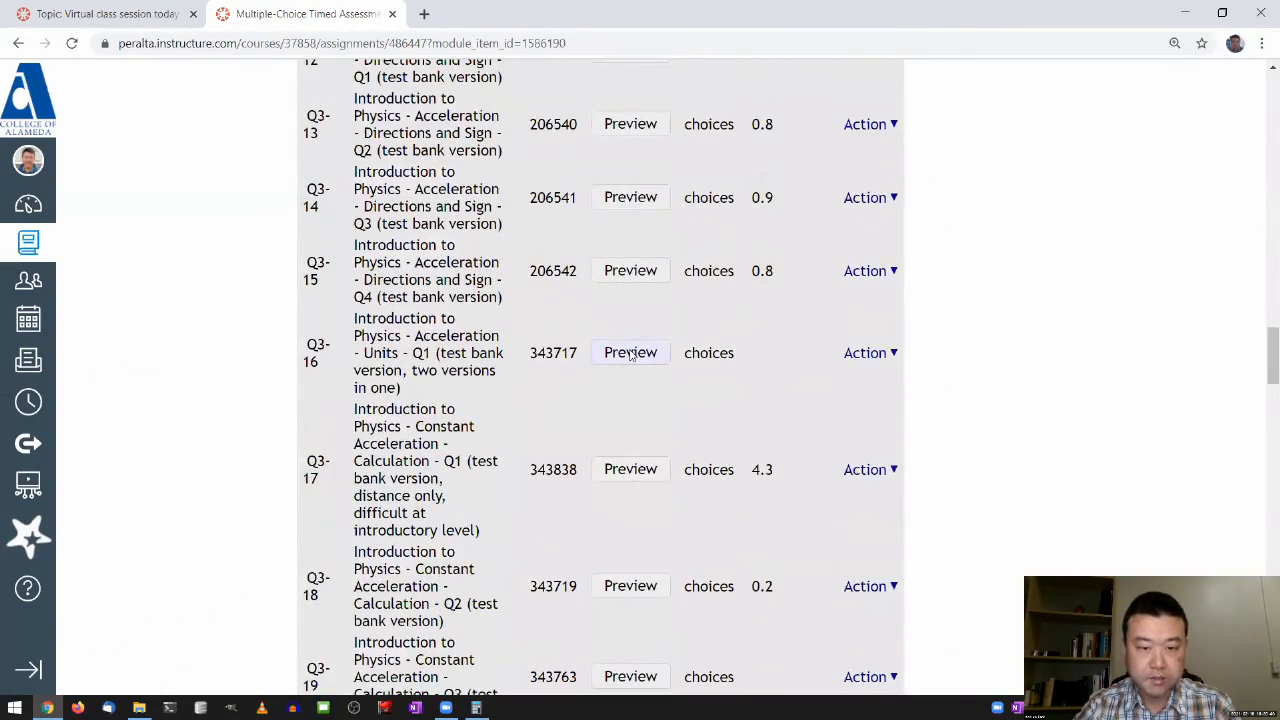
# Preview question 343717 and find its 'Derived from' source ID 205860.
pyautogui.click(630, 352)
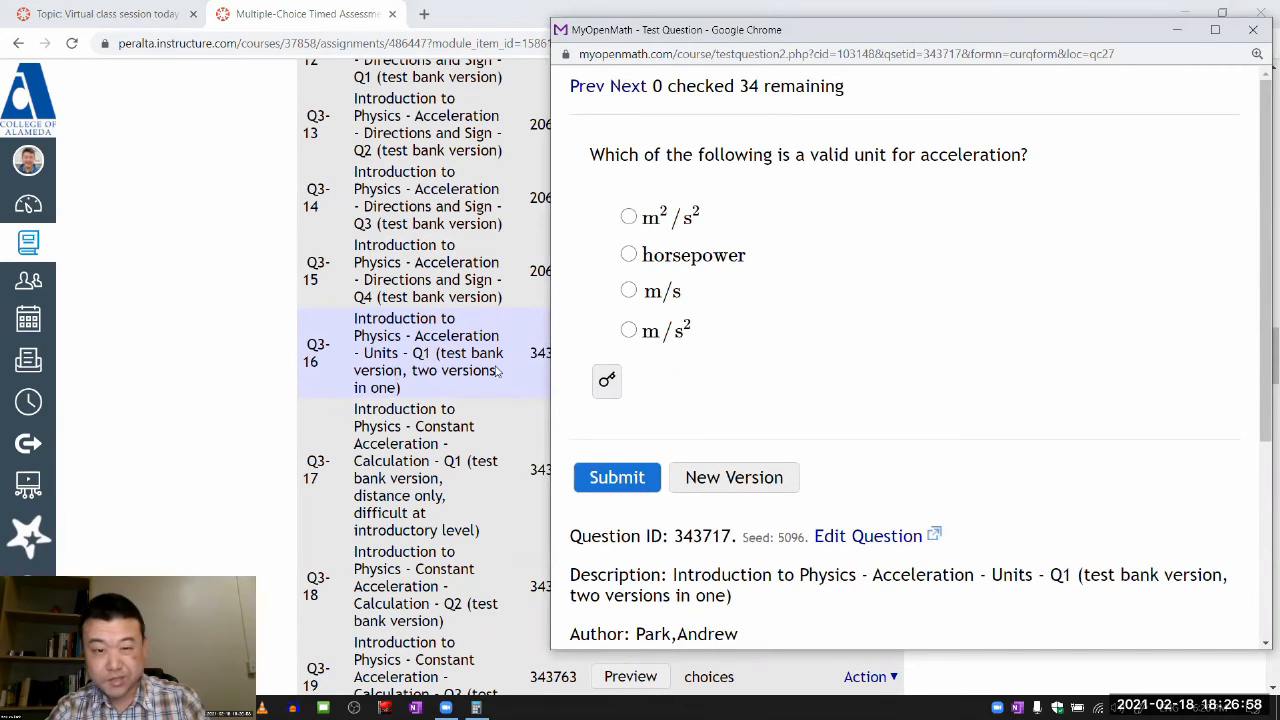
pyautogui.scroll(-3)
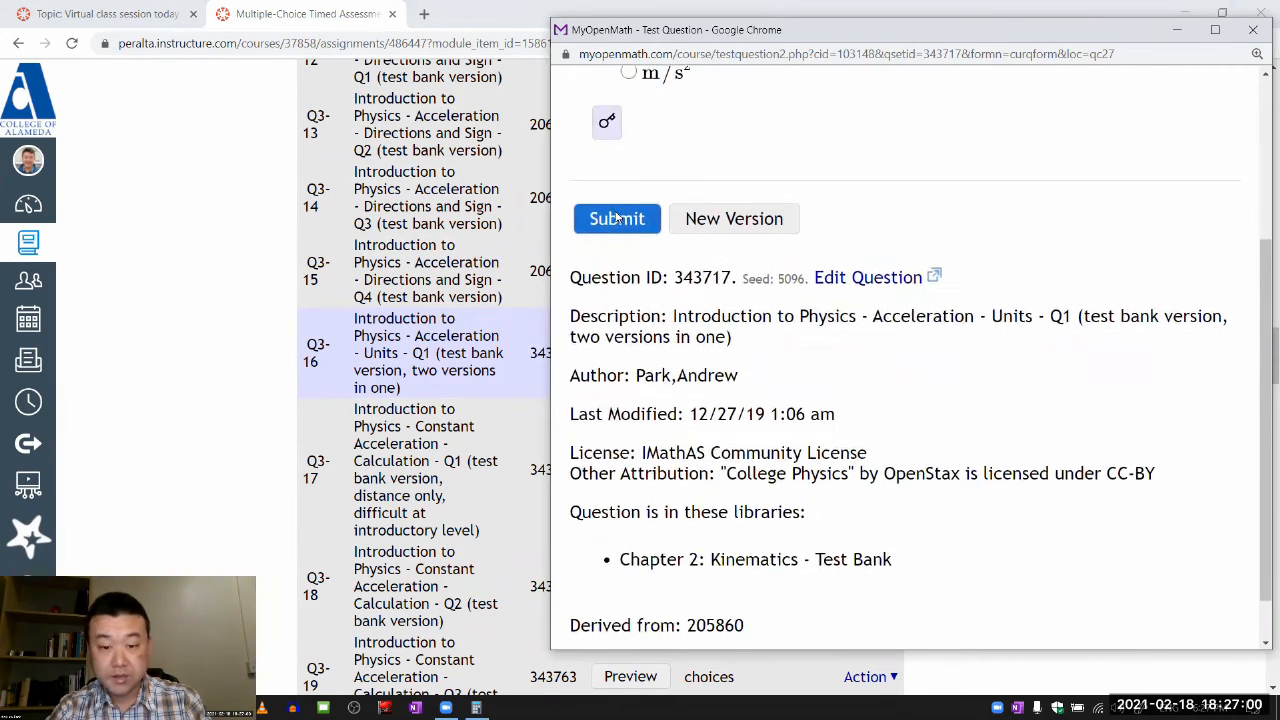
pyautogui.scroll(-3)
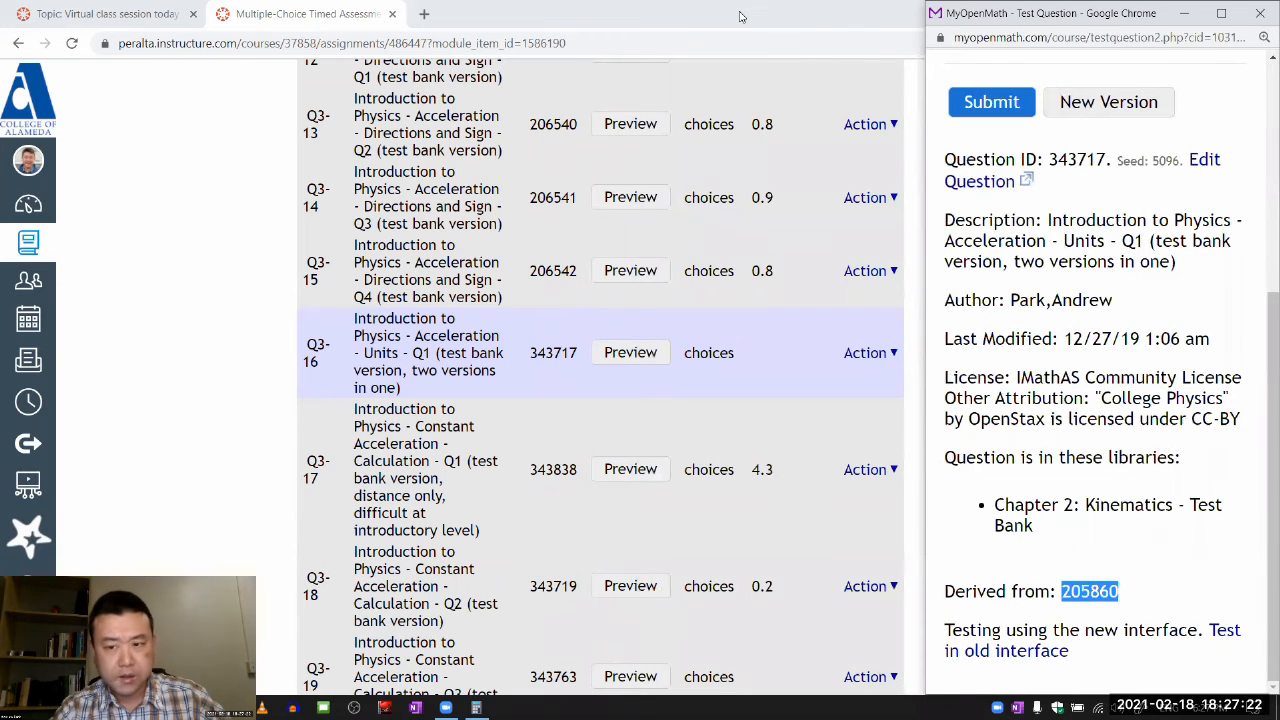
pyautogui.scroll(3)
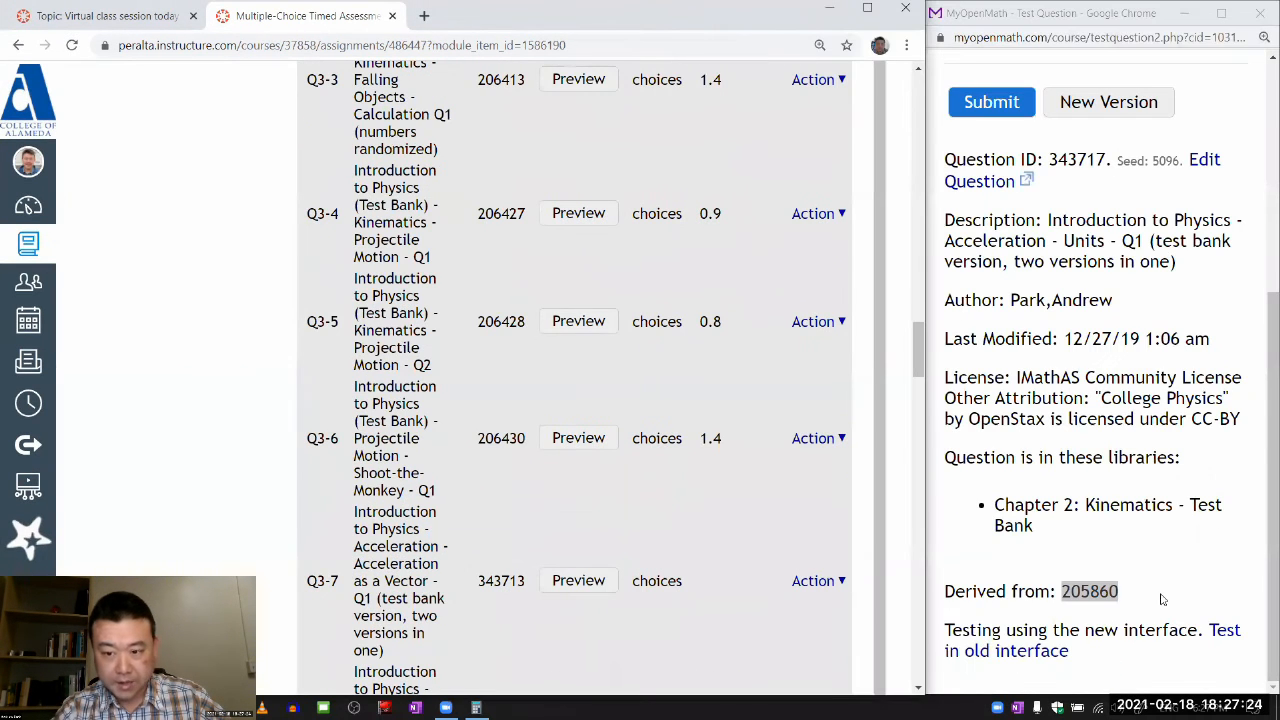
pyautogui.moveTo(1077, 277)
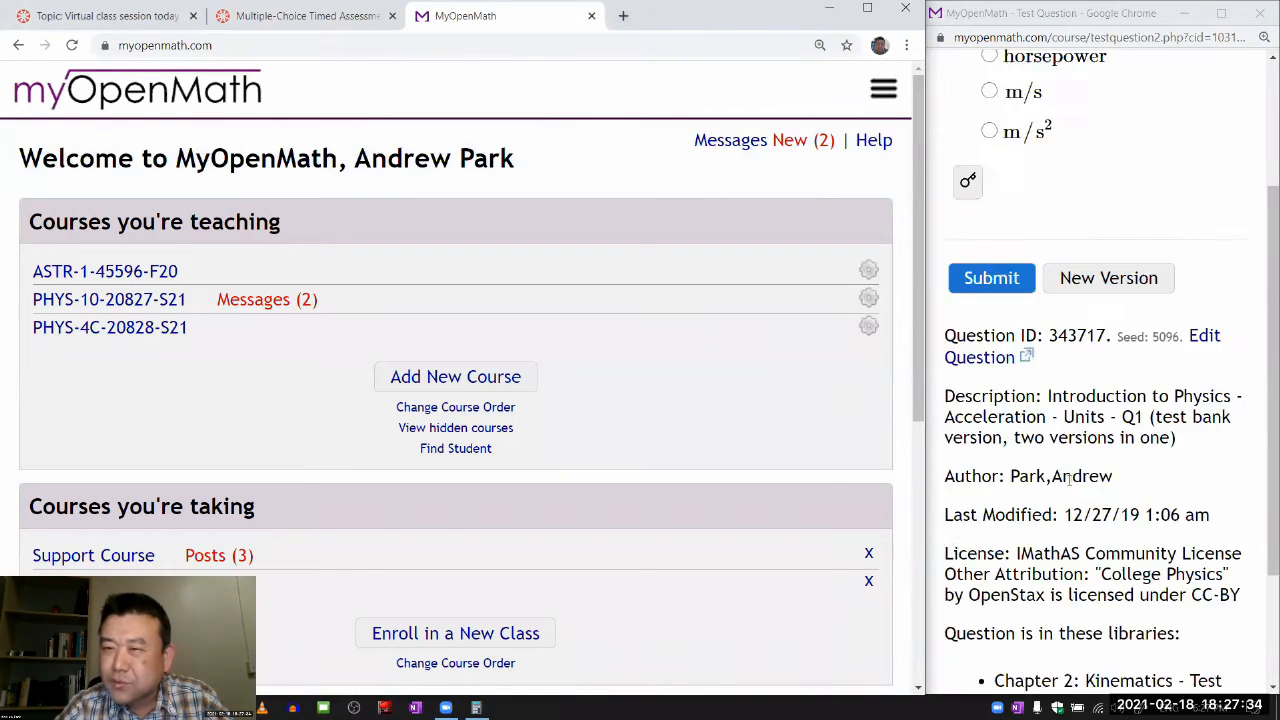
# In the PHYS-10-20827-S21 course, expand Unit 1: Mechanics I and search for 205860.
pyautogui.scroll(3)
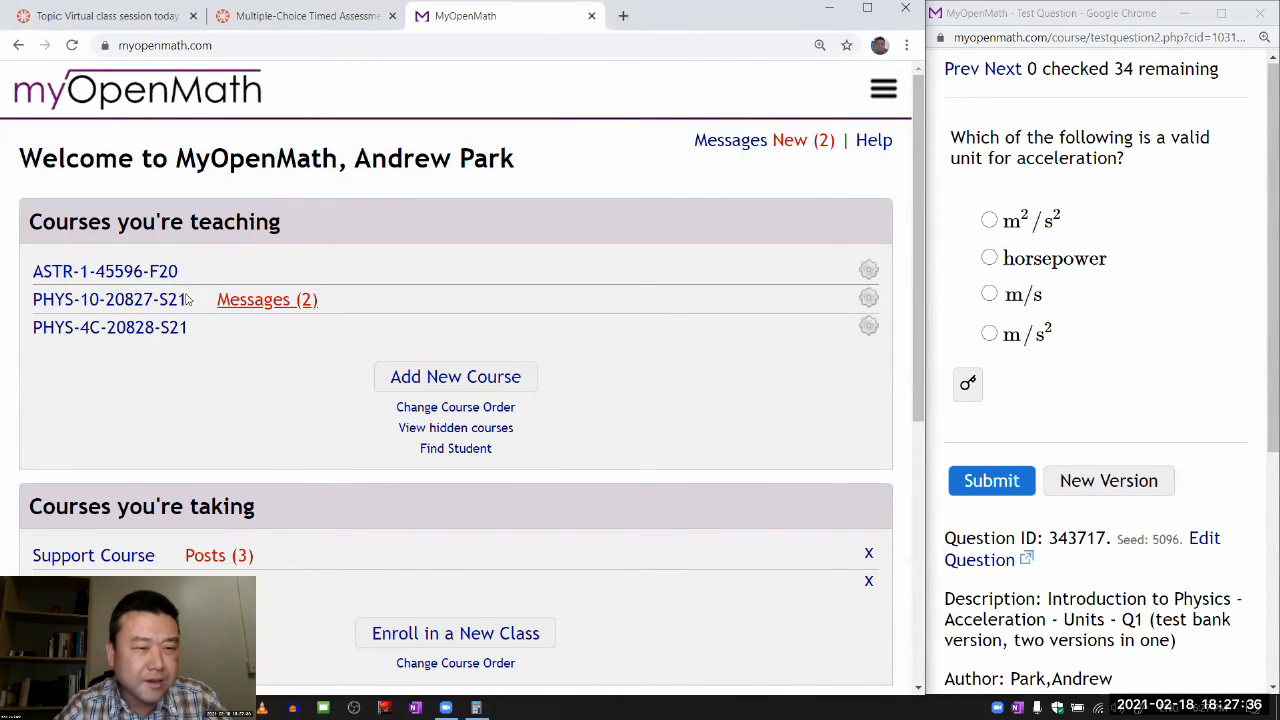
pyautogui.click(108, 299)
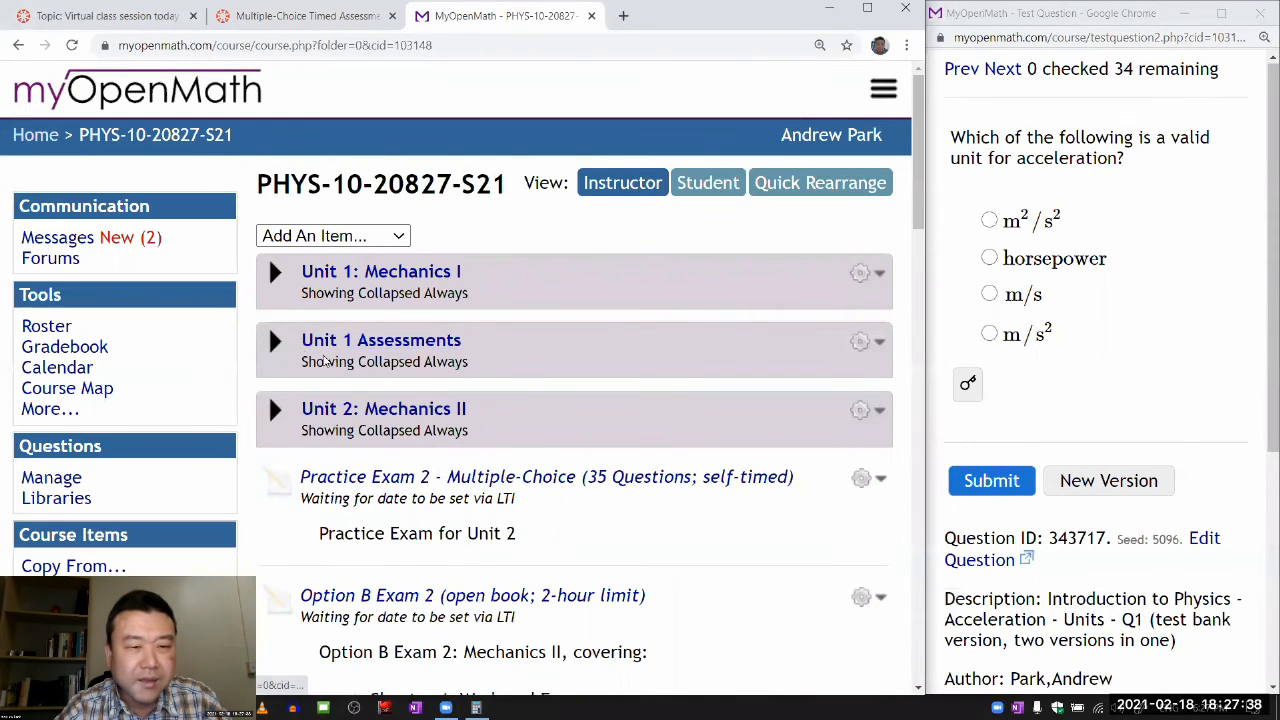
pyautogui.click(275, 271)
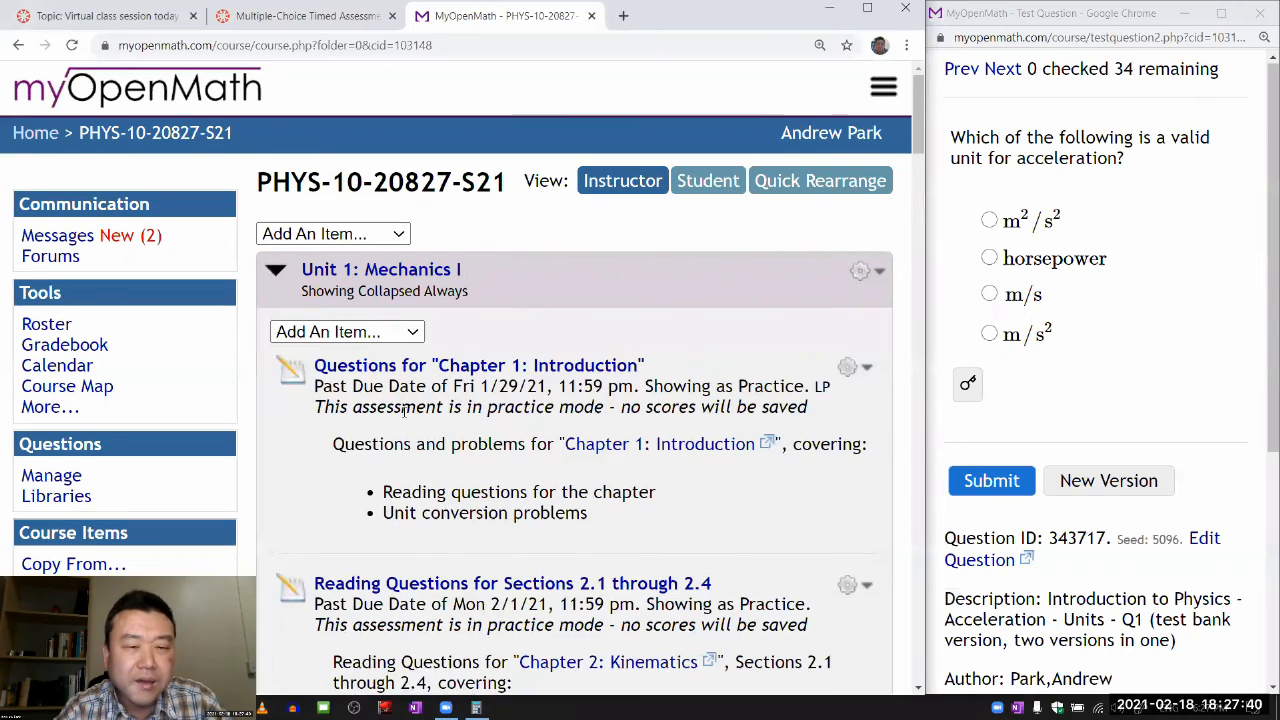
pyautogui.scroll(-3)
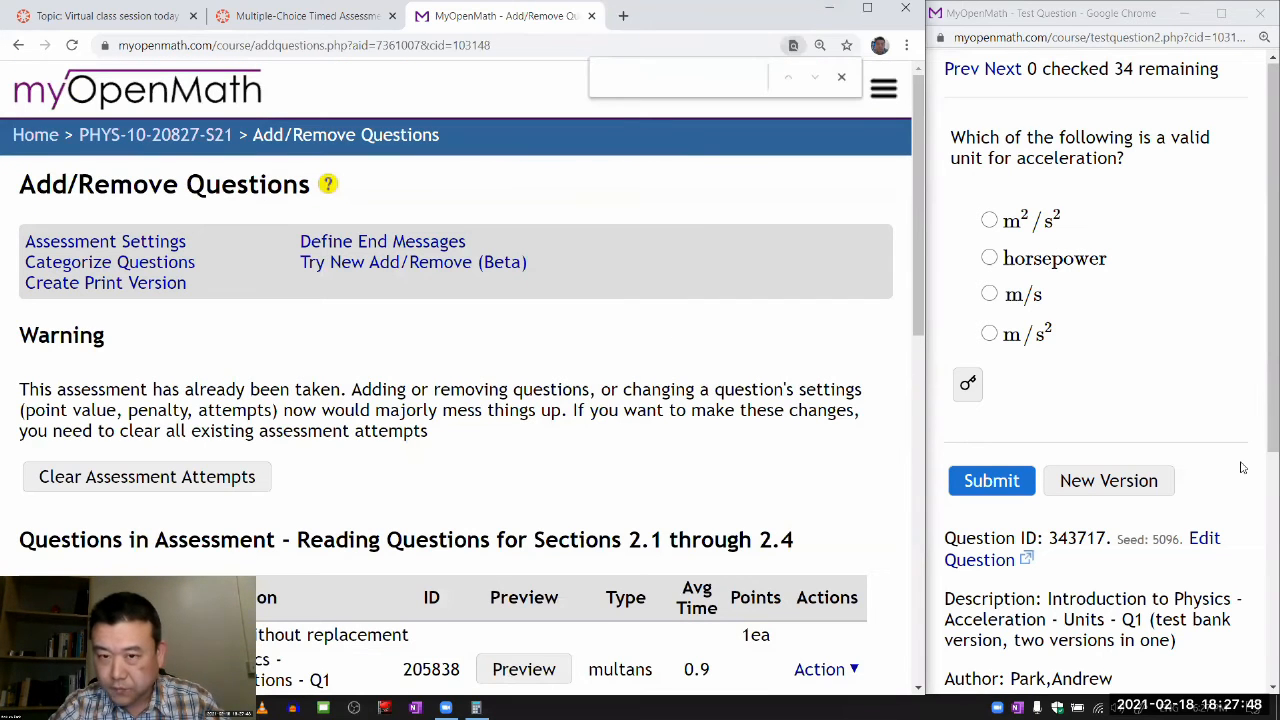
pyautogui.scroll(-3)
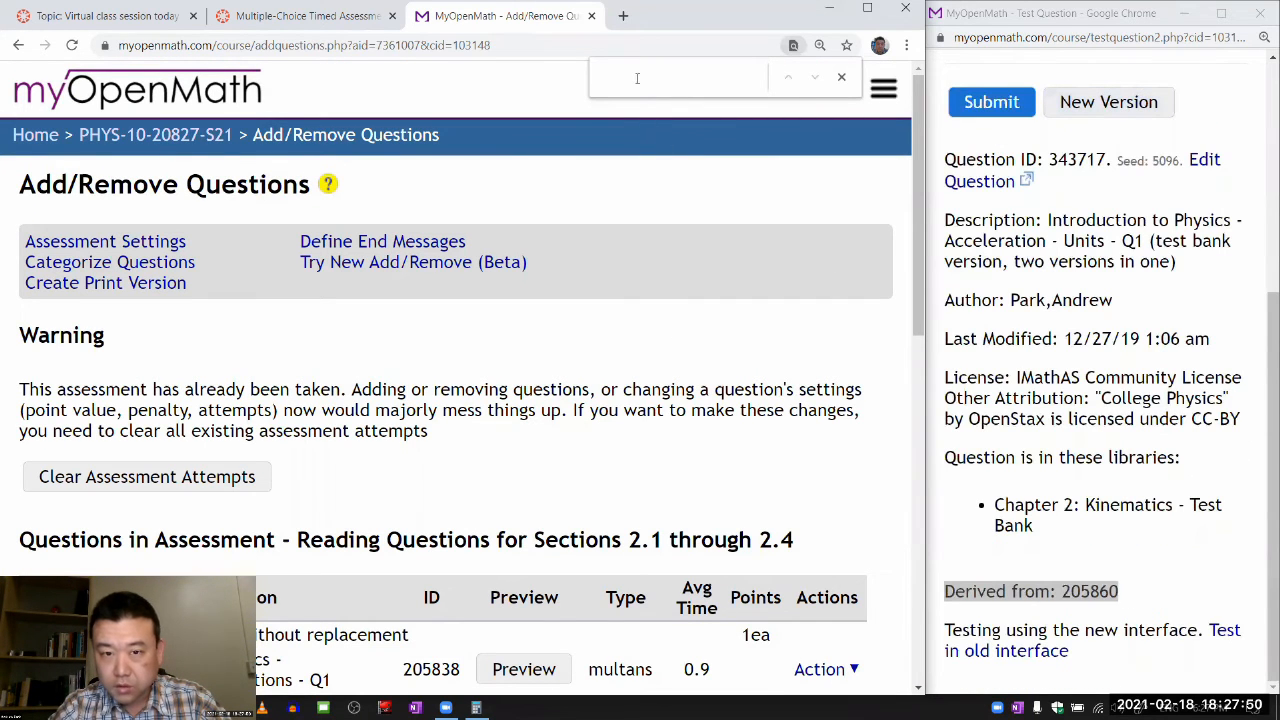
pyautogui.write('205860')
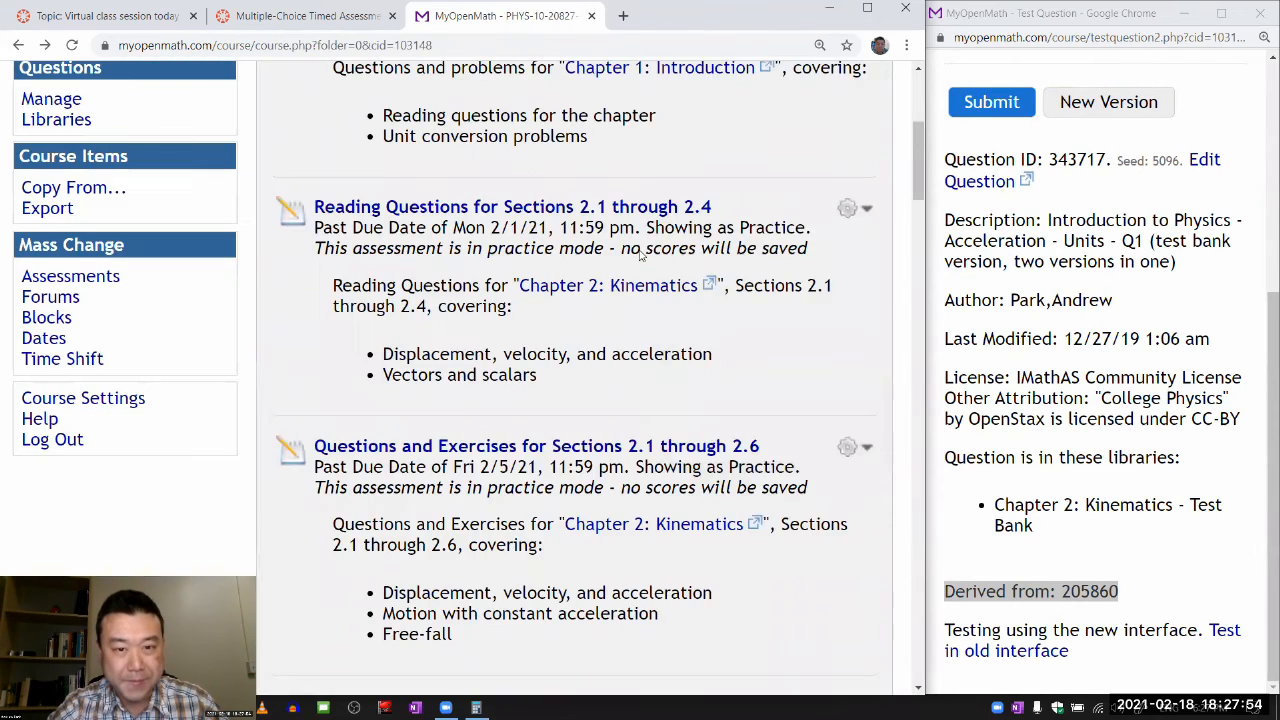
pyautogui.scroll(-3)
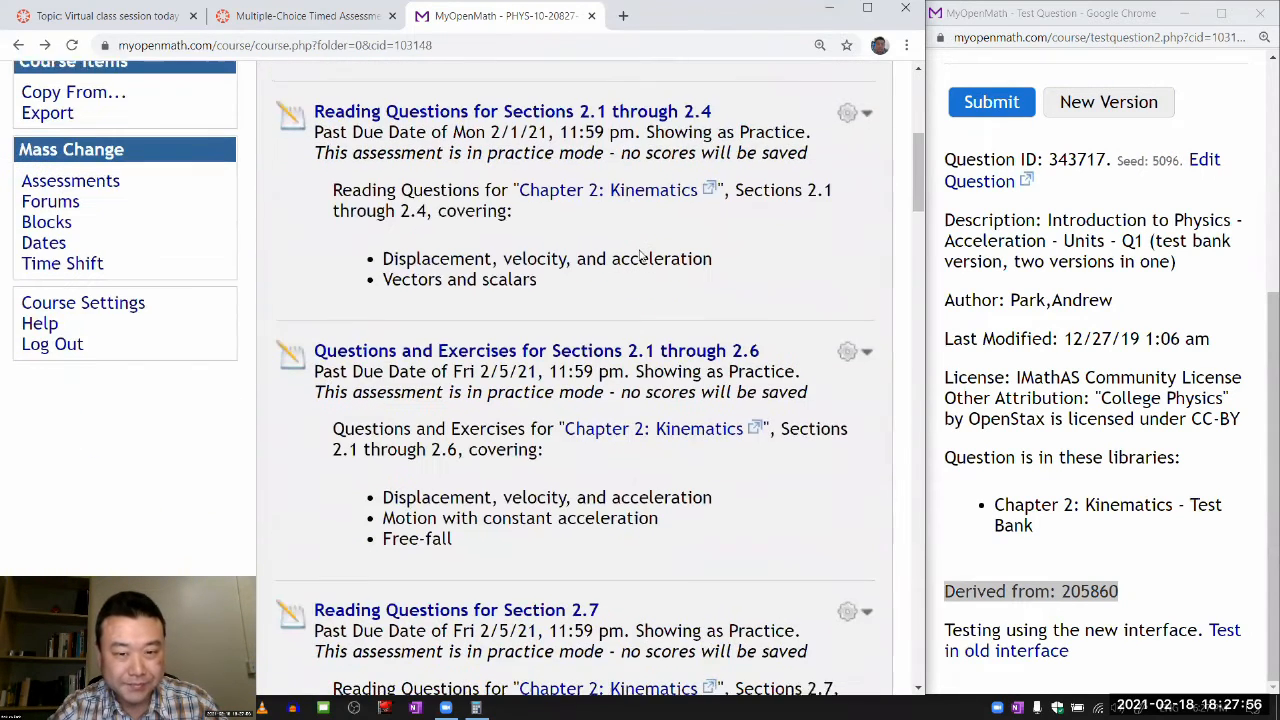
# Open the Sections 2.1–2.6 assessment's questions and find 205860 as Q1-1.
pyautogui.click(847, 347)
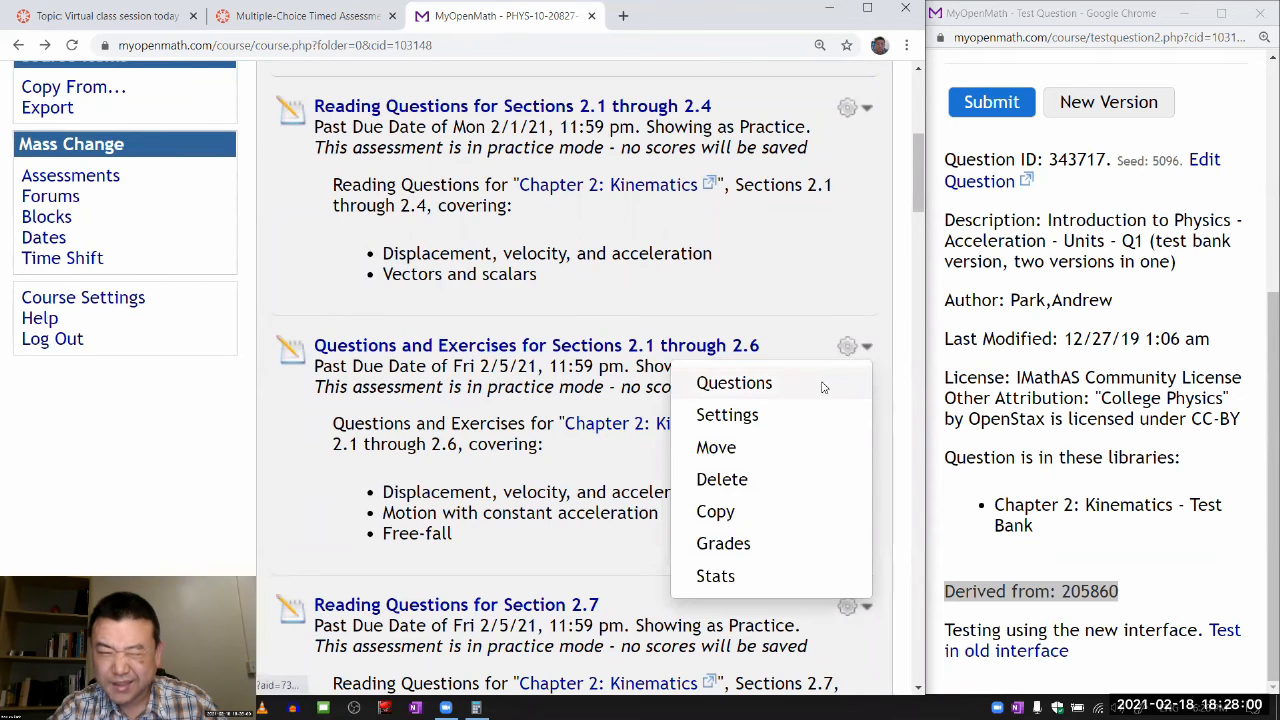
pyautogui.click(734, 383)
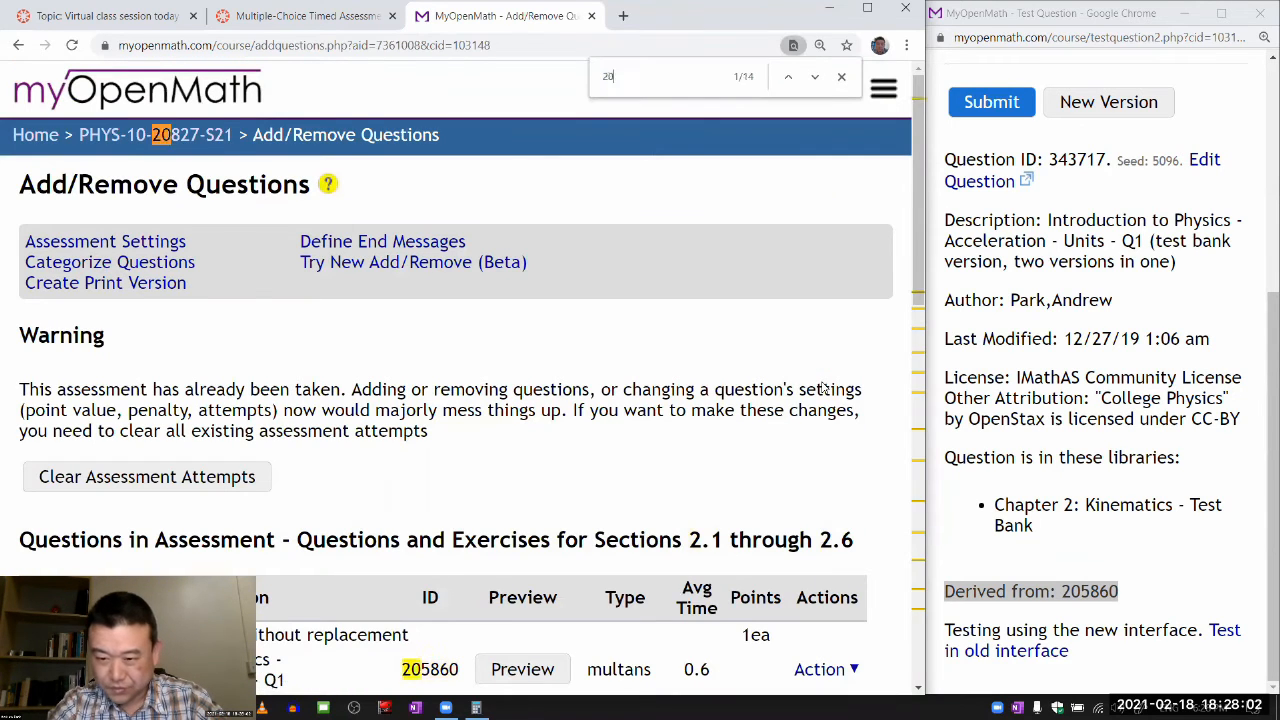
pyautogui.write('205860')
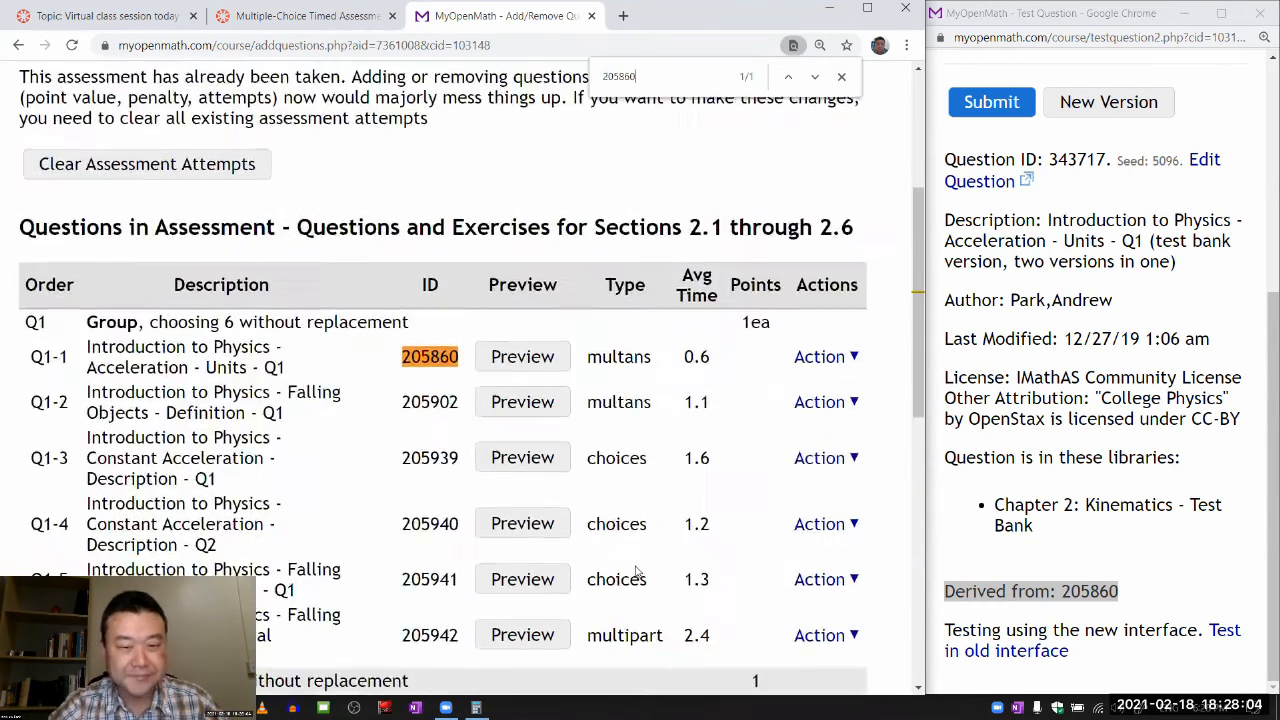
pyautogui.scroll(3)
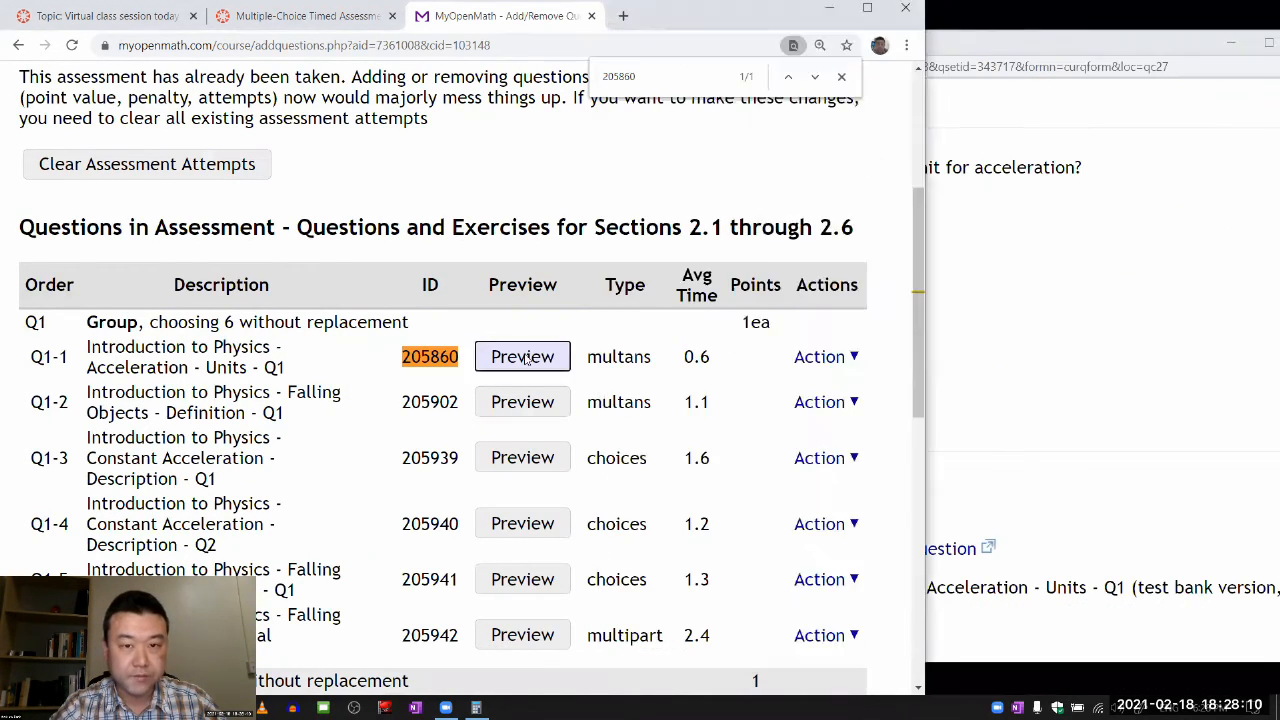
# Preview source question 205860, answer mph/s and m/s², and reveal its correct answers.
pyautogui.click(522, 356)
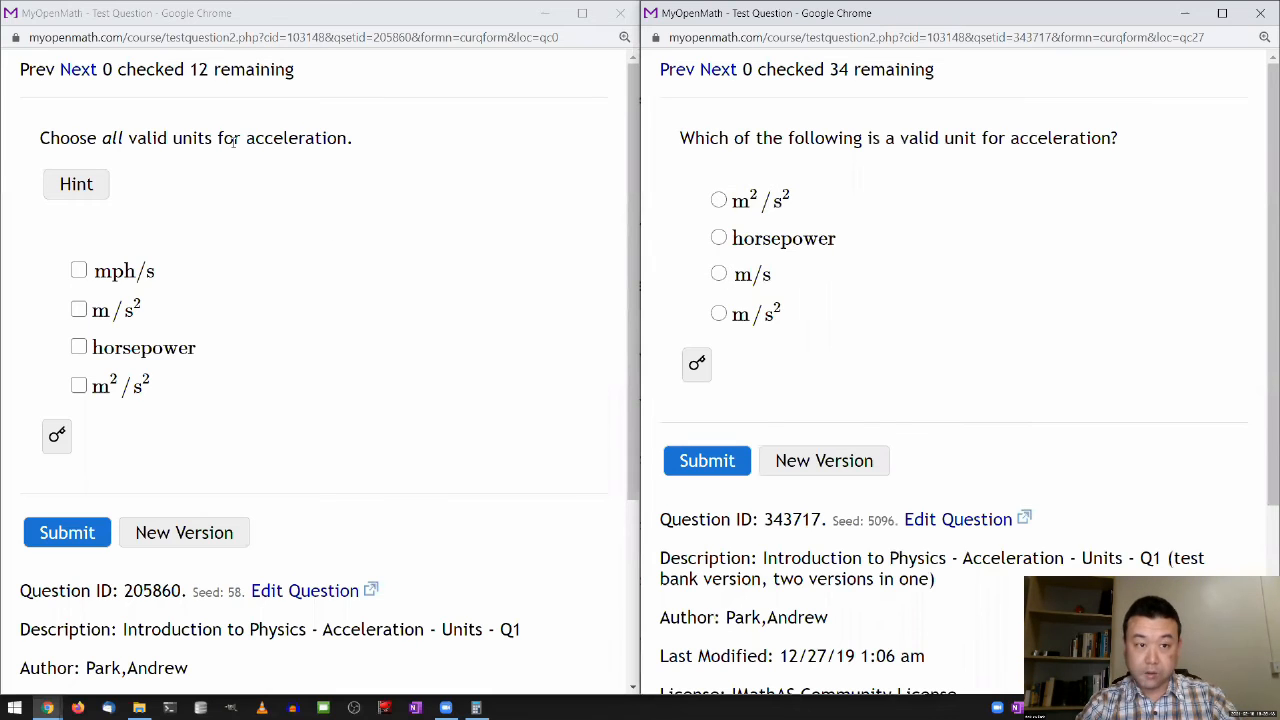
pyautogui.moveTo(168, 168)
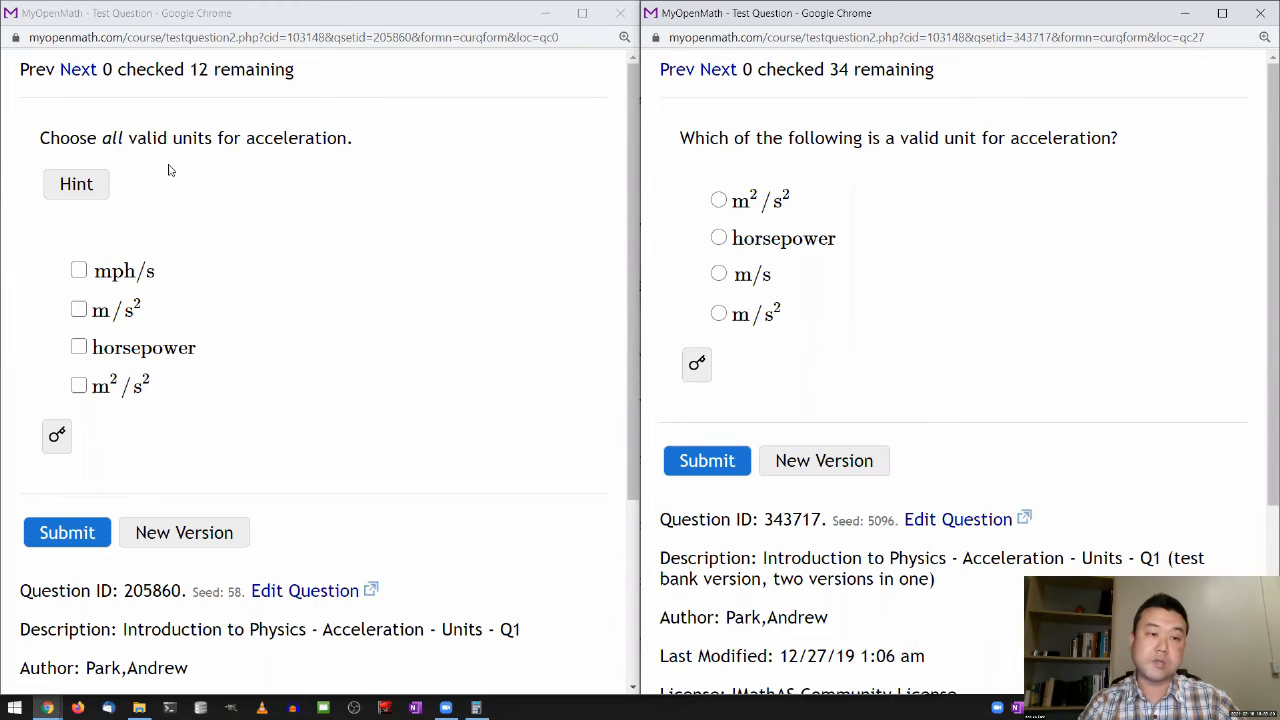
pyautogui.click(76, 183)
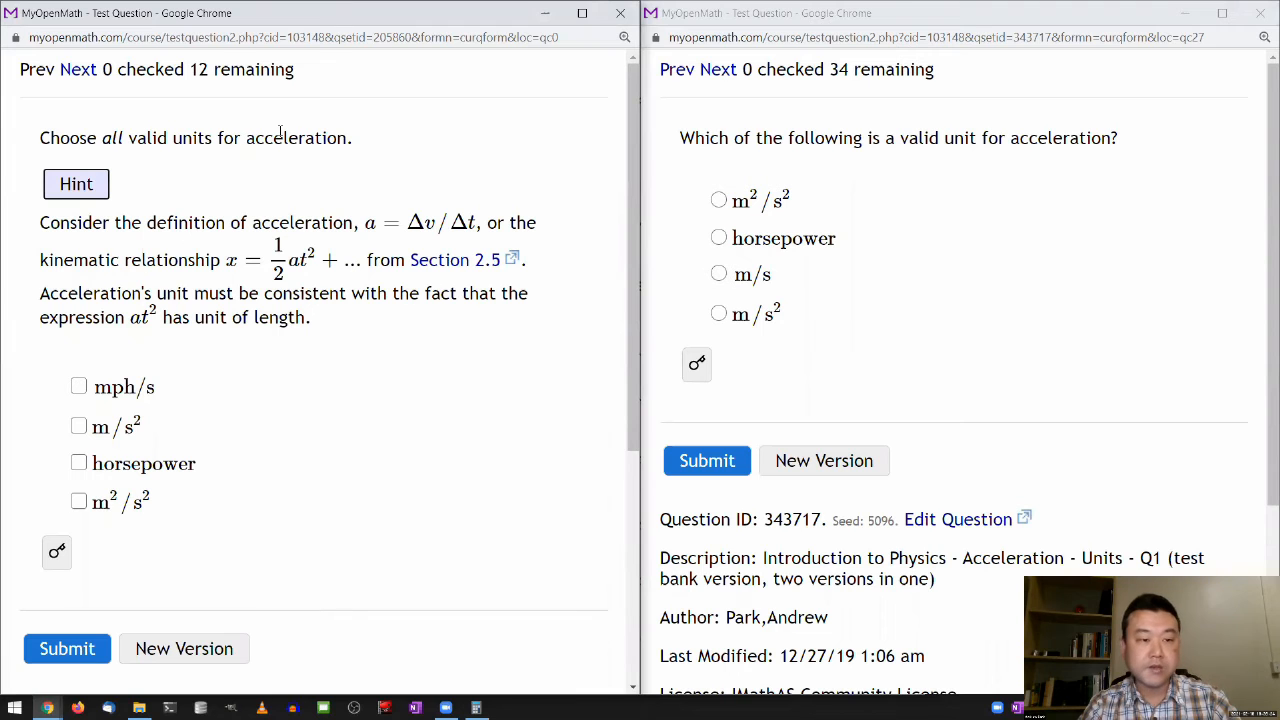
pyautogui.scroll(-3)
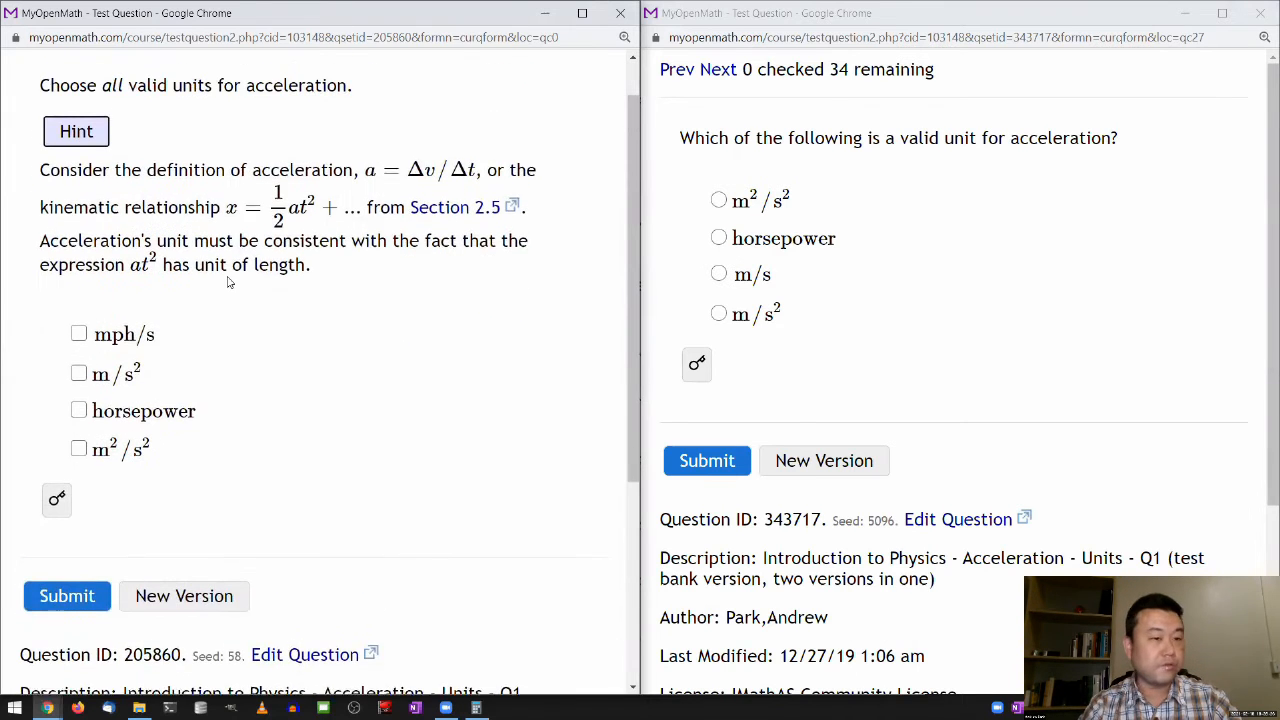
pyautogui.scroll(3)
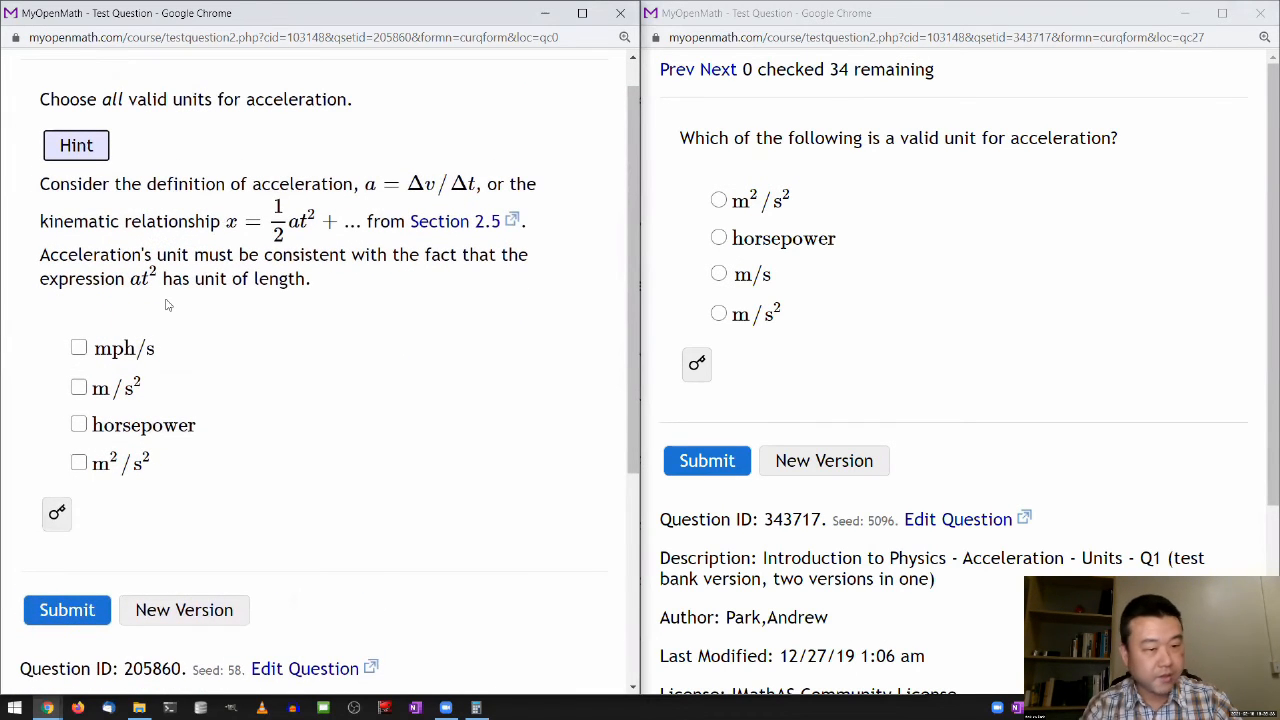
pyautogui.moveTo(158, 381)
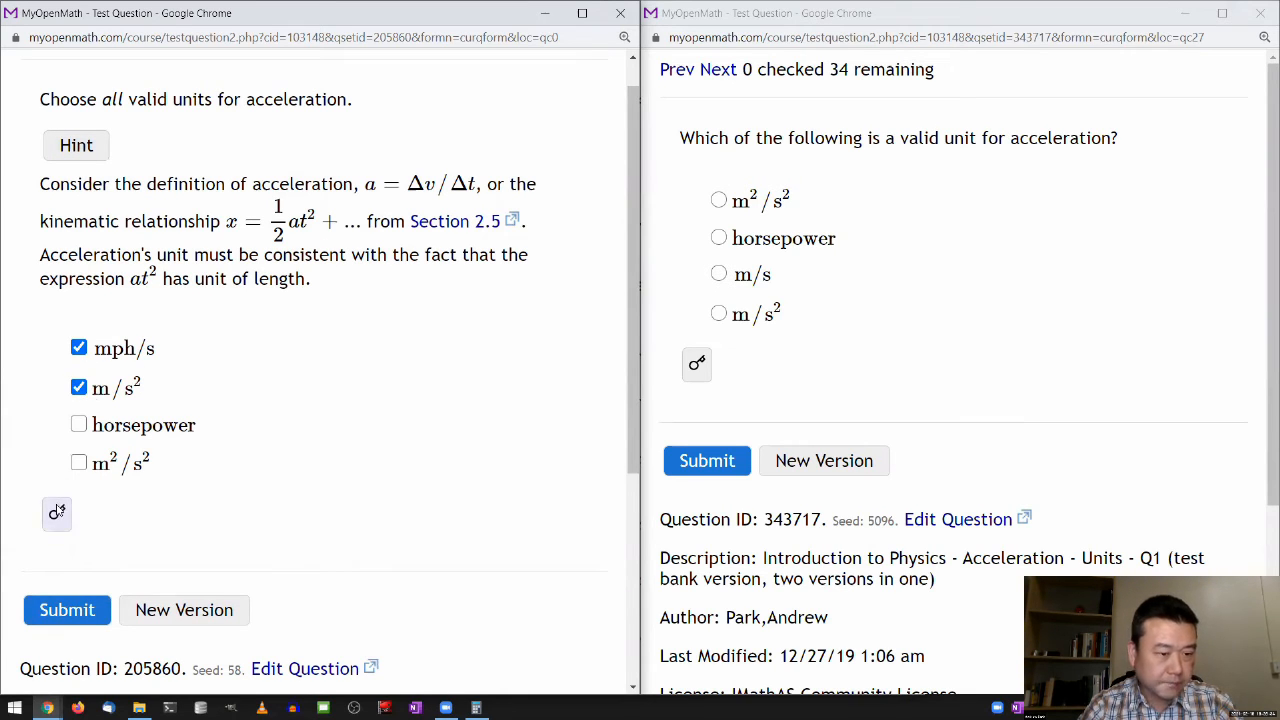
pyautogui.click(56, 513)
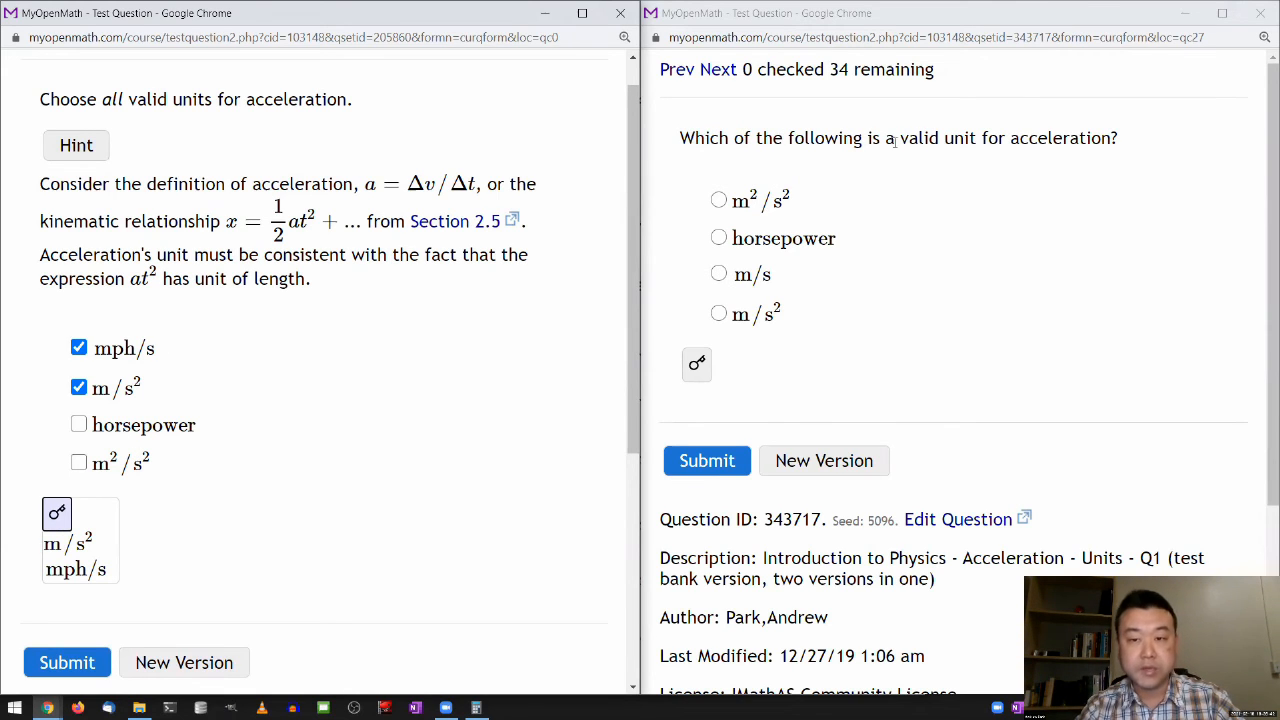
pyautogui.moveTo(1130, 146)
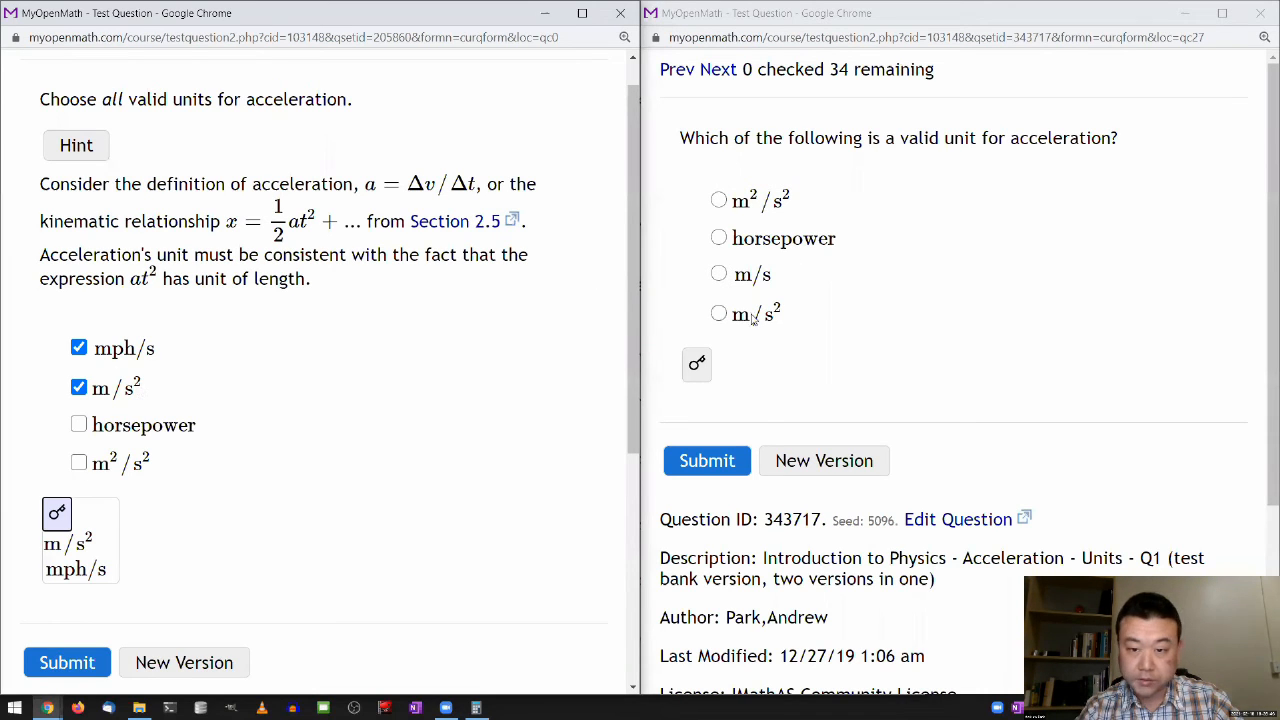
# Answer m/s² on test-bank version 343717 beside it.
pyautogui.click(718, 313)
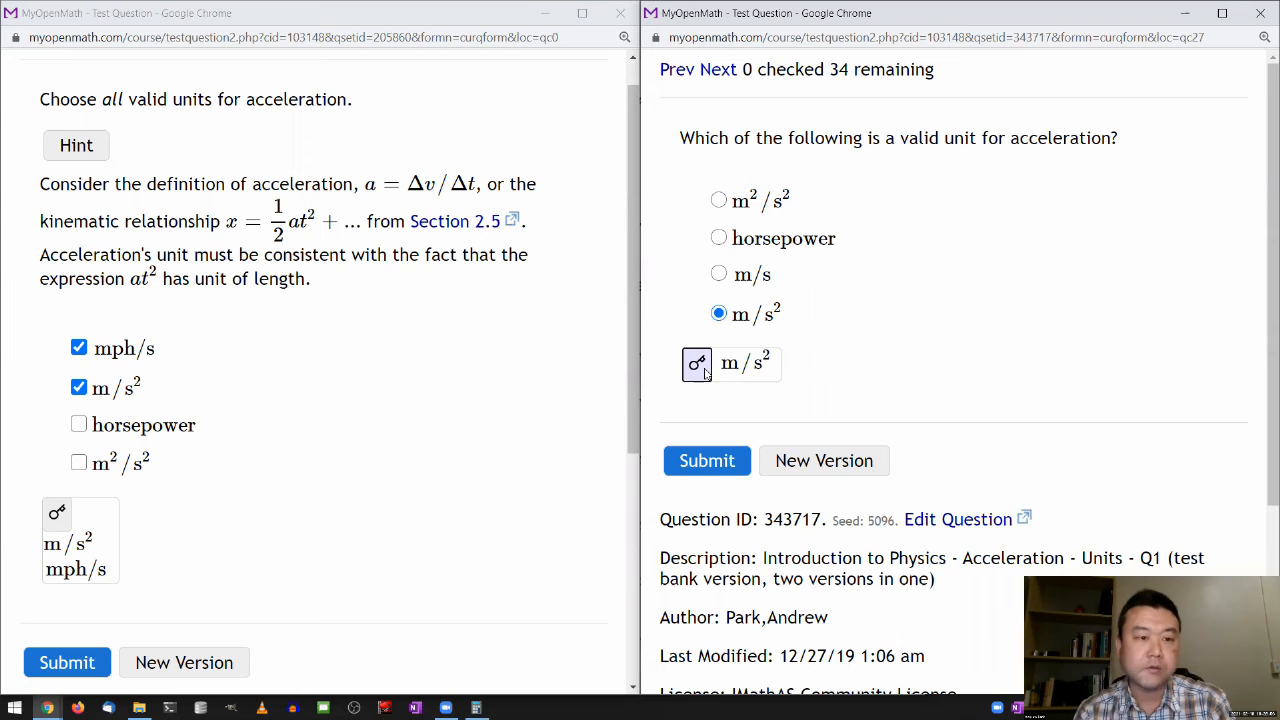
pyautogui.moveTo(837, 346)
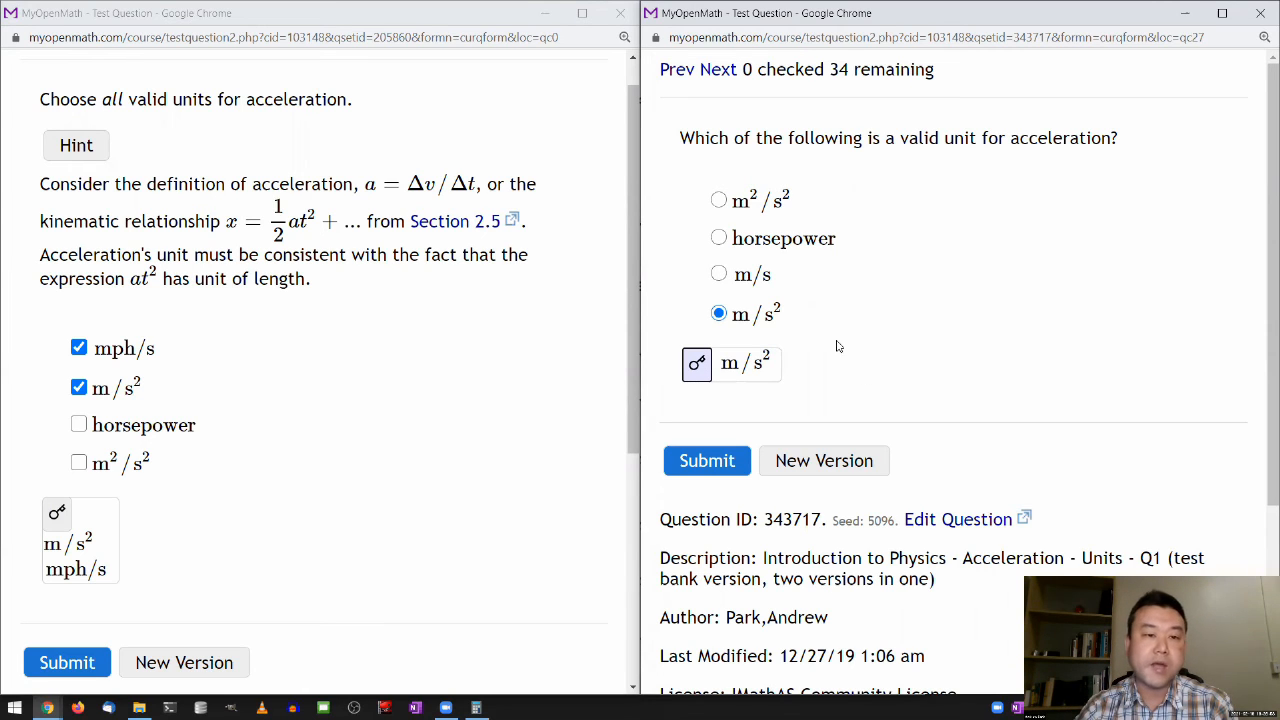
pyautogui.moveTo(310, 166)
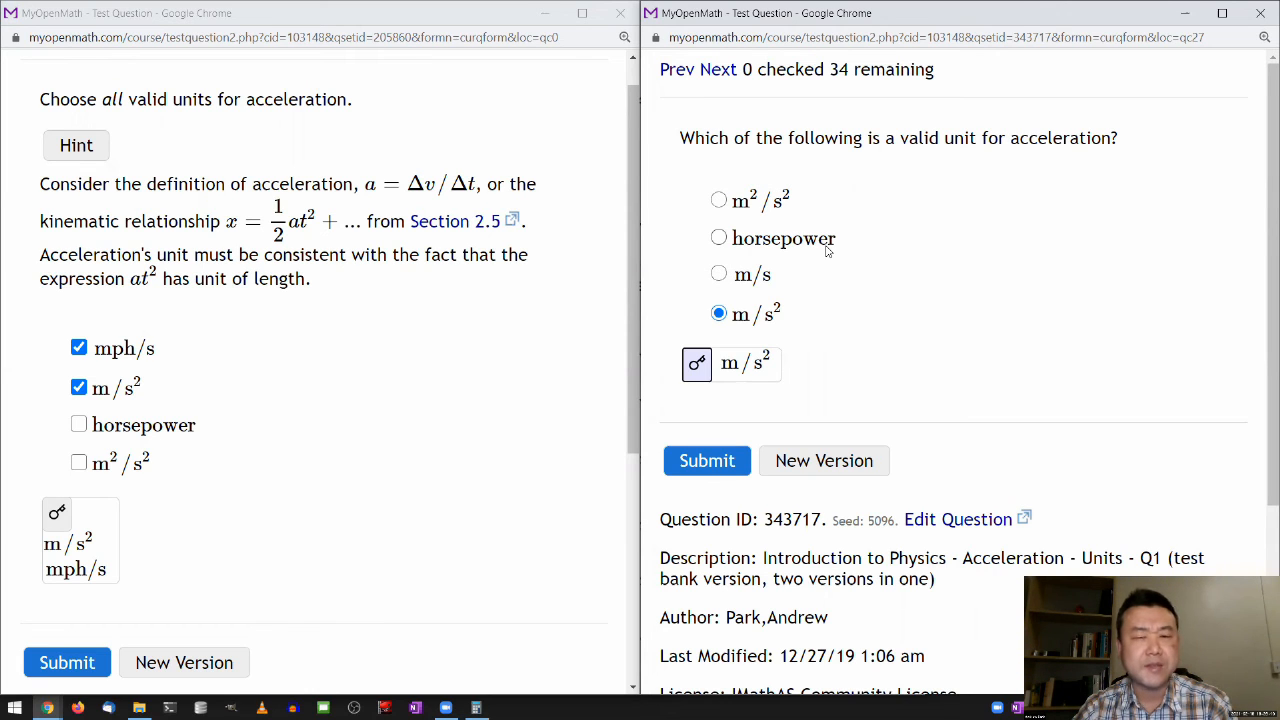
pyautogui.moveTo(840, 166)
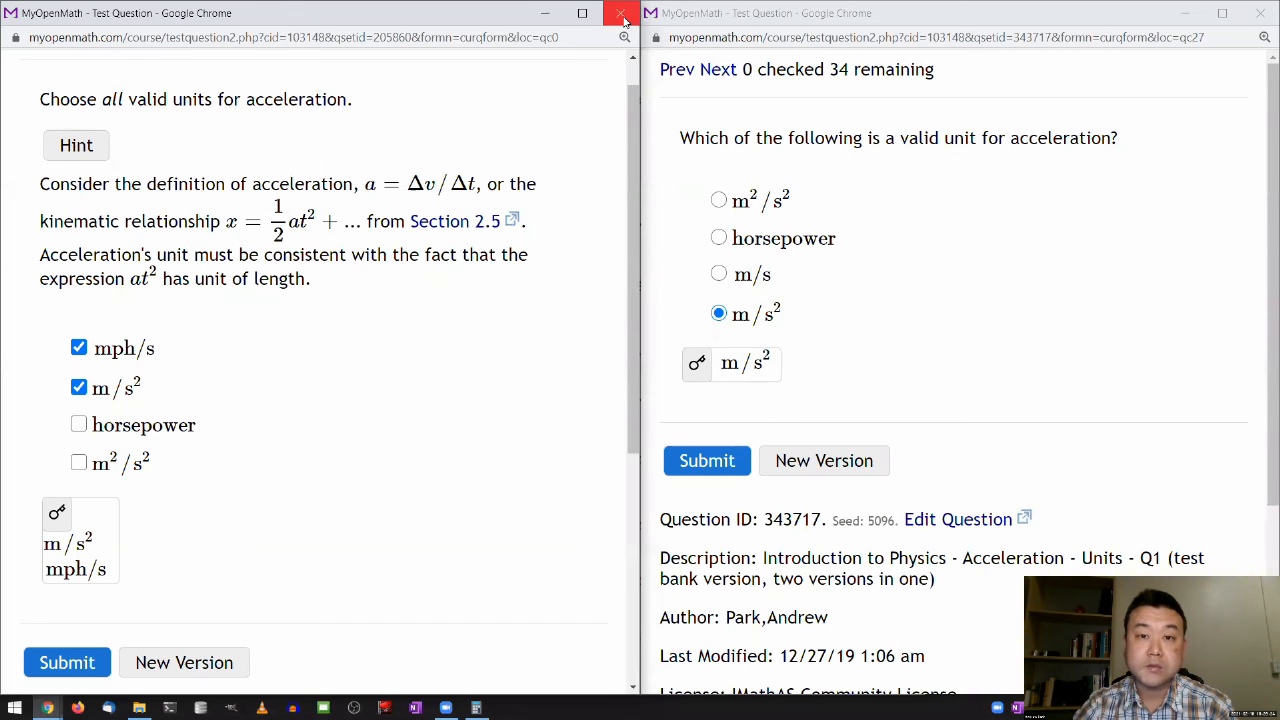
# Close both previews and return to the Chapters 1 and 2 timed assessment page in Canvas.
pyautogui.click(622, 13)
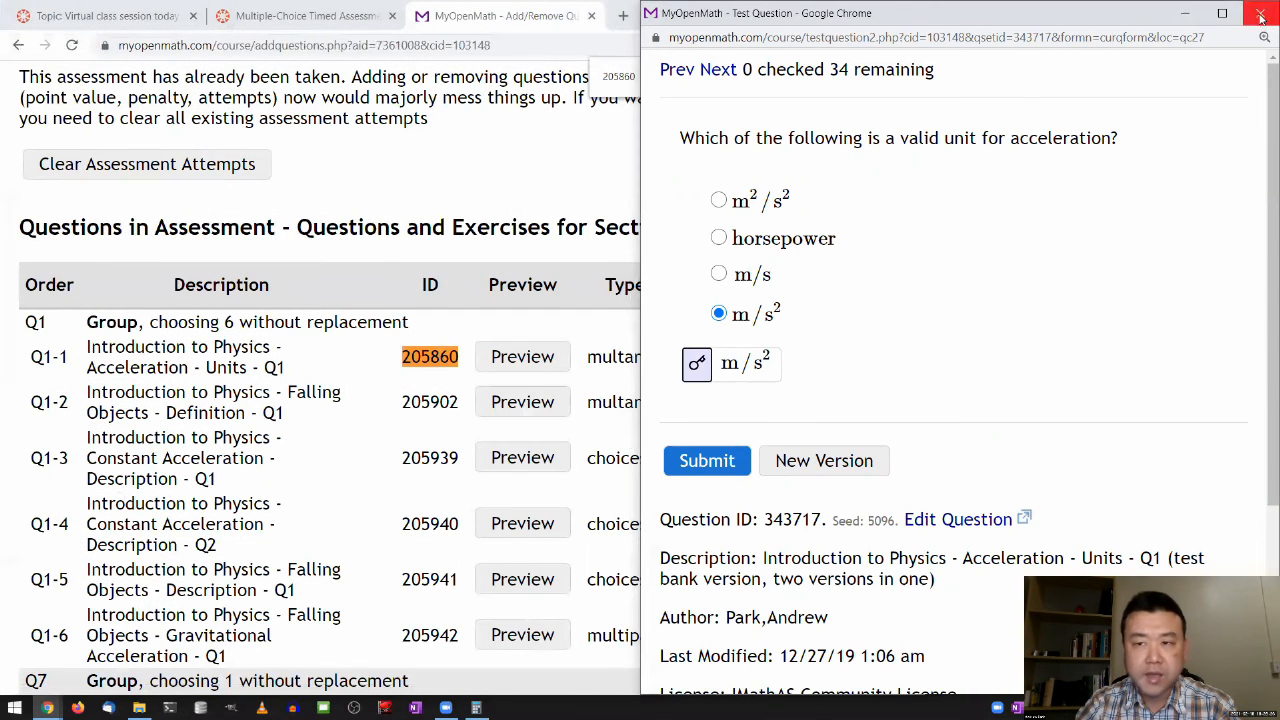
pyautogui.click(1260, 13)
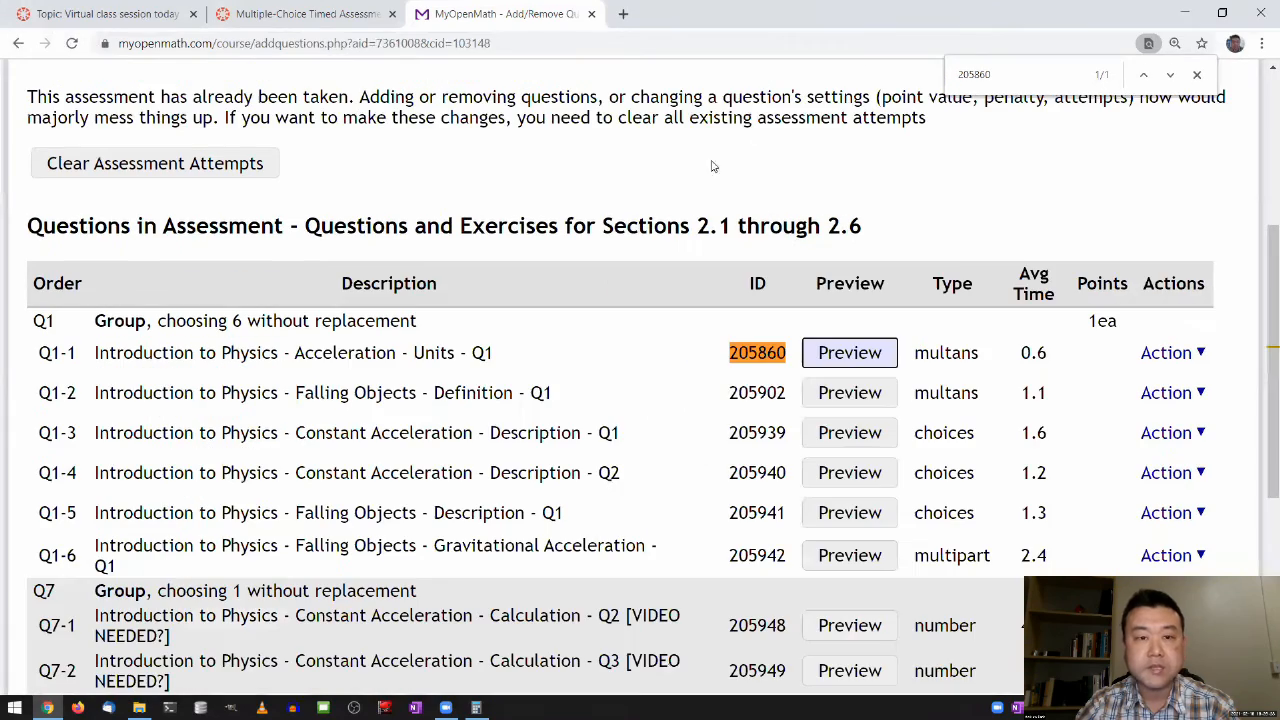
pyautogui.scroll(3)
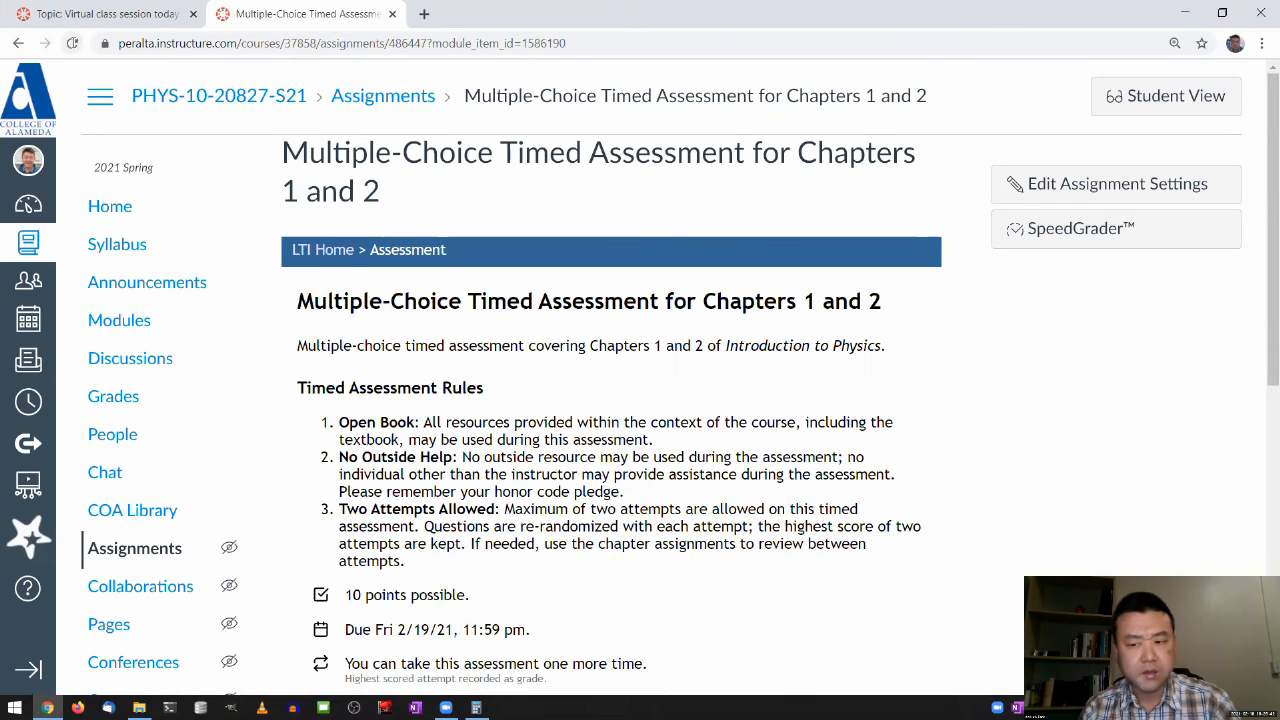
pyautogui.moveTo(277, 190)
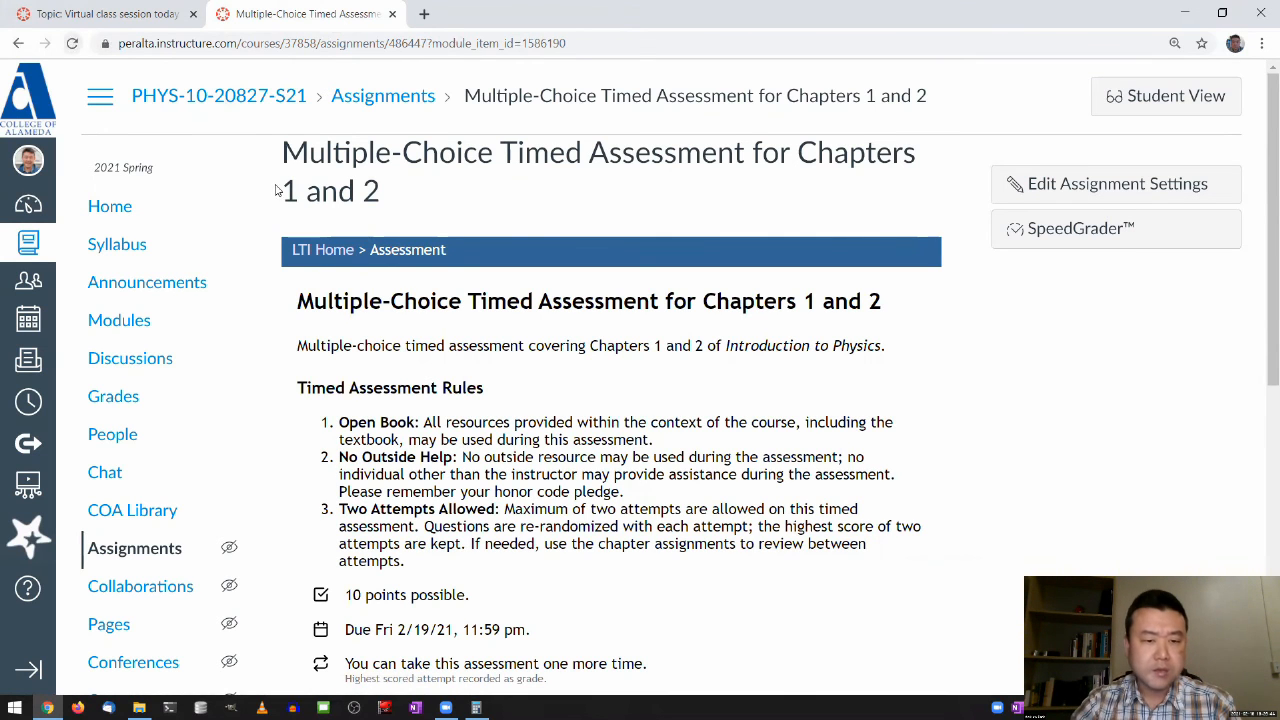
pyautogui.scroll(-3)
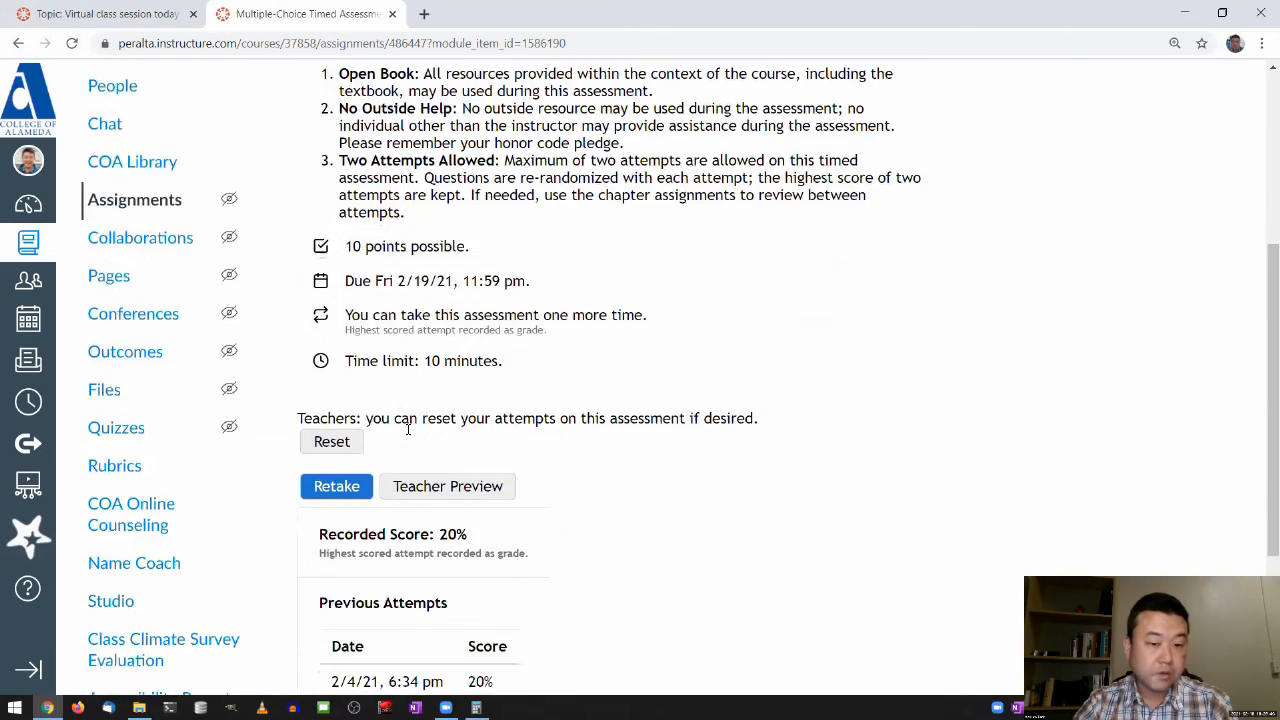
pyautogui.scroll(-3)
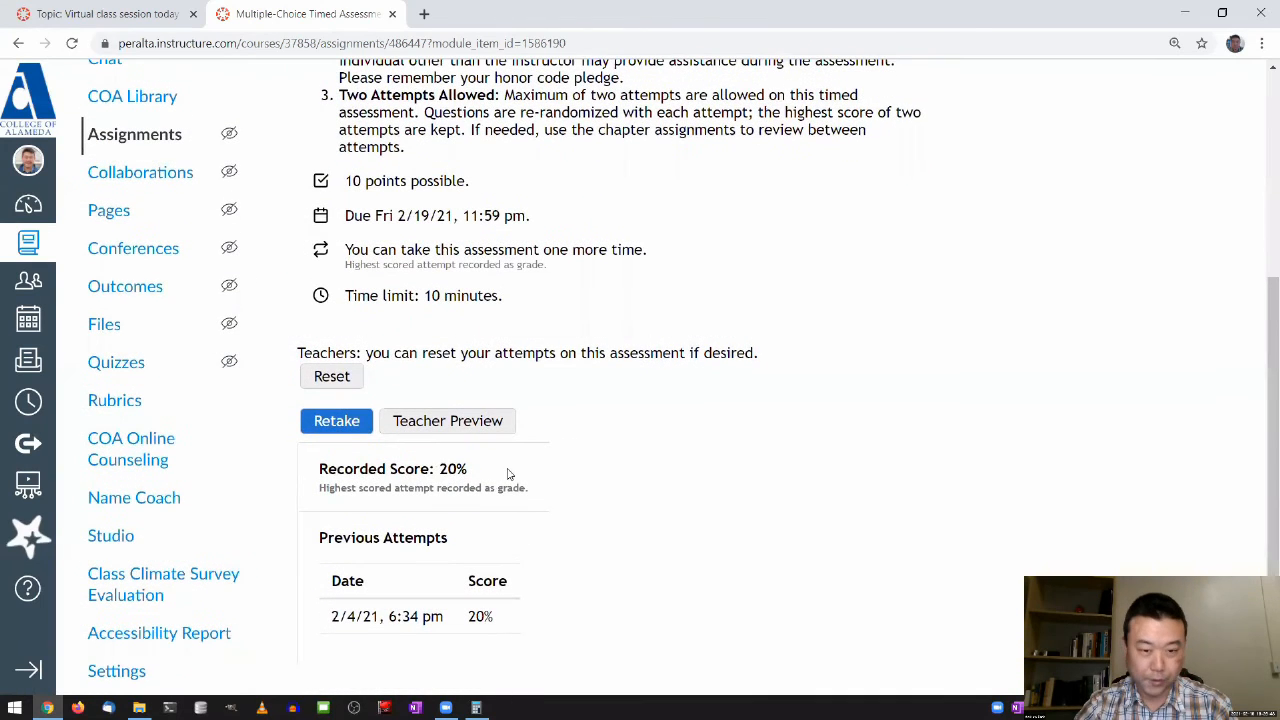
pyautogui.moveTo(517, 476)
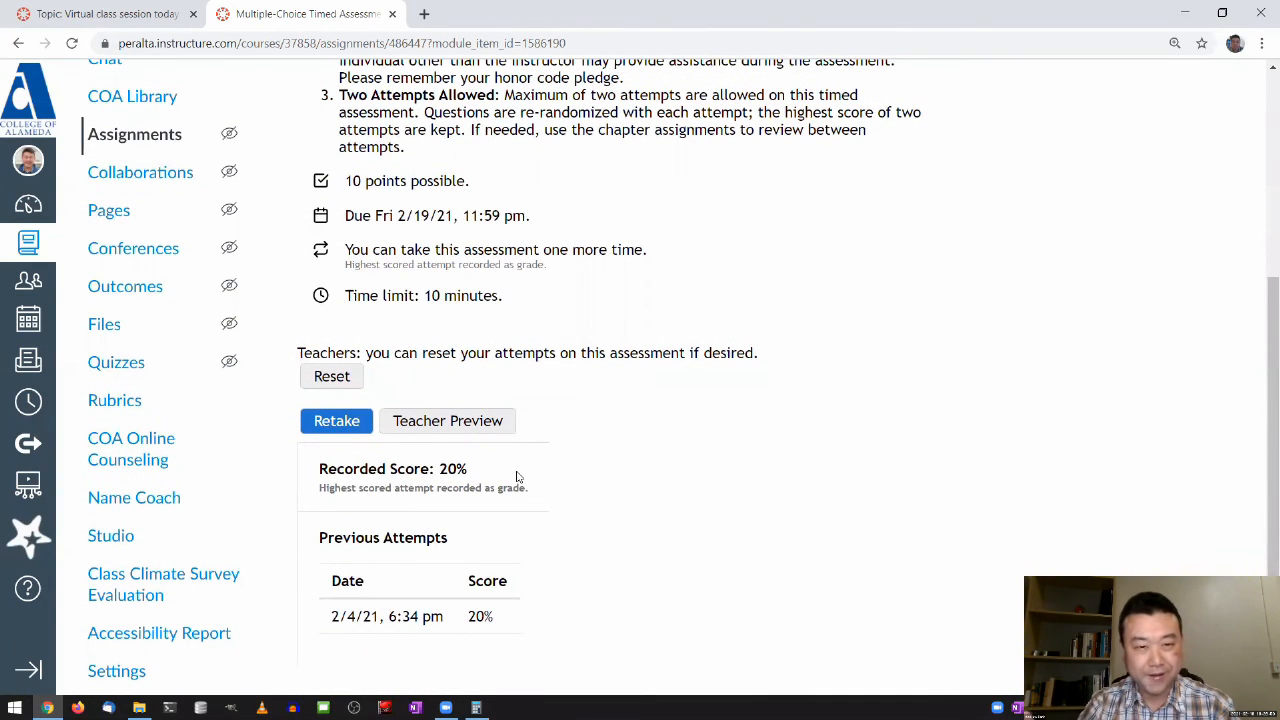
pyautogui.moveTo(705, 461)
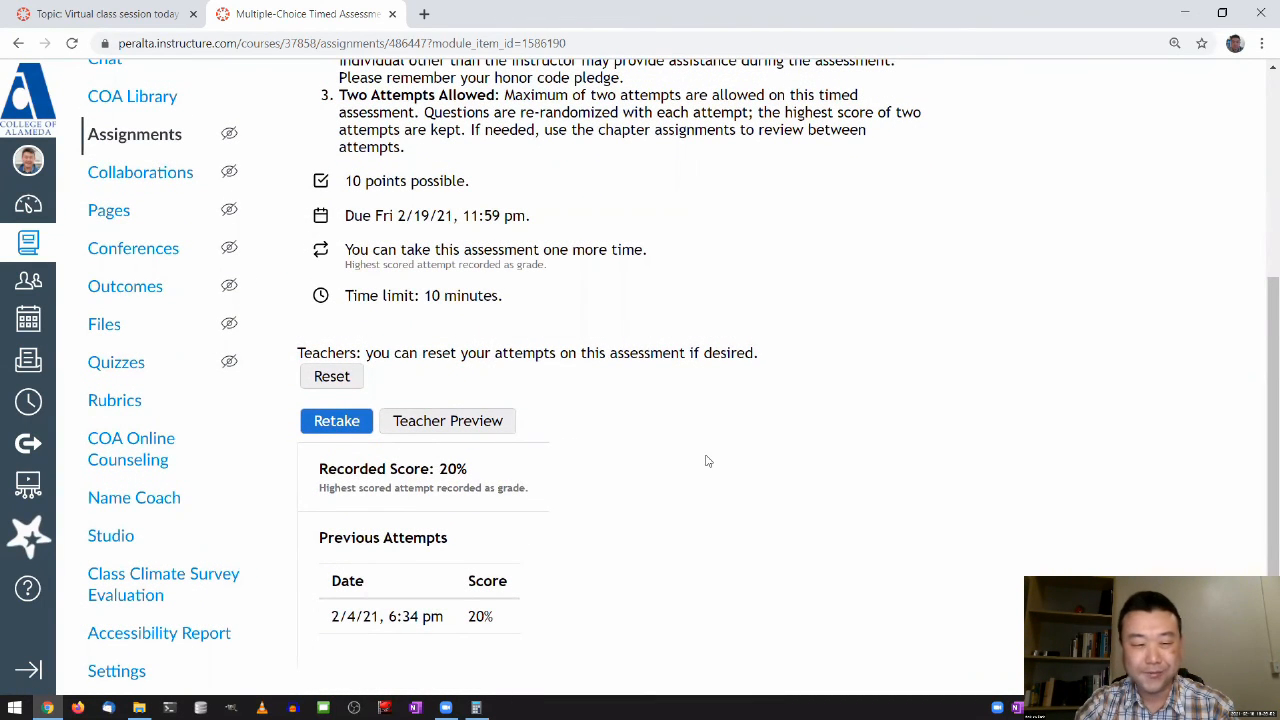
pyautogui.scroll(-3)
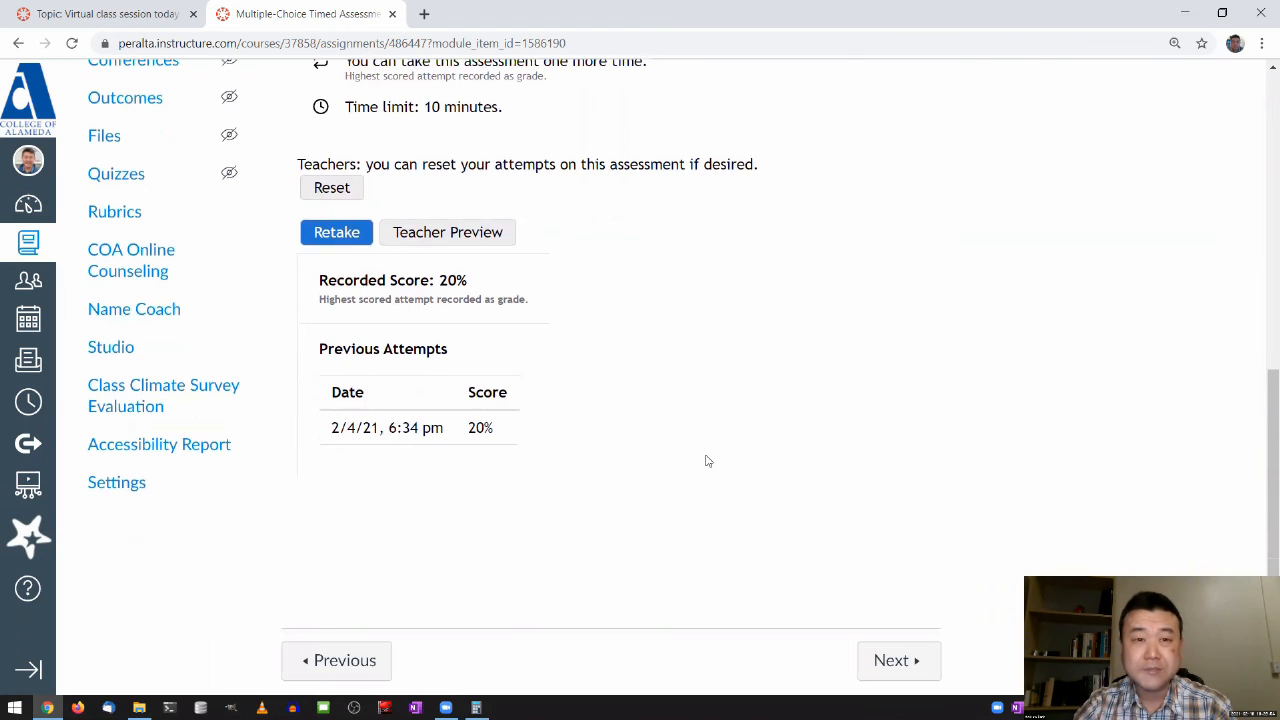
pyautogui.scroll(3)
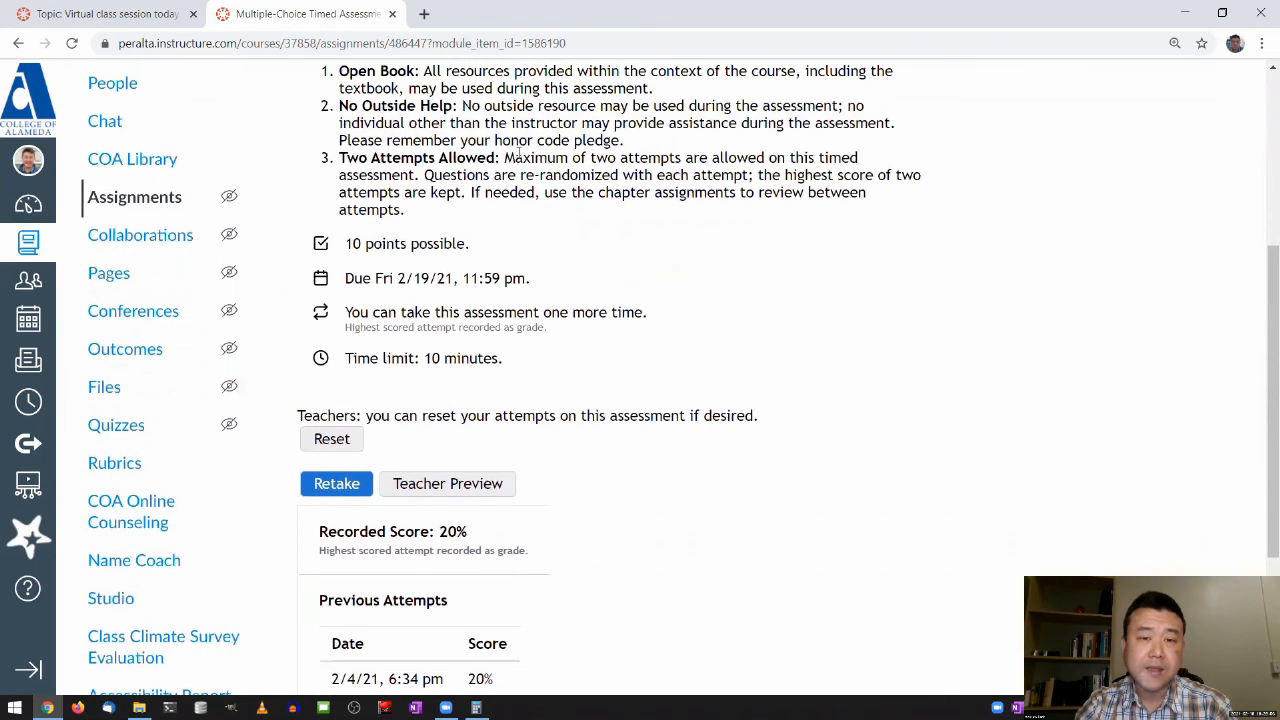
pyautogui.scroll(3)
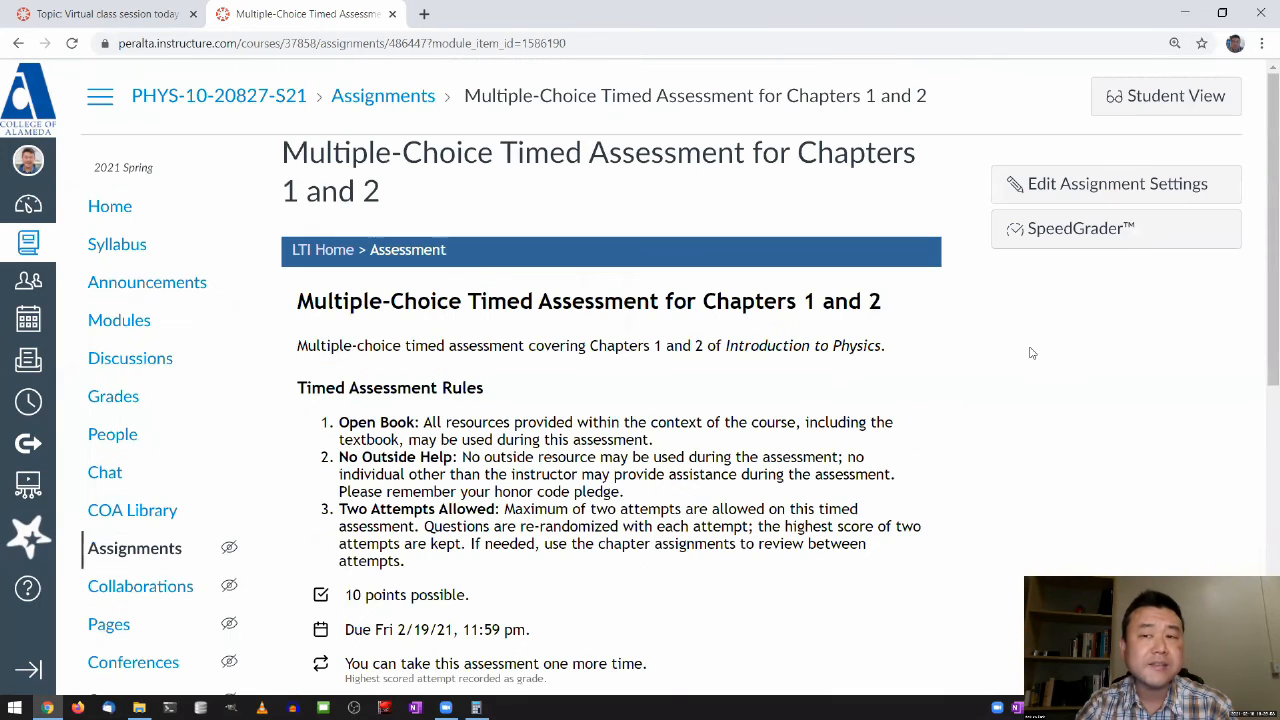
# Switch to Student View showing the 100% score from the 2/18/21 attempt and one retake.
pyautogui.click(1165, 95)
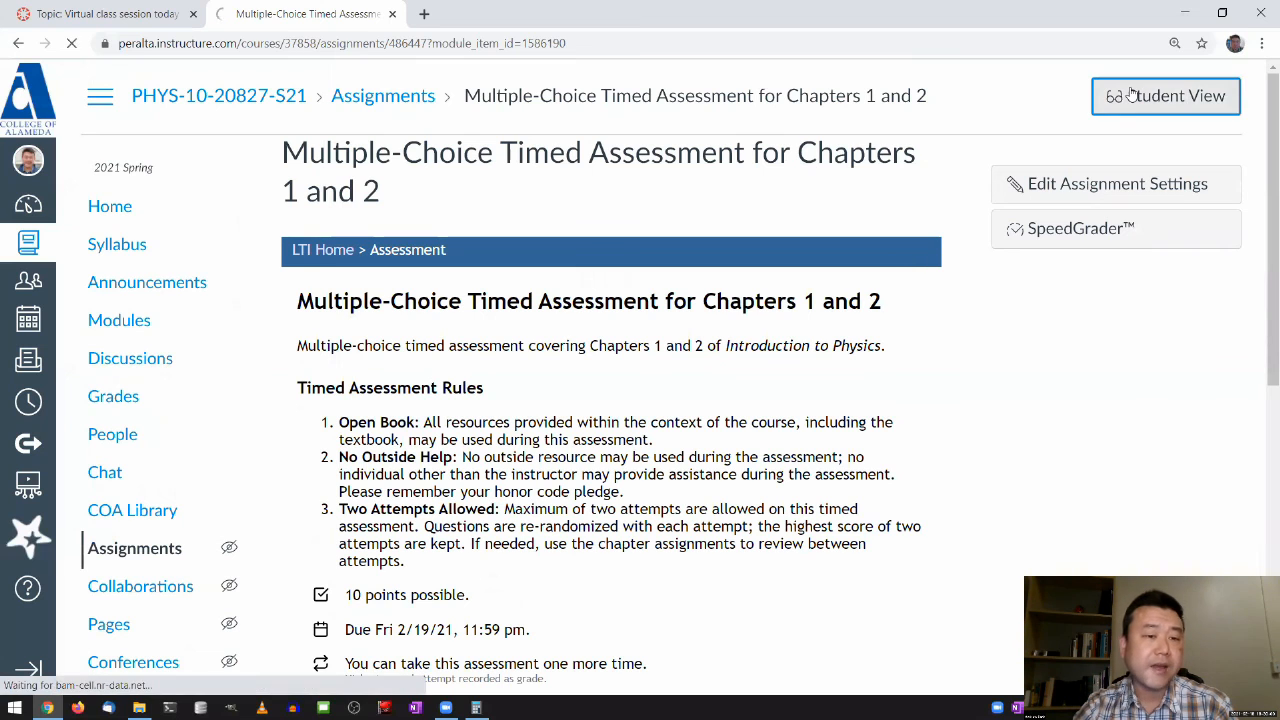
pyautogui.click(1165, 95)
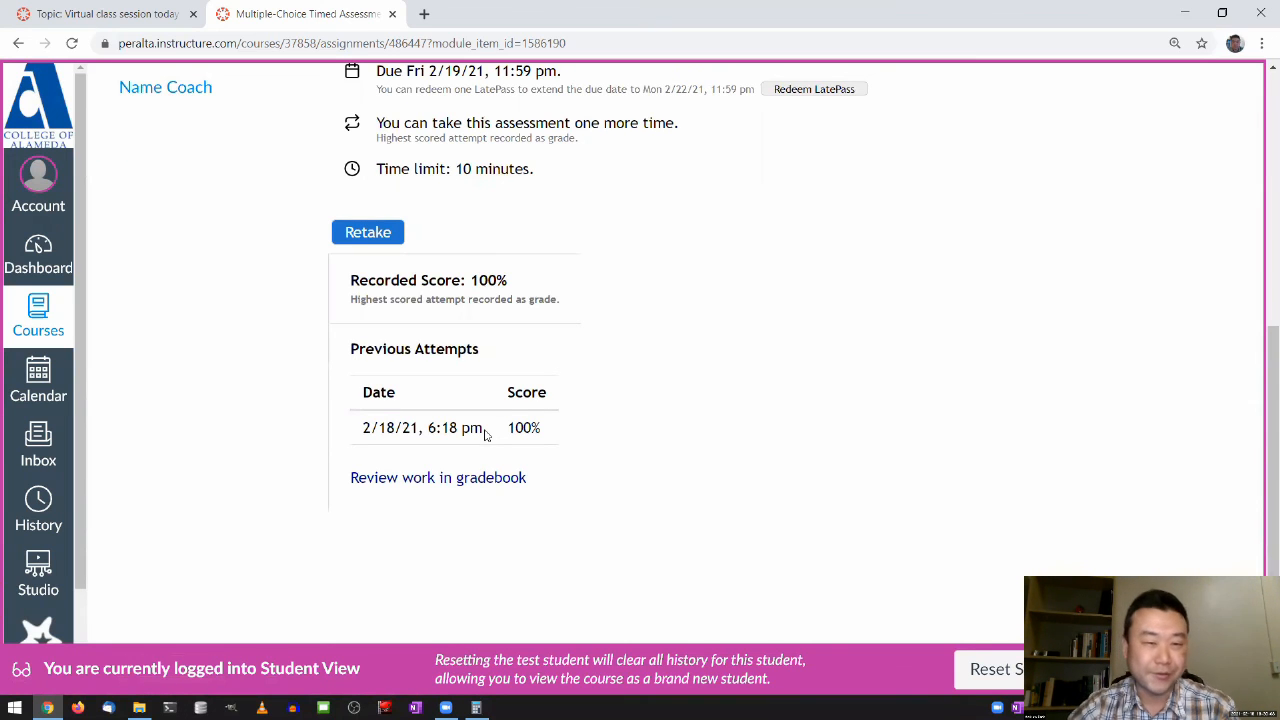
pyautogui.moveTo(573, 453)
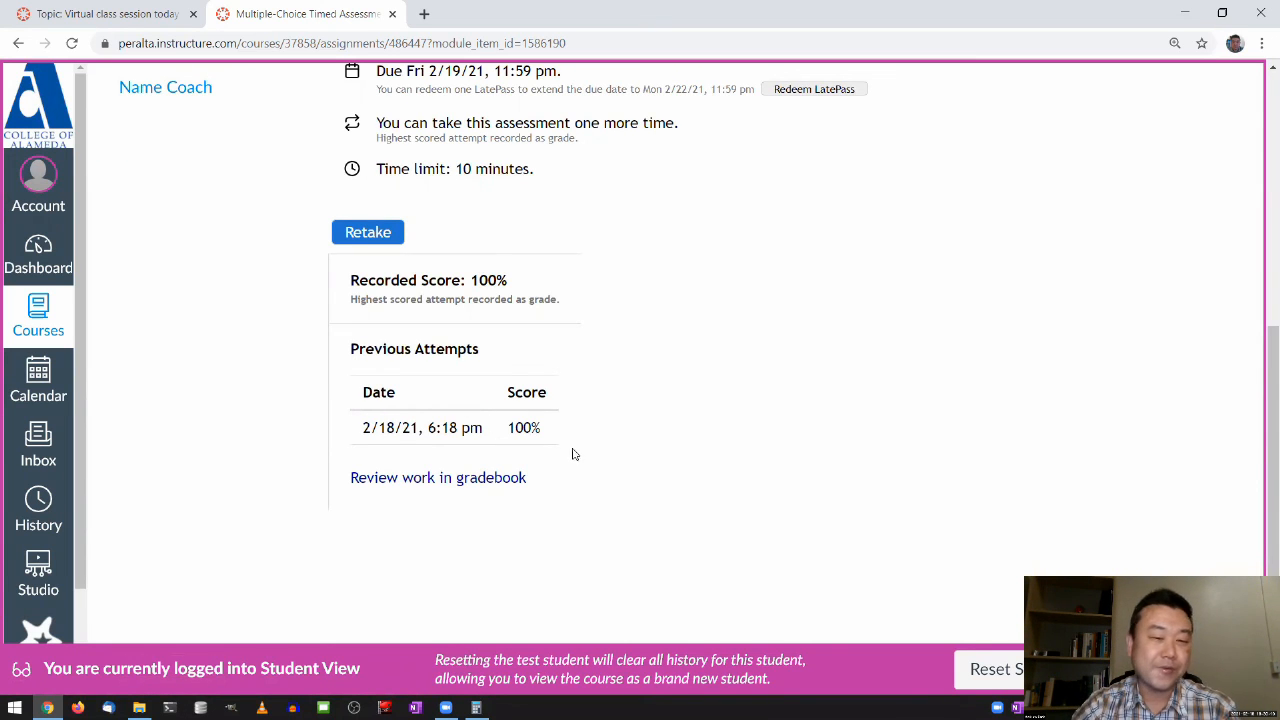
pyautogui.moveTo(550, 446)
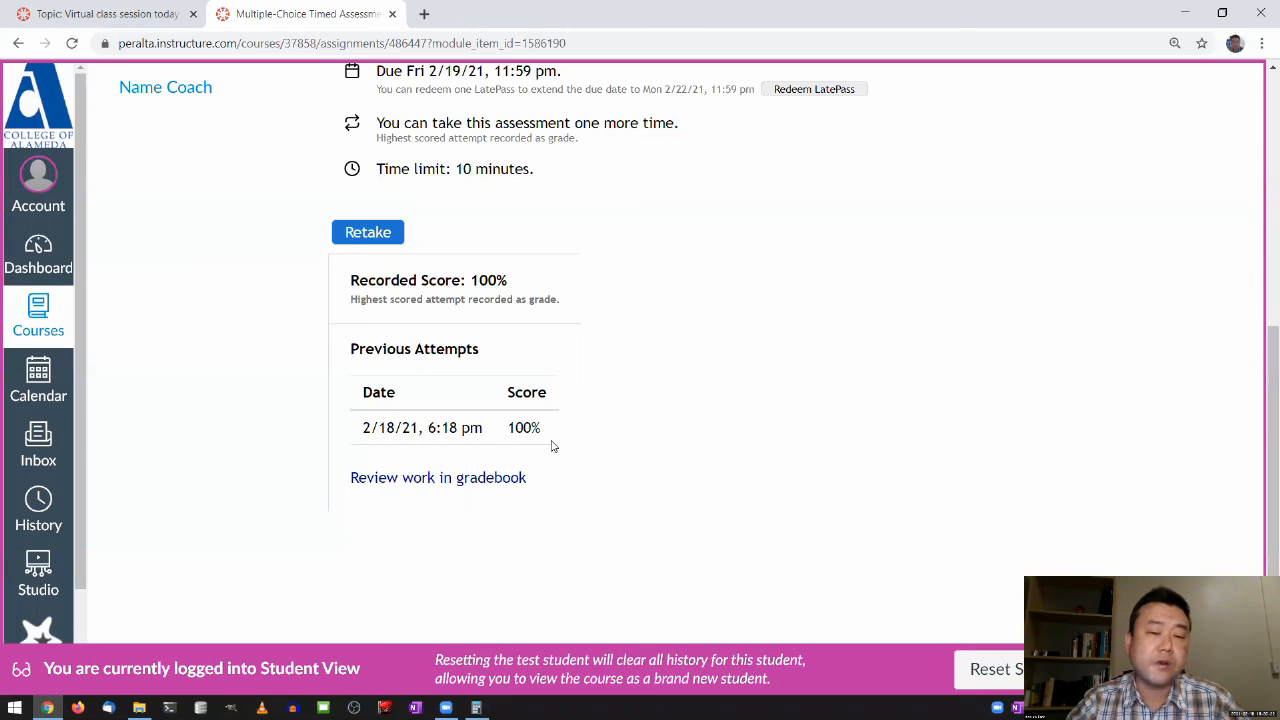
pyautogui.moveTo(351, 353)
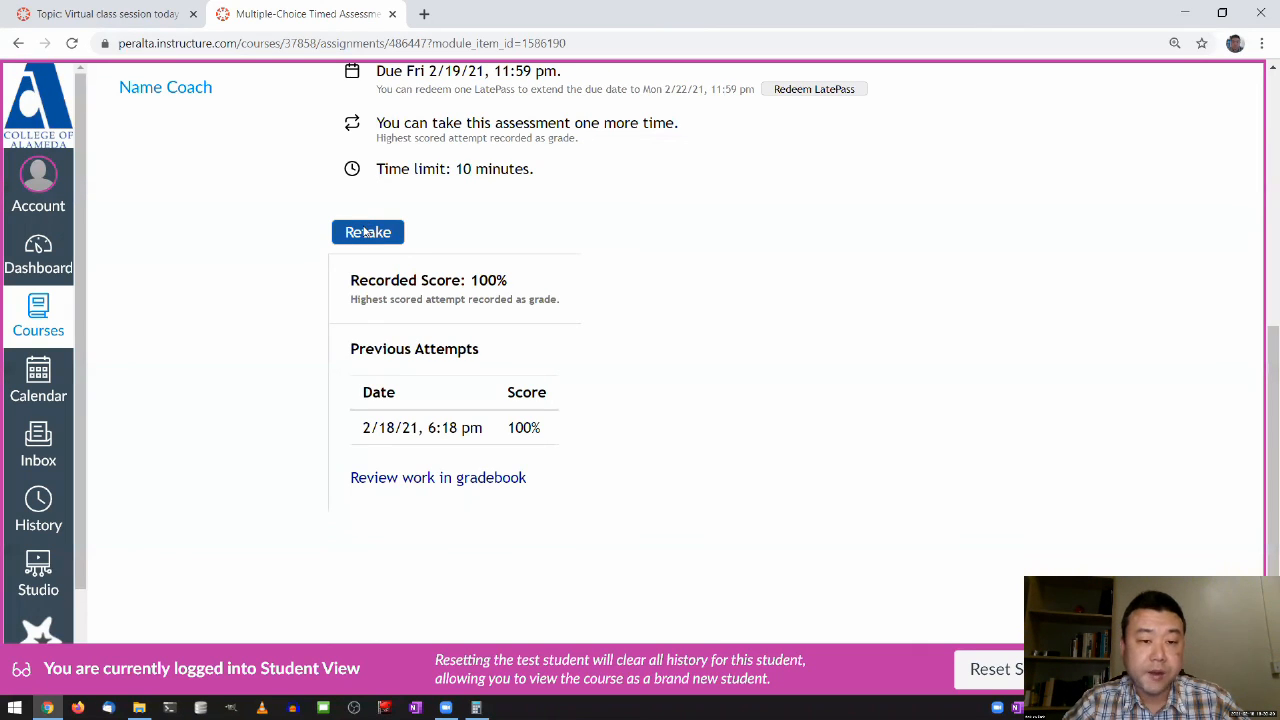
pyautogui.moveTo(545, 250)
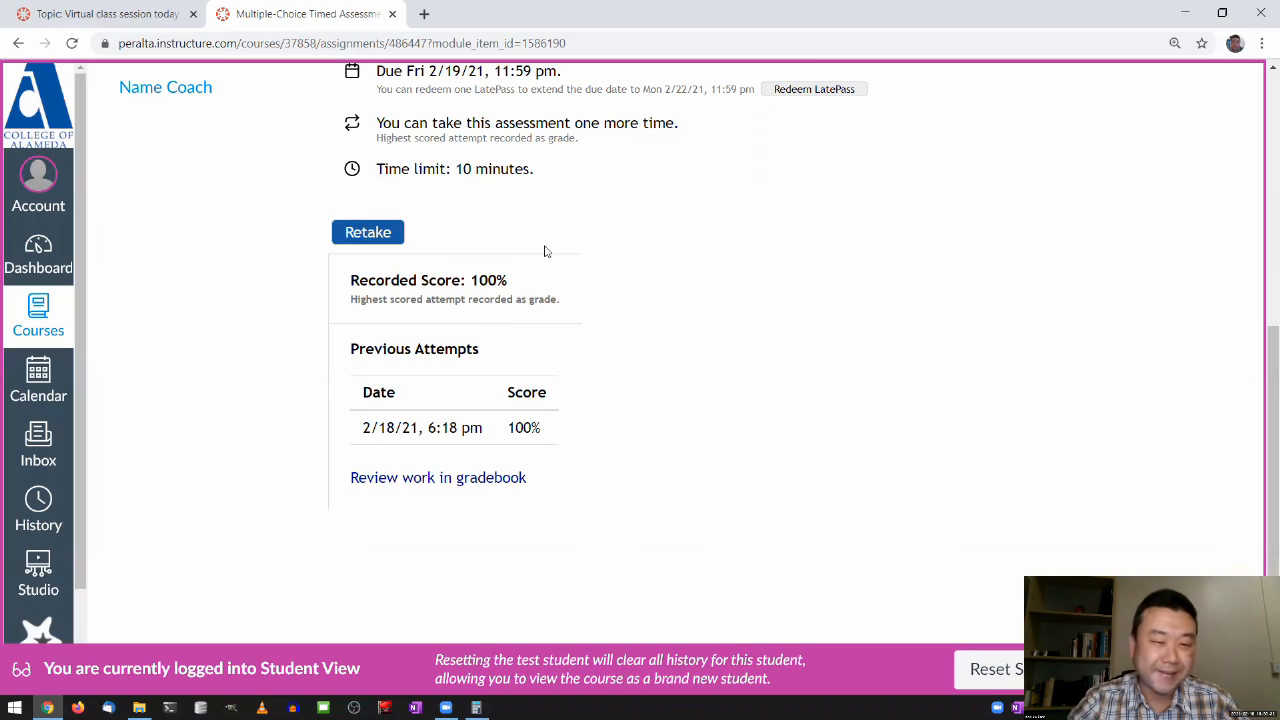